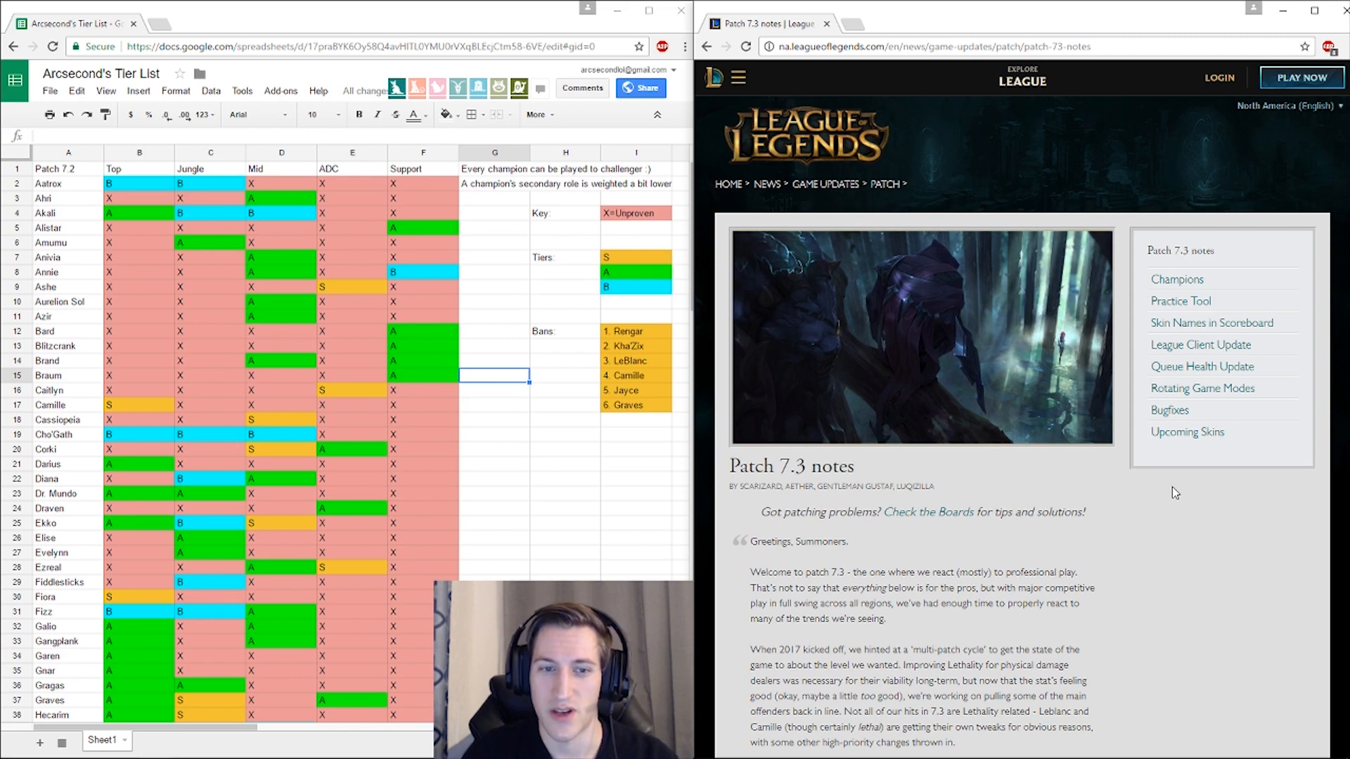
Step: Review Camille's Top tier rating in B17 while reading the patch notes further down
scroll(down, 3)
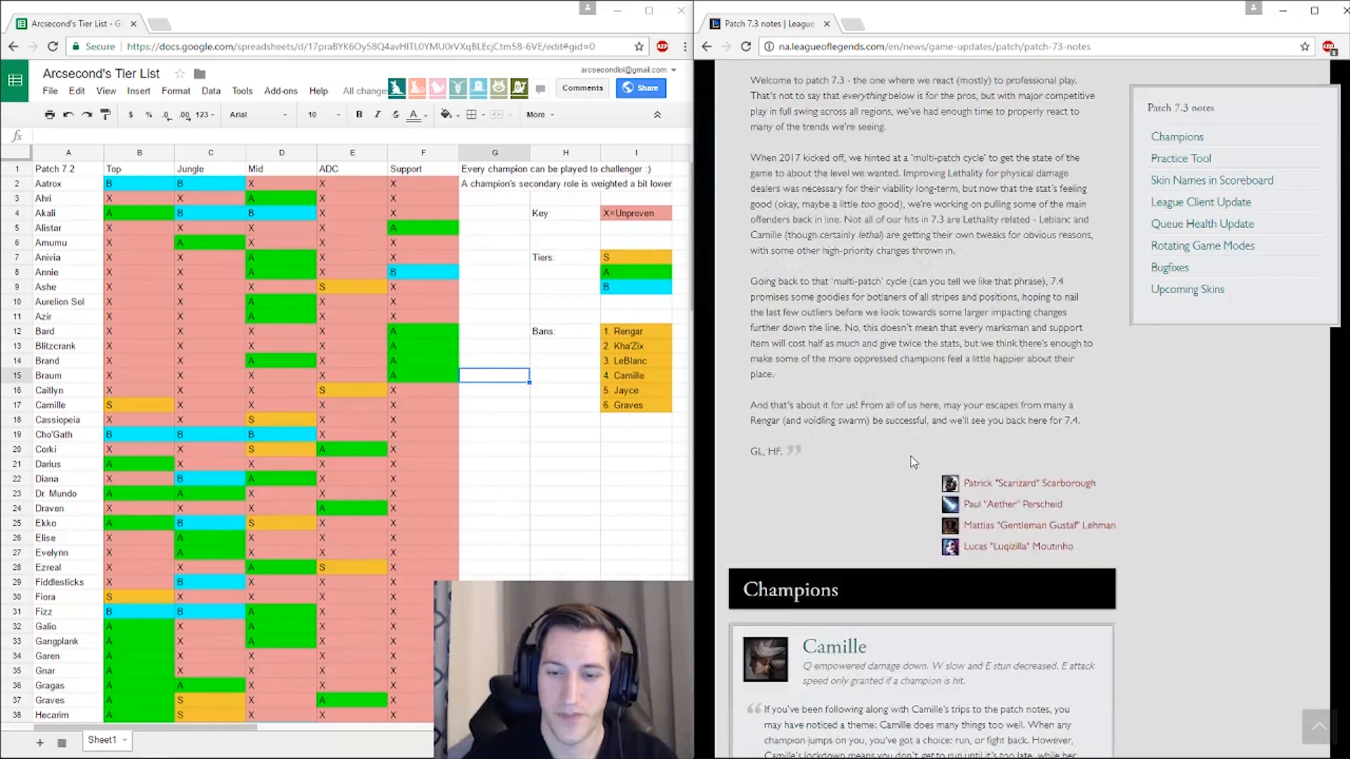
scroll(down, 3)
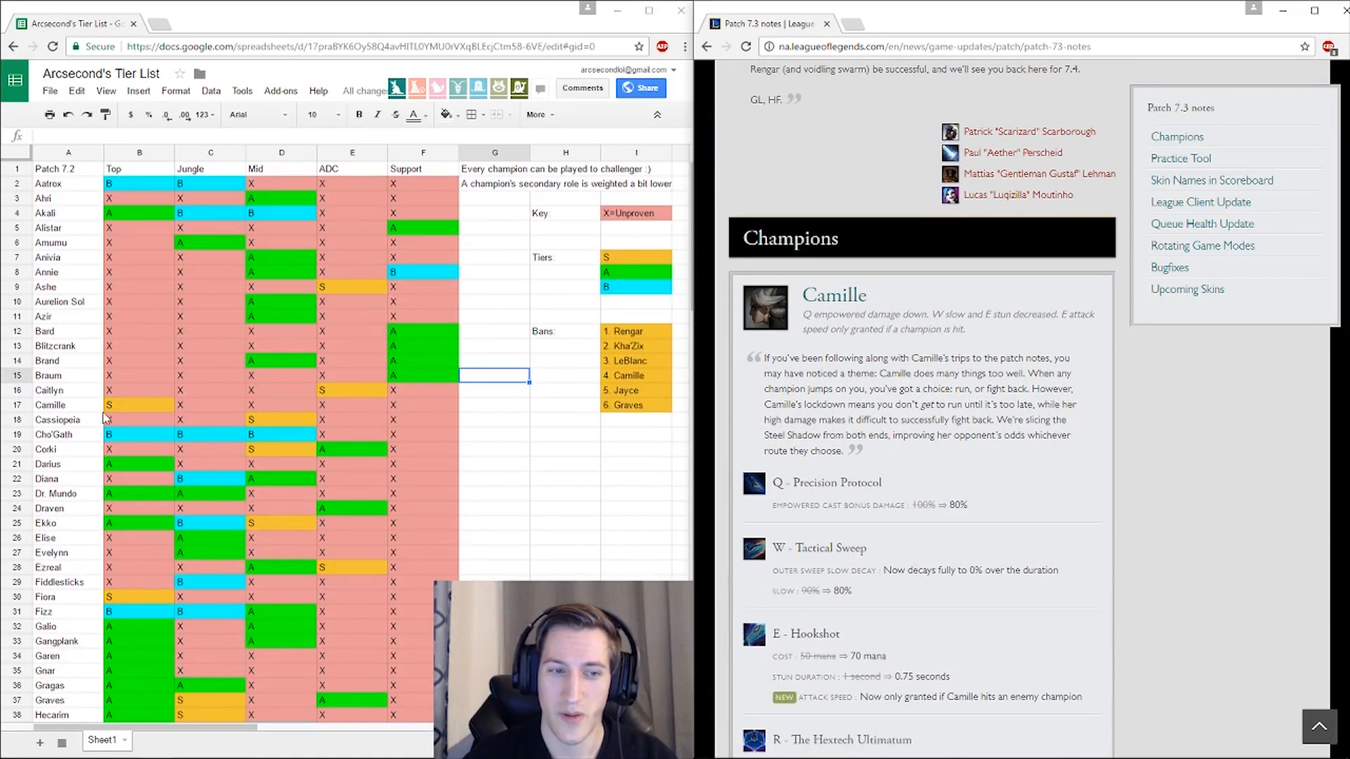
click(139, 405)
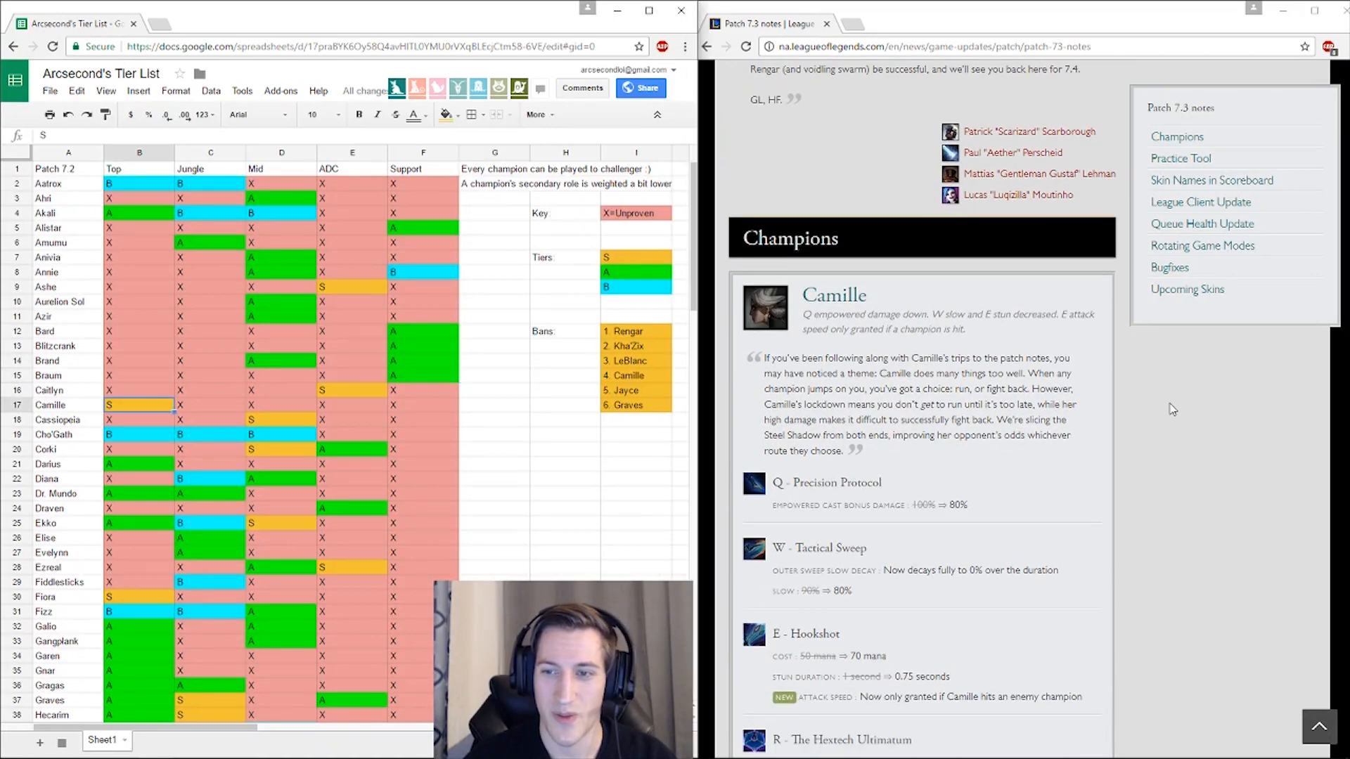
scroll(down, 3)
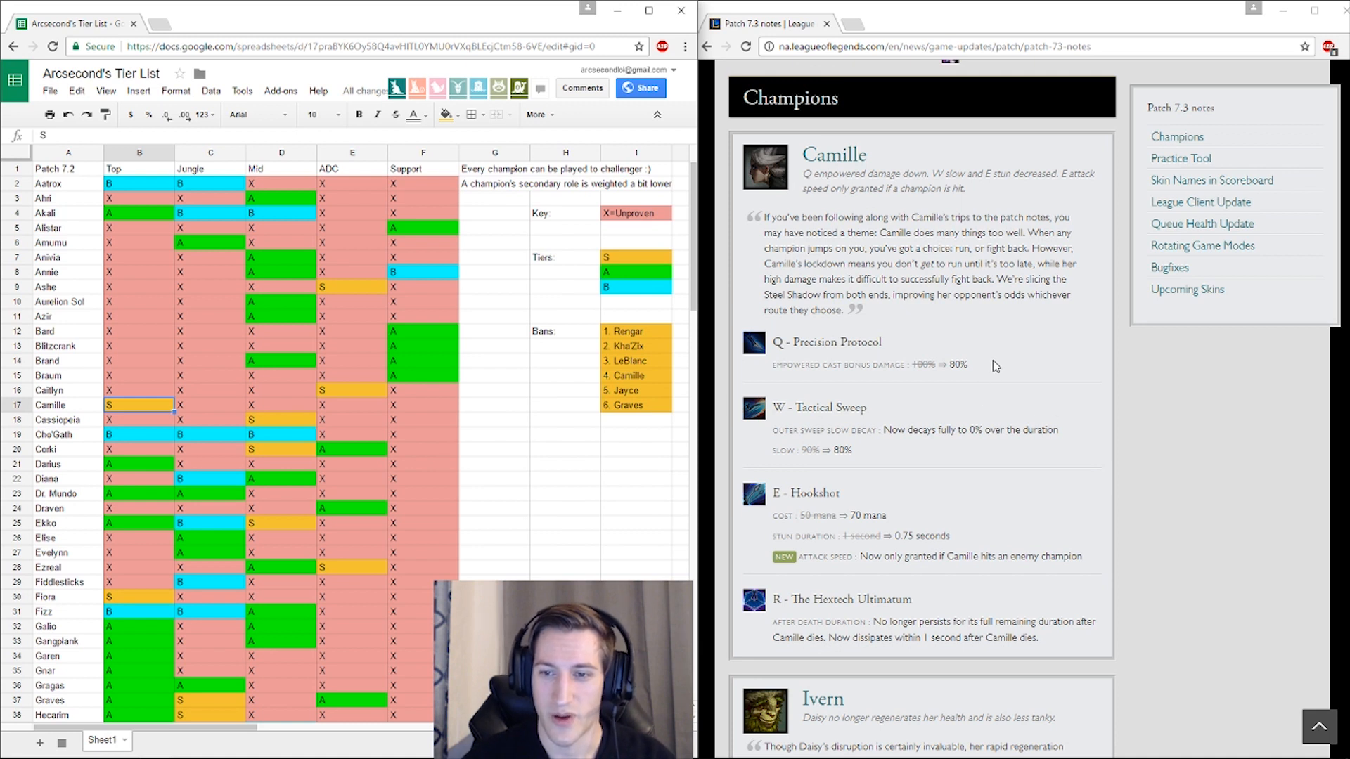
mouse_move(1007, 355)
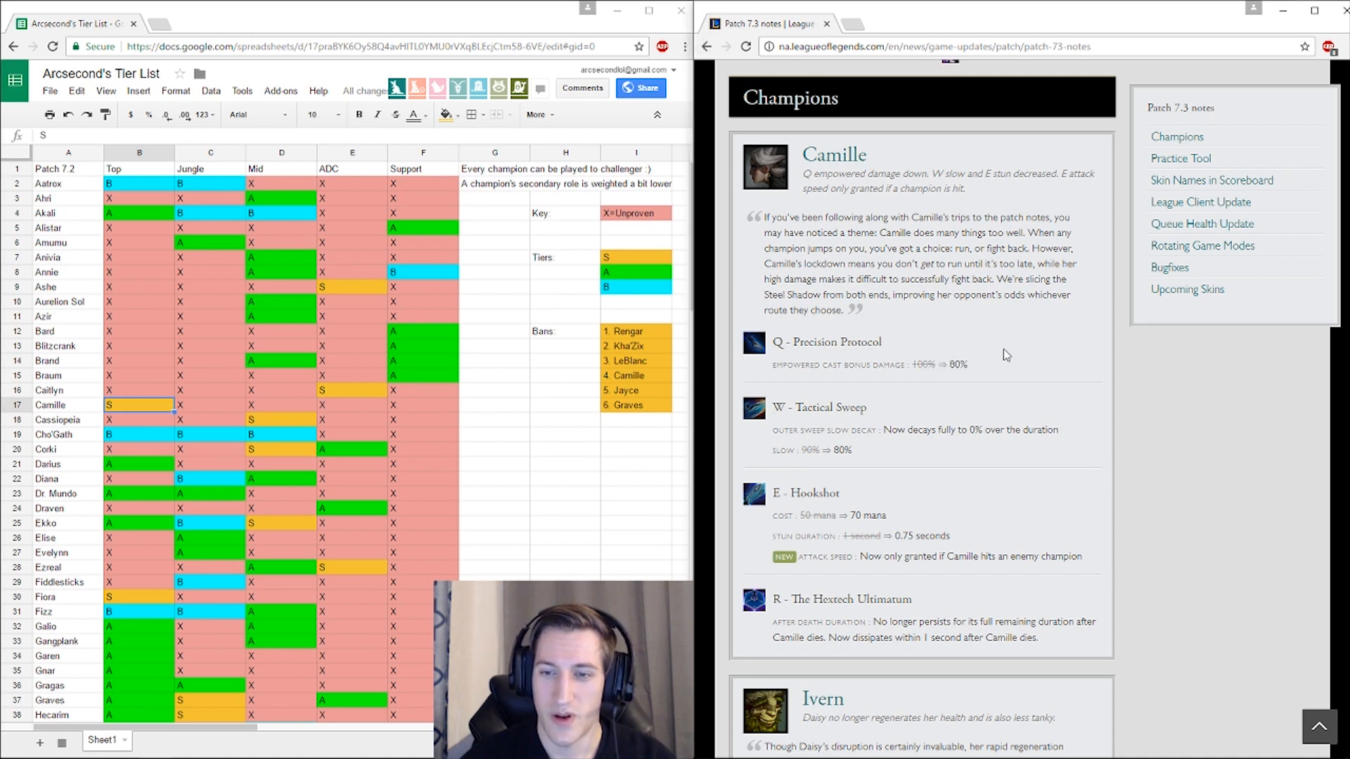
mouse_move(928, 393)
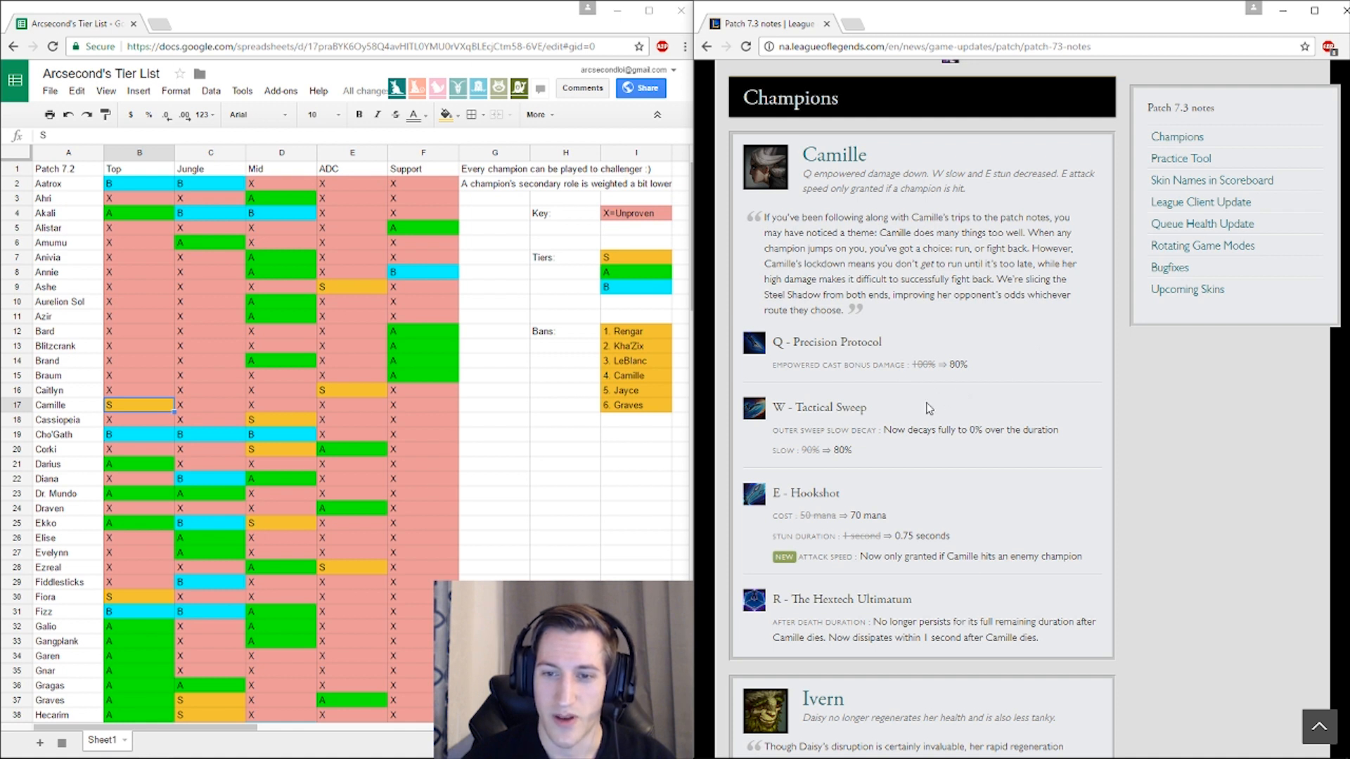
mouse_move(842, 462)
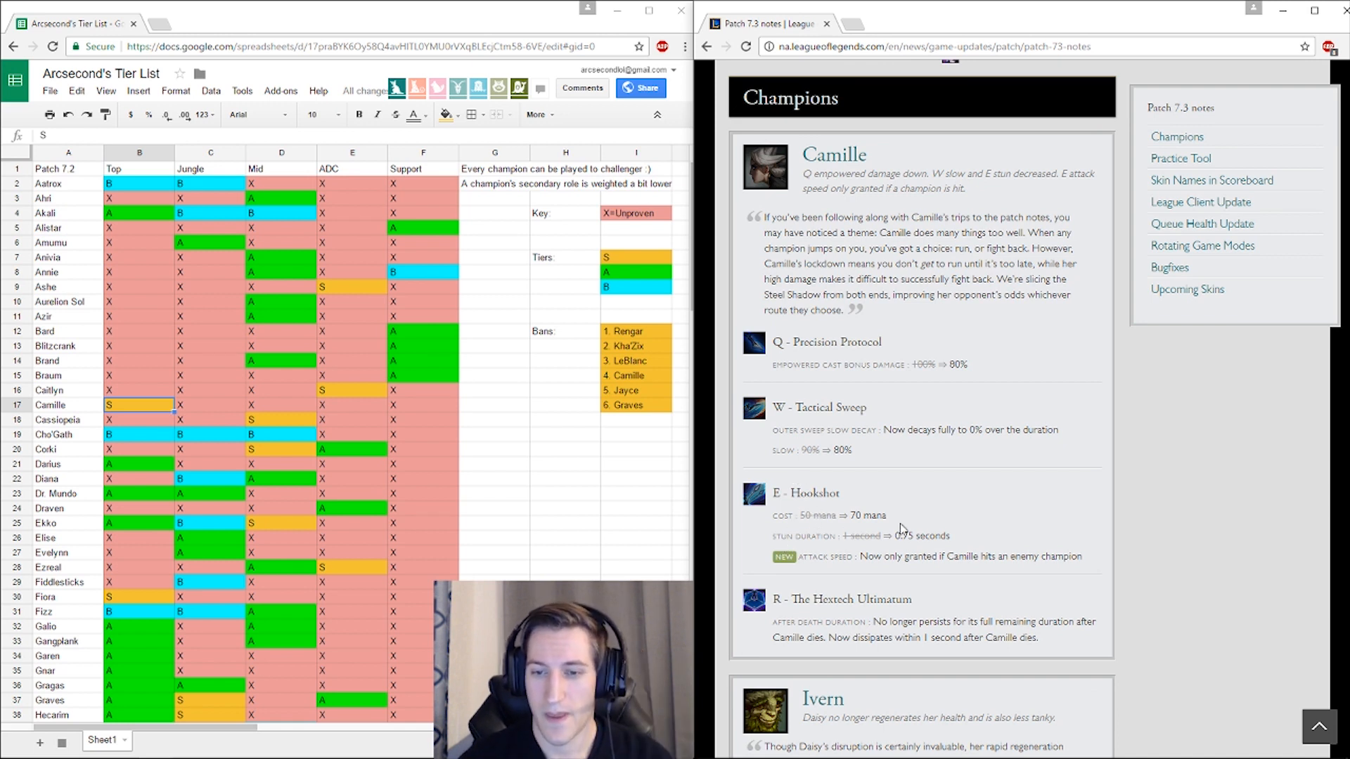
mouse_move(848, 531)
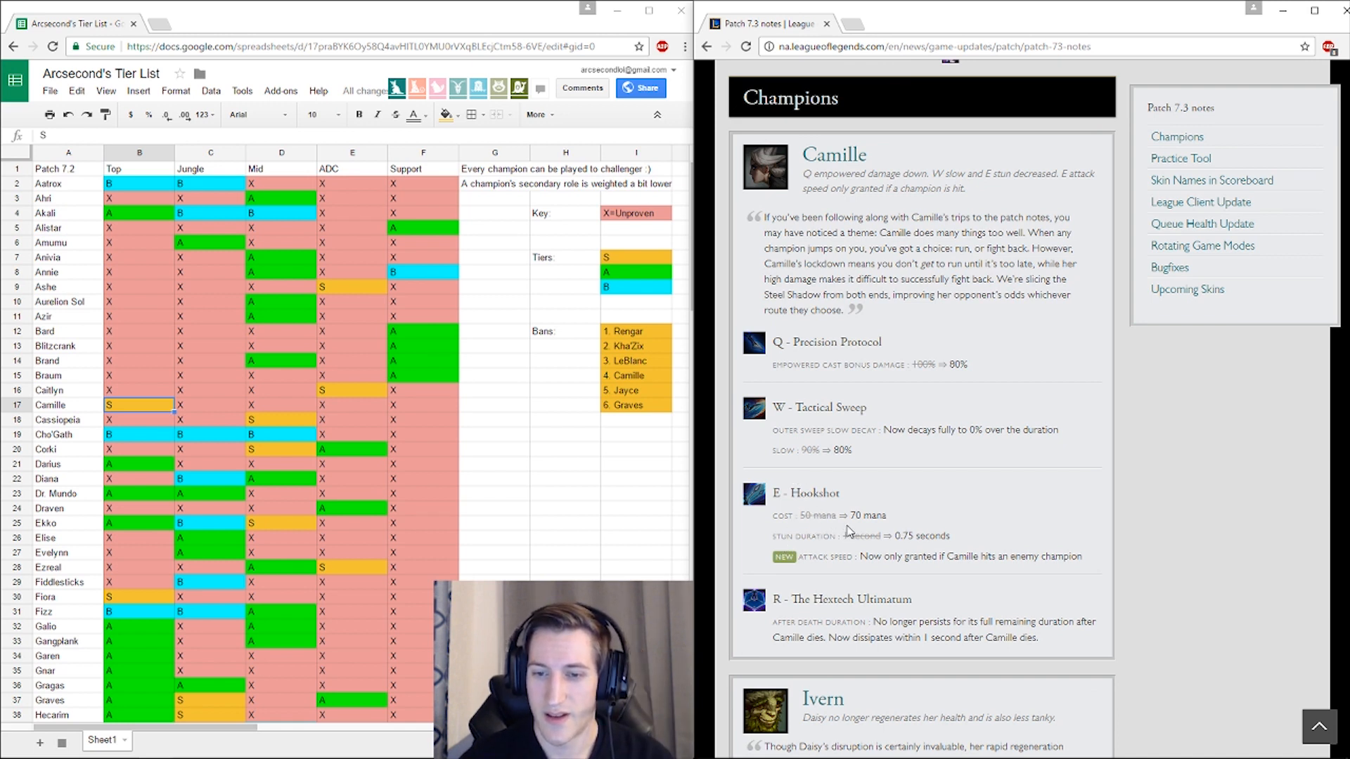
drag(801, 514, 888, 515)
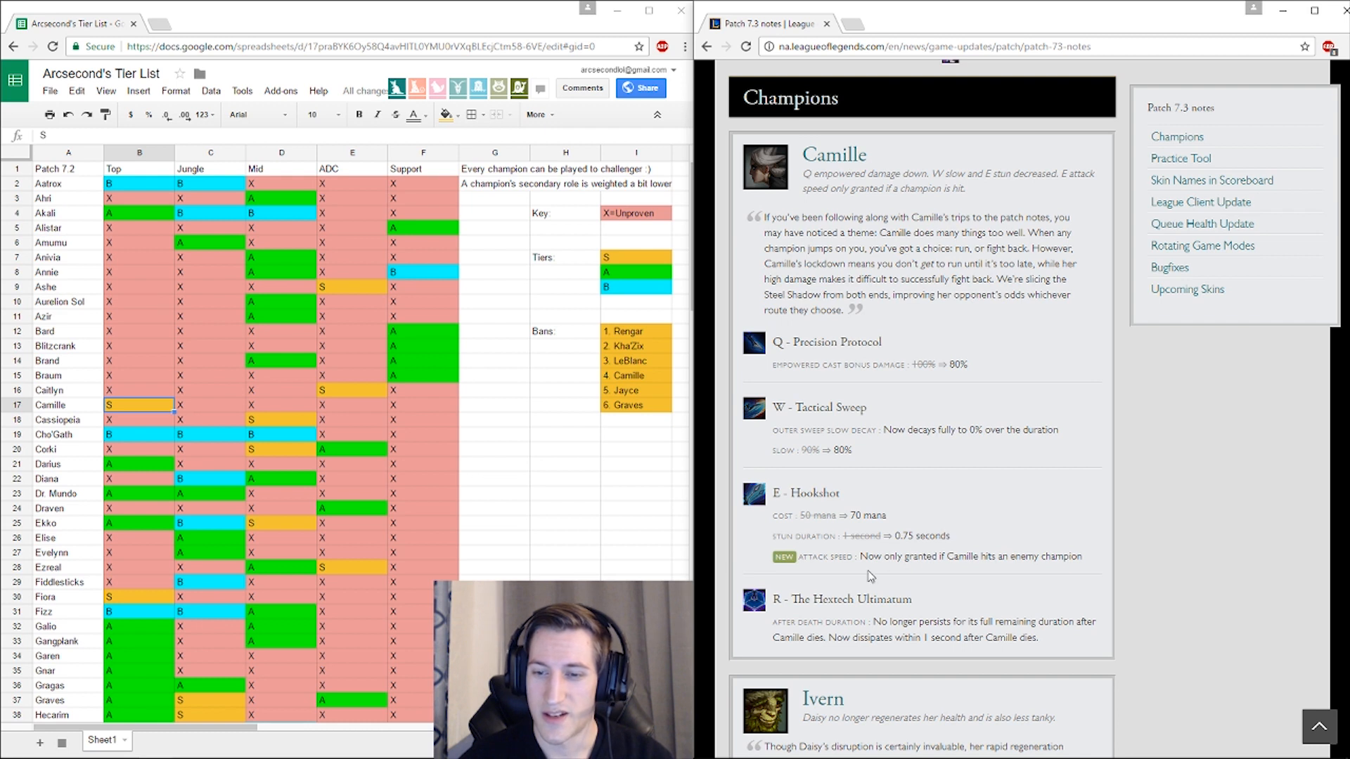
mouse_move(945, 589)
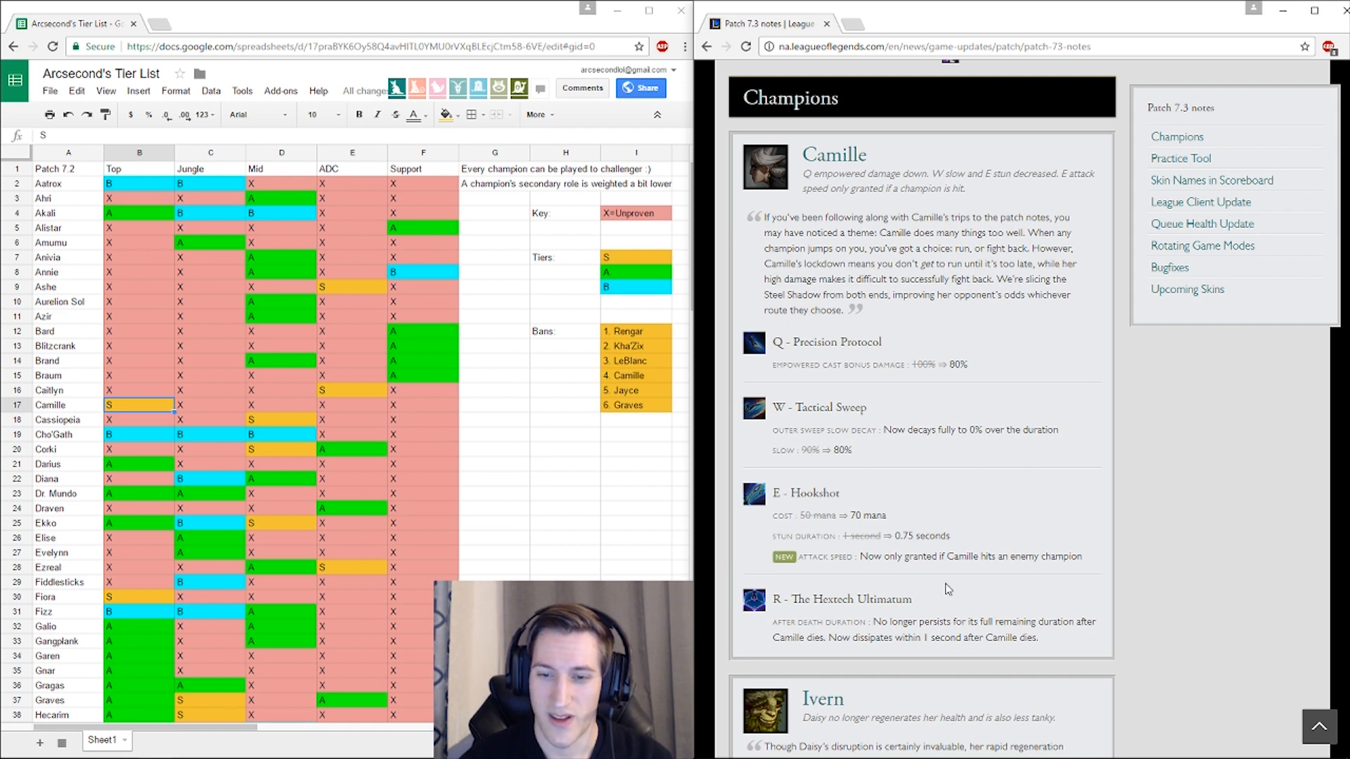
mouse_move(1087, 542)
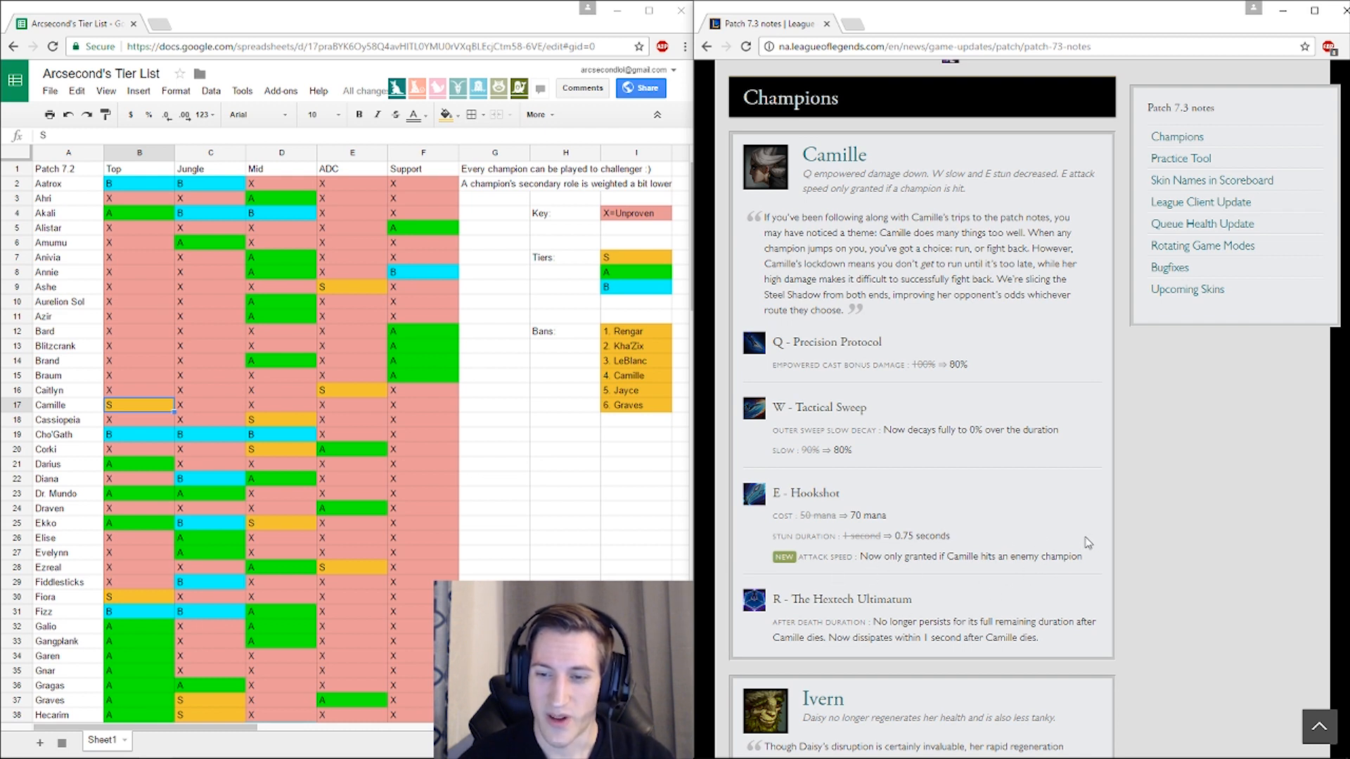
mouse_move(1034, 524)
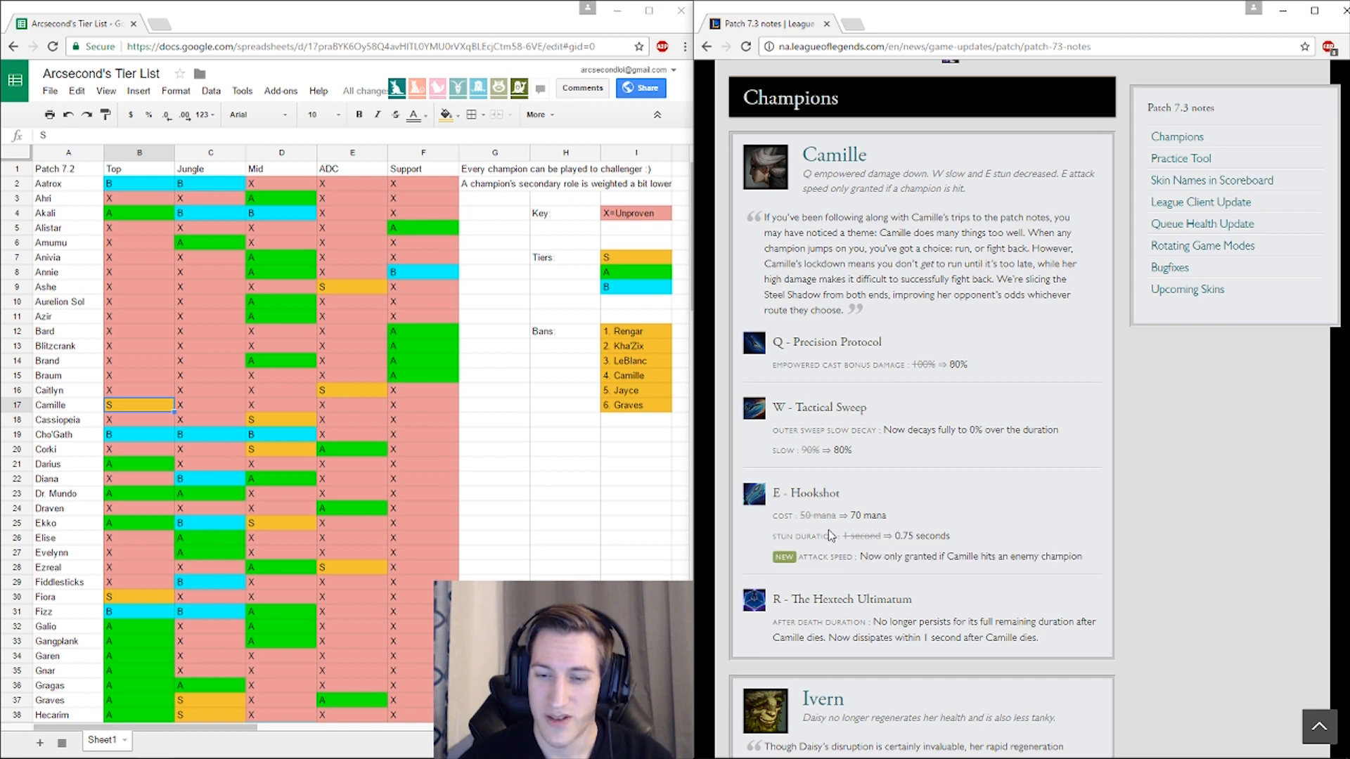
mouse_move(872, 572)
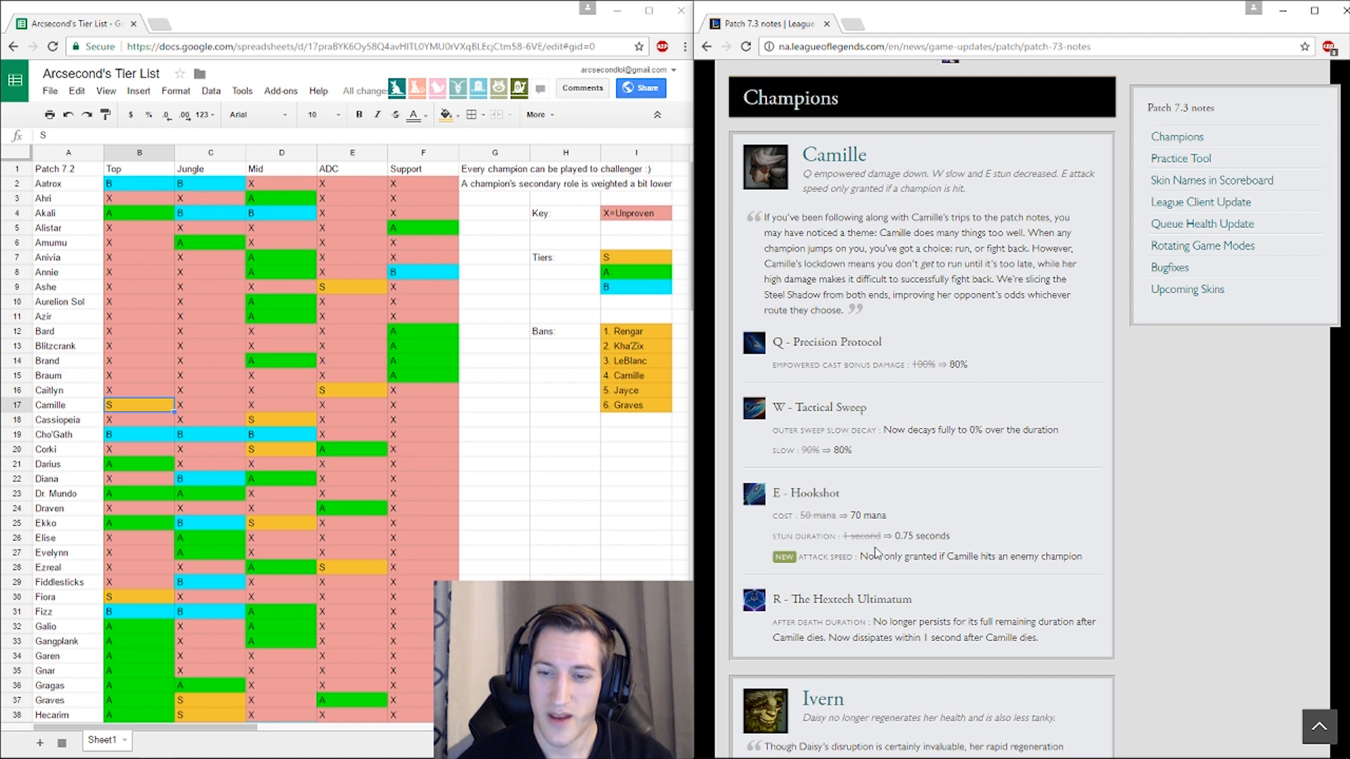
mouse_move(969, 547)
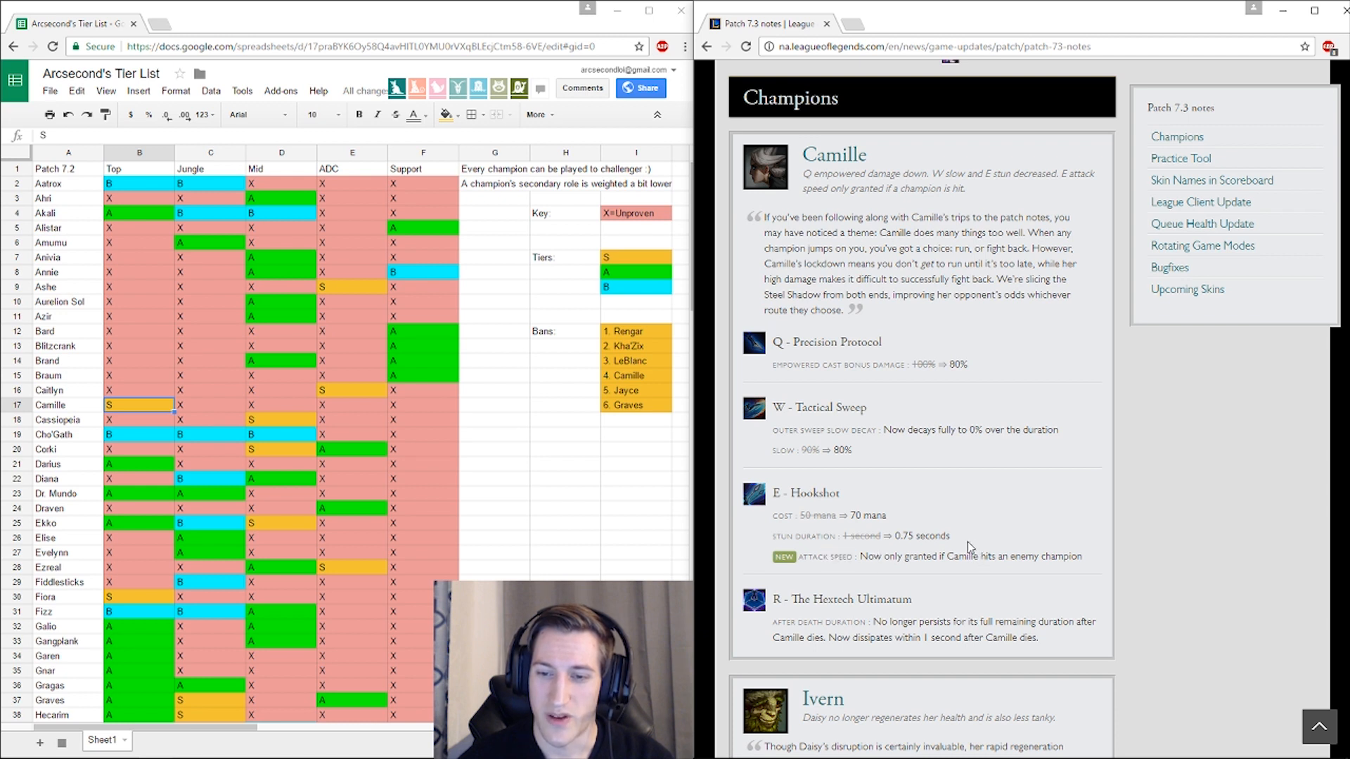
mouse_move(962, 547)
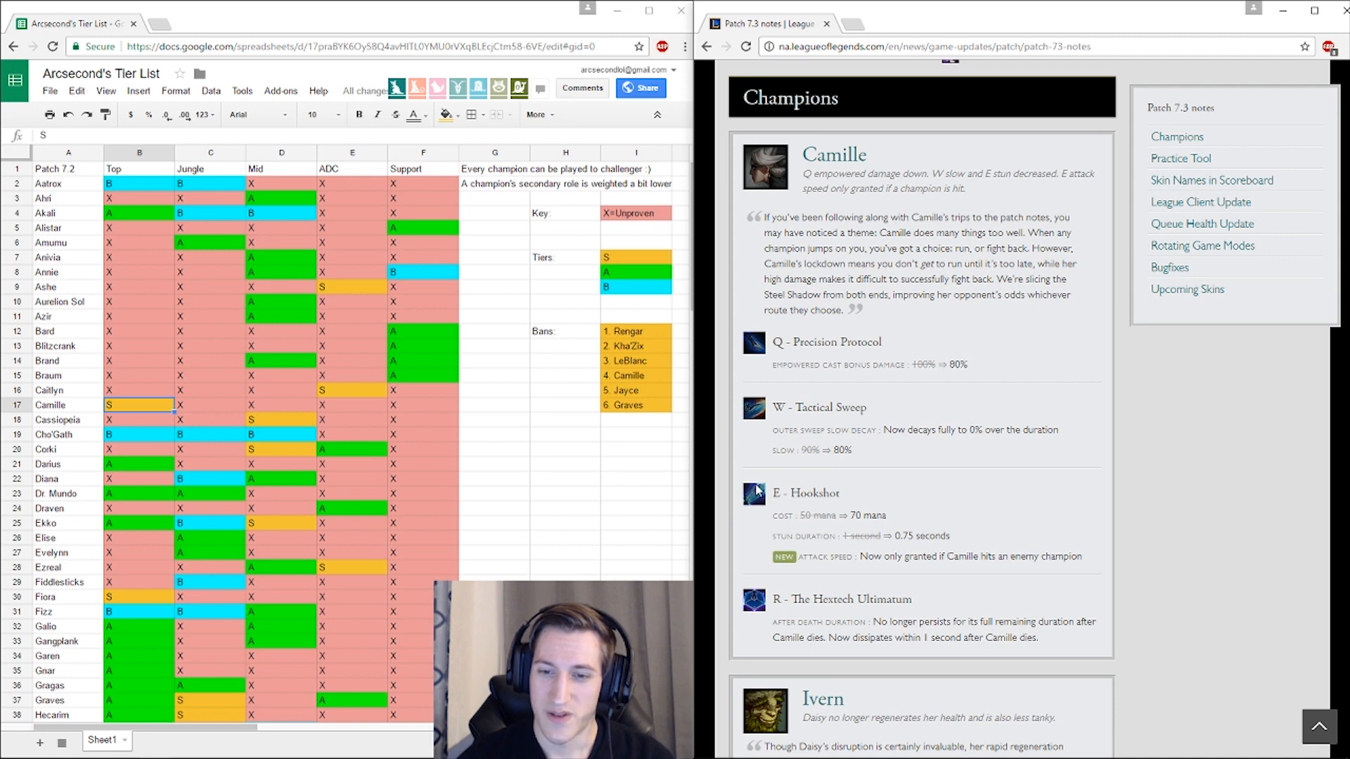
scroll(down, 3)
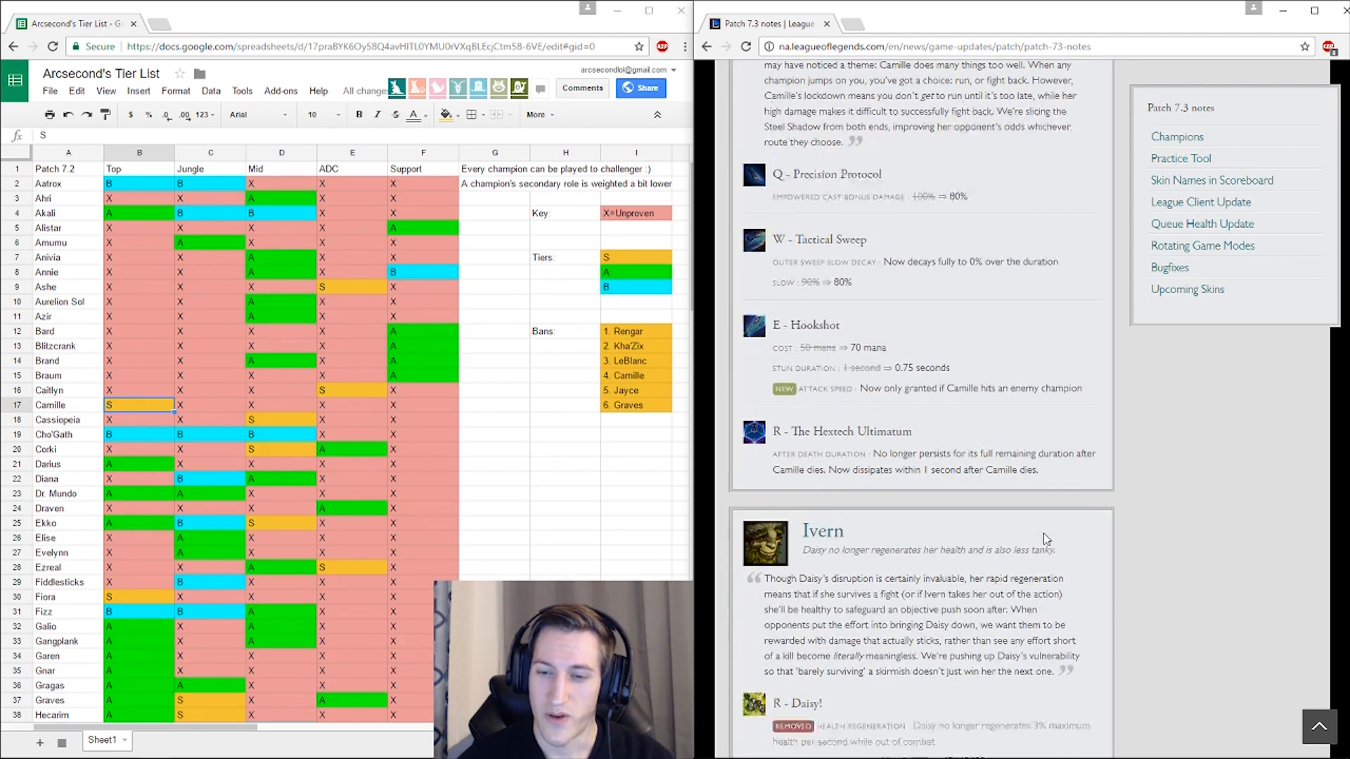
scroll(down, 3)
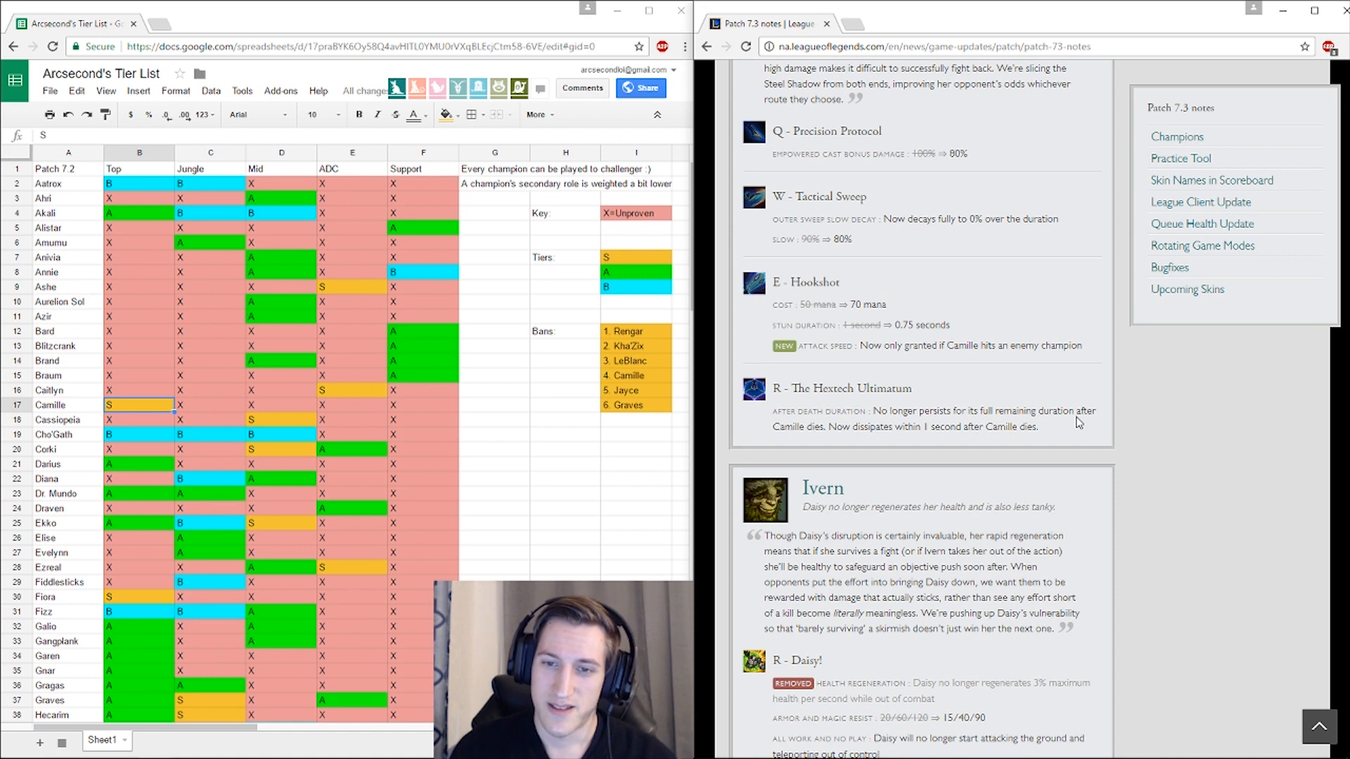
mouse_move(1127, 350)
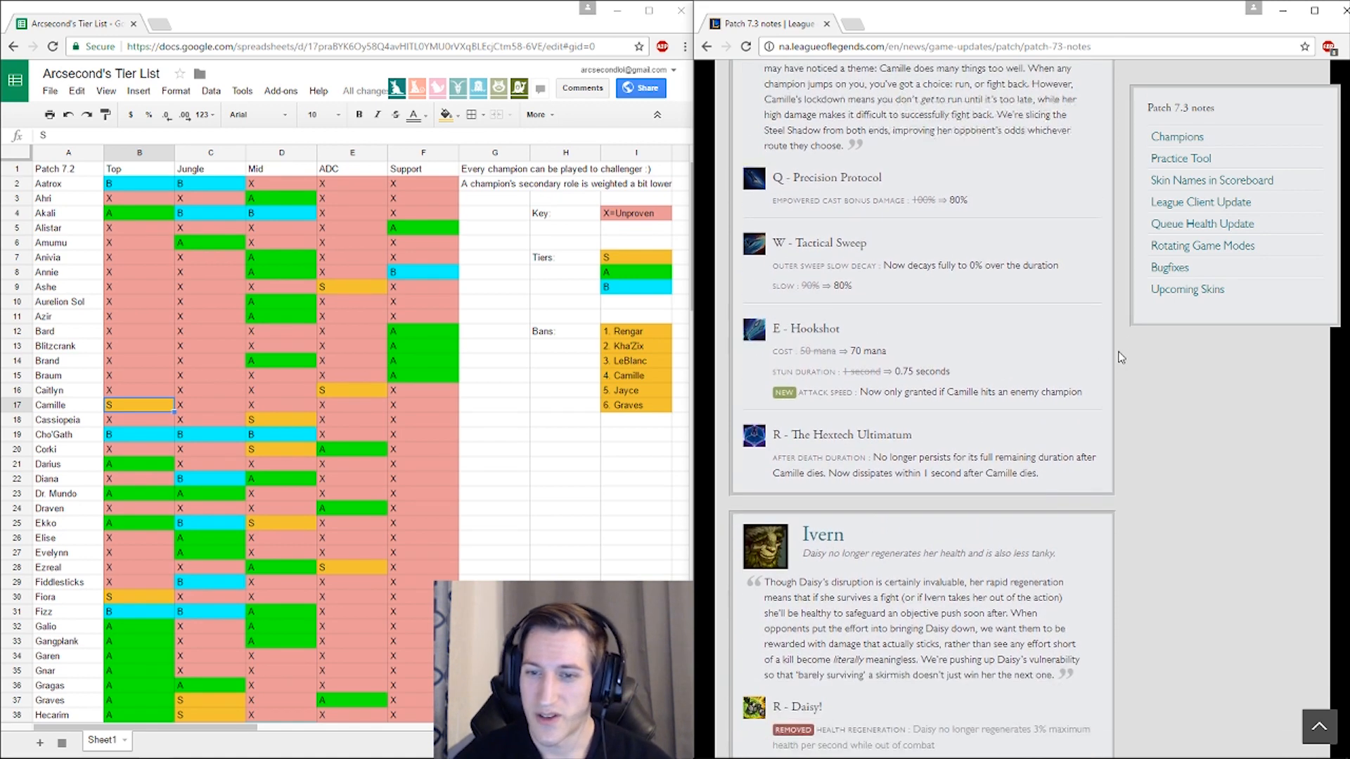
scroll(down, 3)
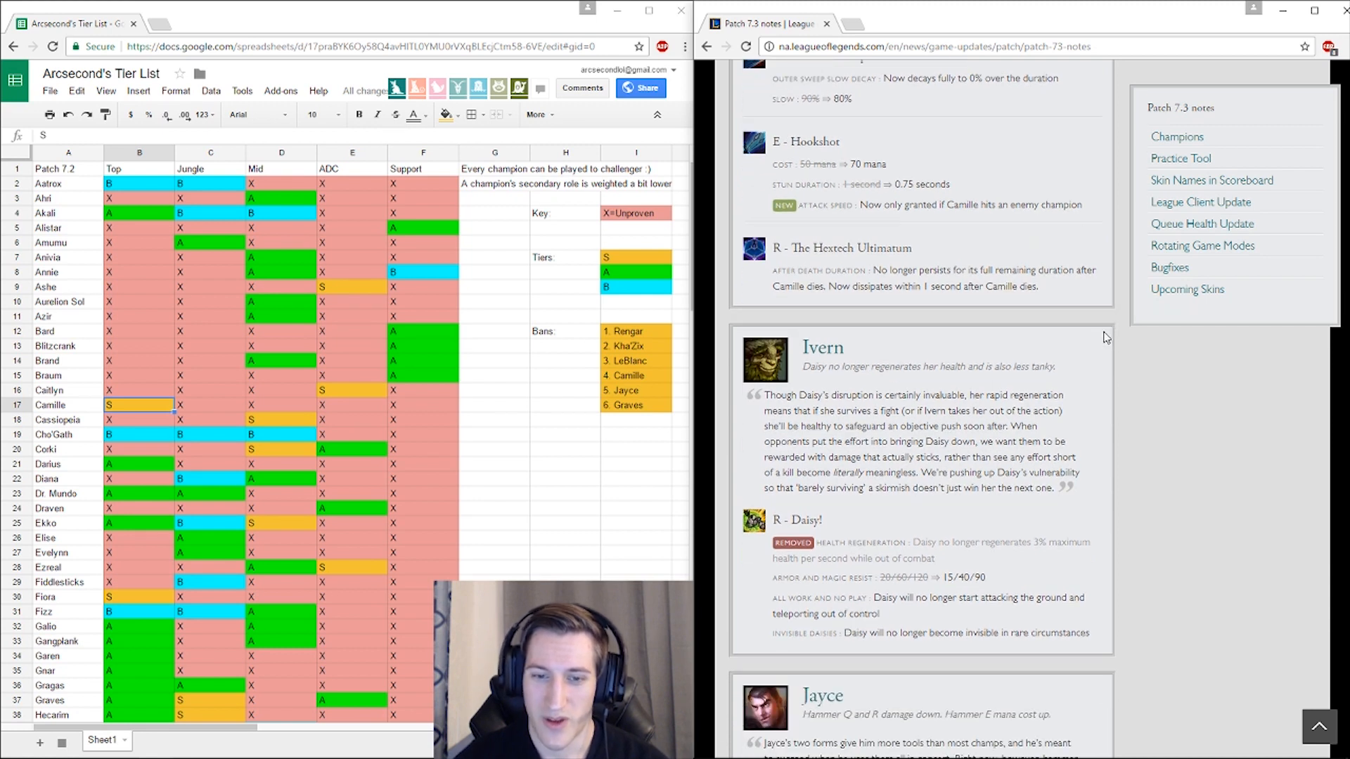
mouse_move(873, 356)
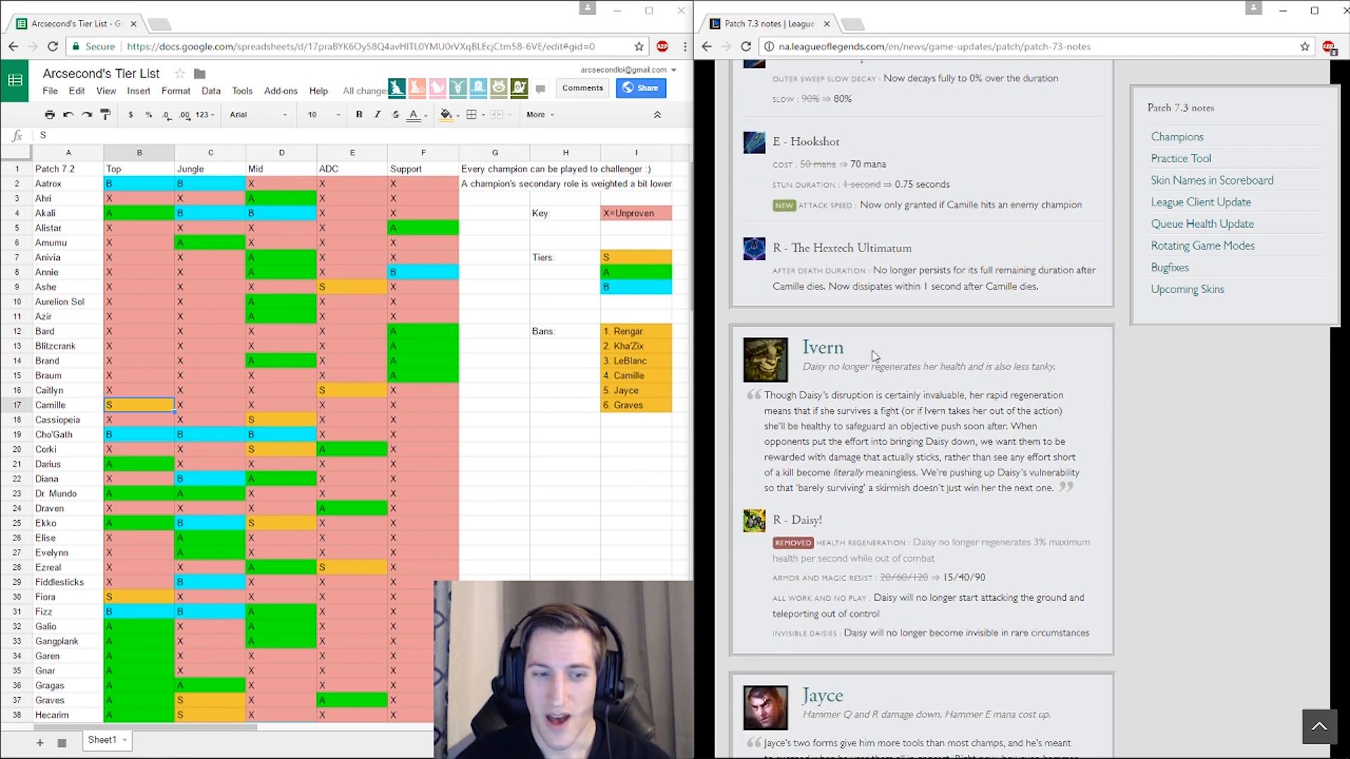
scroll(down, 3)
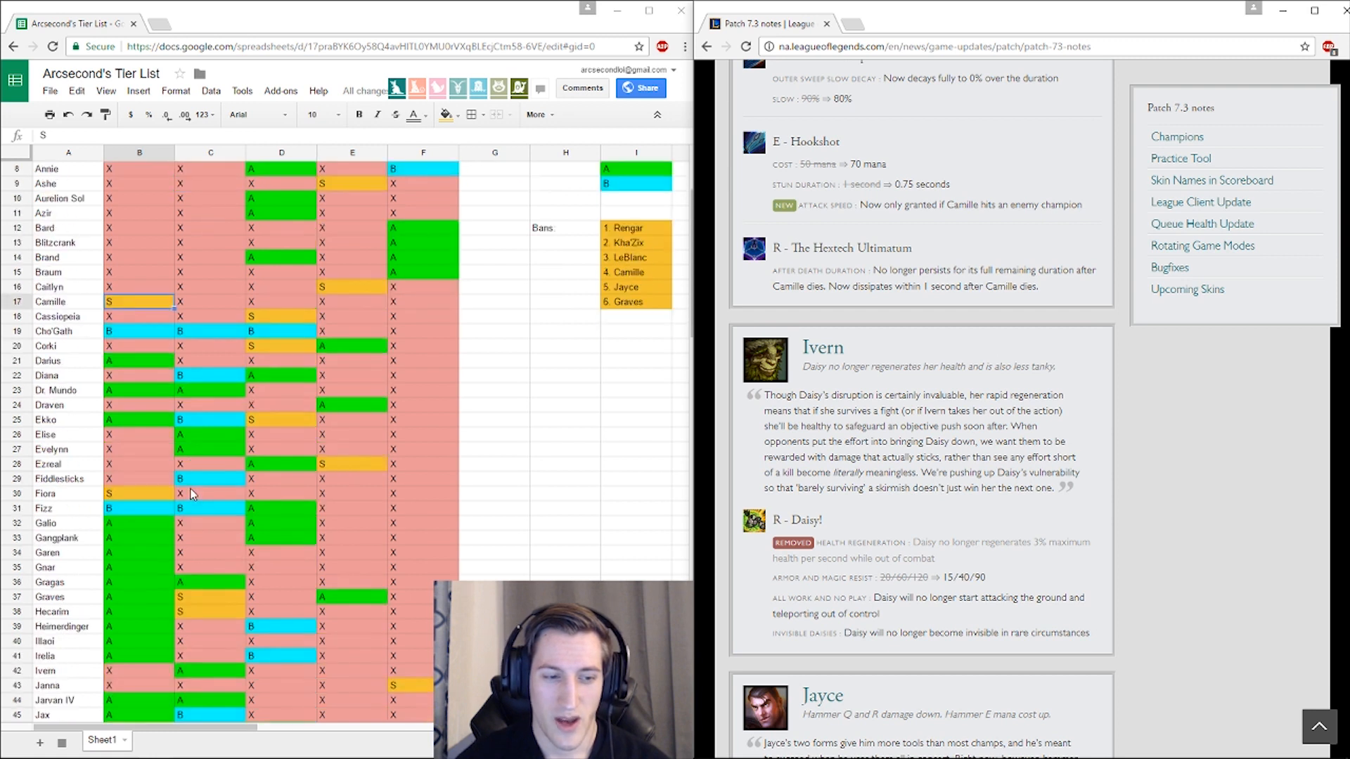
scroll(down, 3)
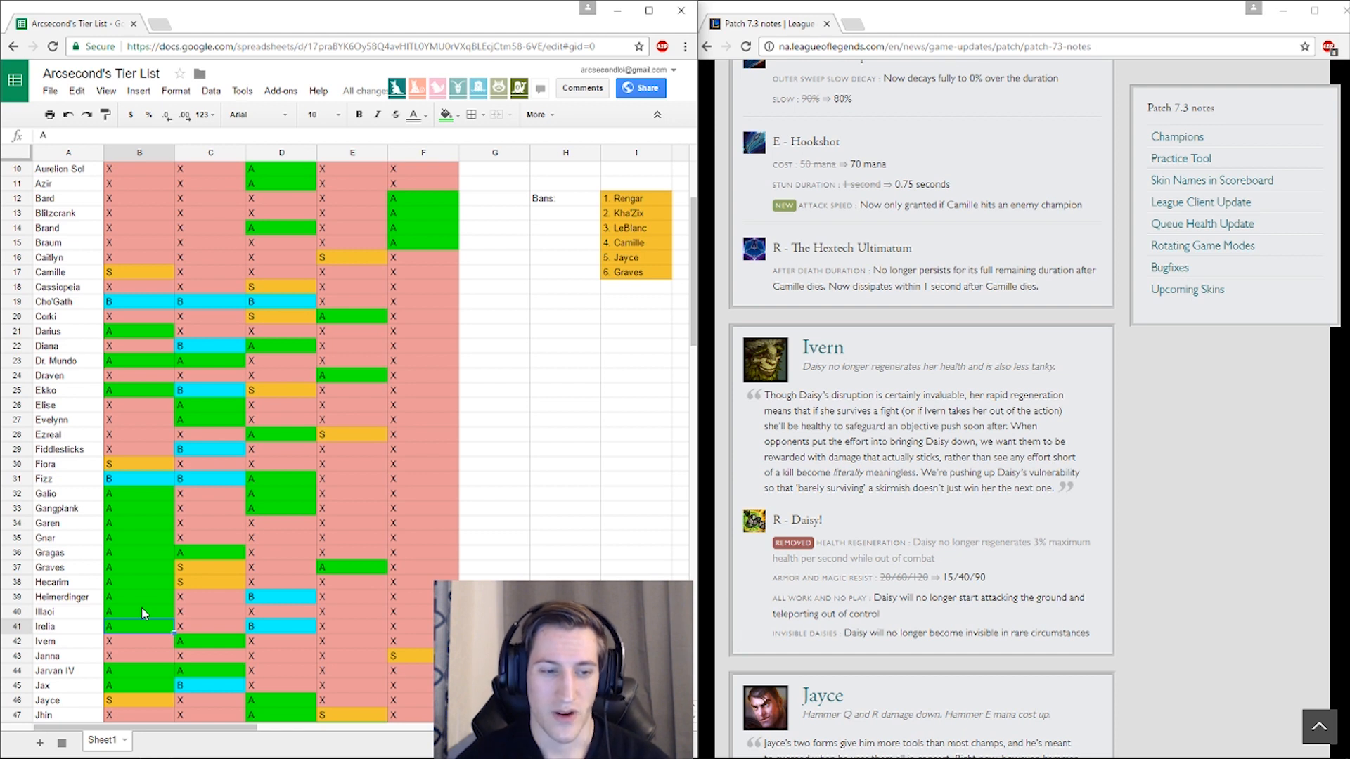
mouse_move(405, 308)
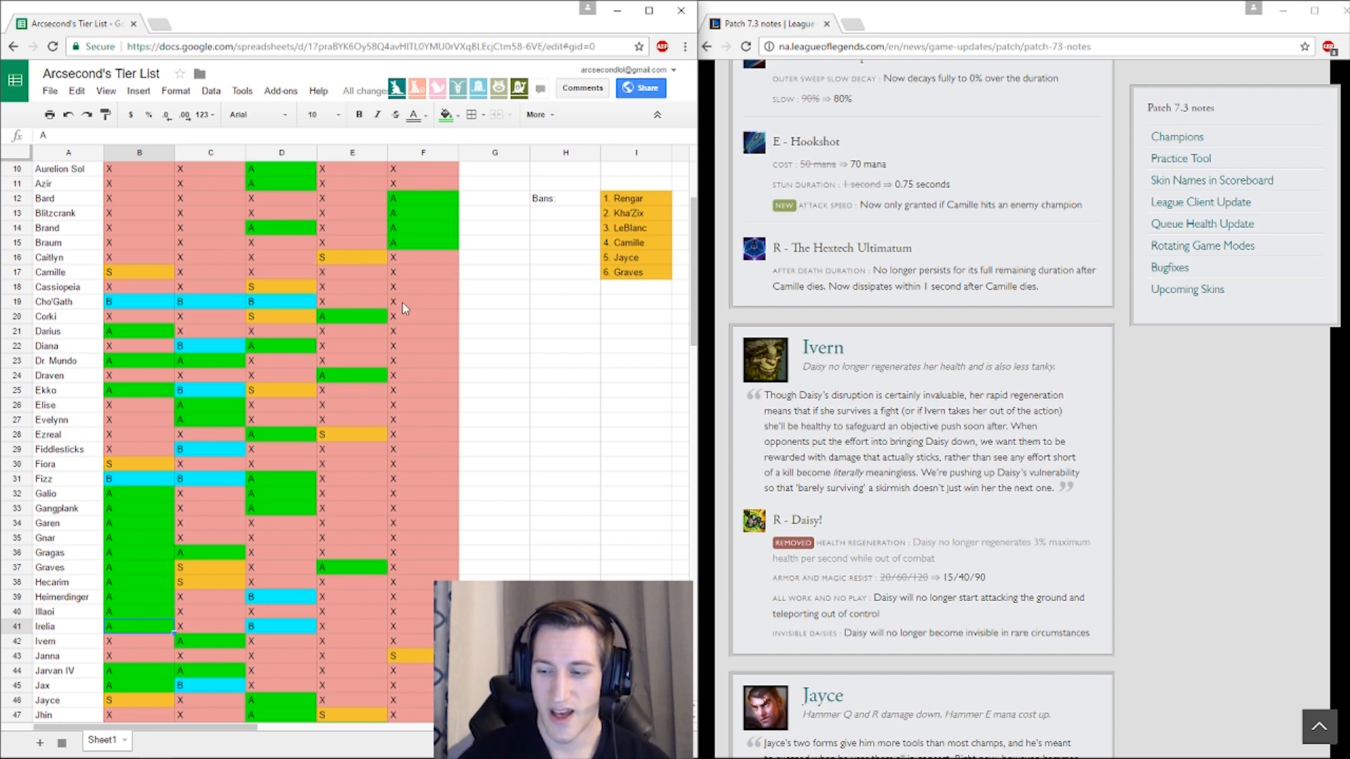
mouse_move(400, 362)
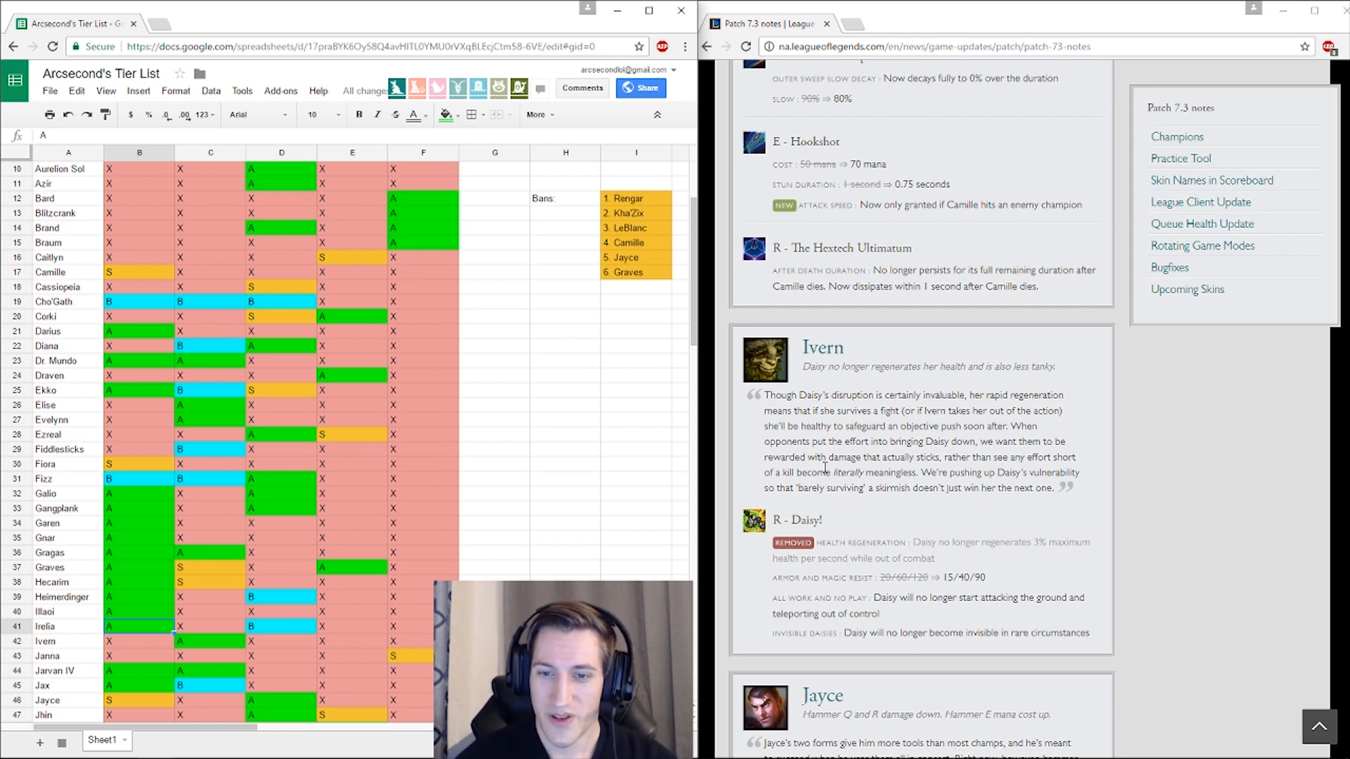
mouse_move(896, 523)
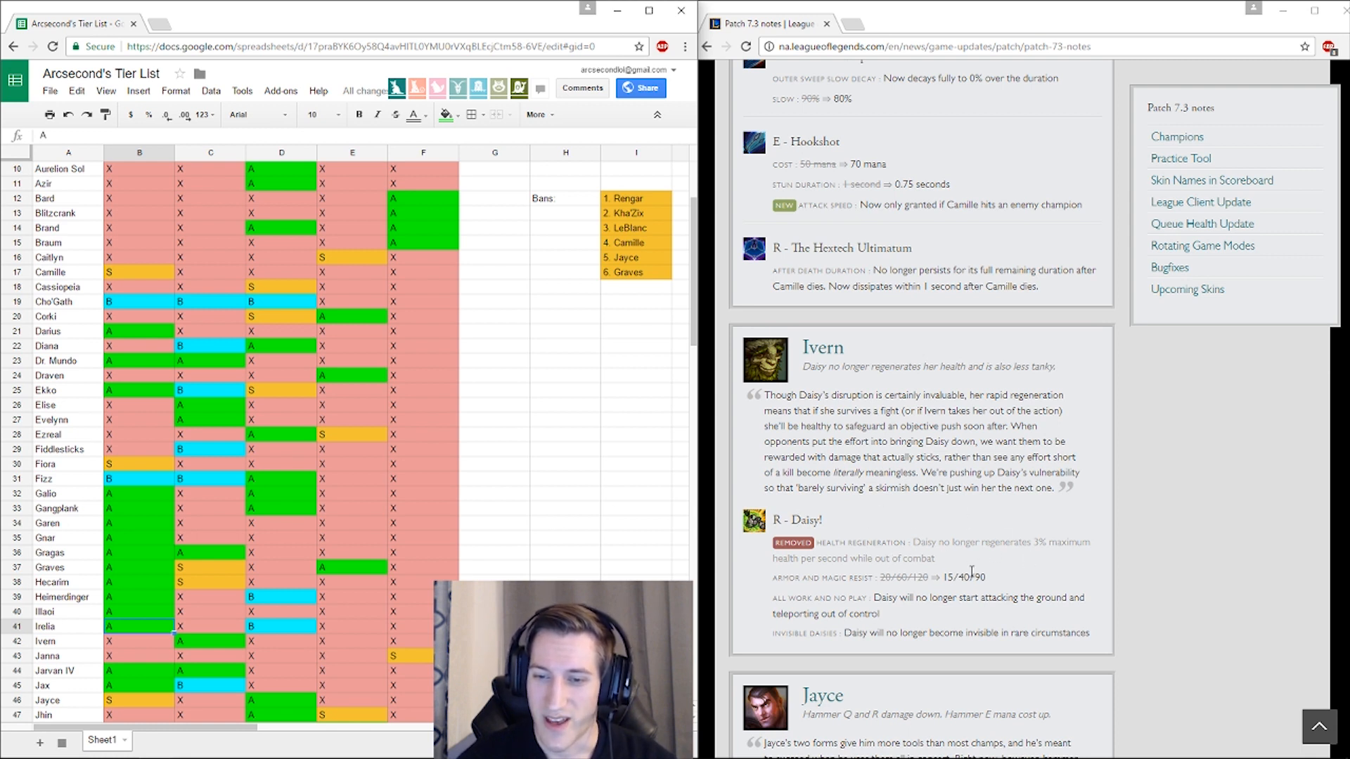
mouse_move(983, 544)
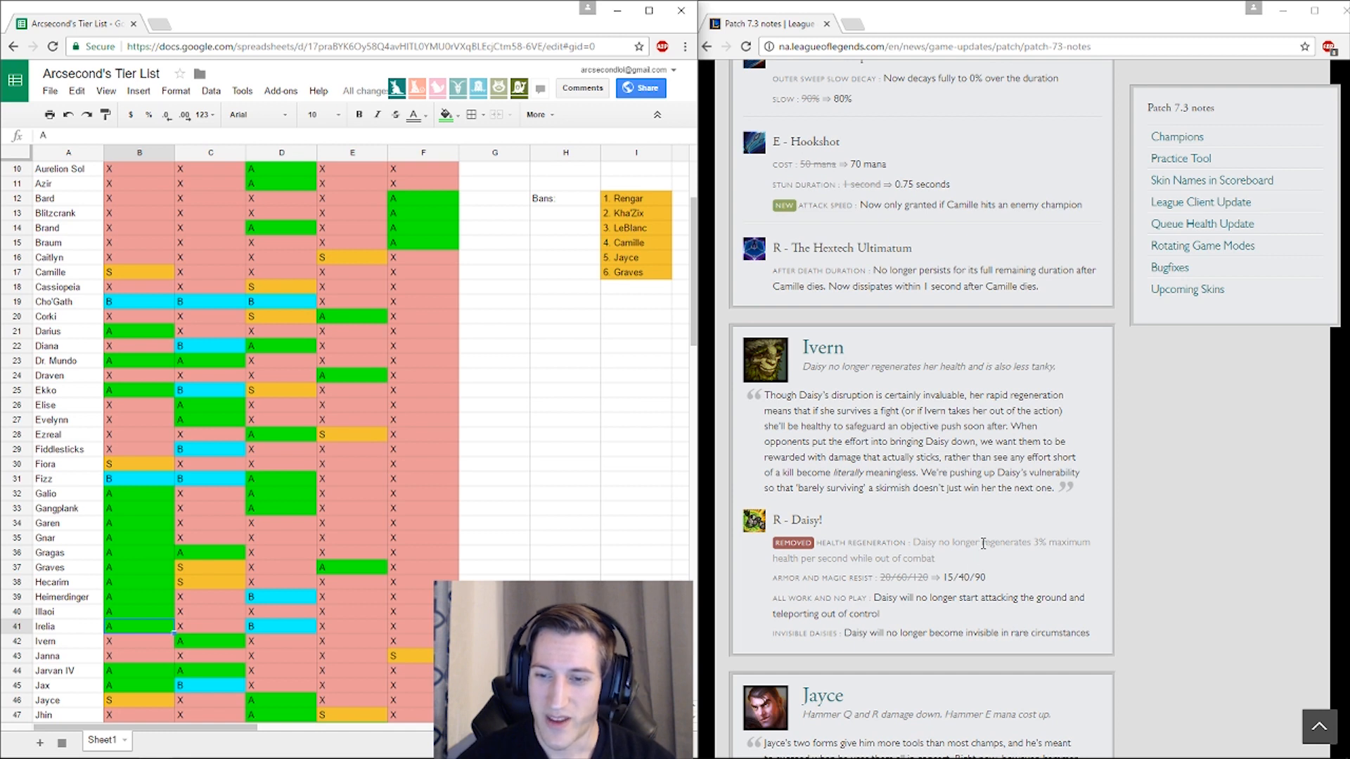
mouse_move(1106, 513)
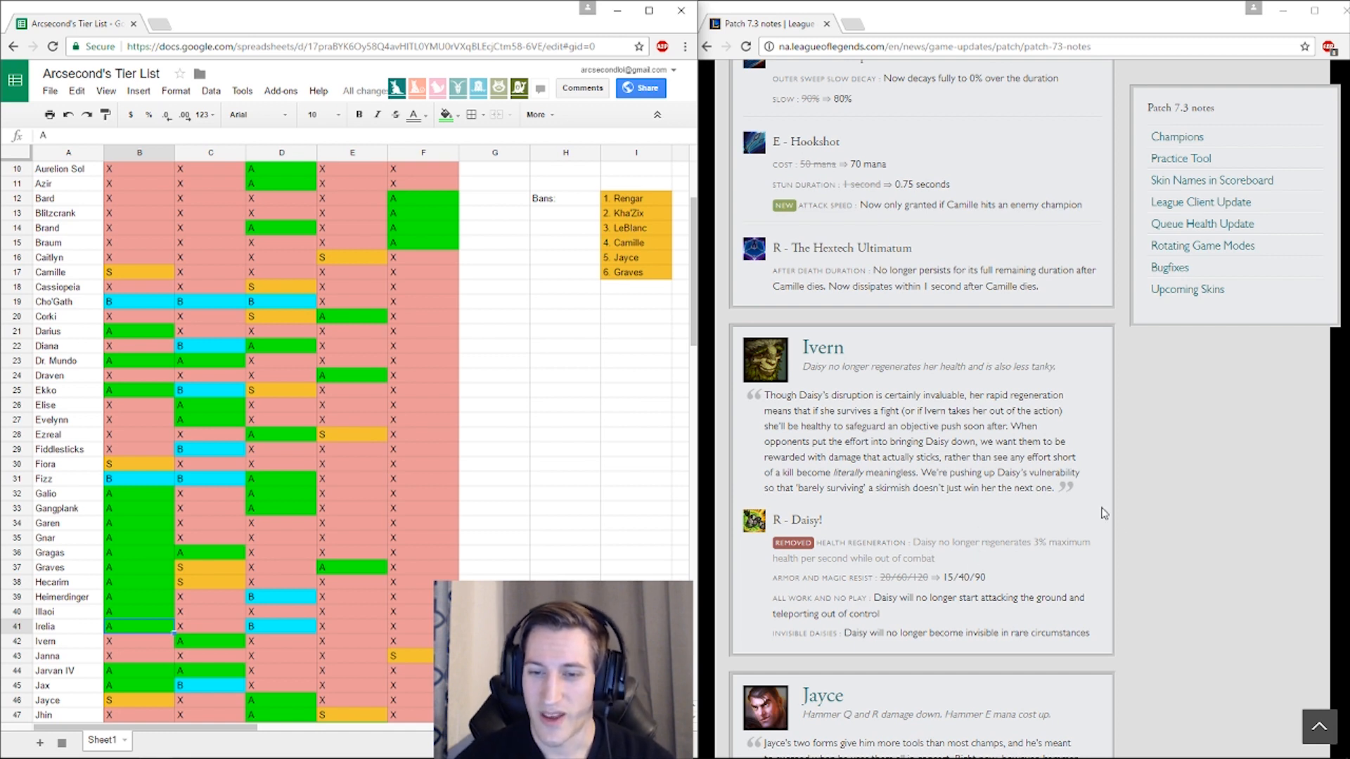
mouse_move(890, 575)
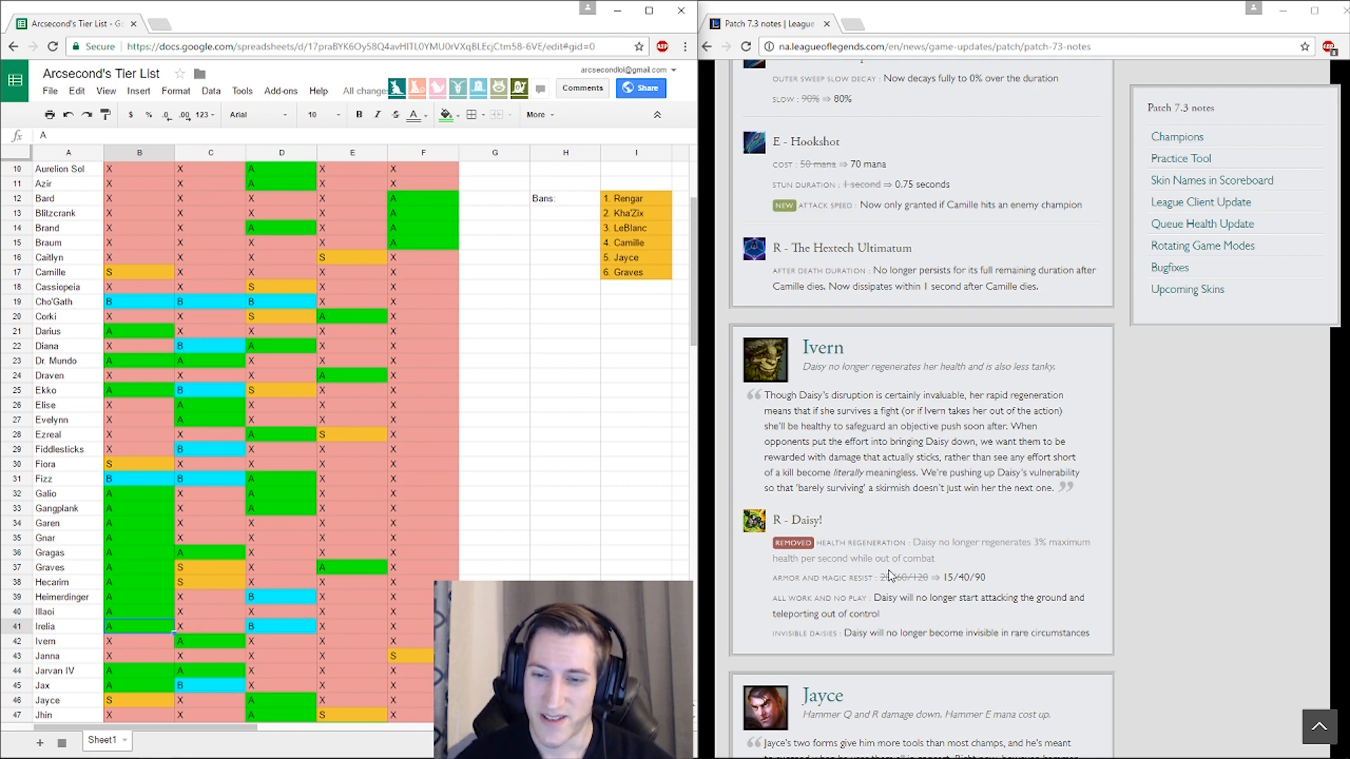
mouse_move(1070, 434)
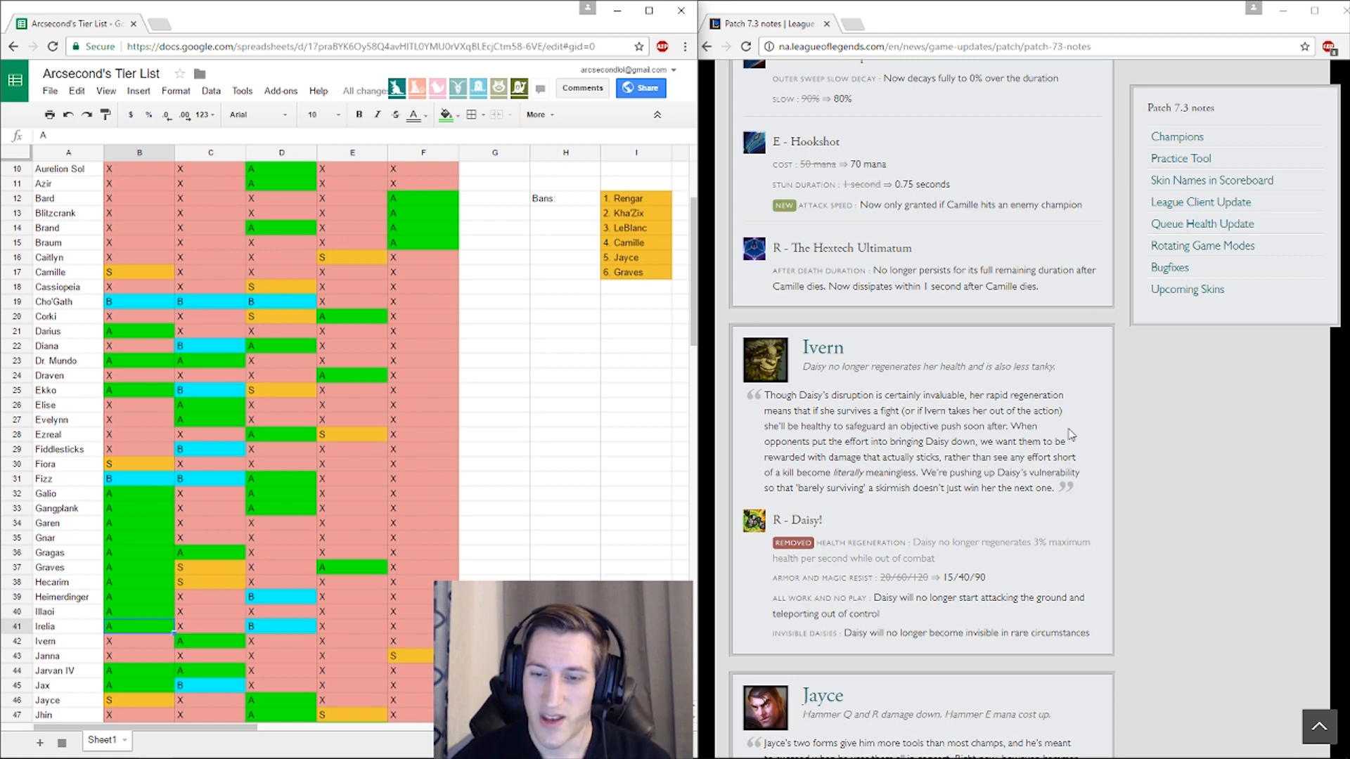
mouse_move(920, 592)
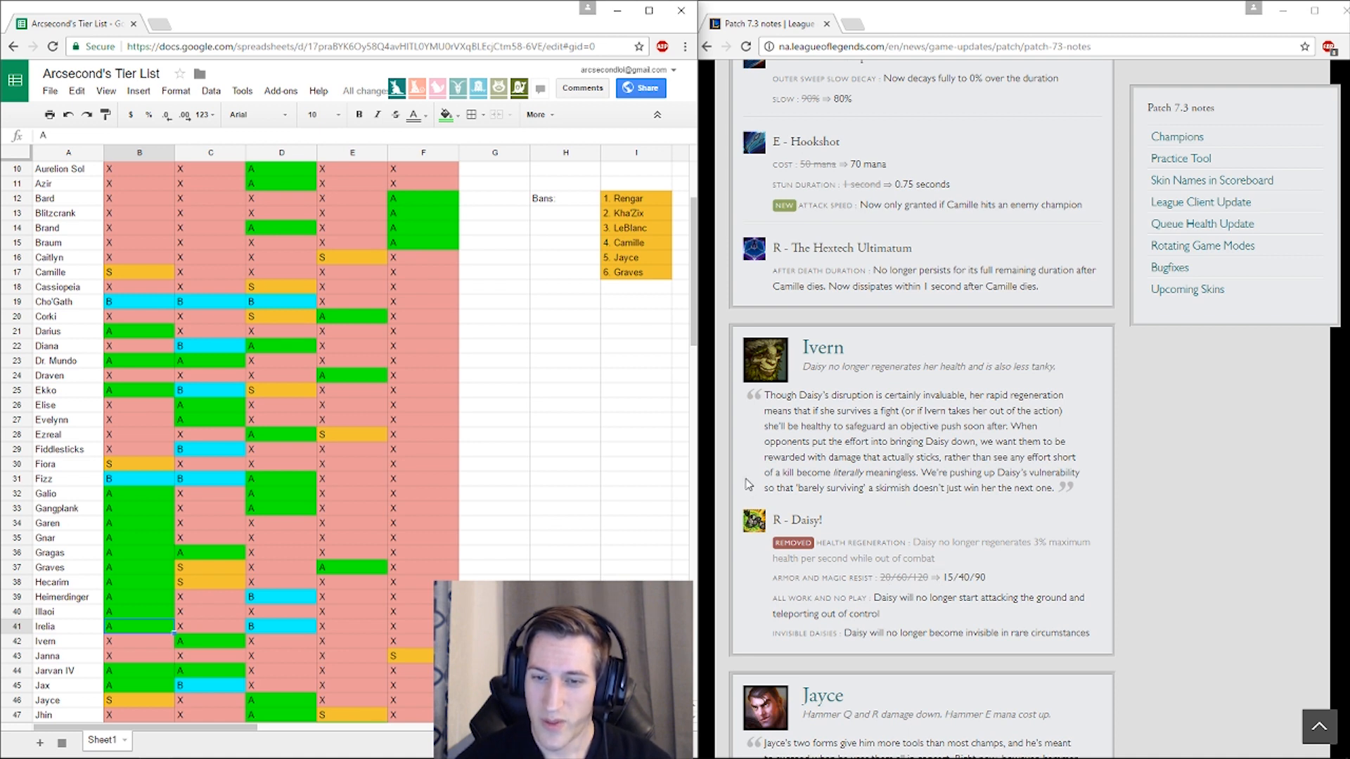
mouse_move(954, 509)
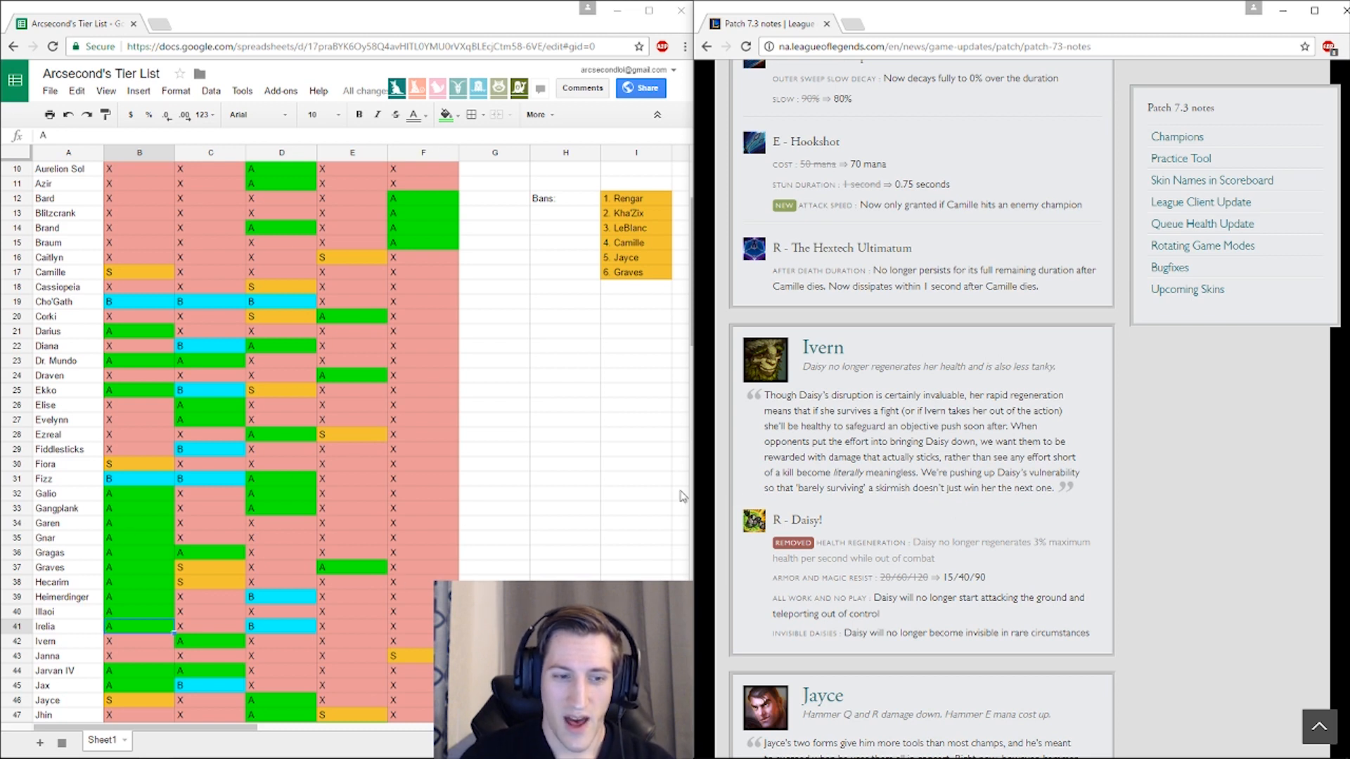
mouse_move(166, 648)
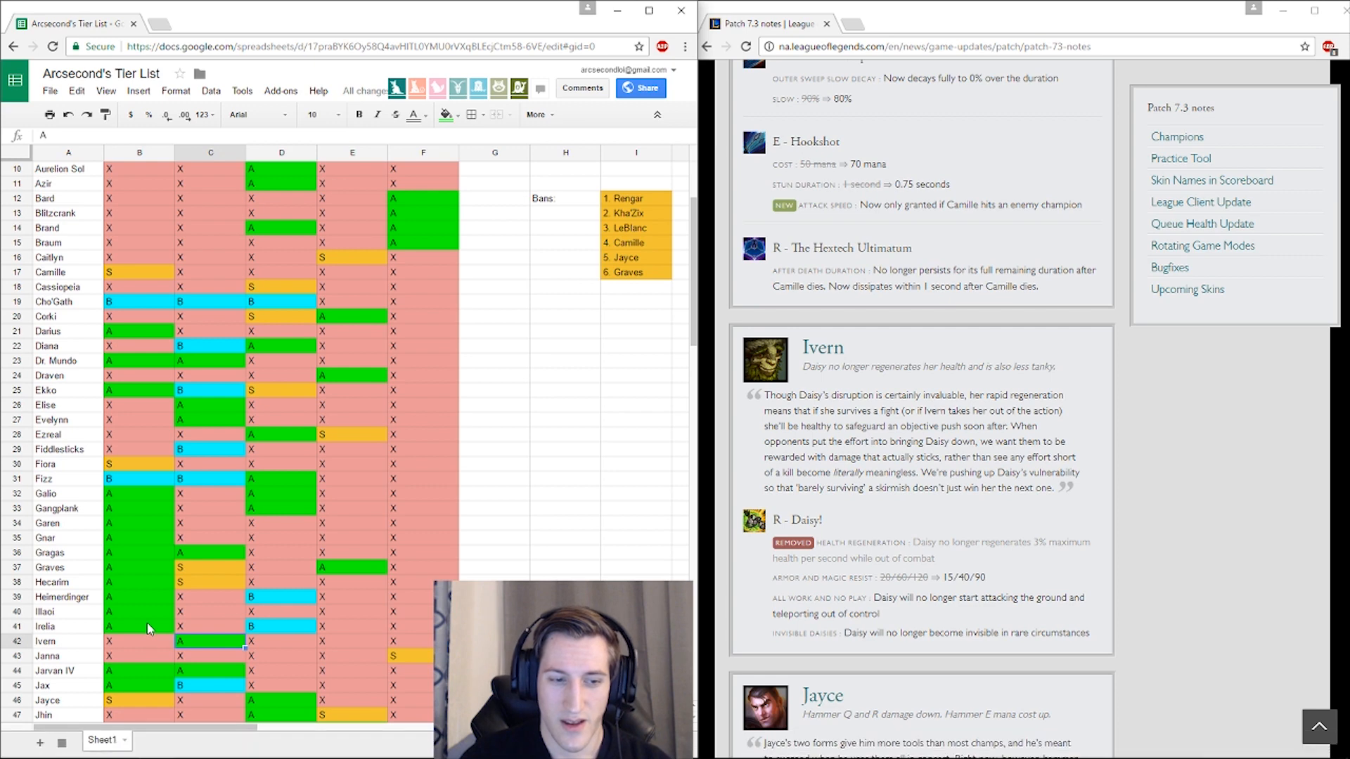
Step: Check Jayce's column D rating, then continue down to LeBlanc's S rating and Kha'Zix
scroll(down, 3)
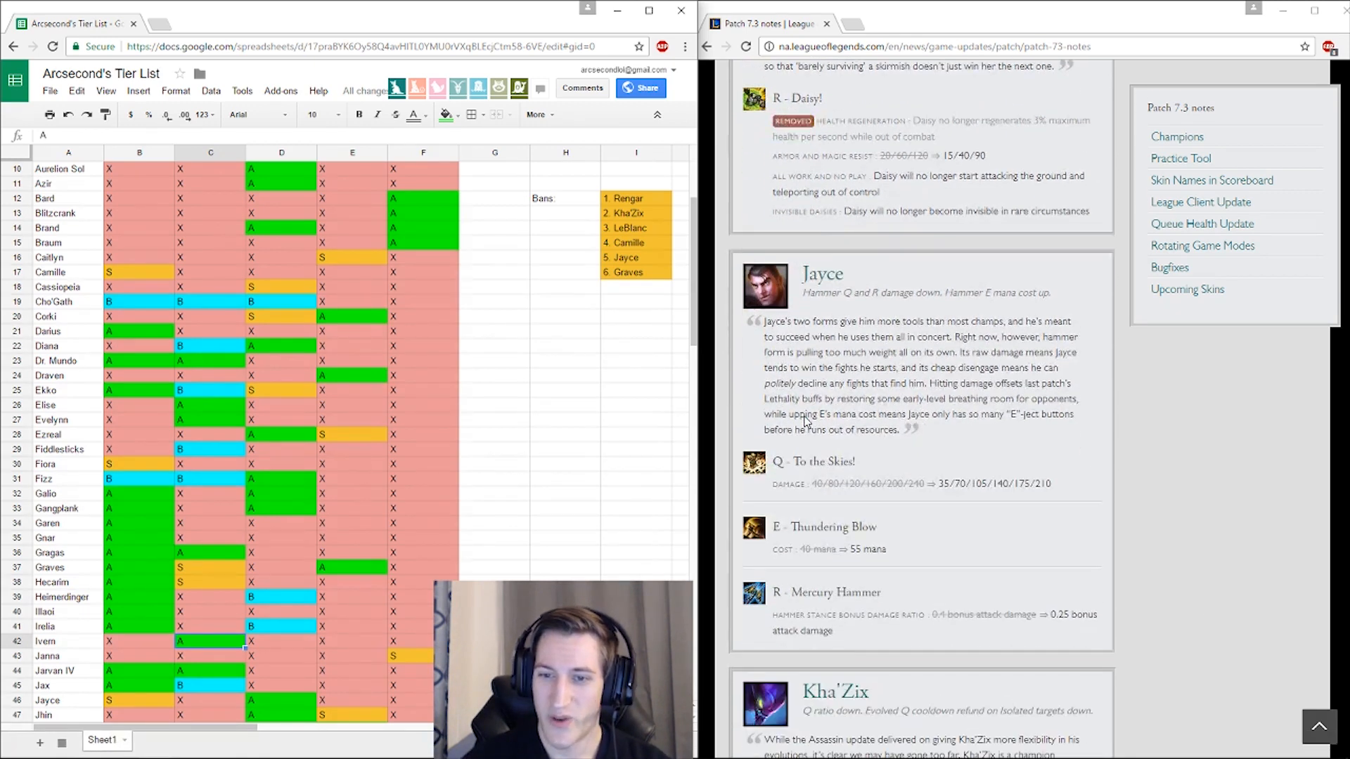
mouse_move(895, 348)
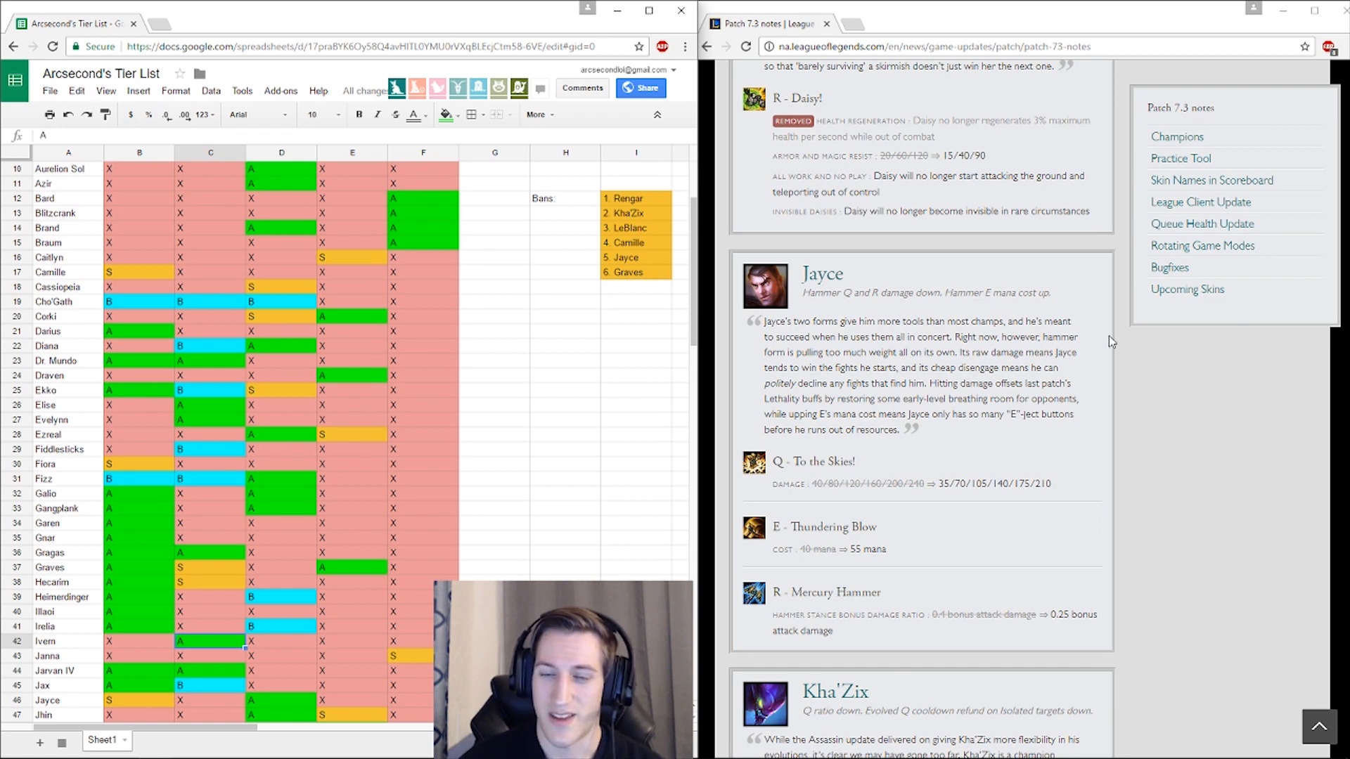
mouse_move(1122, 341)
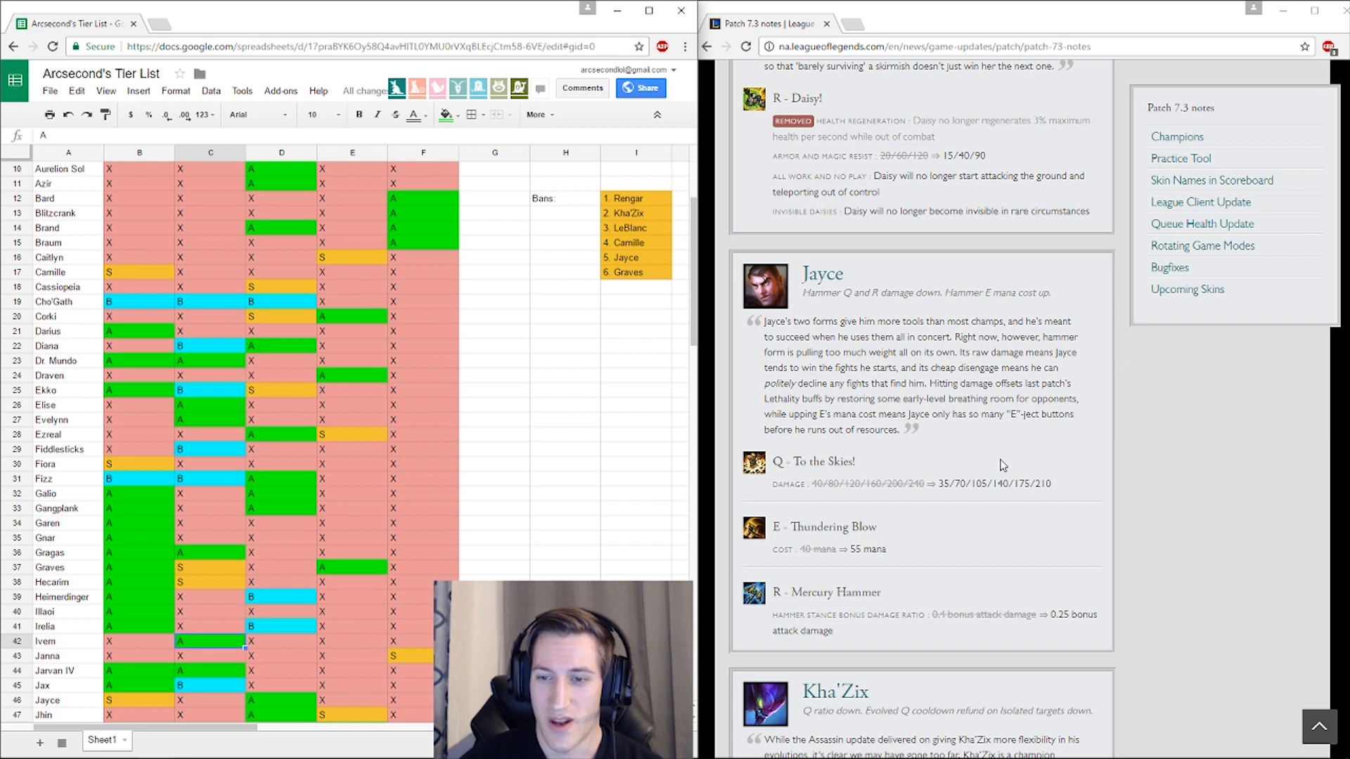
mouse_move(880, 453)
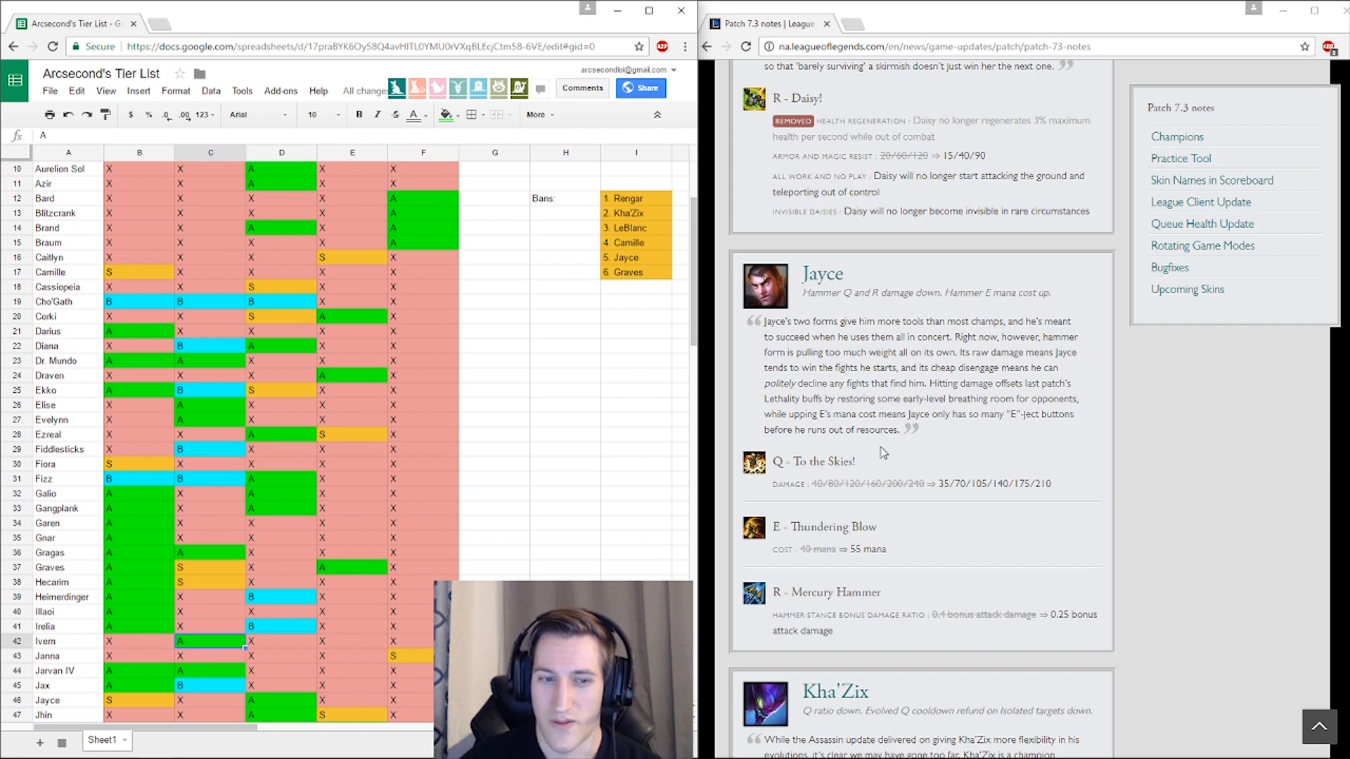
scroll(down, 3)
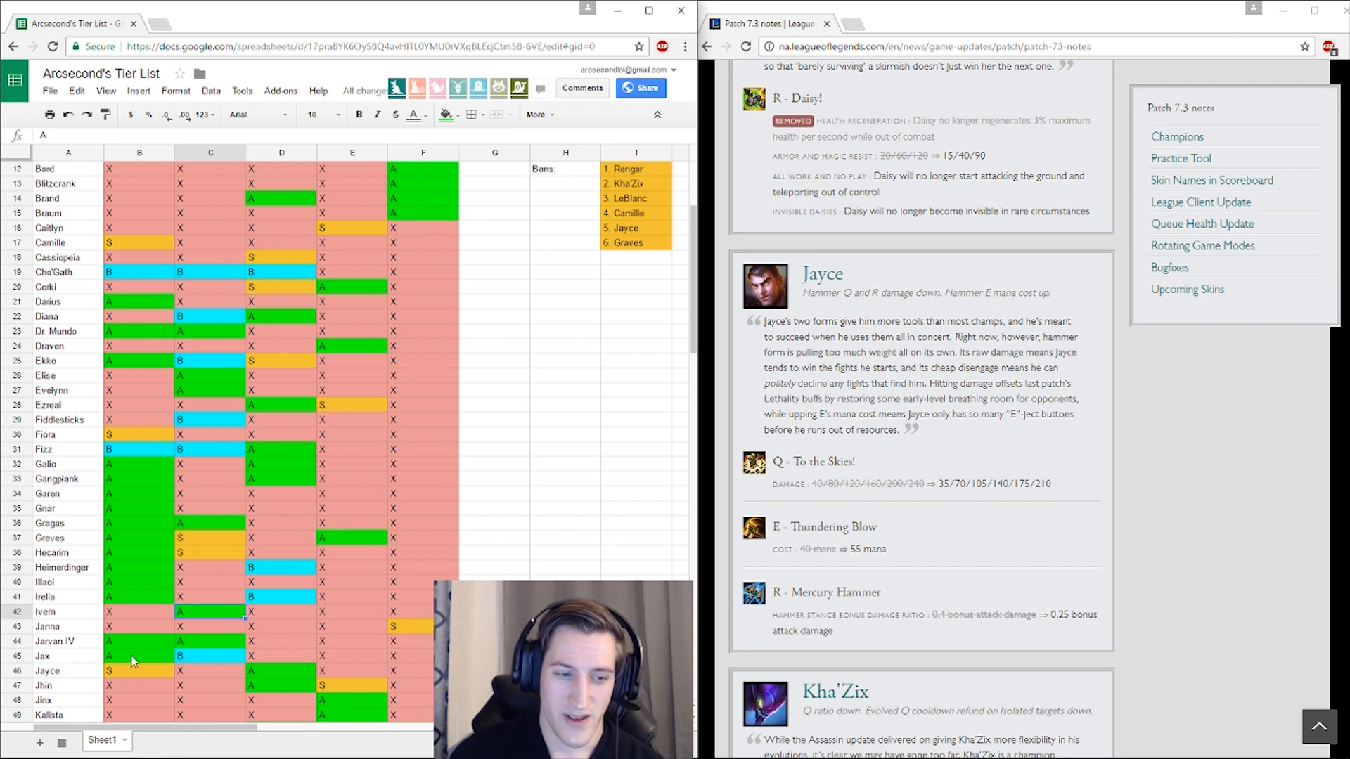
click(282, 669)
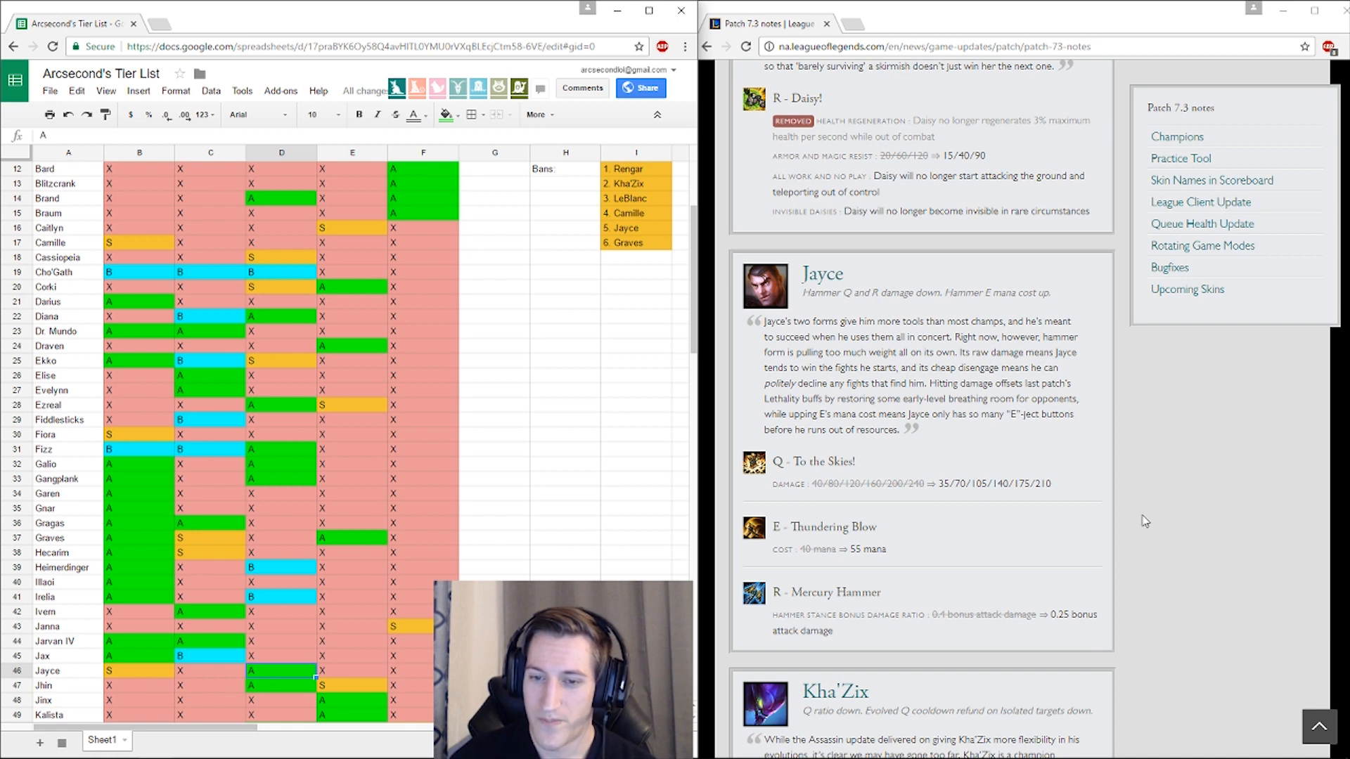
mouse_move(941, 497)
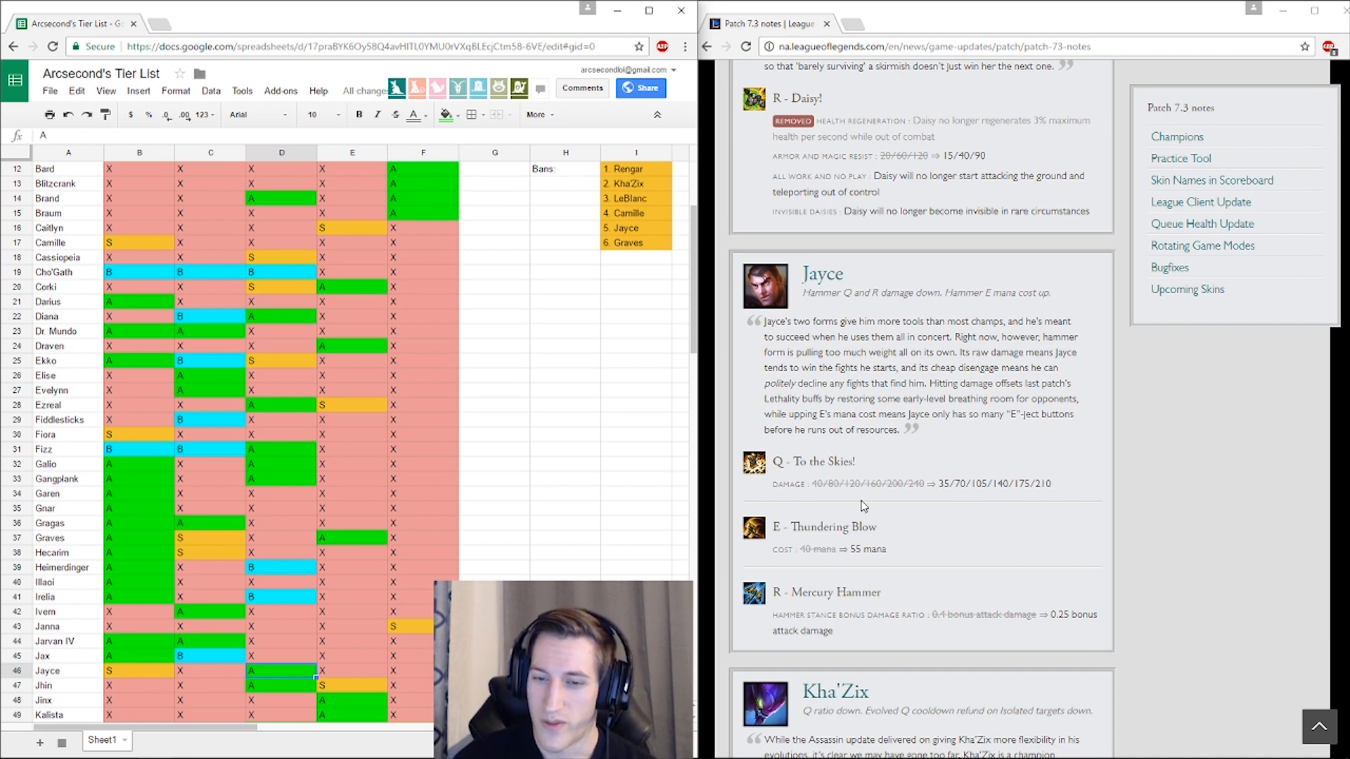
mouse_move(867, 564)
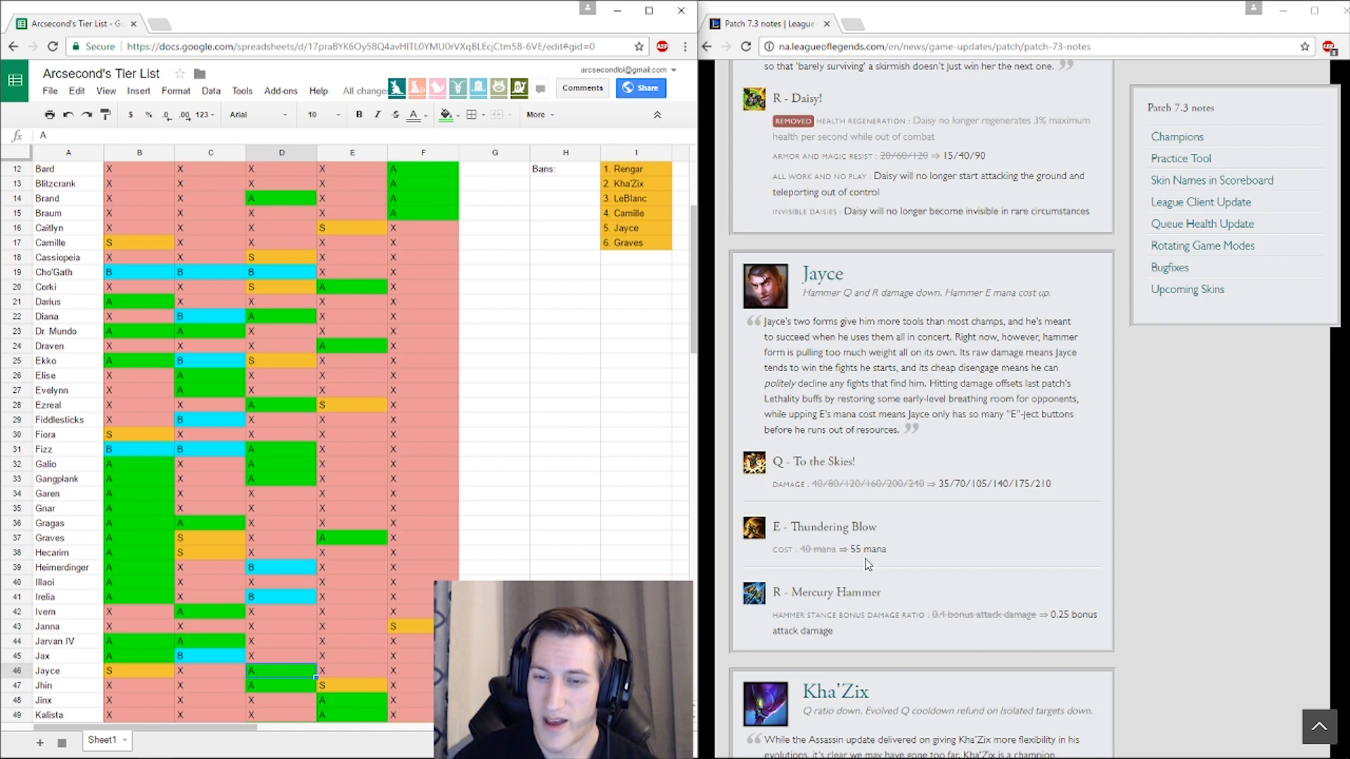
mouse_move(944, 573)
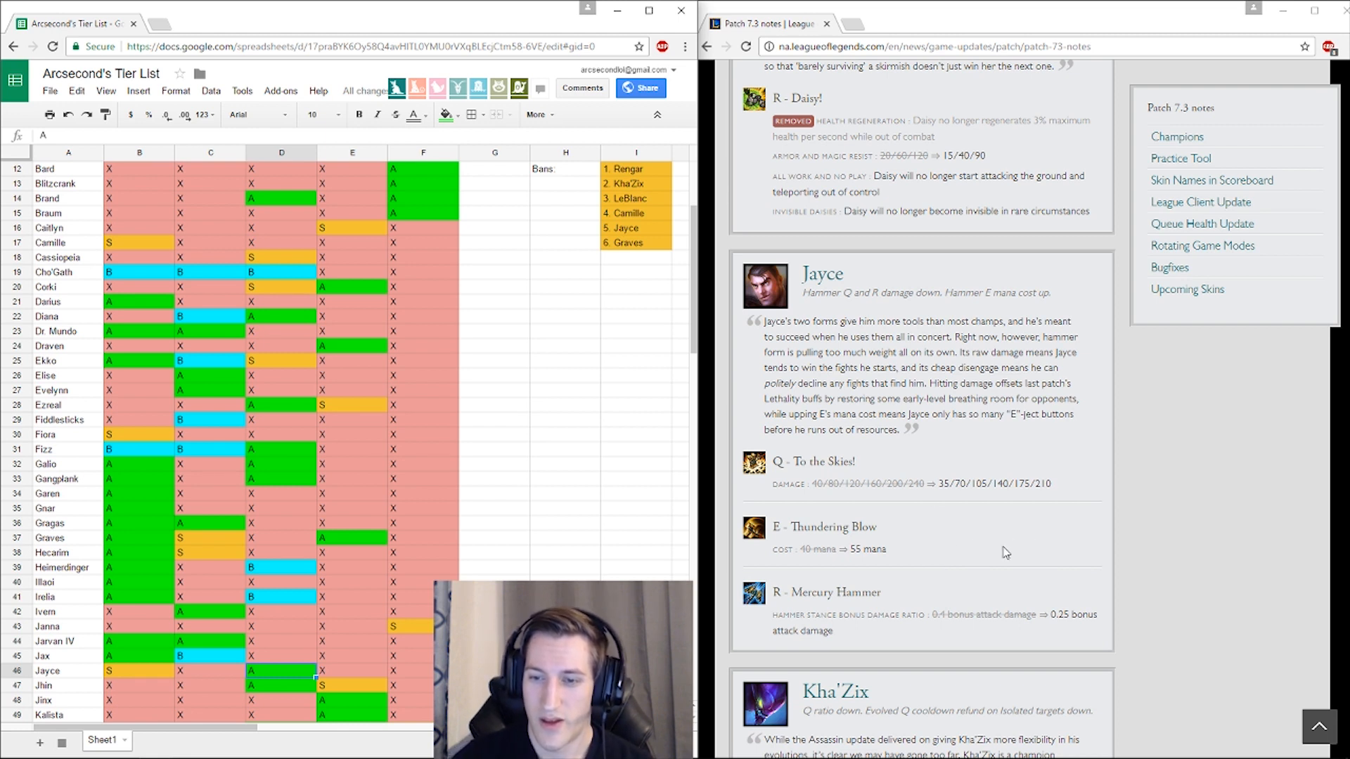
drag(772, 482, 892, 550)
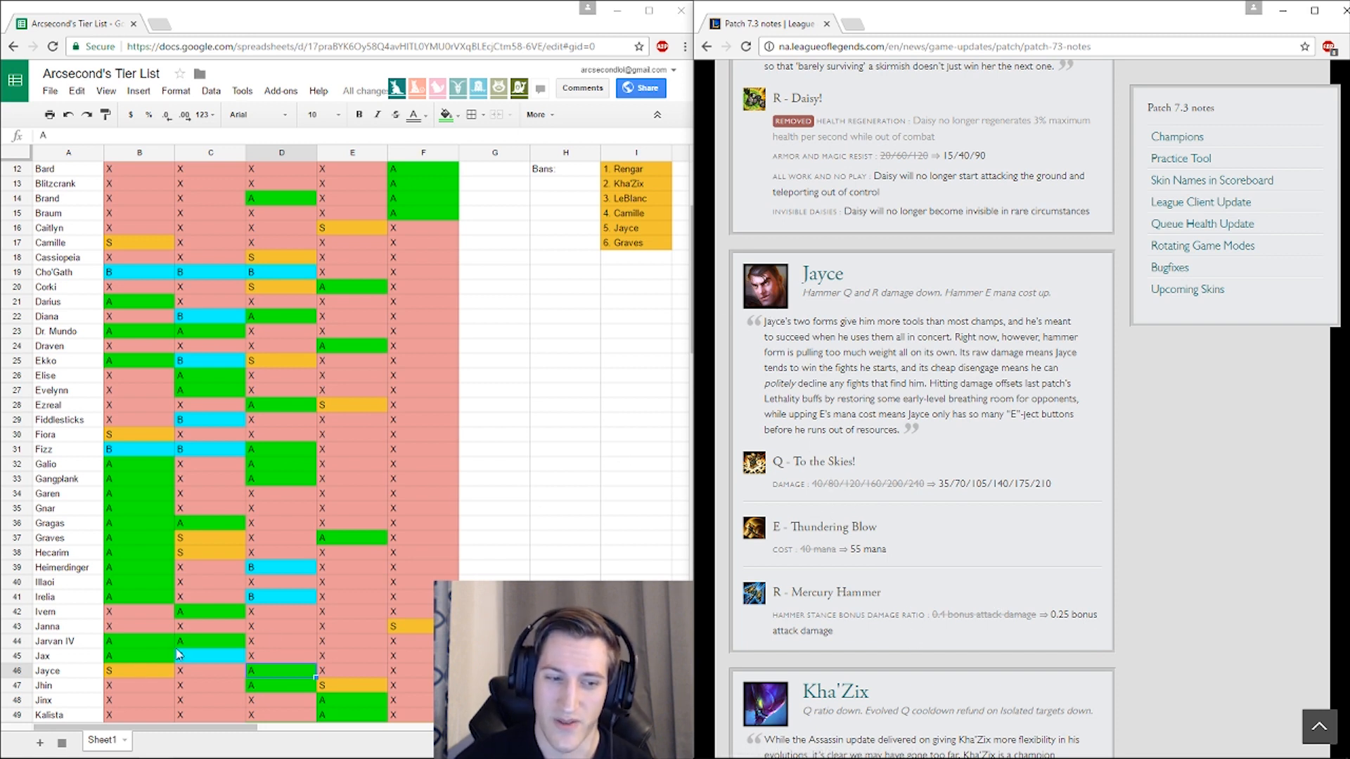
scroll(down, 3)
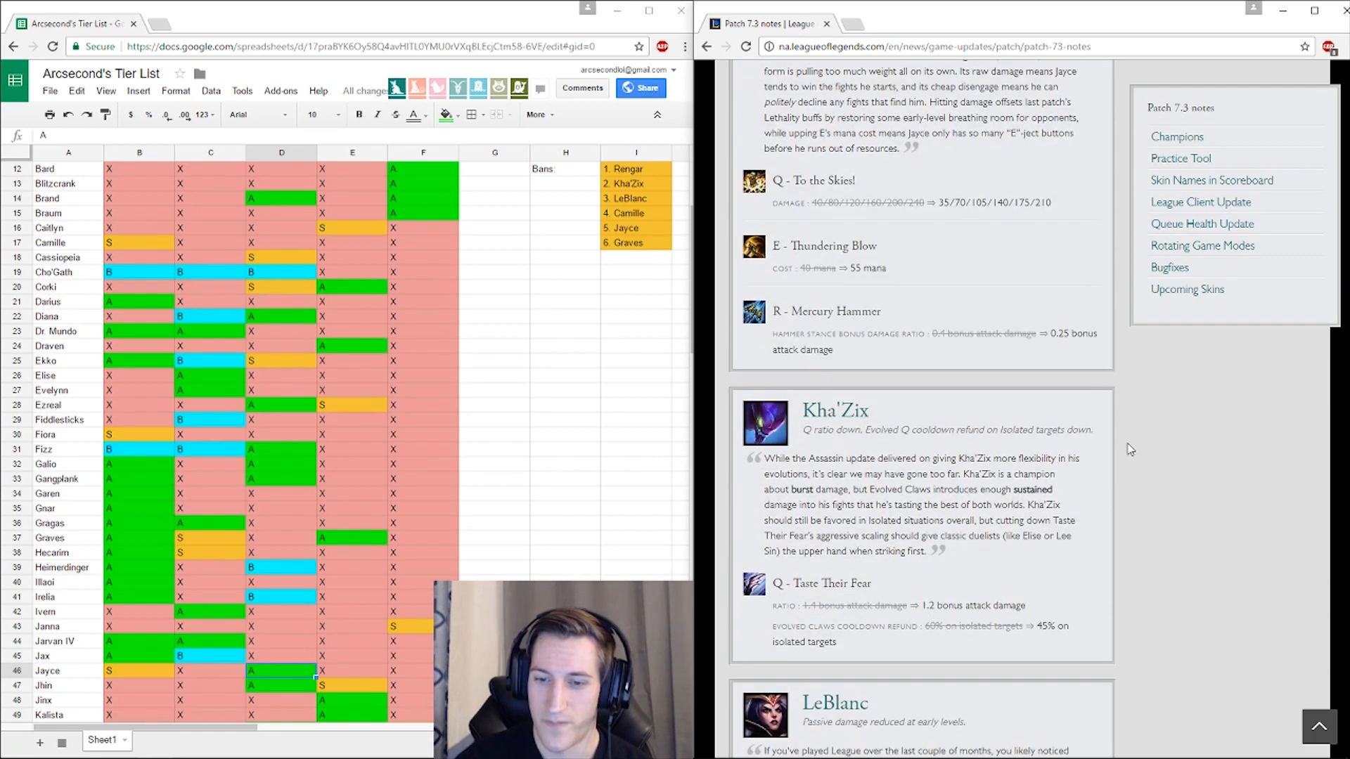
mouse_move(877, 399)
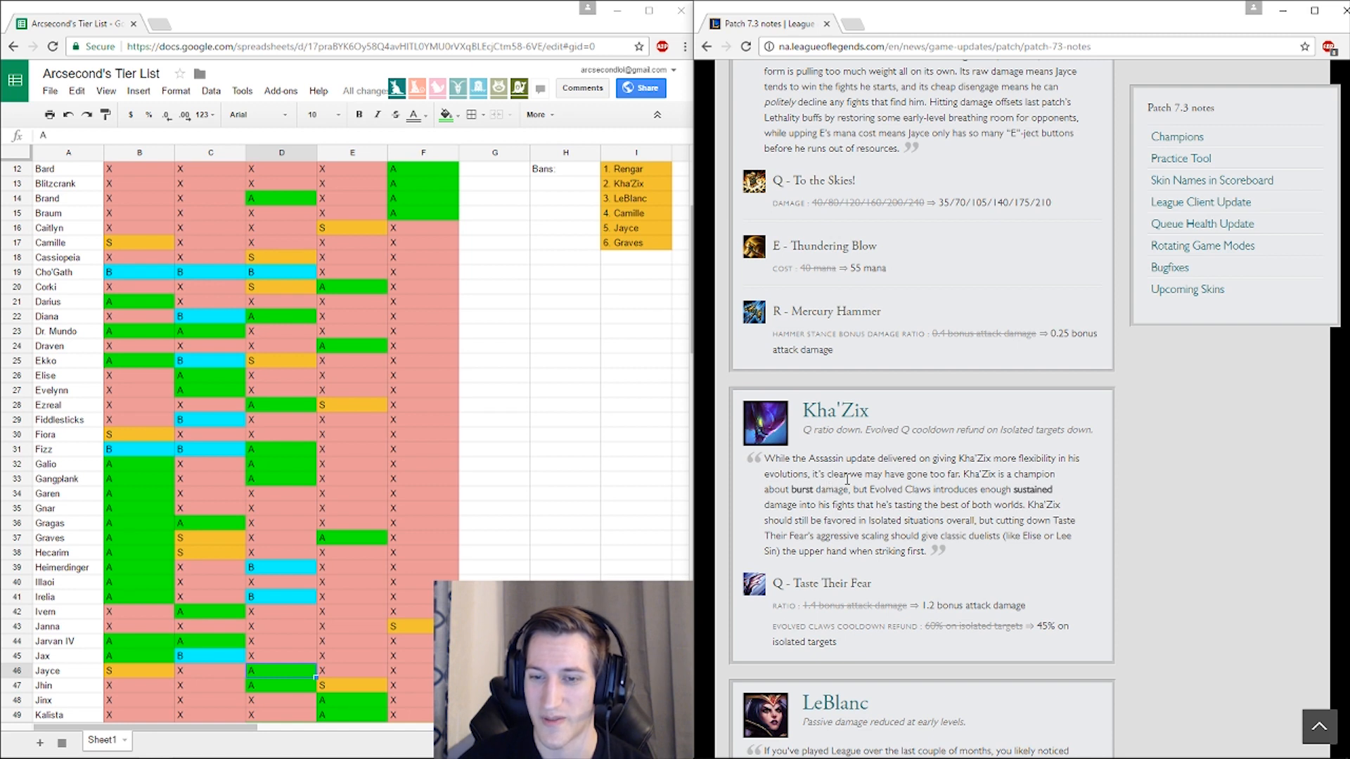
mouse_move(985, 549)
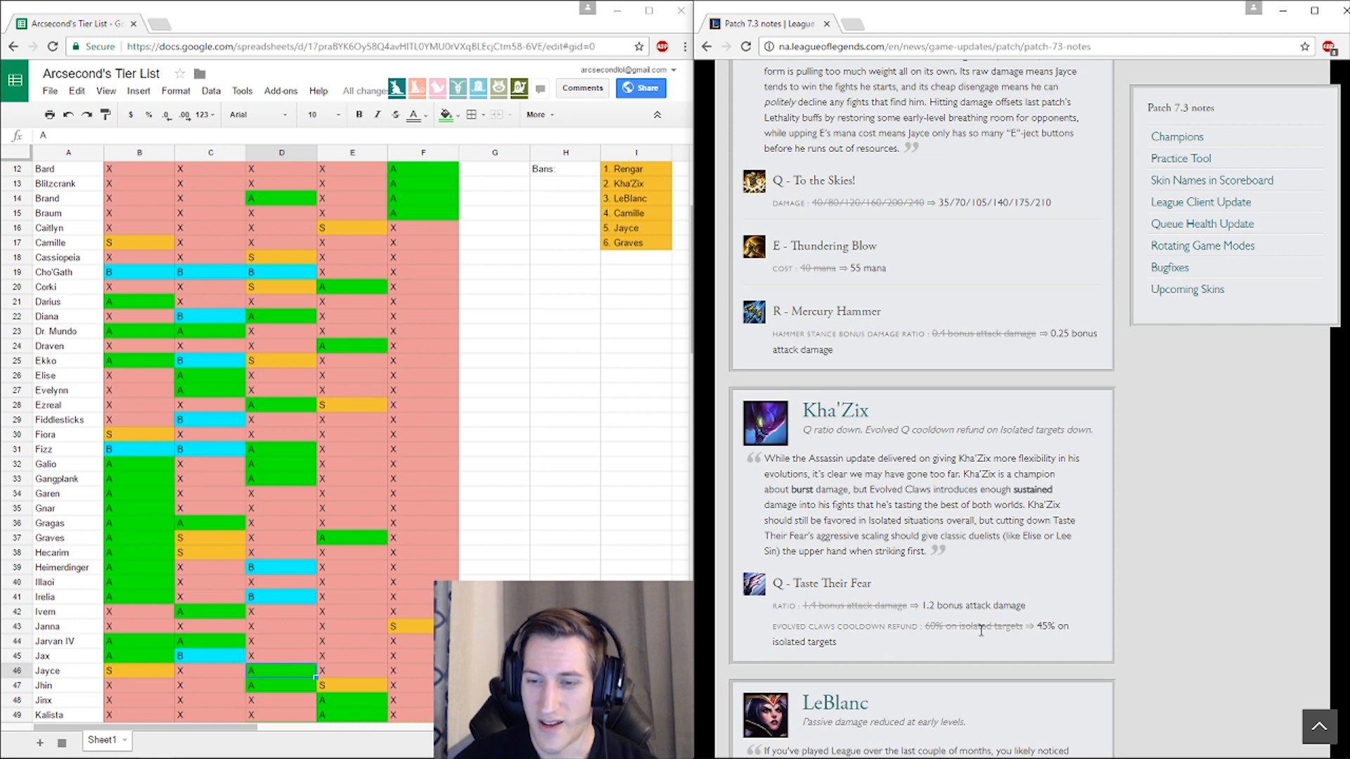
mouse_move(841, 654)
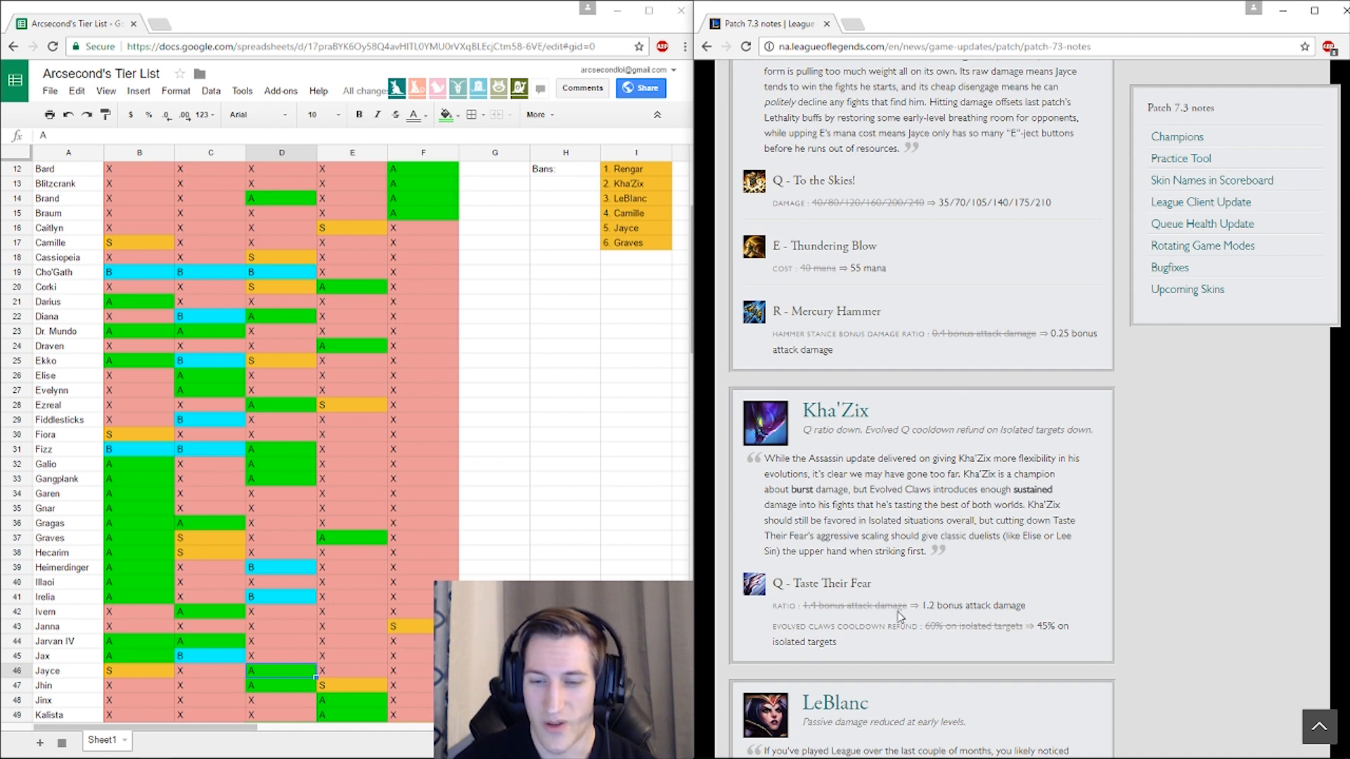
mouse_move(843, 443)
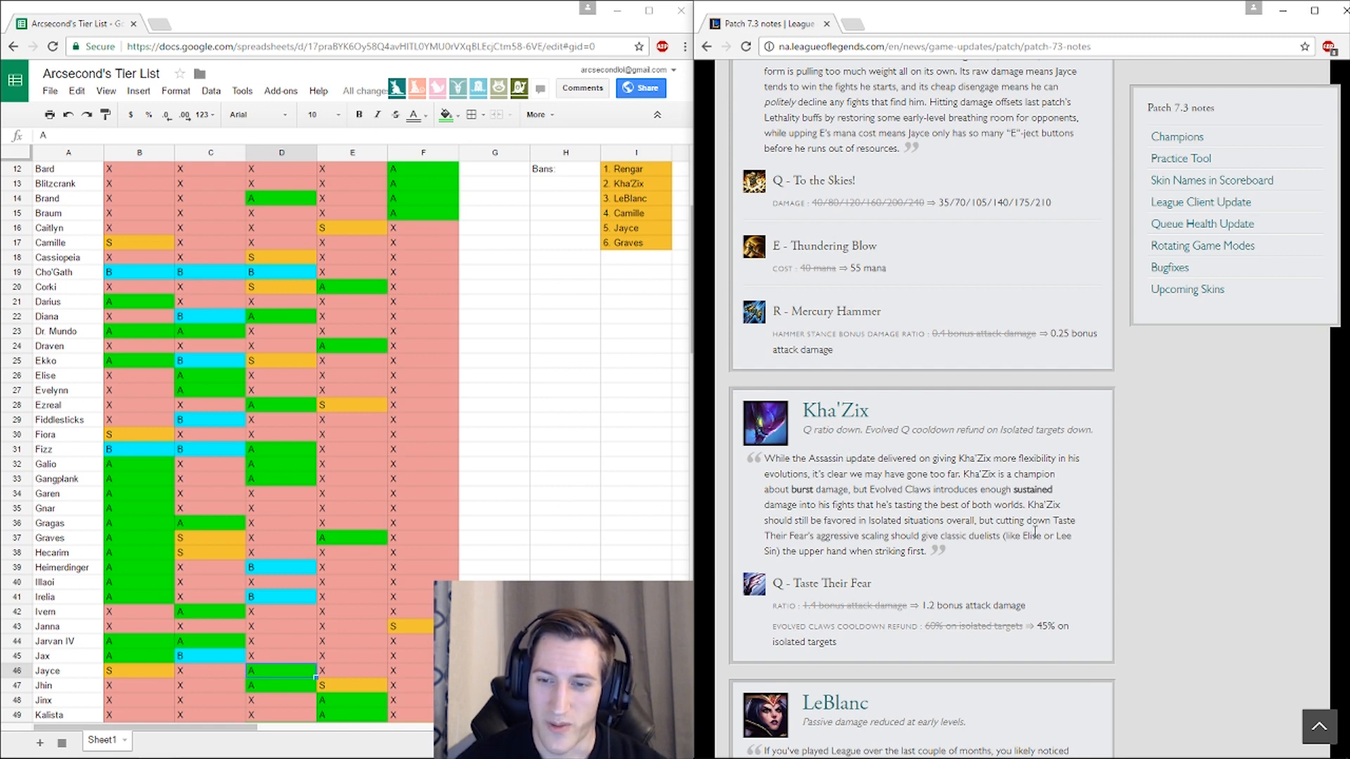
scroll(down, 3)
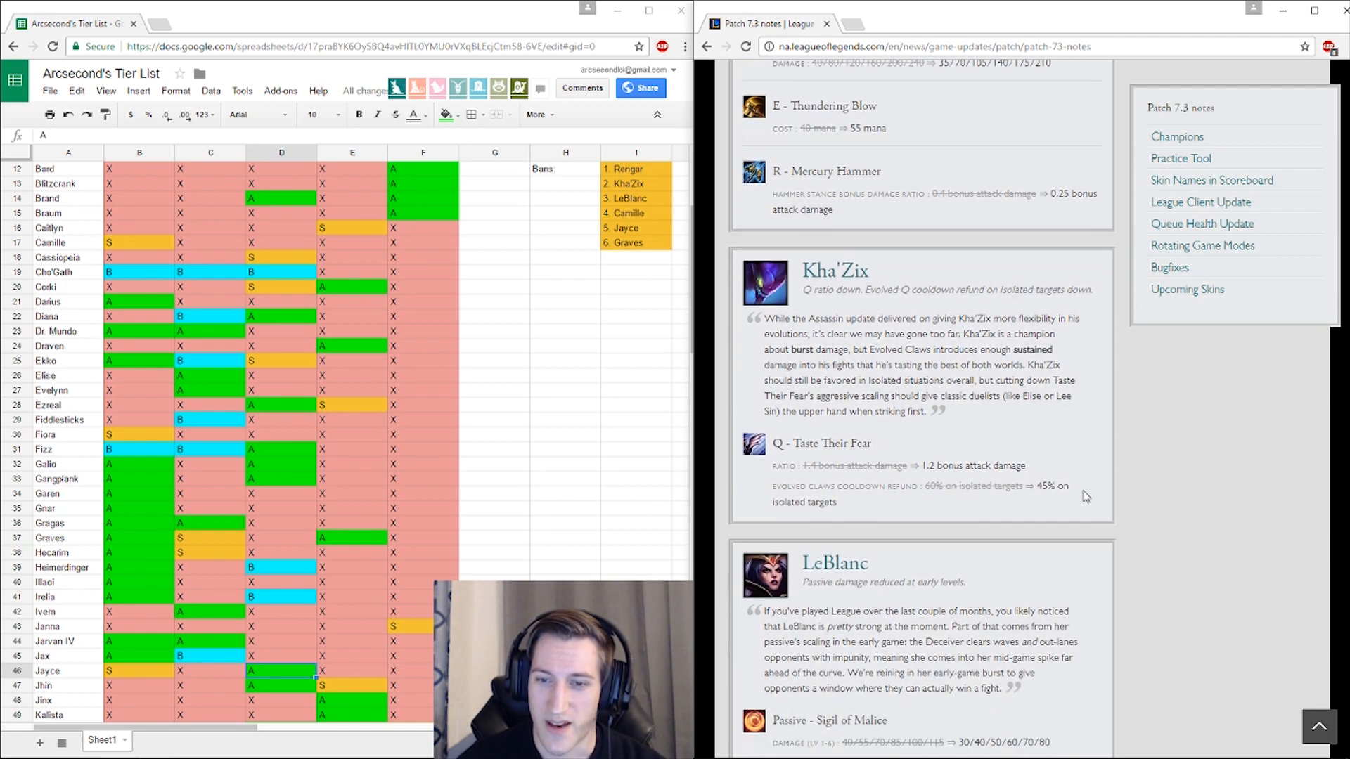
scroll(down, 3)
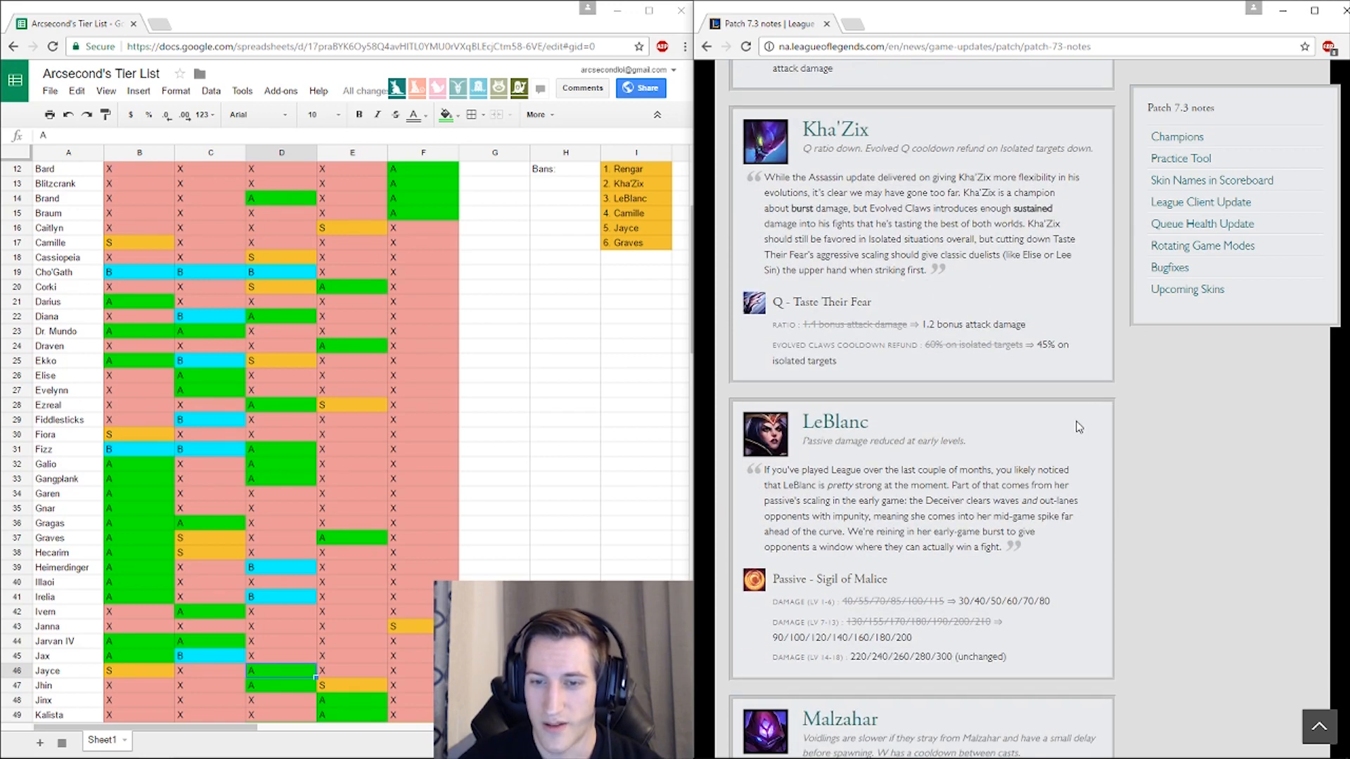
mouse_move(941, 501)
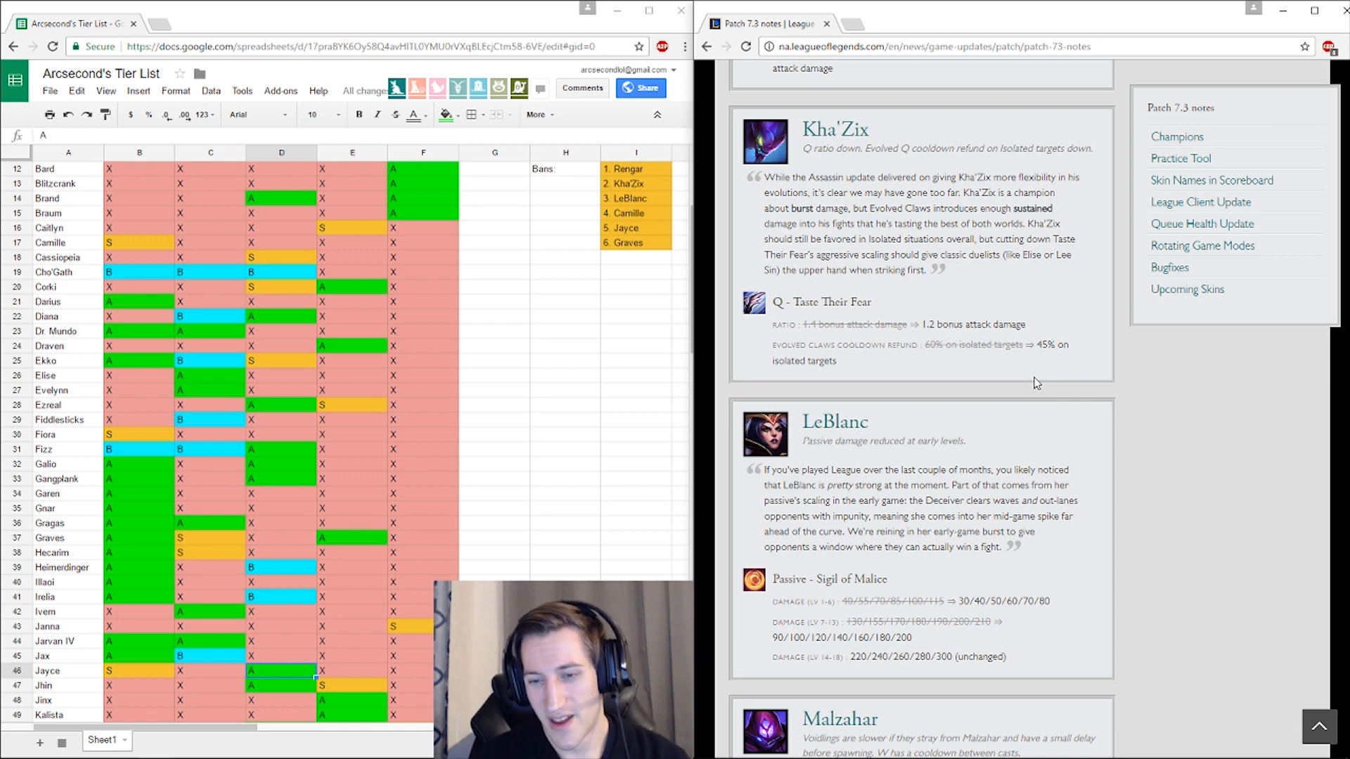
mouse_move(1080, 427)
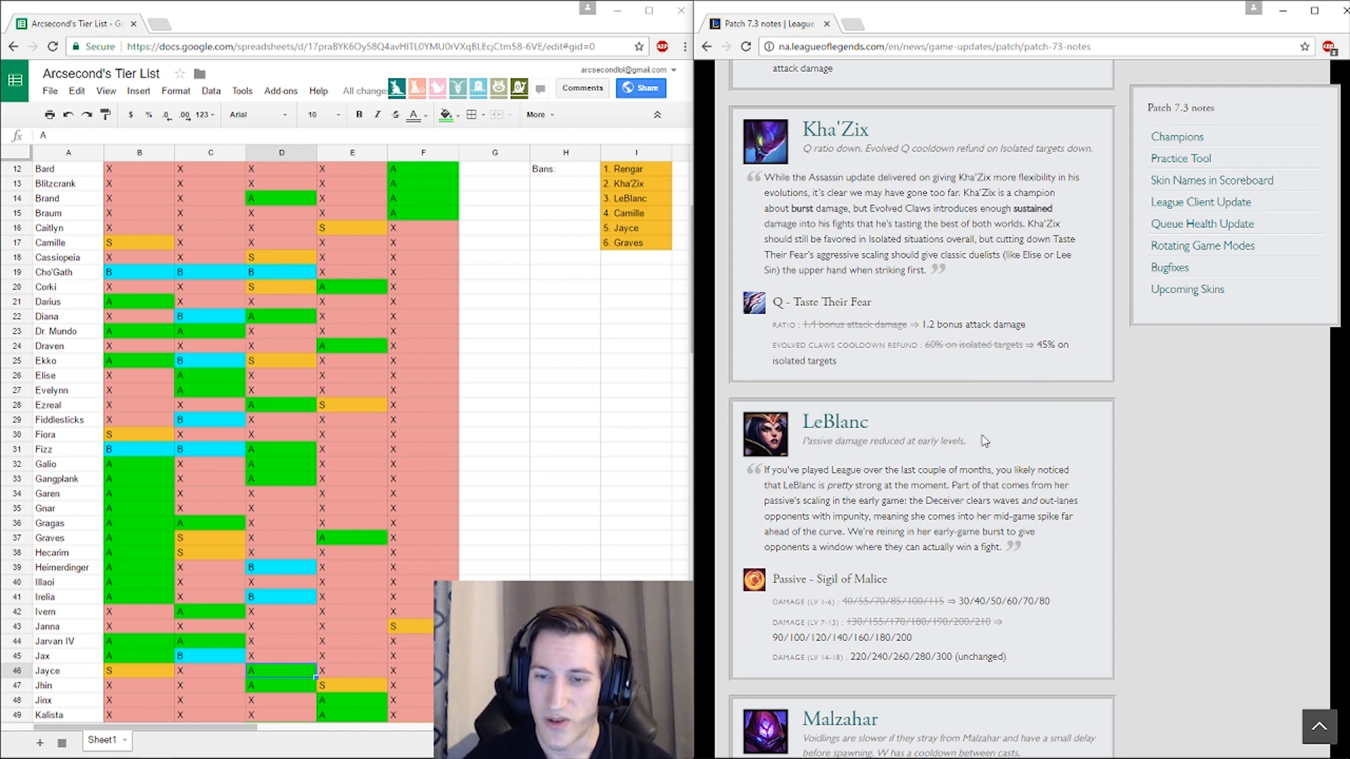
mouse_move(921, 361)
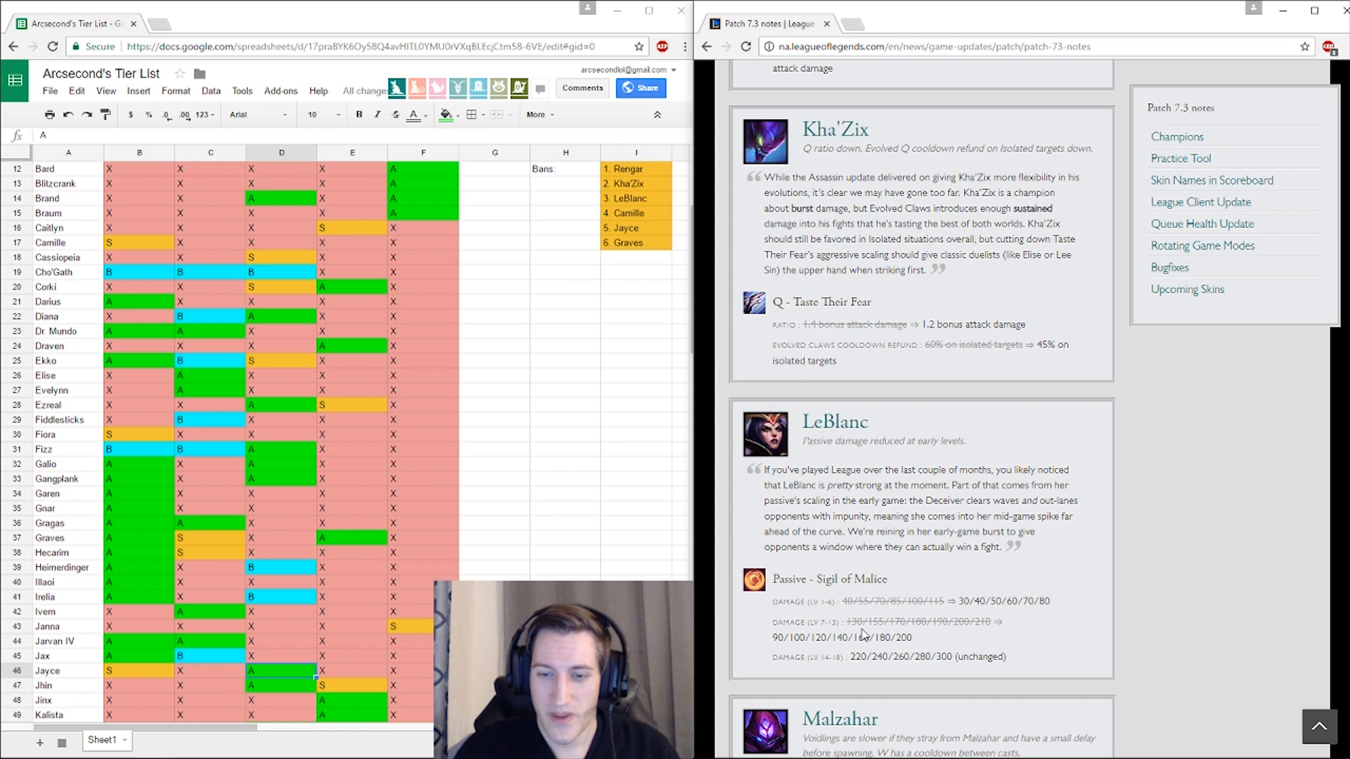
mouse_move(351, 465)
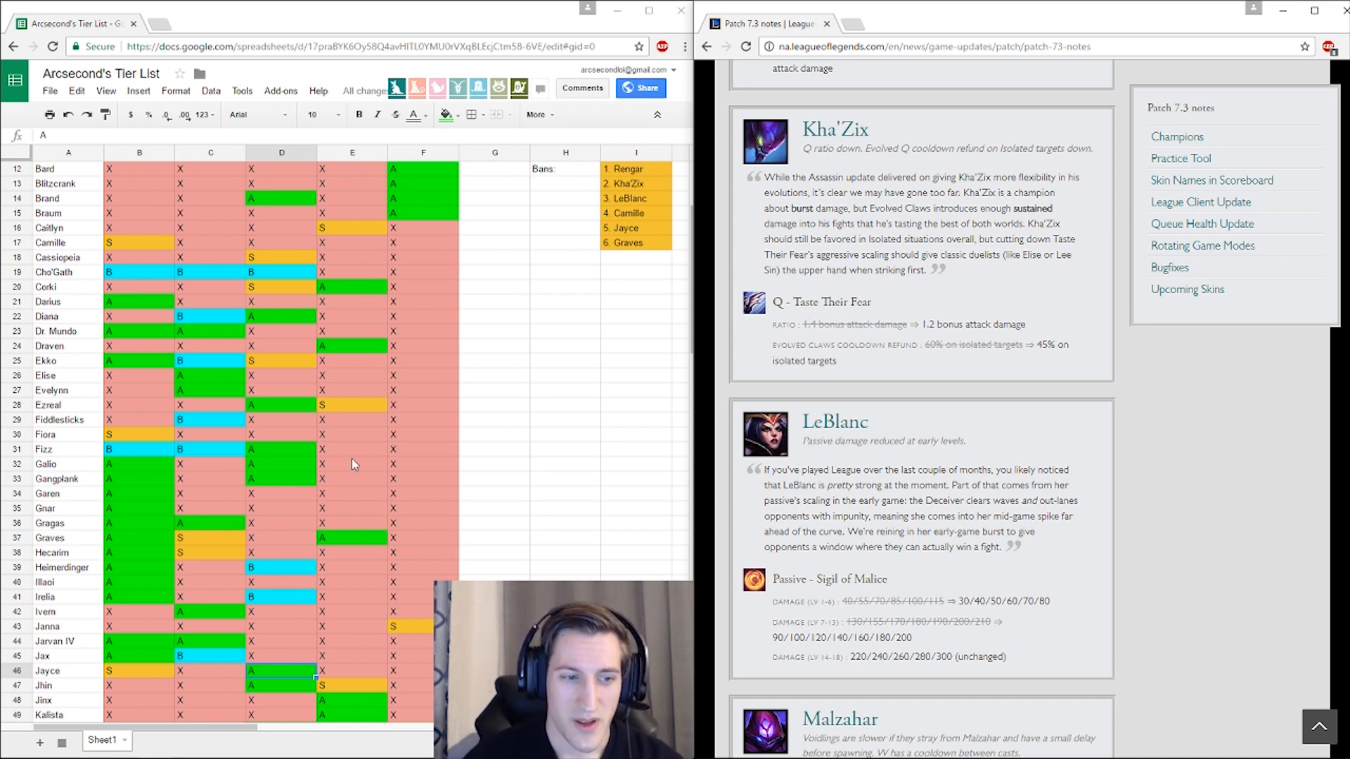
scroll(down, 3)
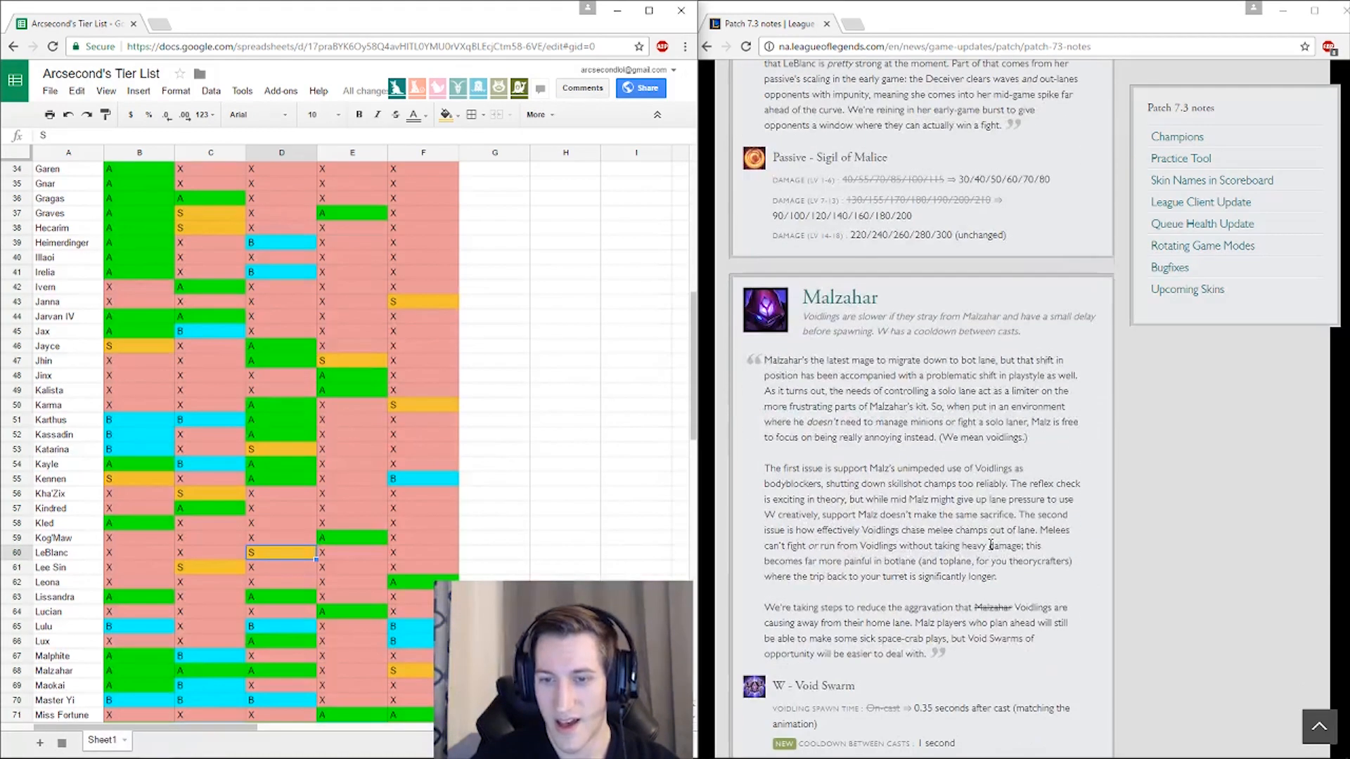
scroll(down, 3)
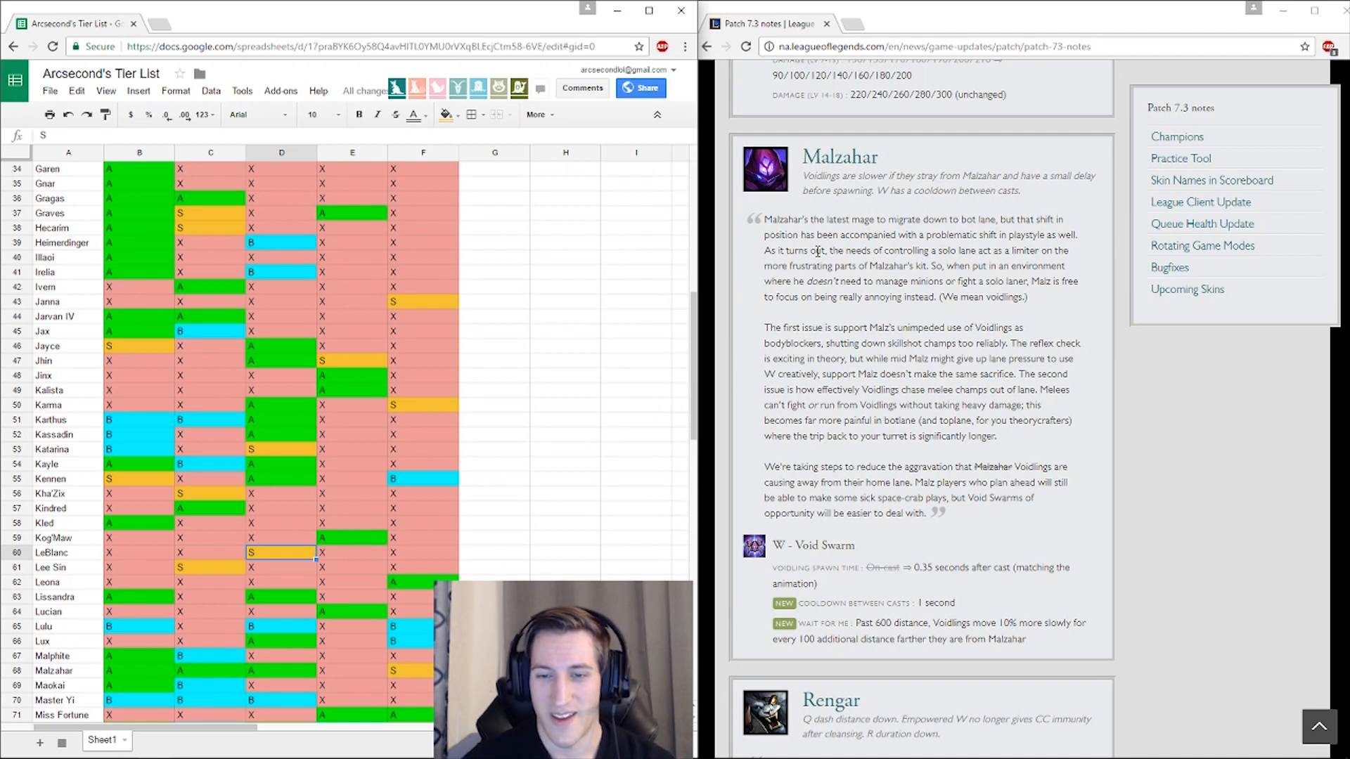
mouse_move(1105, 391)
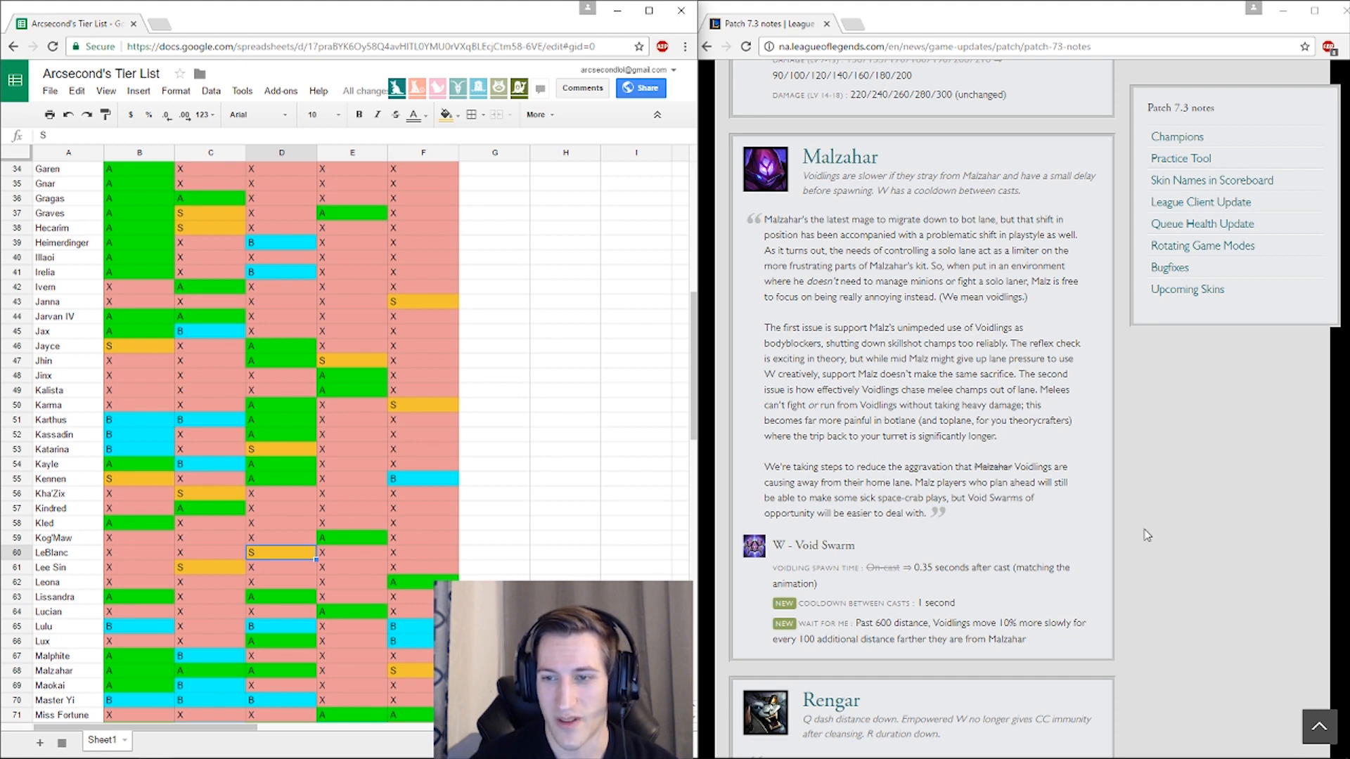
mouse_move(1033, 513)
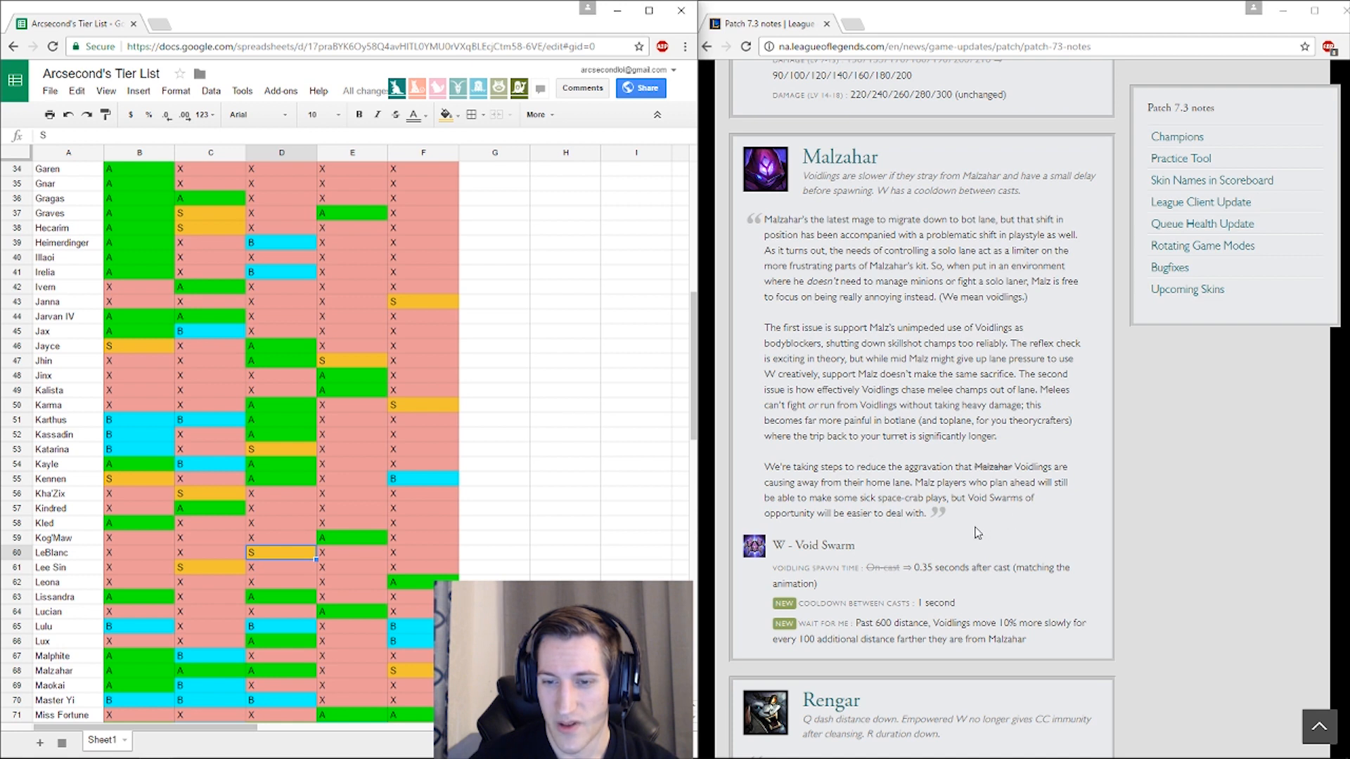
mouse_move(893, 585)
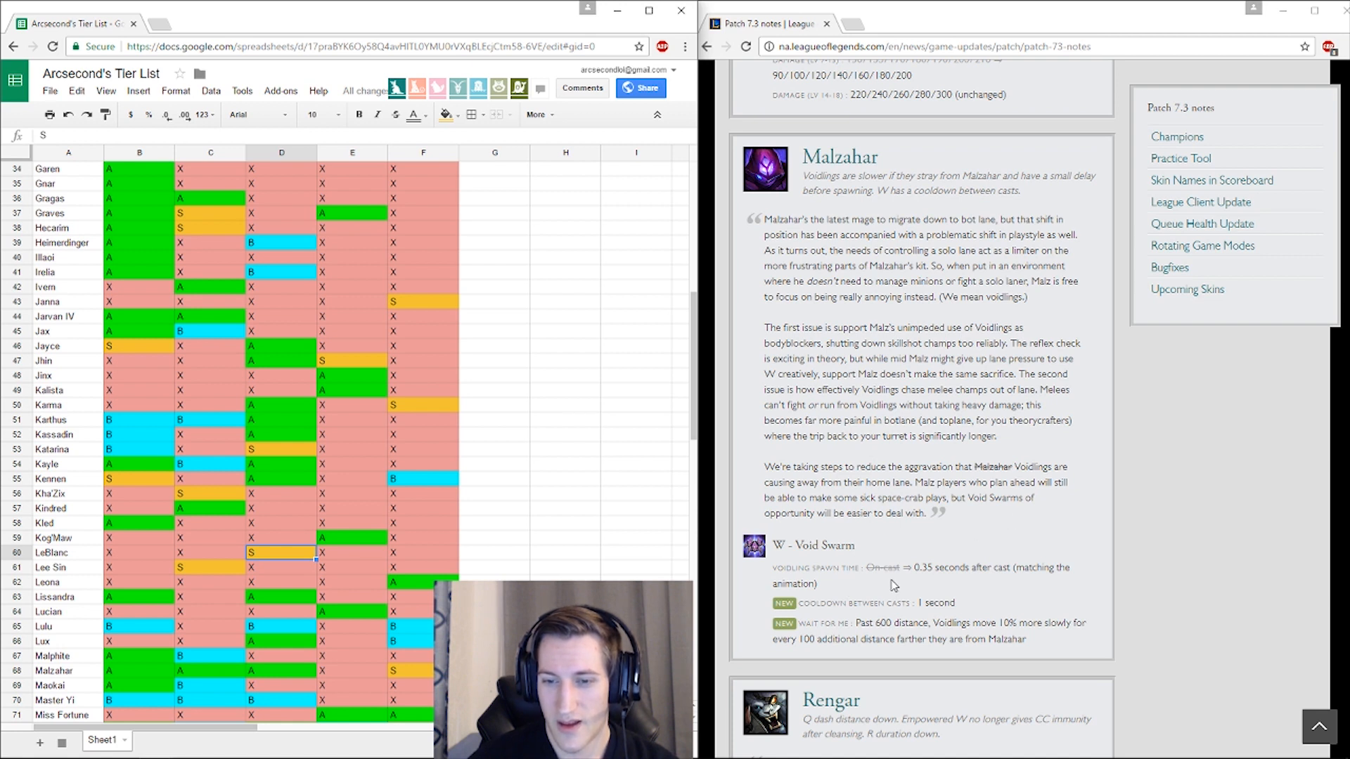
mouse_move(942, 593)
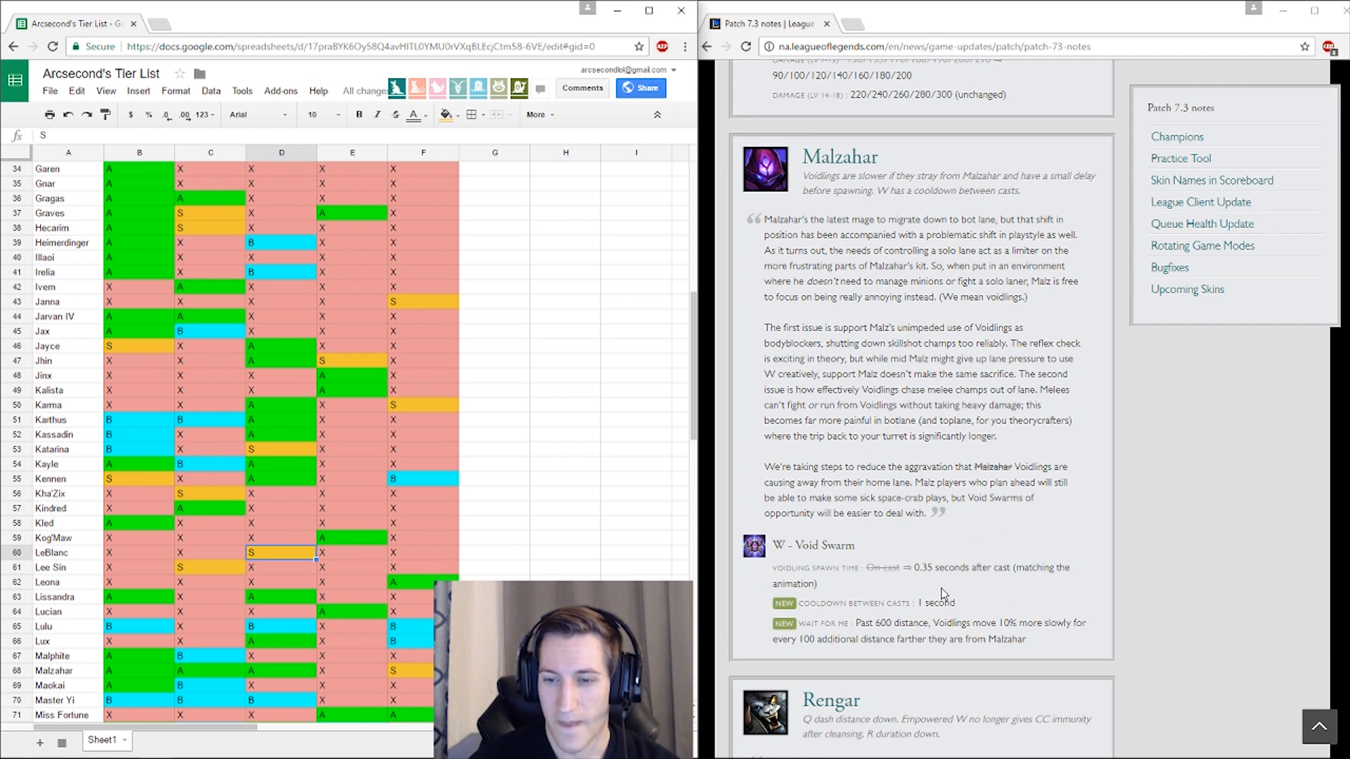
mouse_move(953, 581)
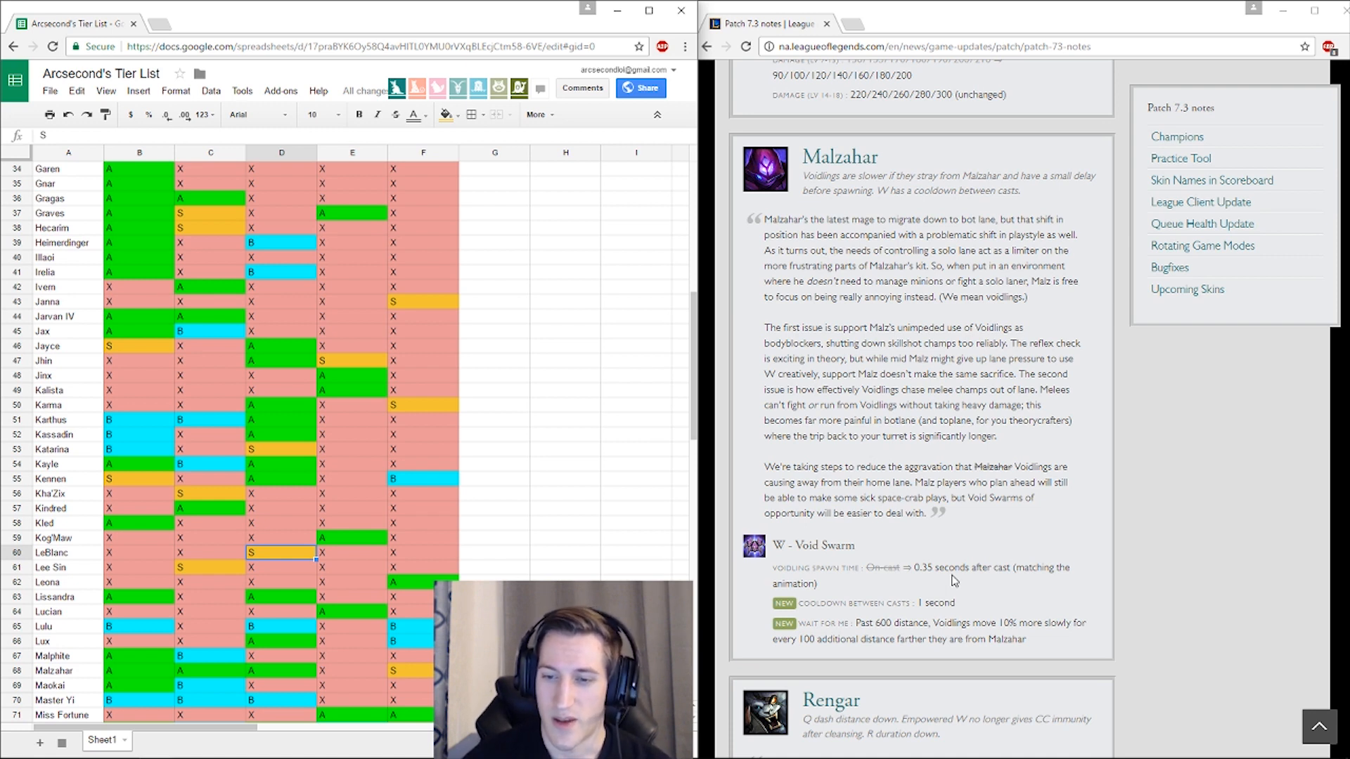
mouse_move(759, 284)
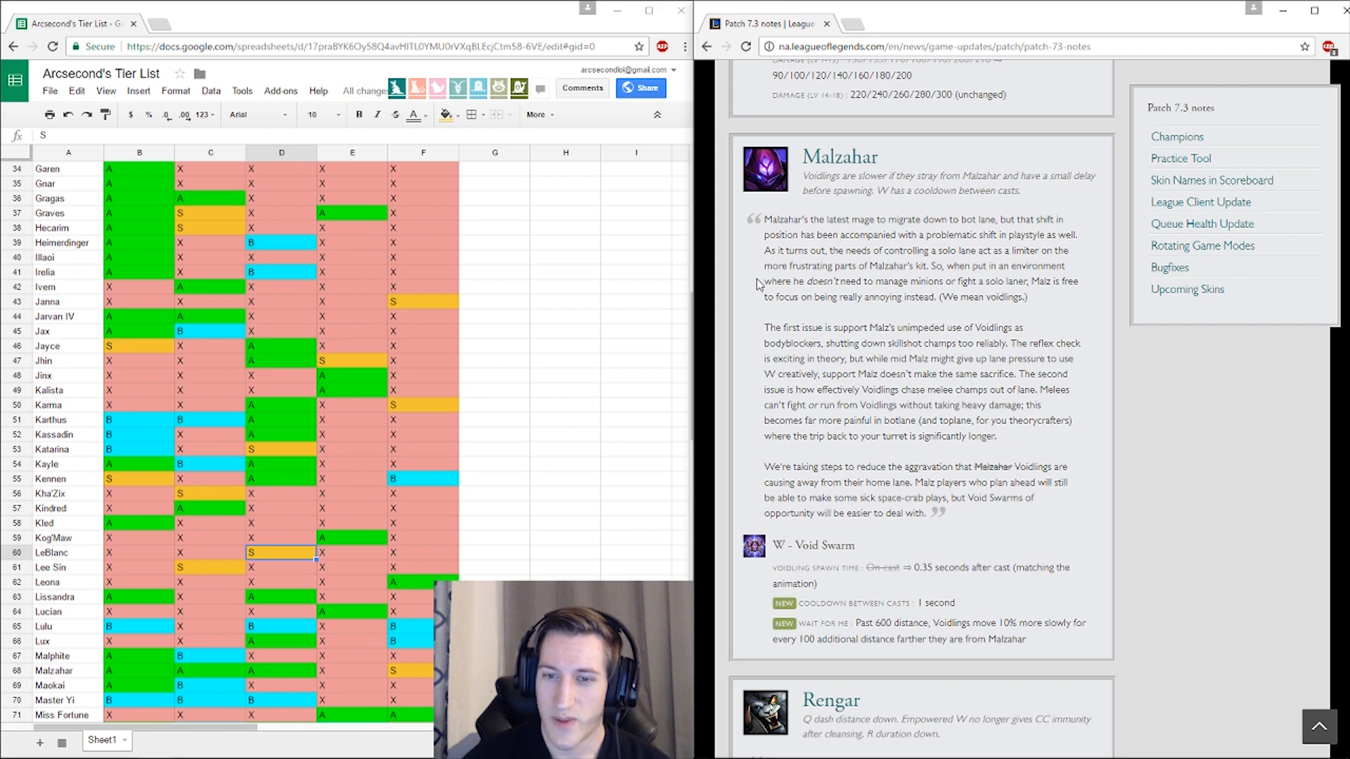
Step: Reach the Maokai/Malzahar rows and select the column D tier cell for editing
scroll(down, 3)
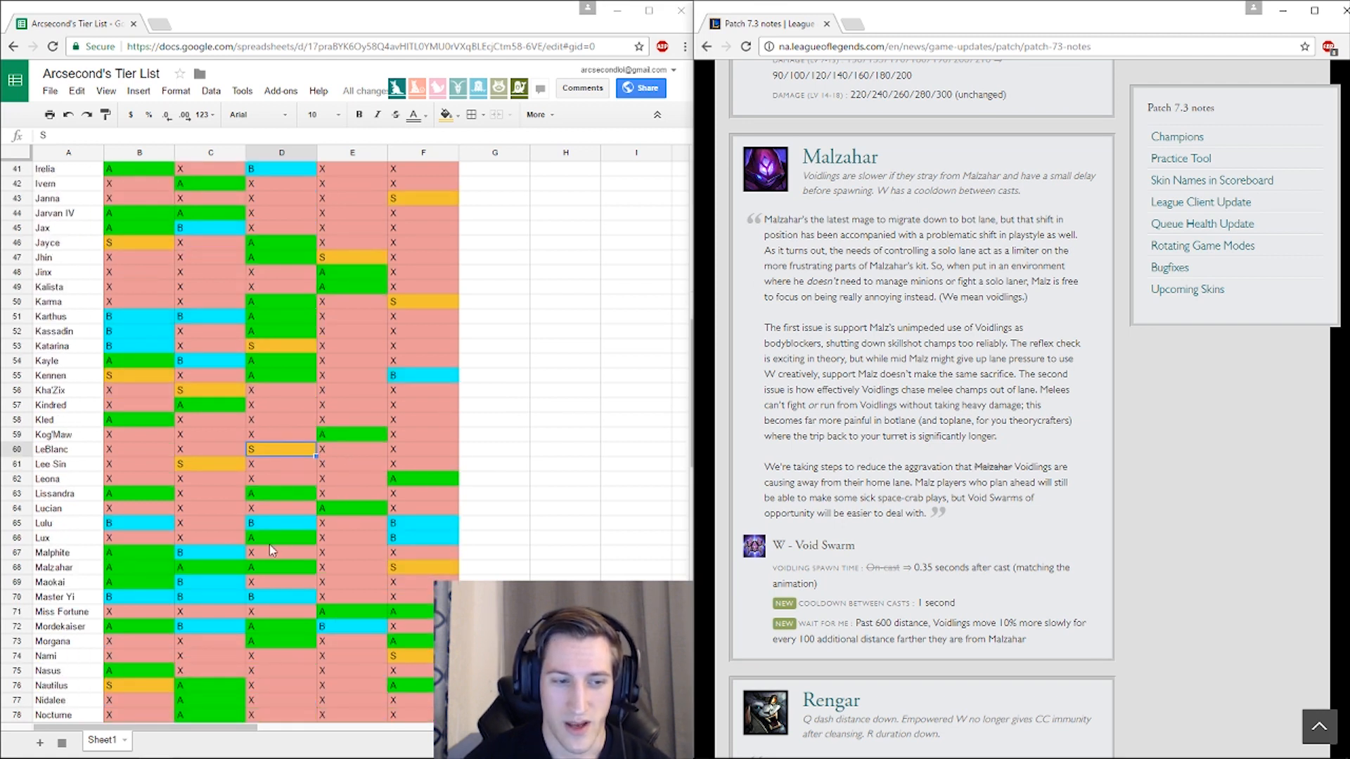
mouse_move(143, 669)
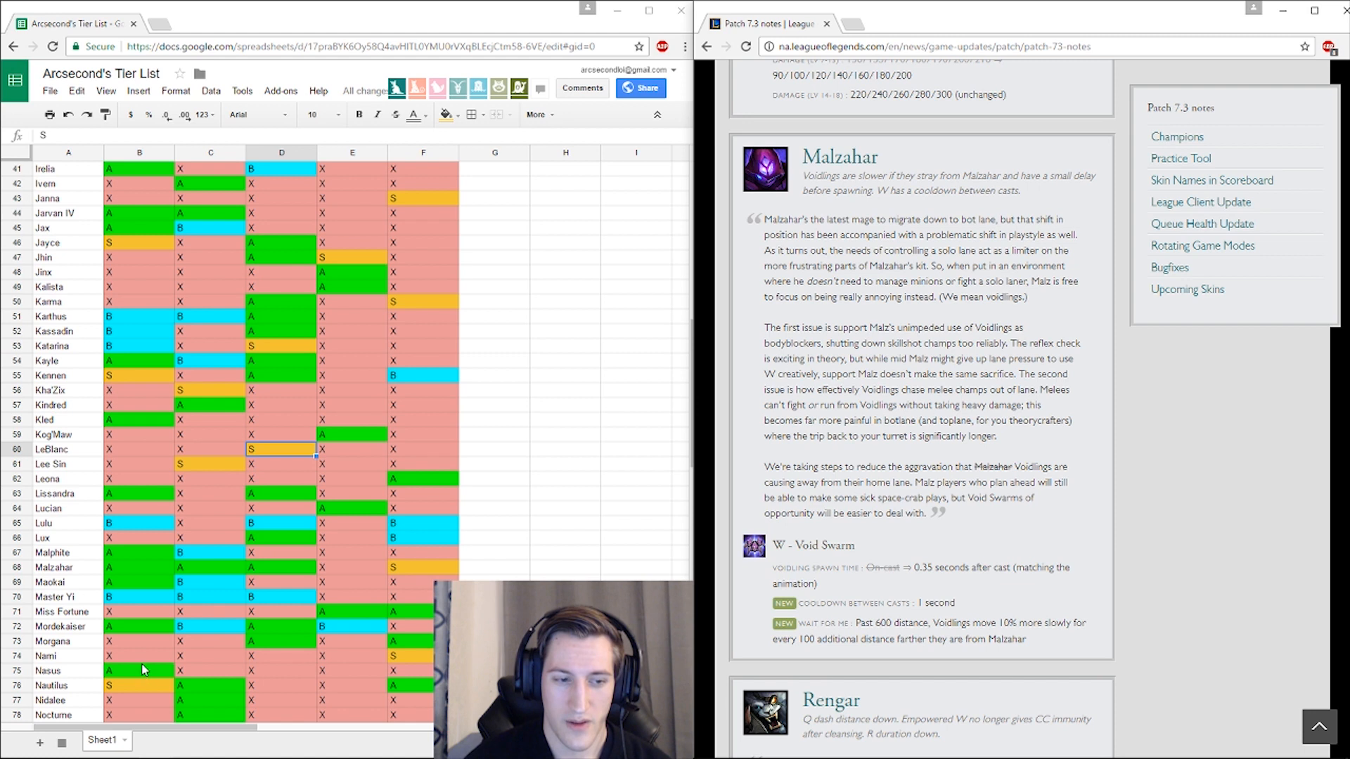
scroll(down, 3)
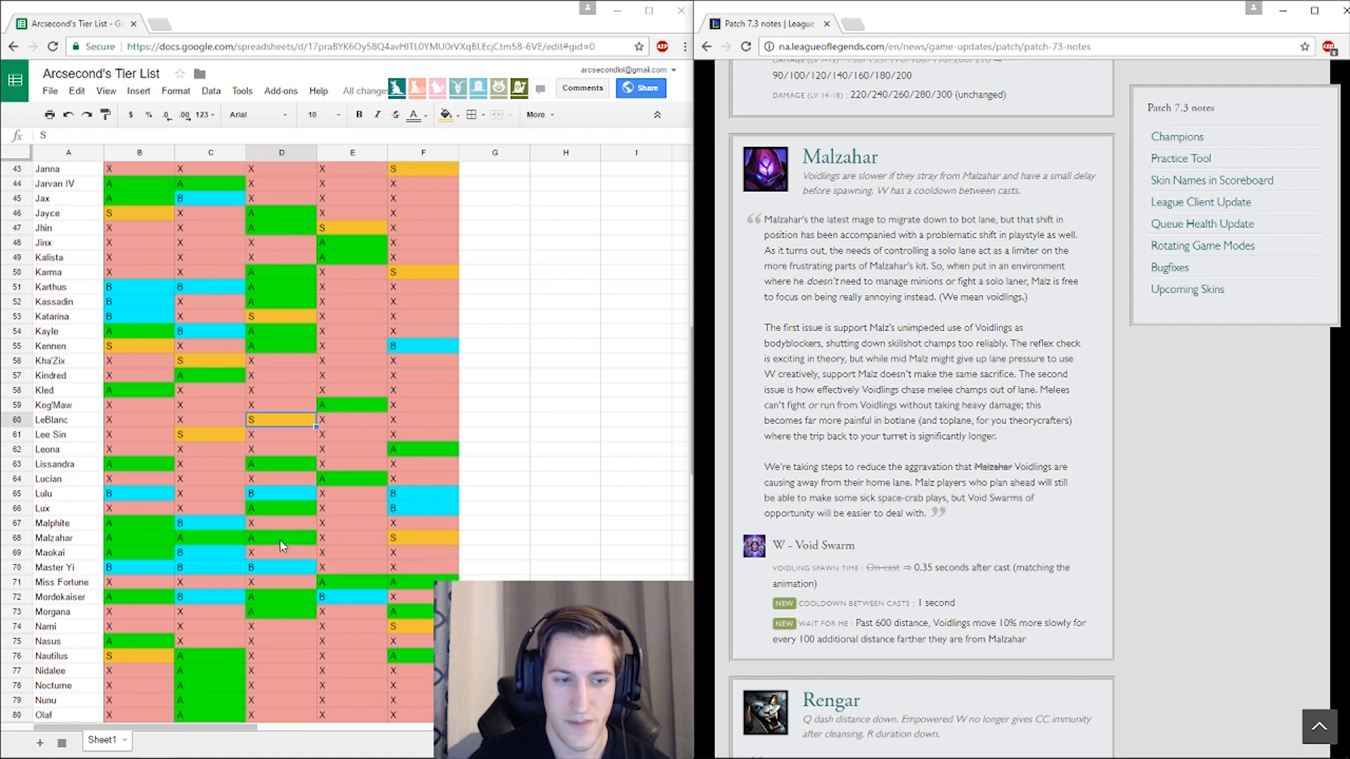
mouse_move(187, 539)
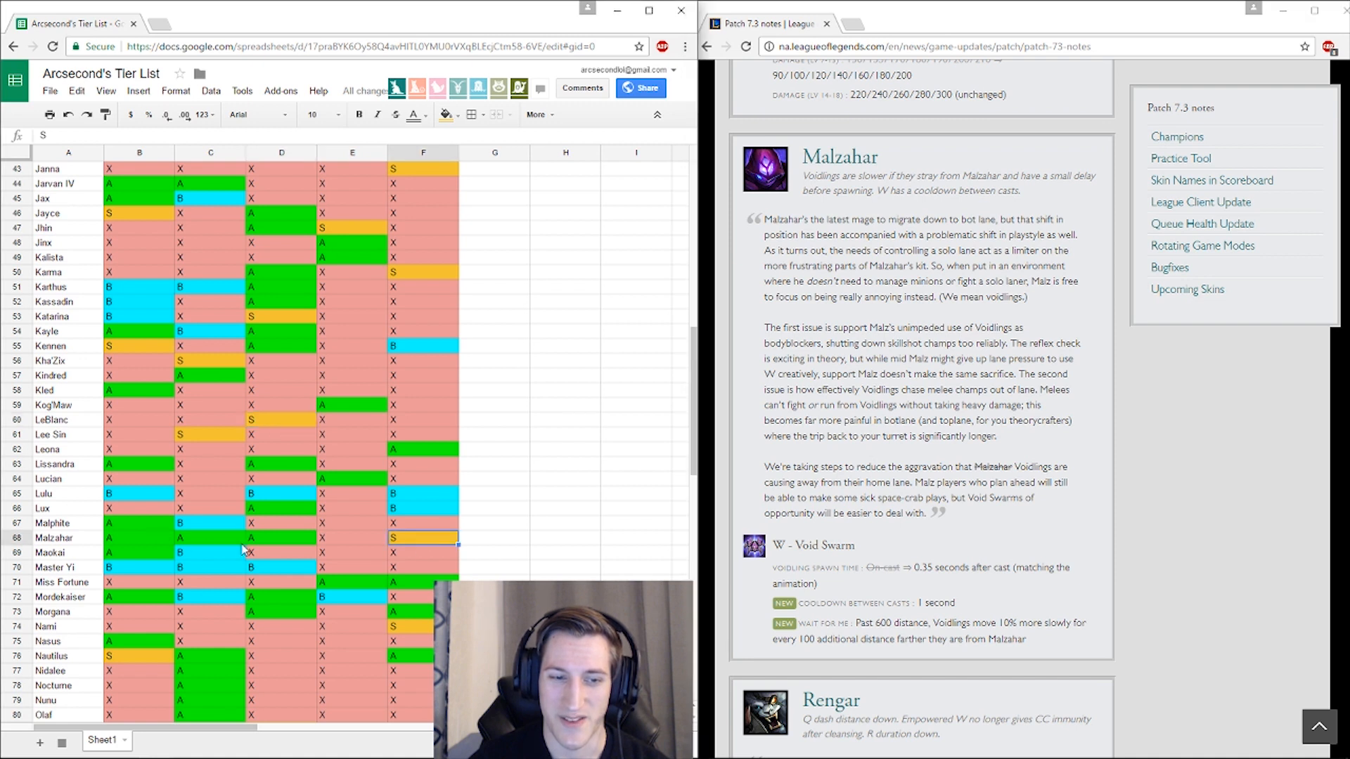
mouse_move(339, 537)
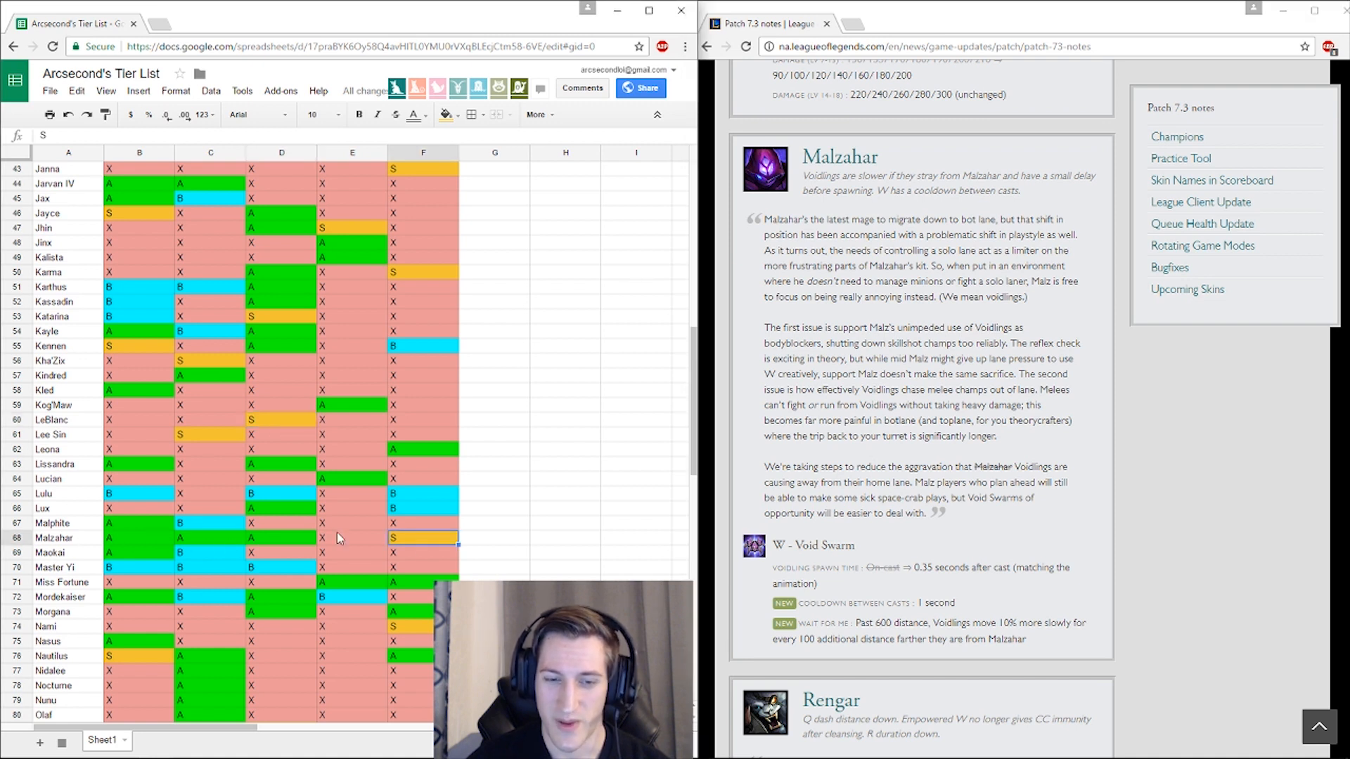
mouse_move(431, 547)
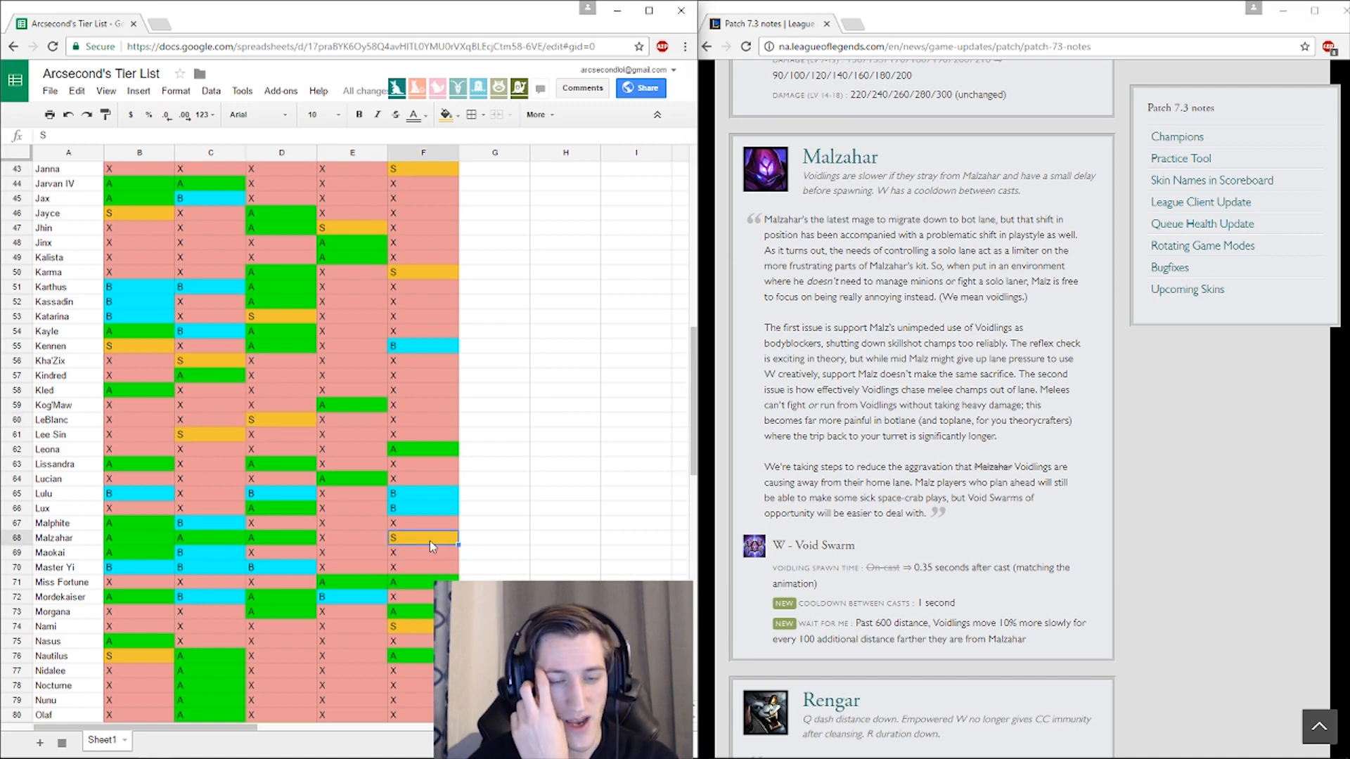
mouse_move(159, 543)
text(A)
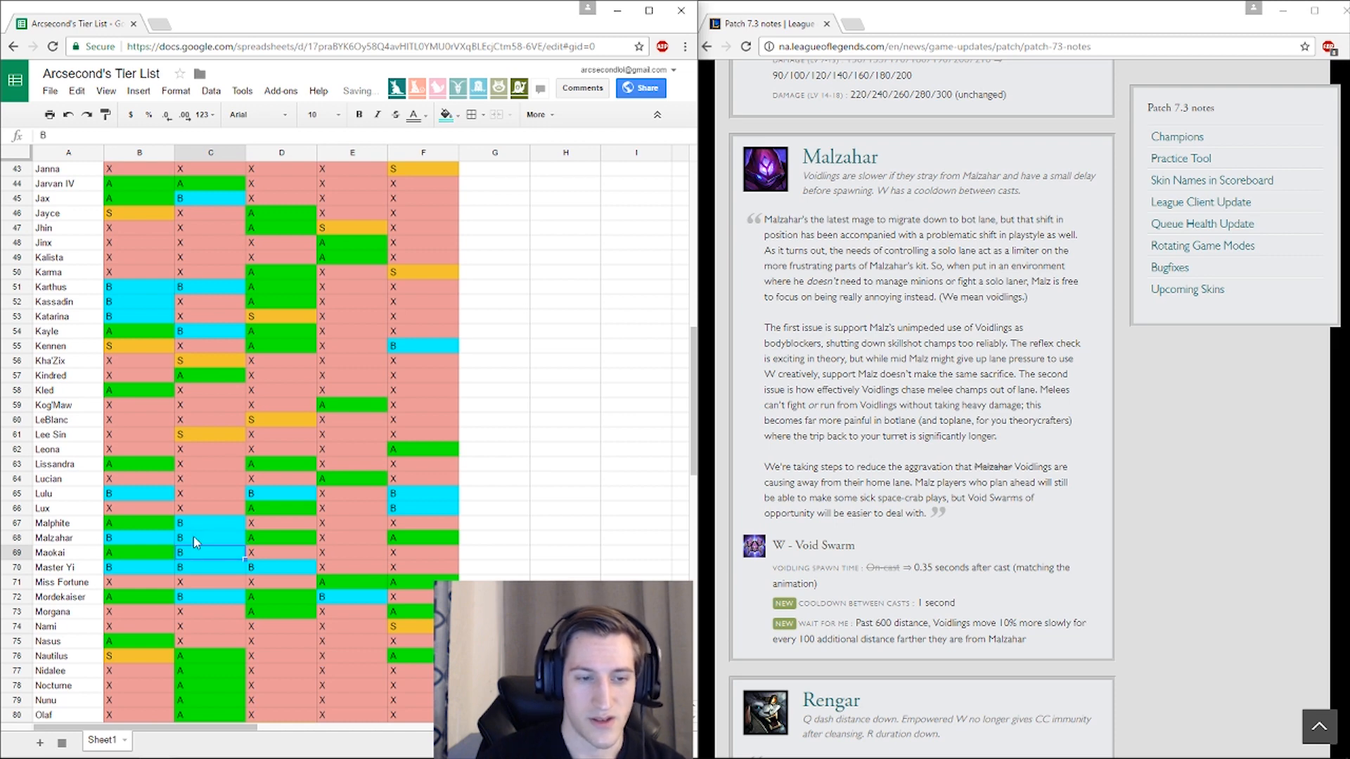
click(281, 551)
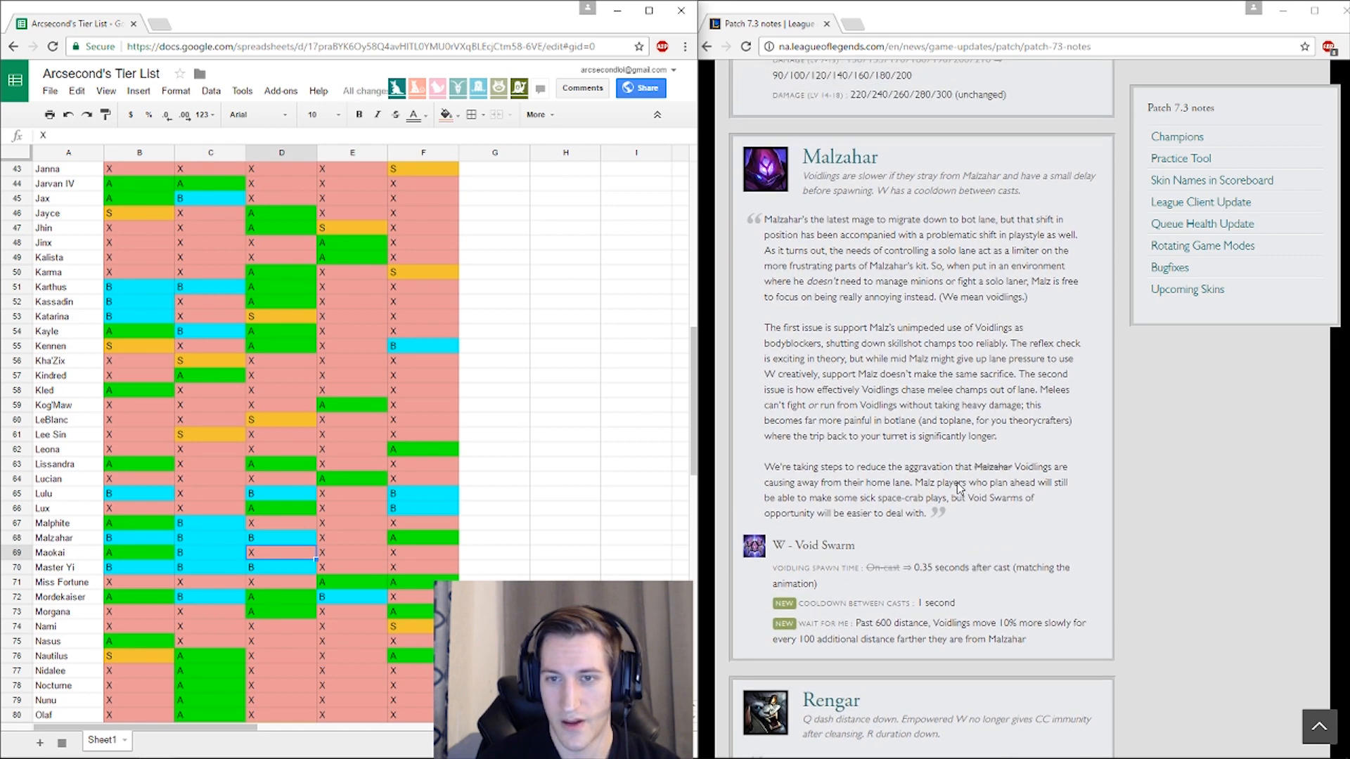
scroll(down, 3)
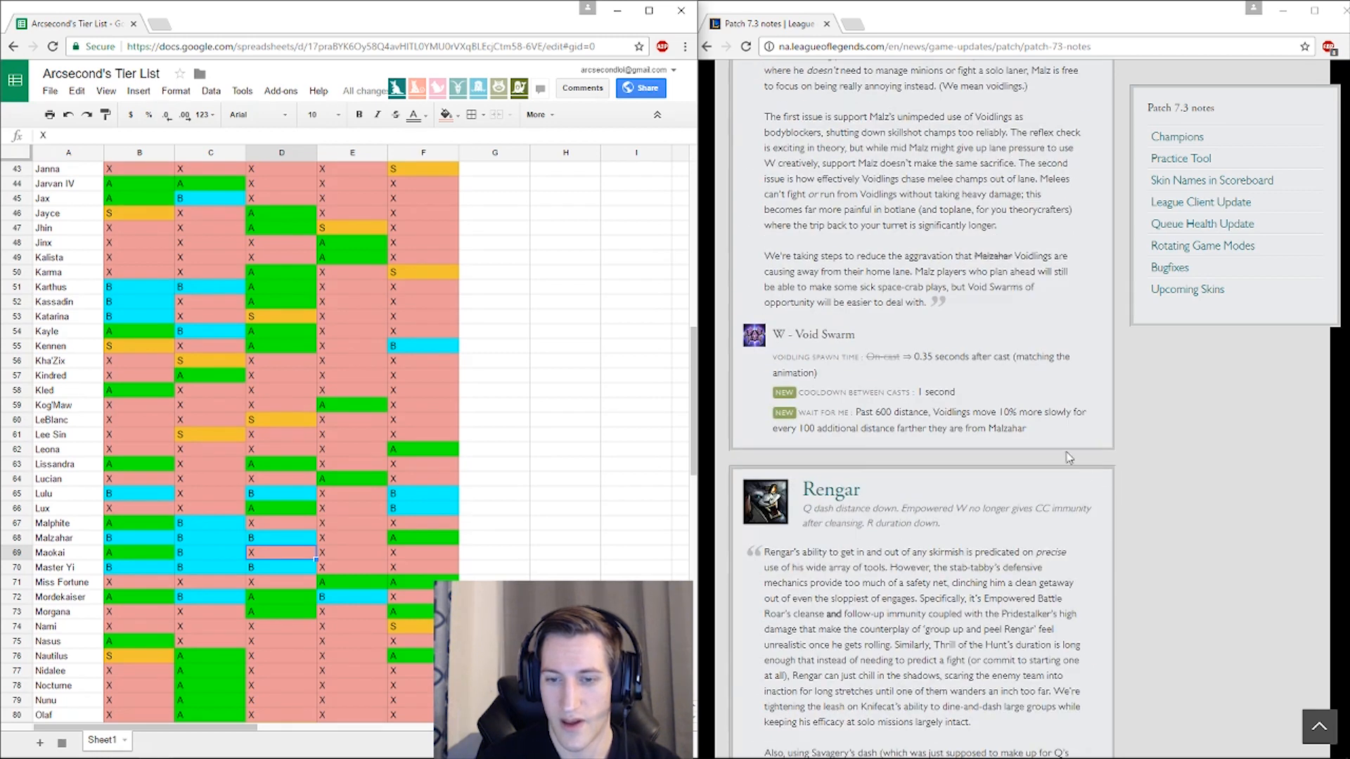
scroll(down, 3)
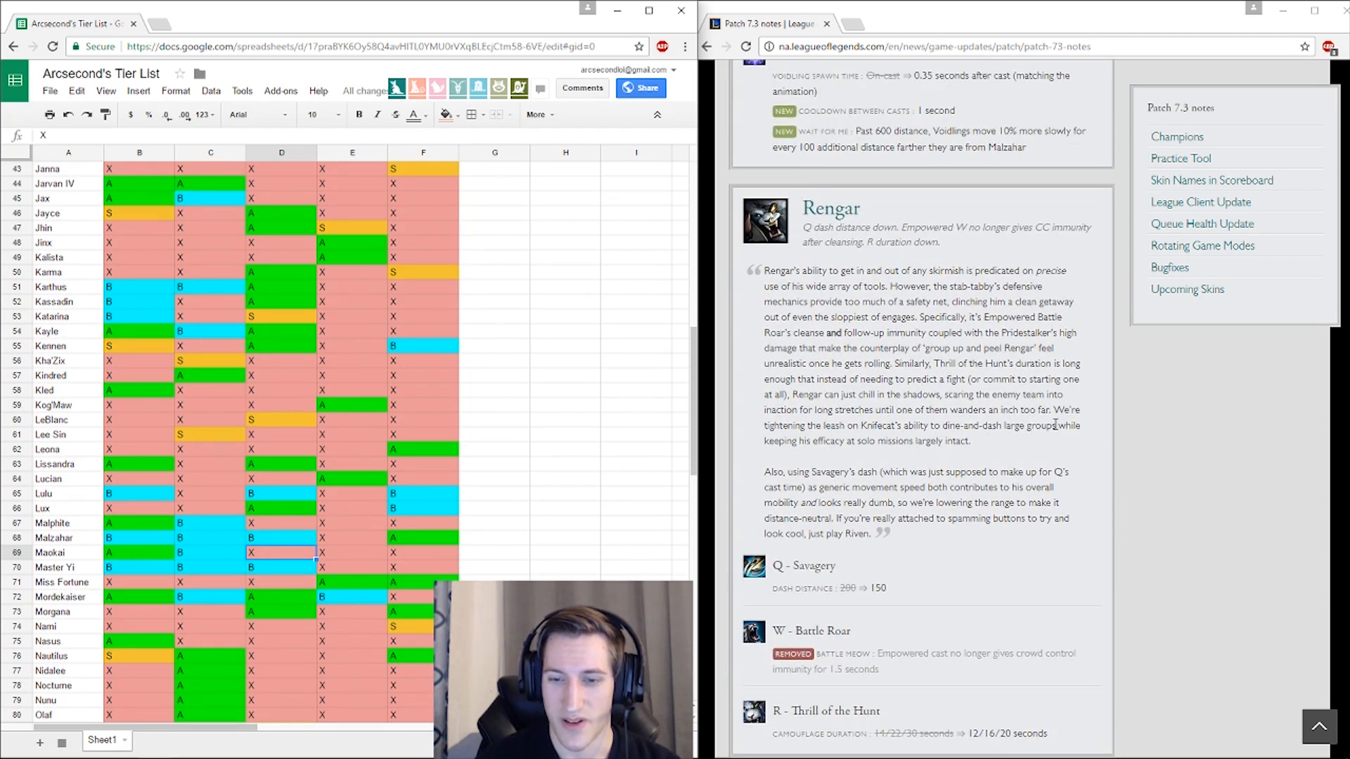
scroll(down, 3)
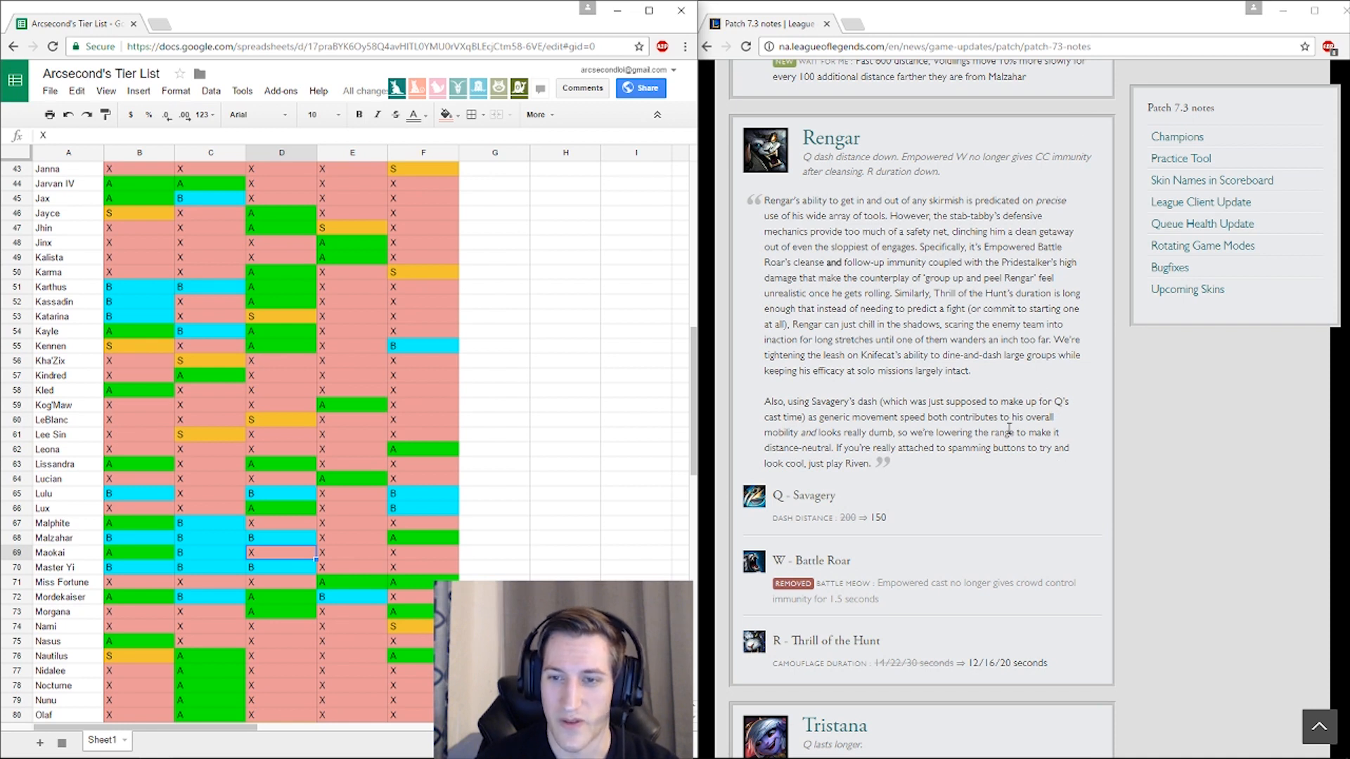
mouse_move(1068, 495)
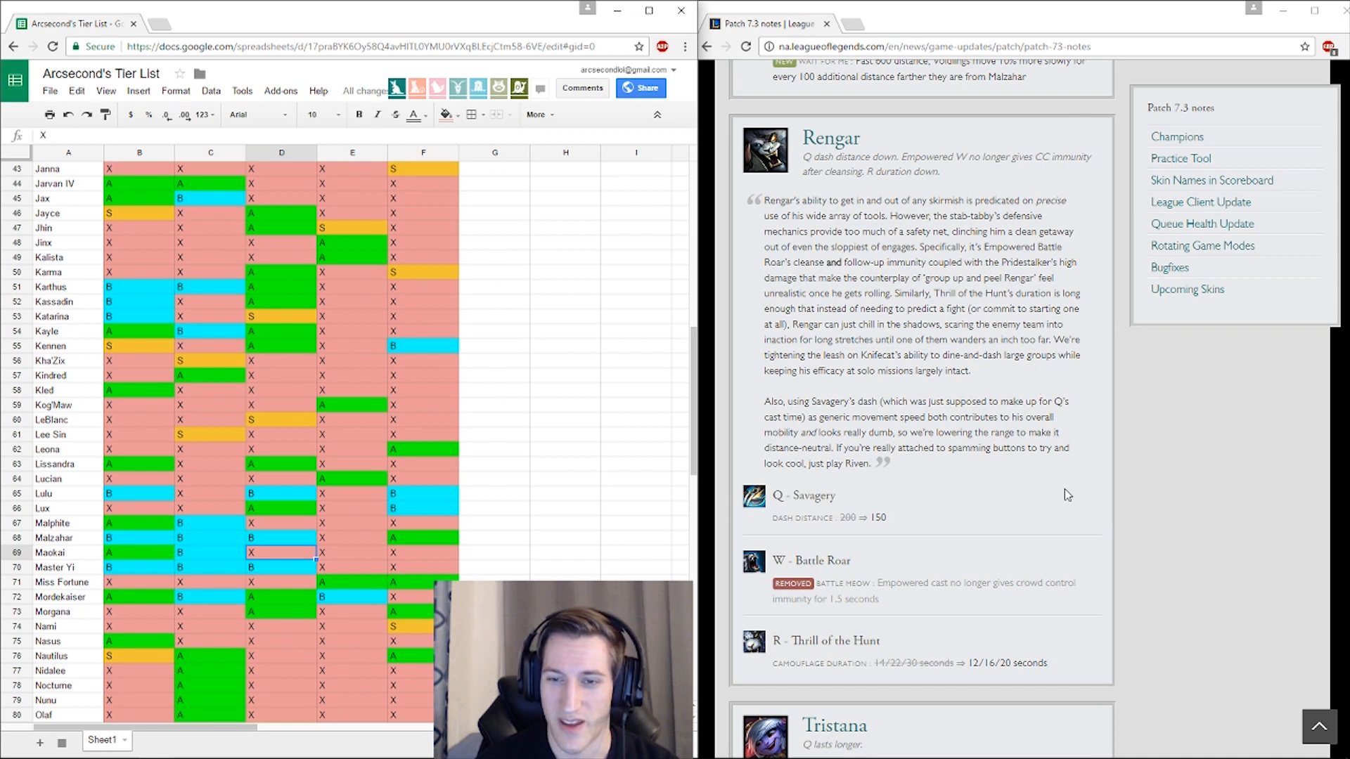
mouse_move(835, 539)
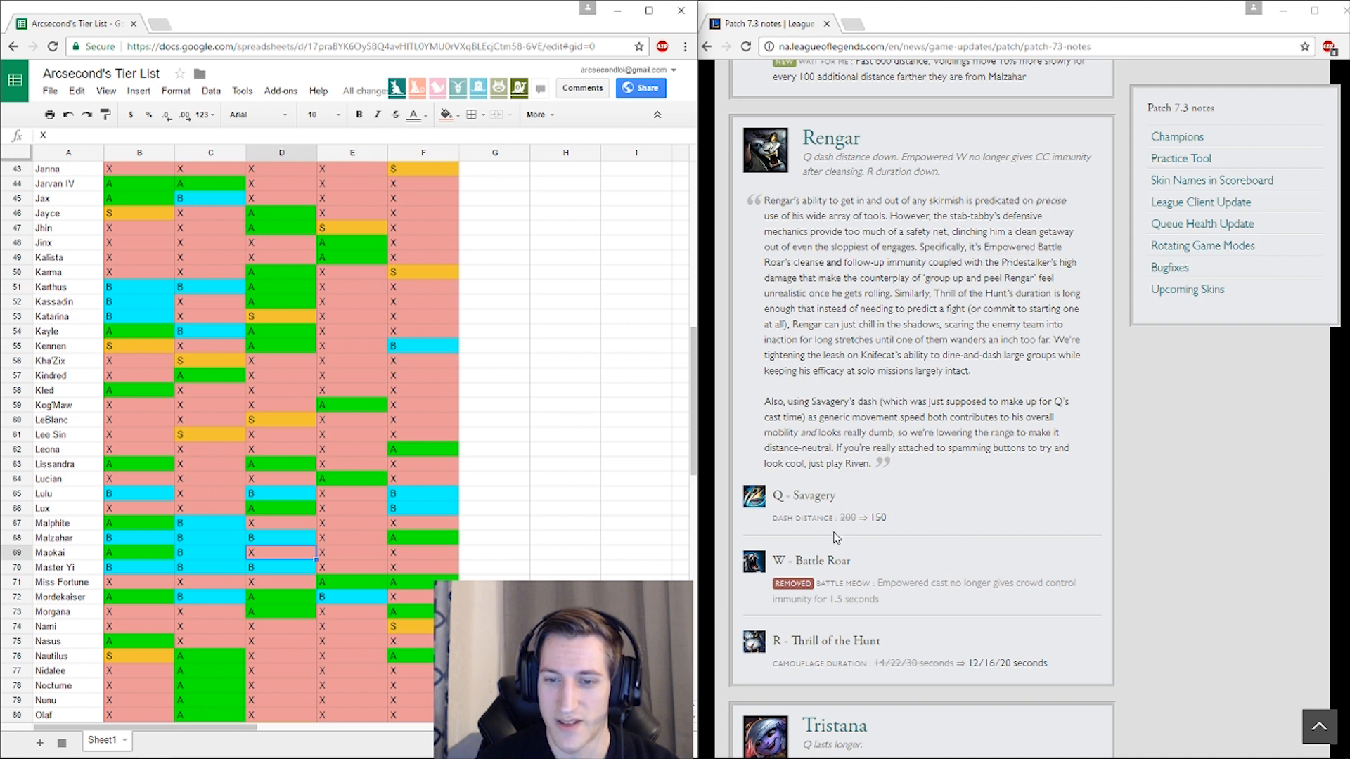
mouse_move(872, 489)
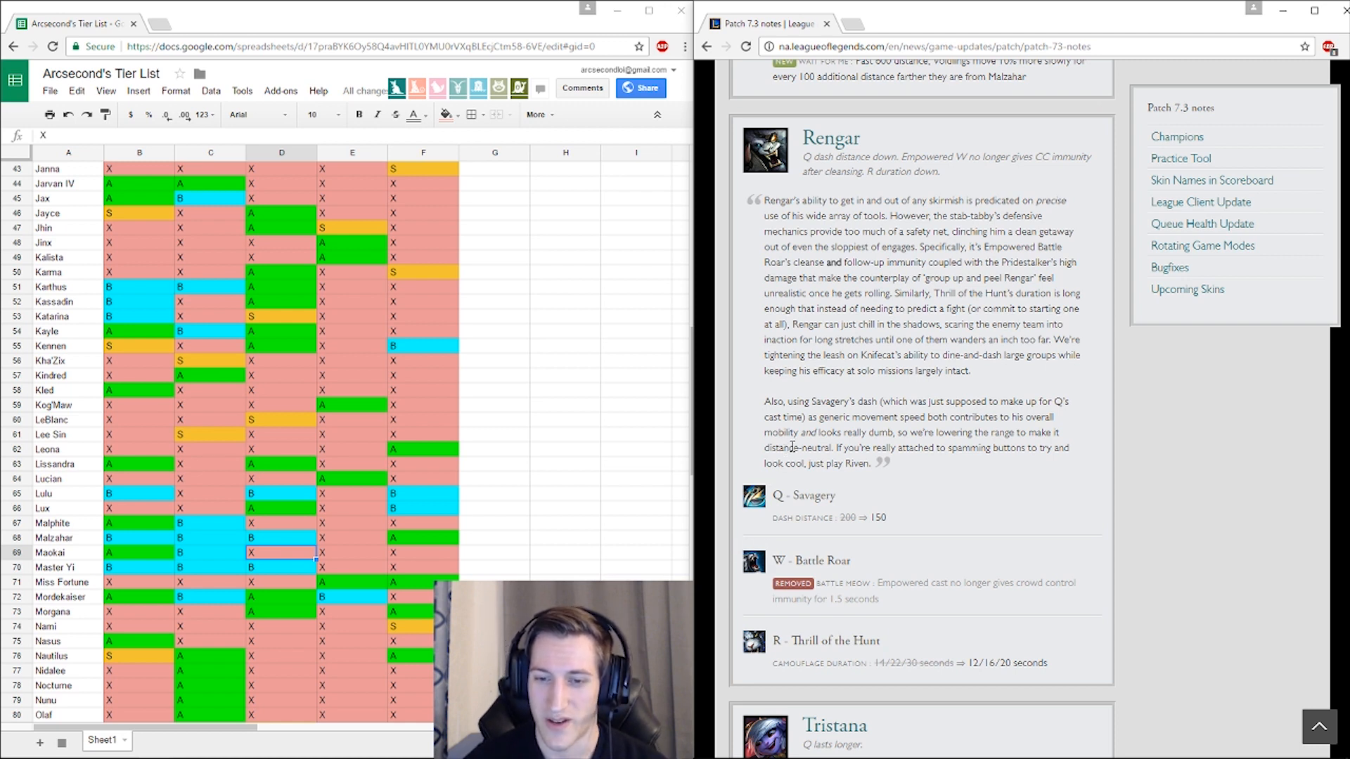
mouse_move(907, 609)
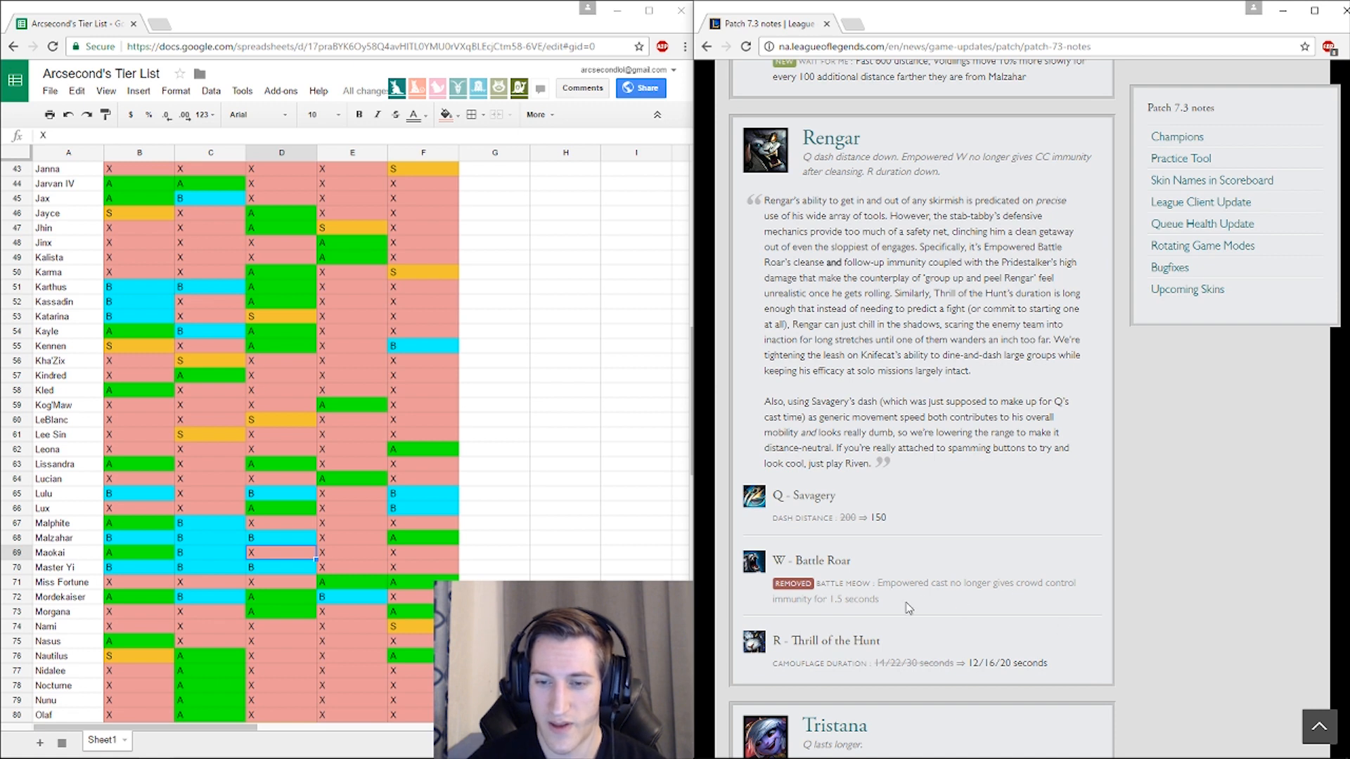
drag(775, 560, 873, 599)
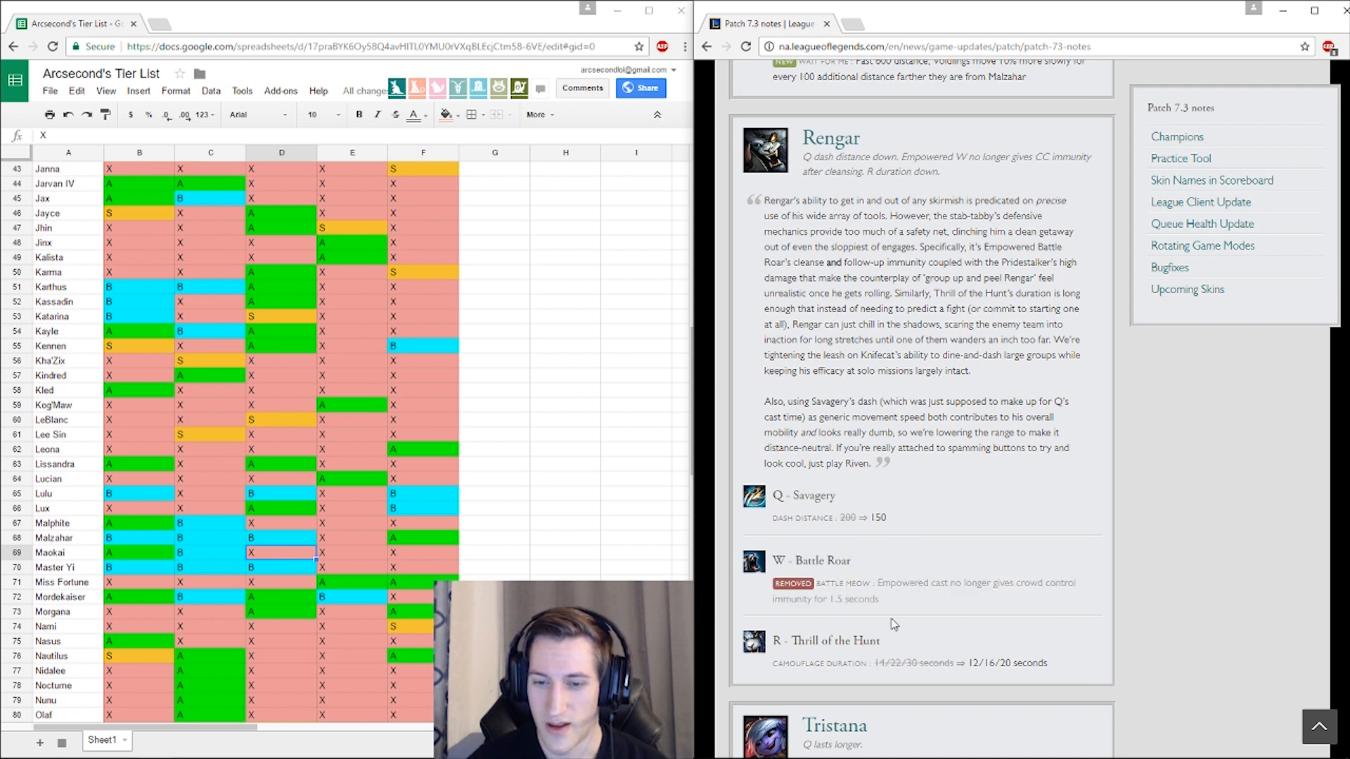
mouse_move(889, 680)
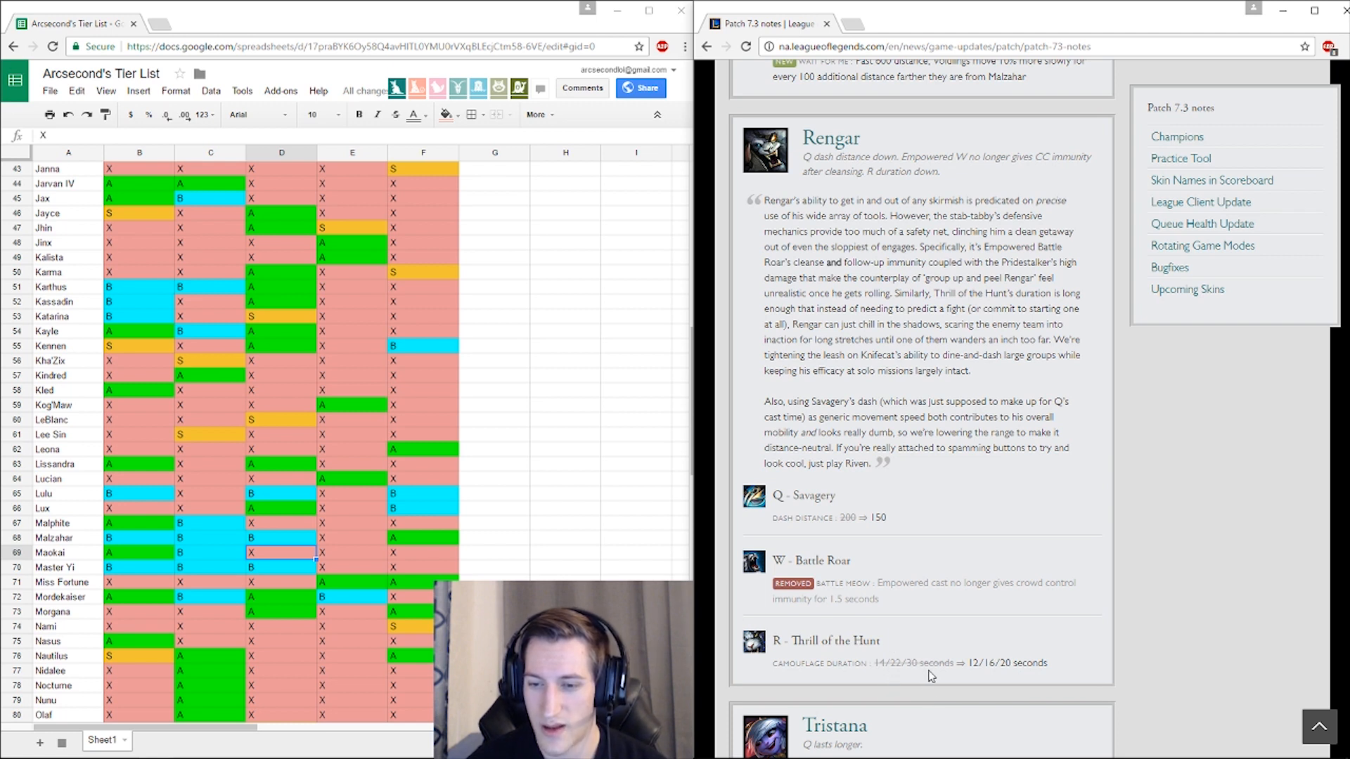
mouse_move(976, 679)
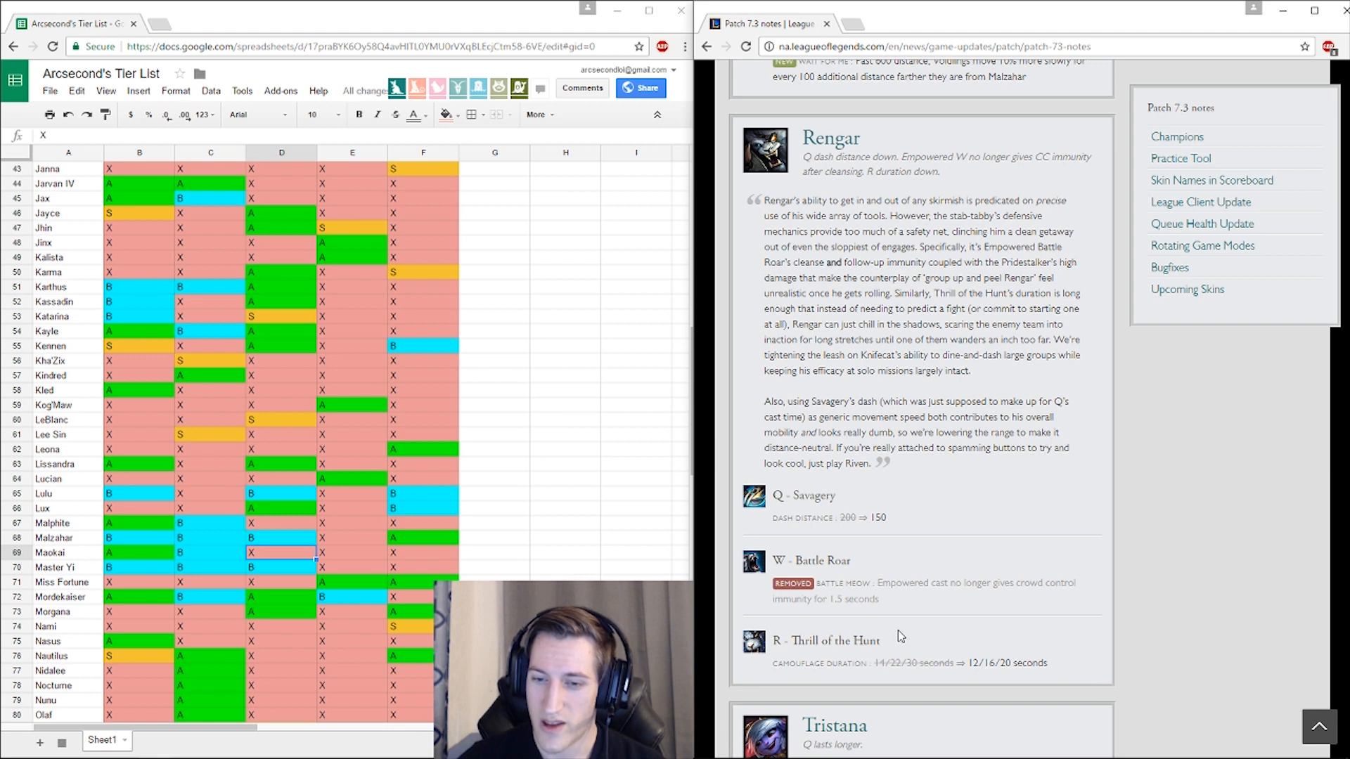
mouse_move(929, 542)
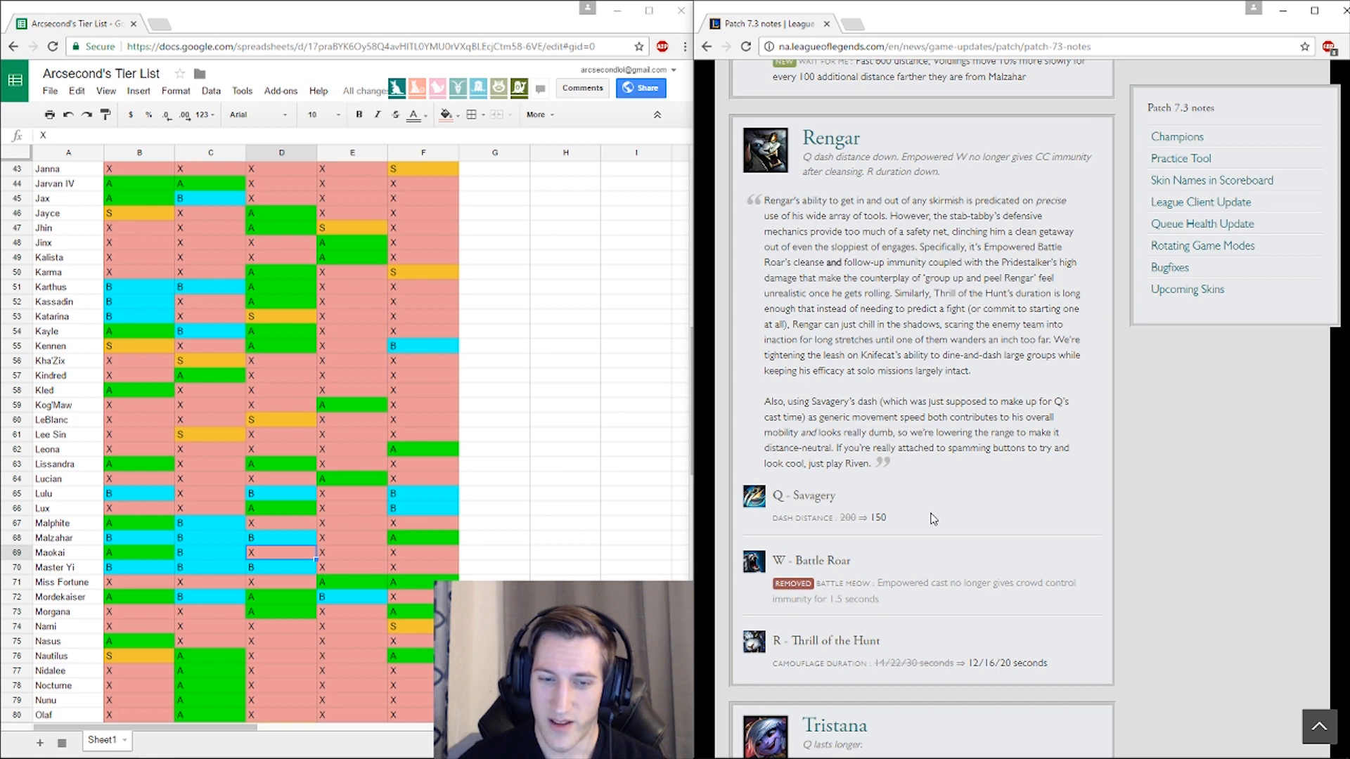
scroll(down, 3)
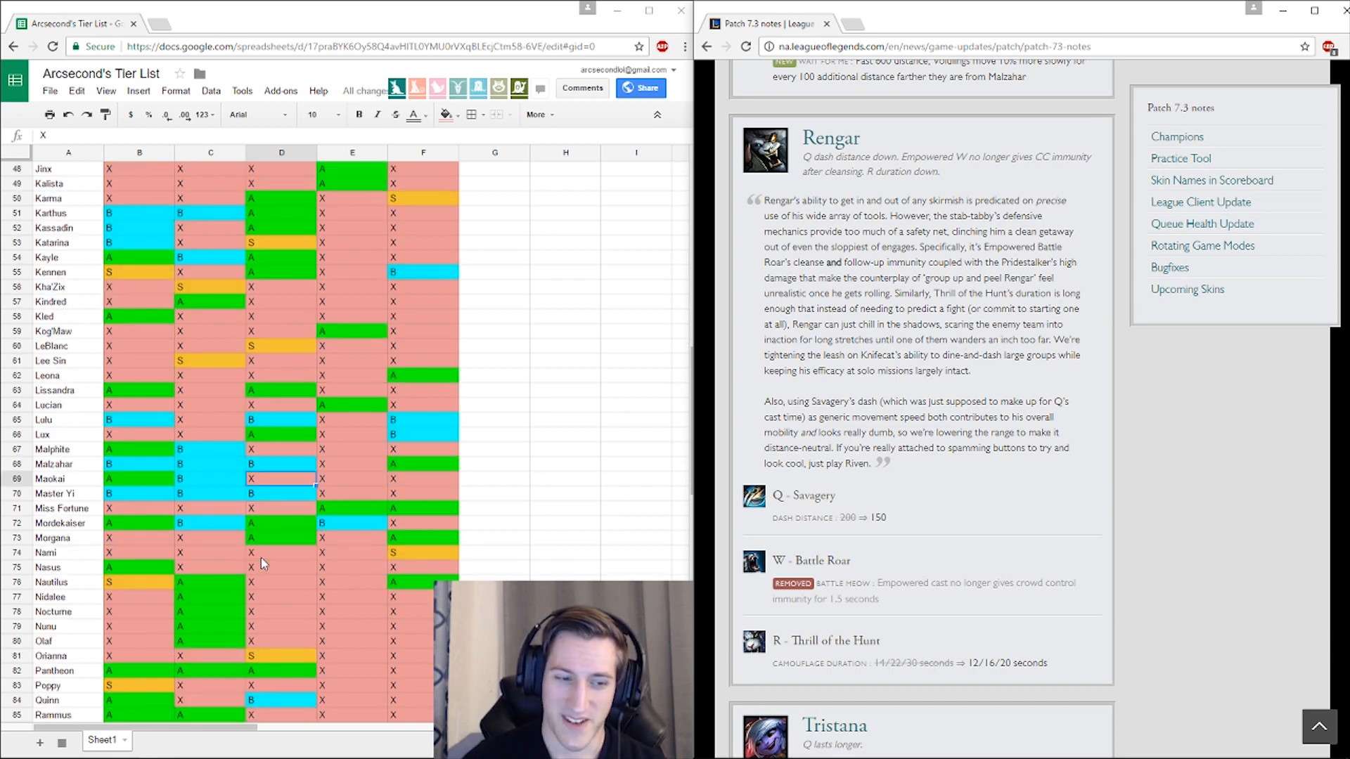
scroll(down, 3)
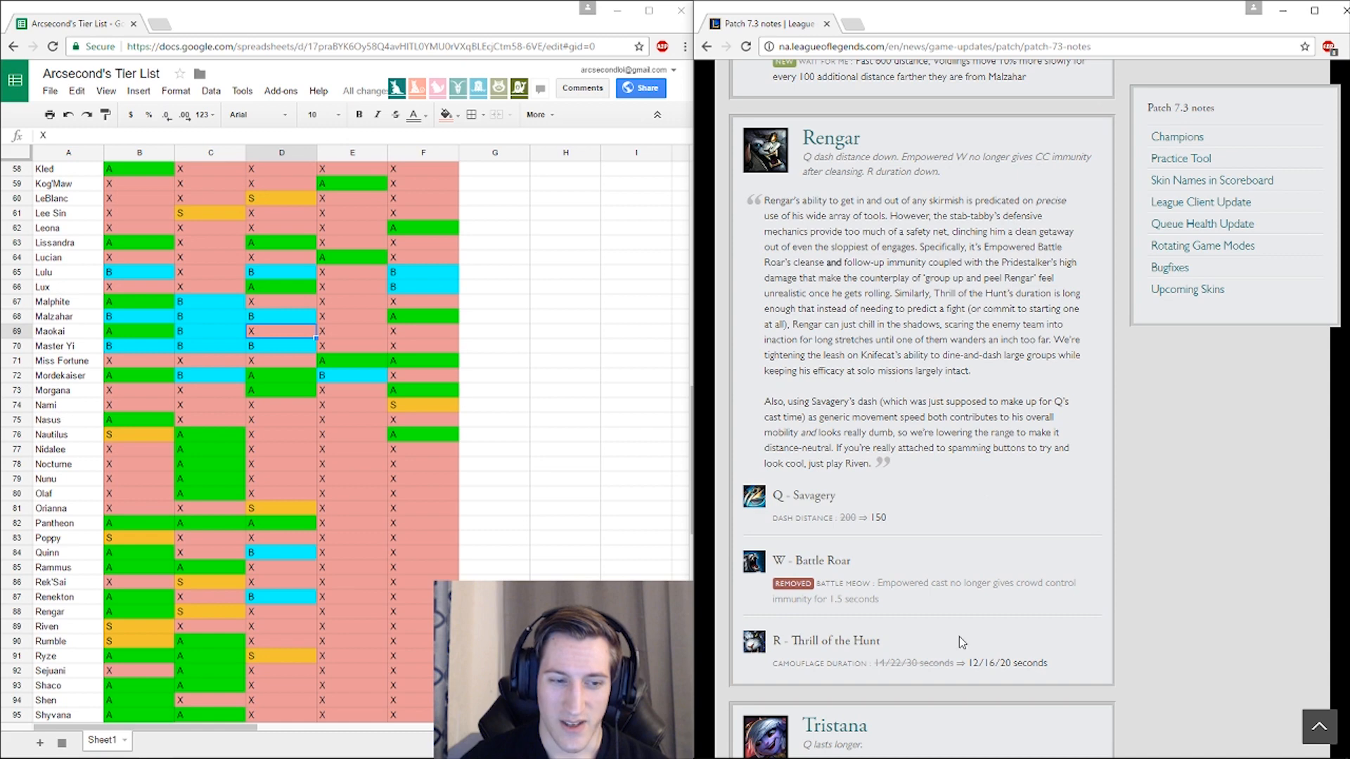
mouse_move(1060, 509)
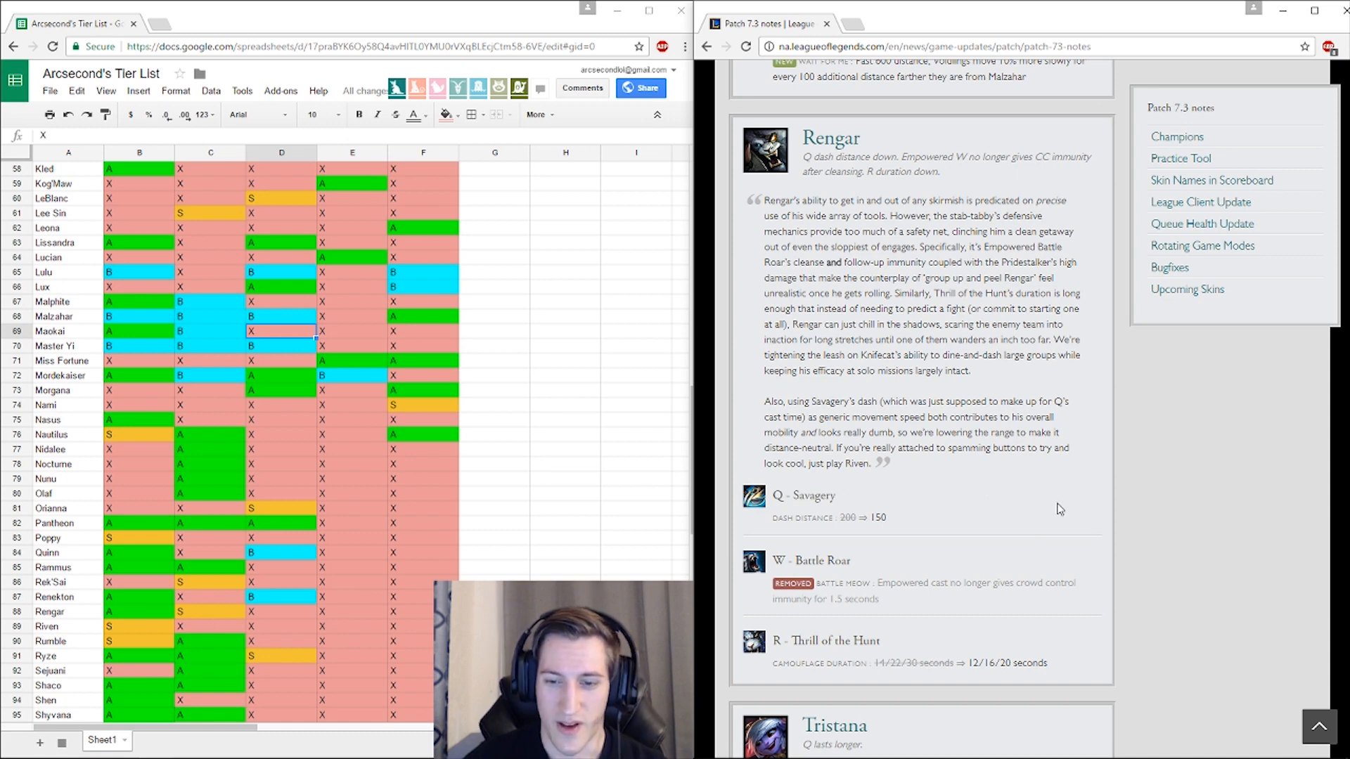
scroll(down, 3)
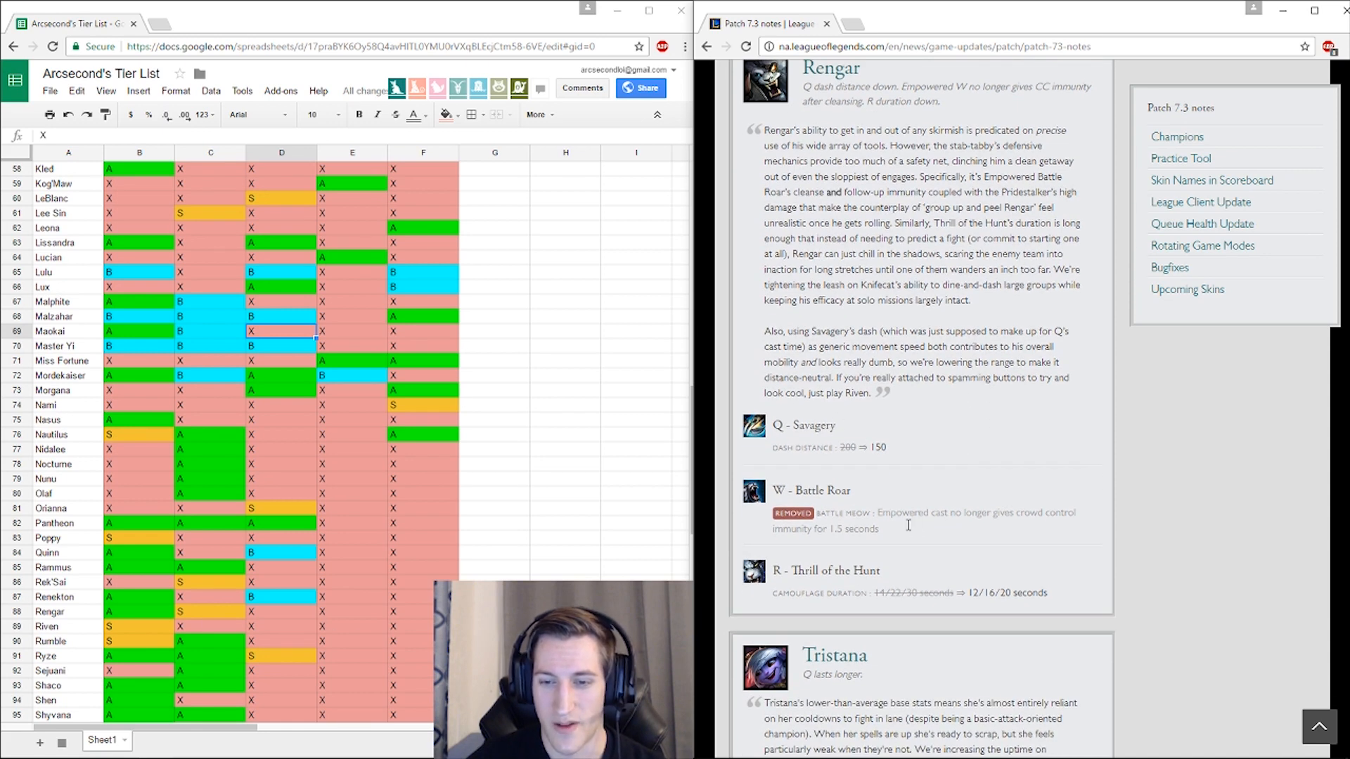
scroll(down, 3)
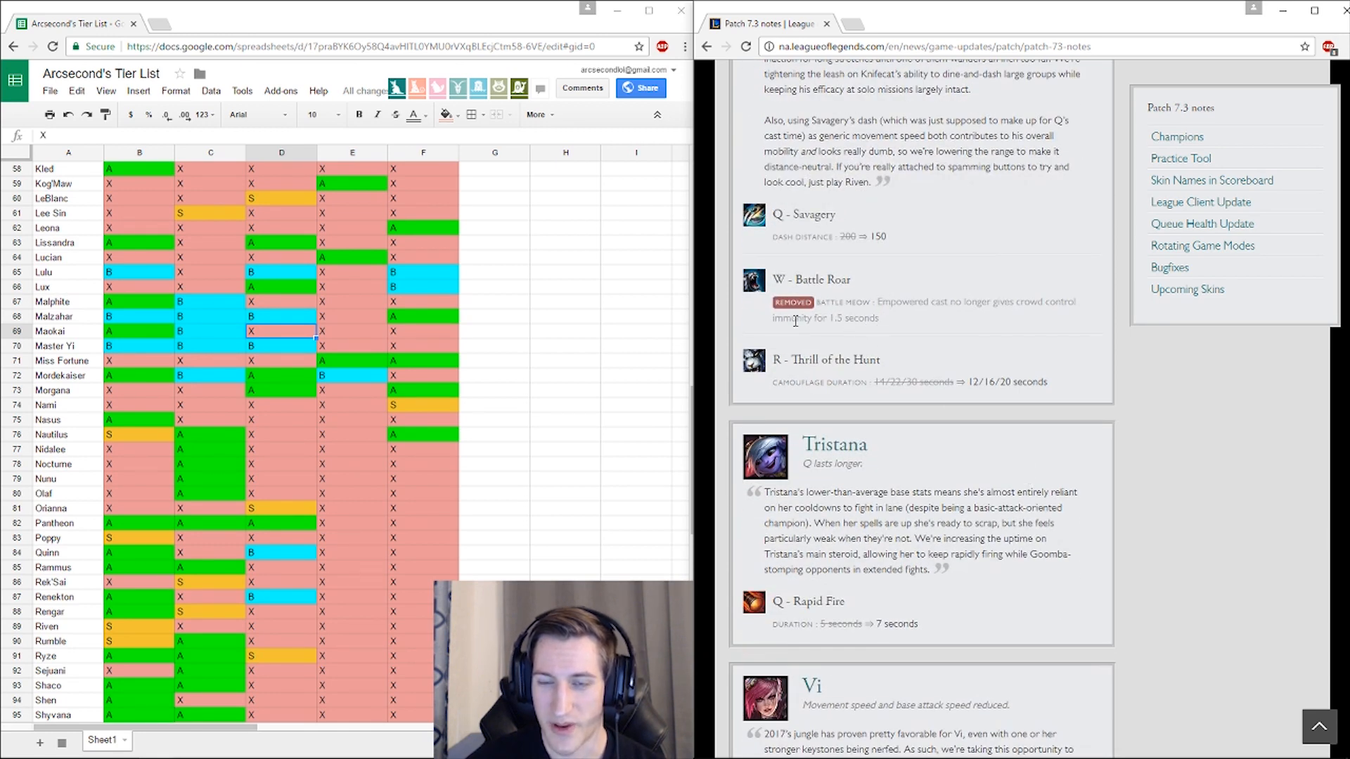
scroll(down, 3)
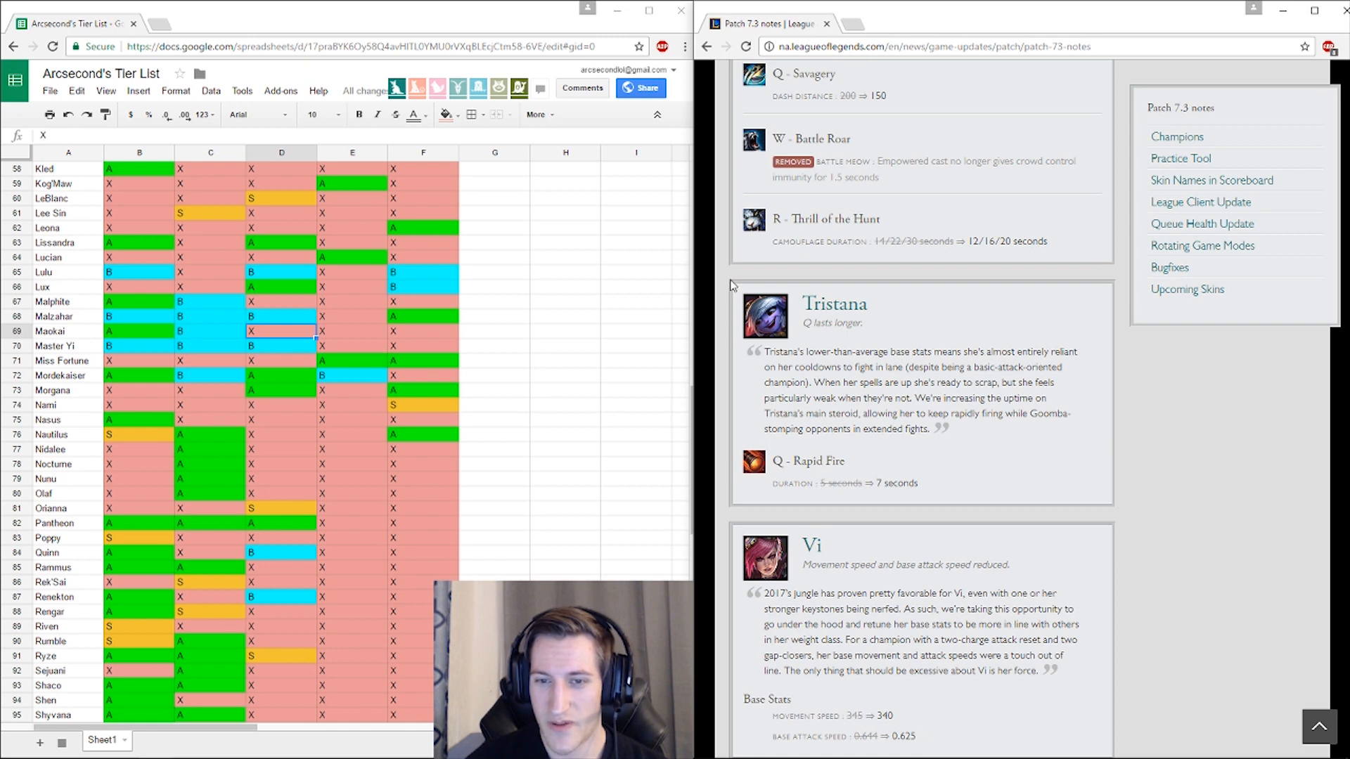
mouse_move(723, 287)
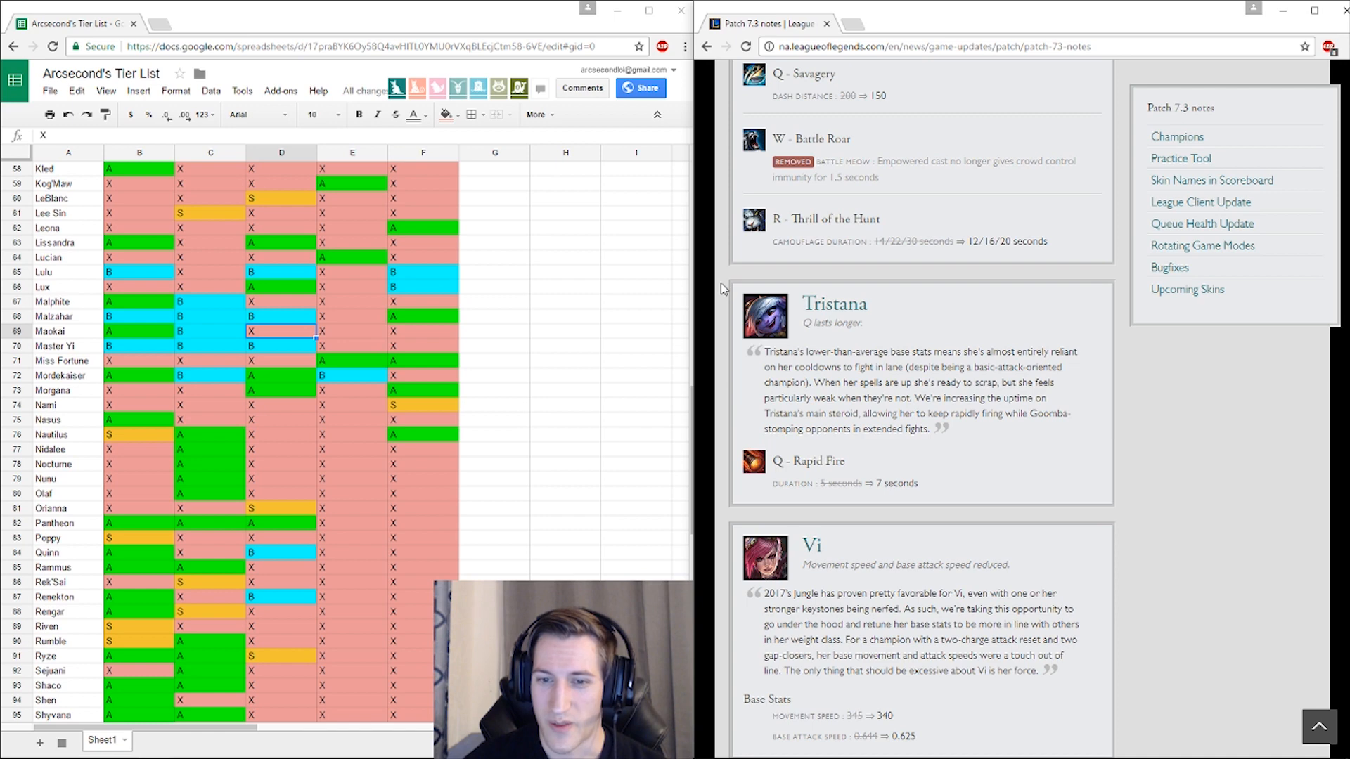
scroll(down, 3)
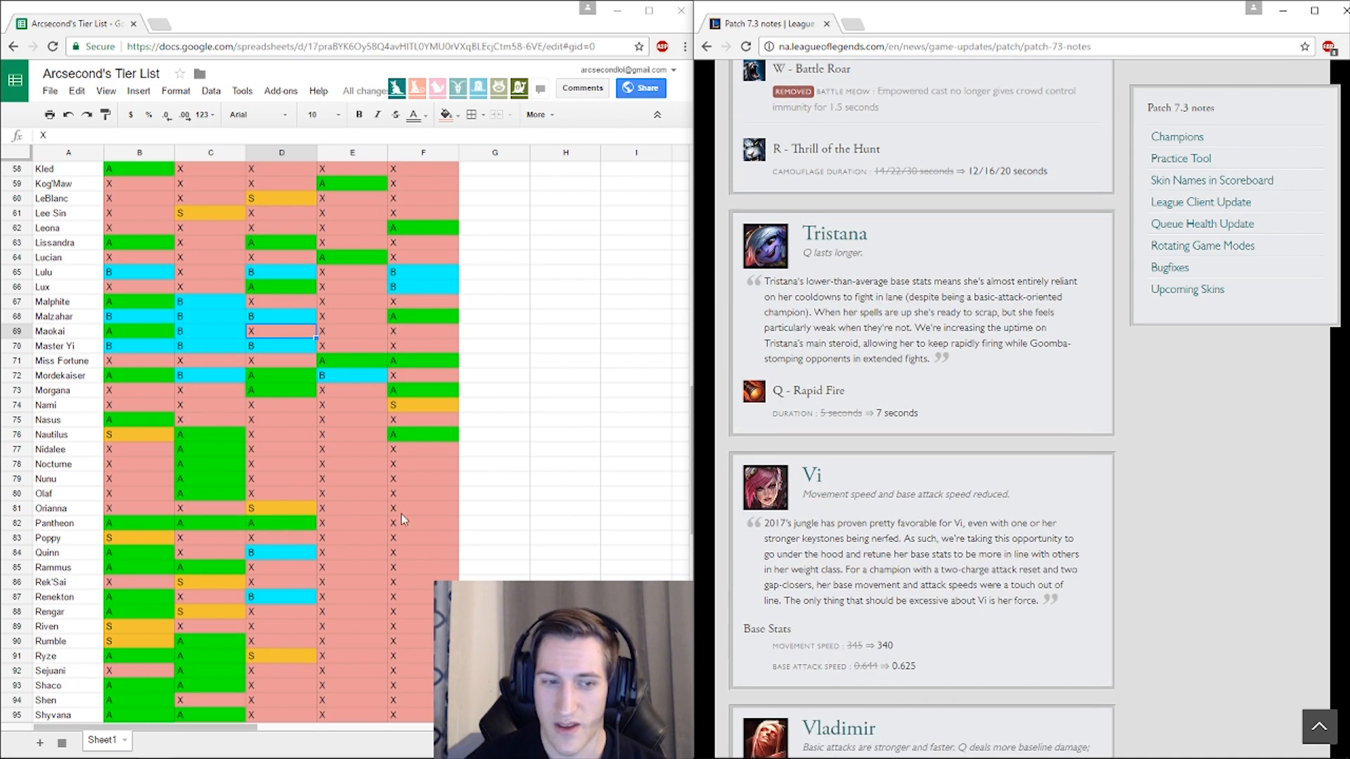
scroll(down, 3)
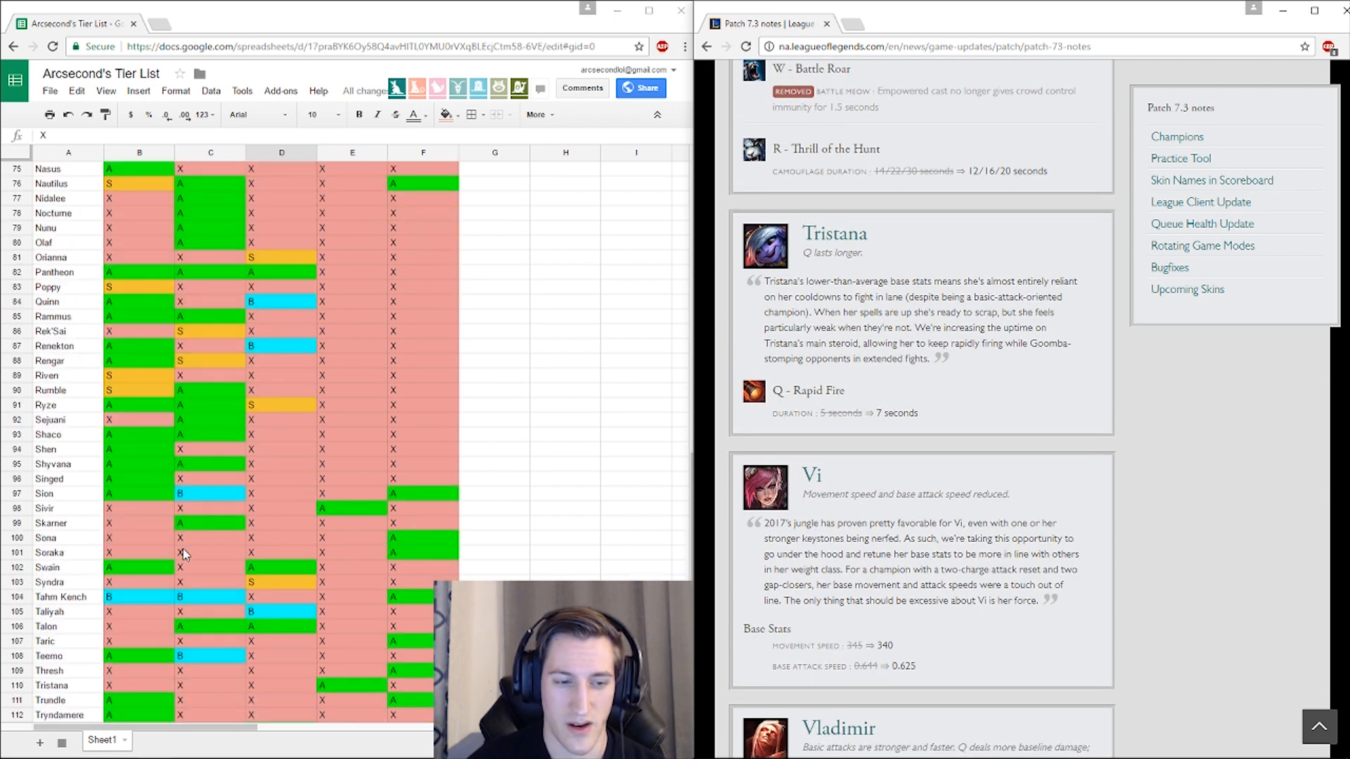
scroll(down, 3)
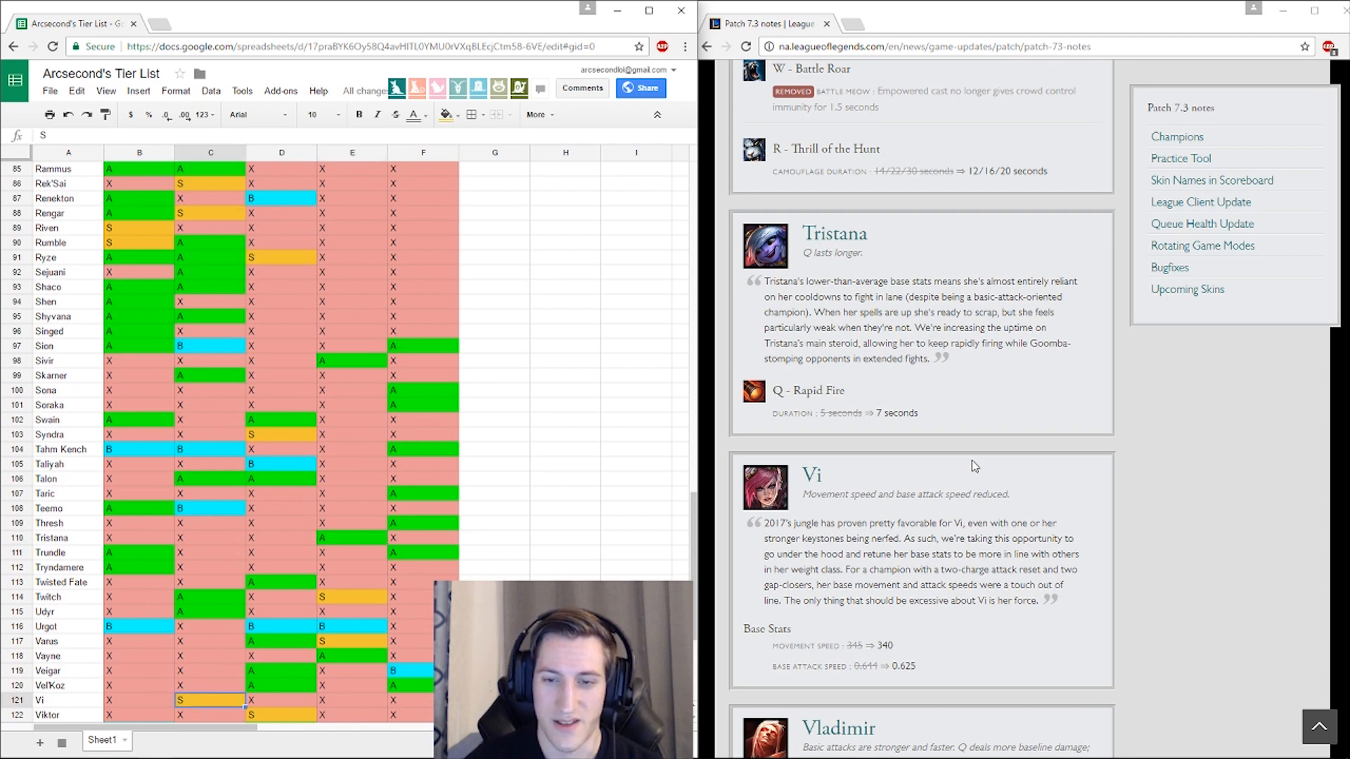
scroll(down, 3)
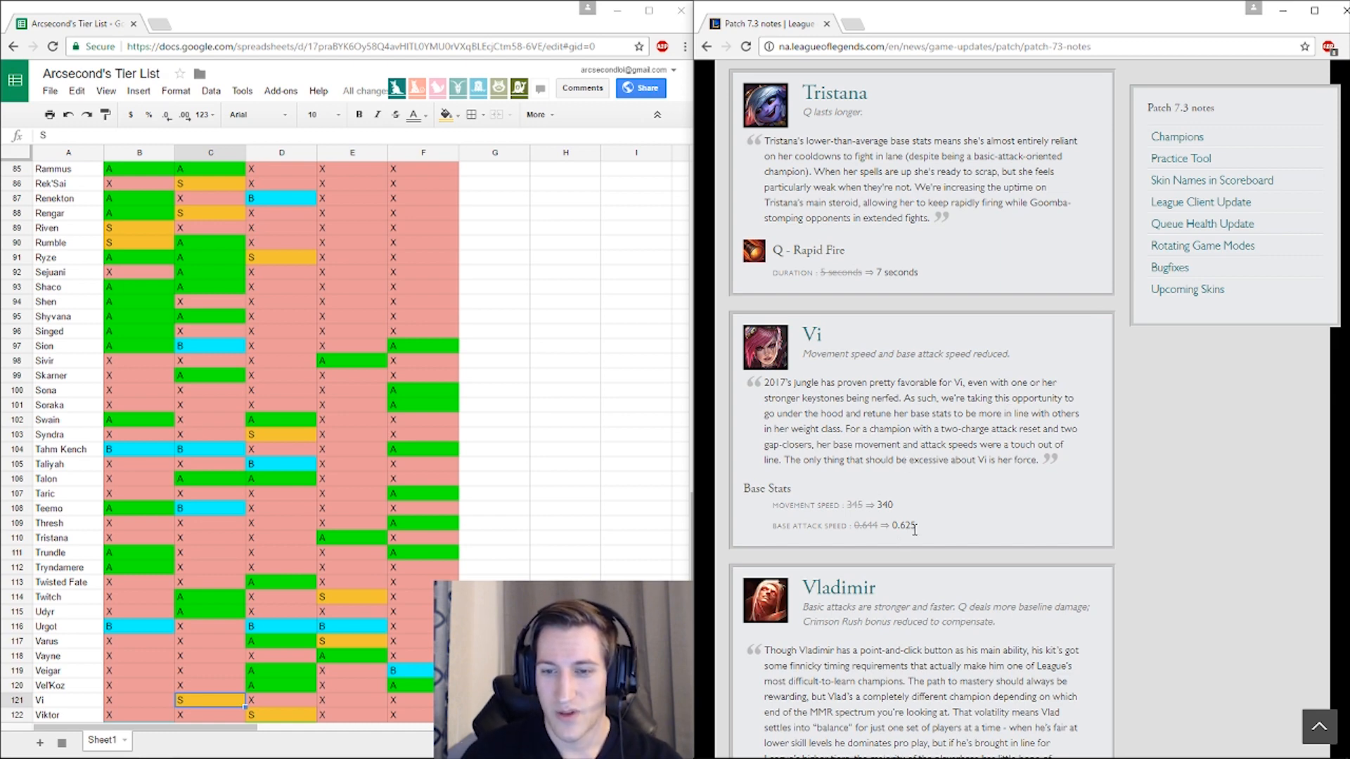
scroll(down, 3)
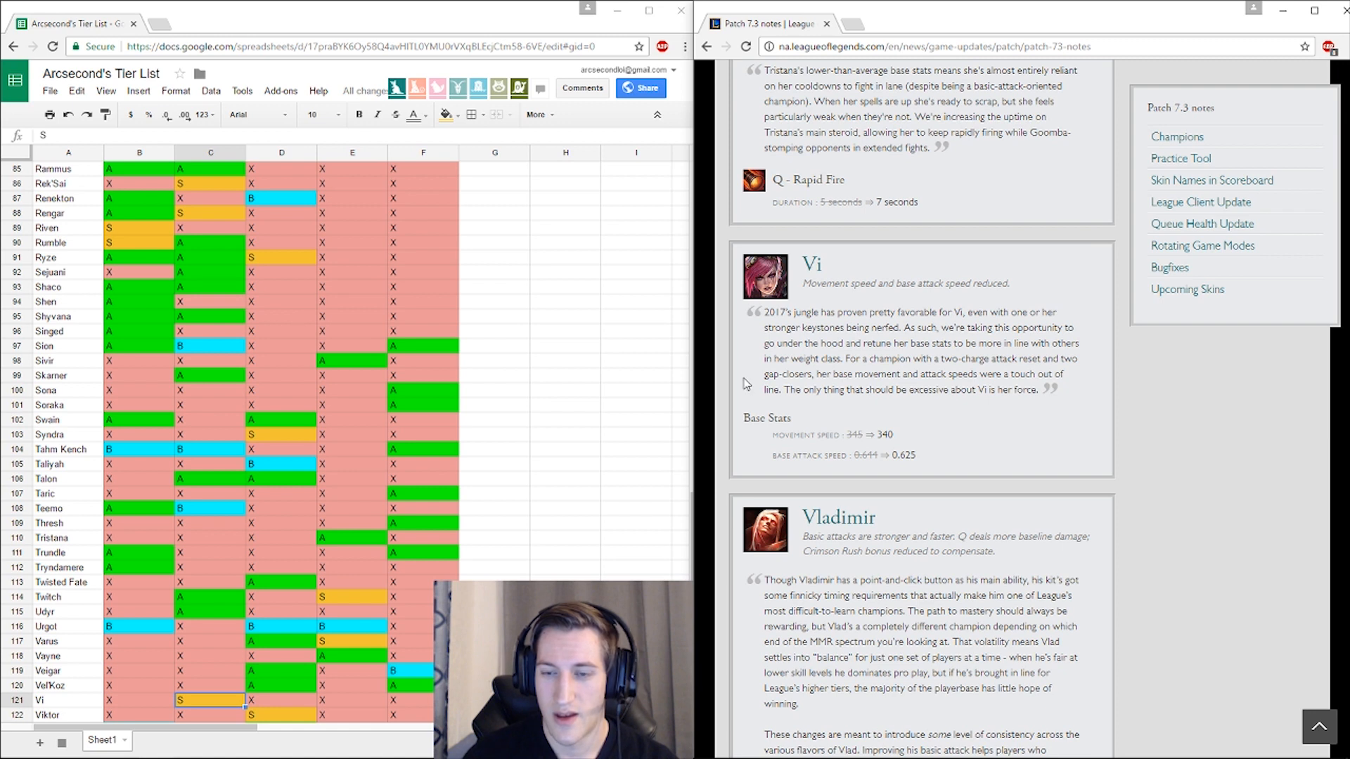
mouse_move(749, 312)
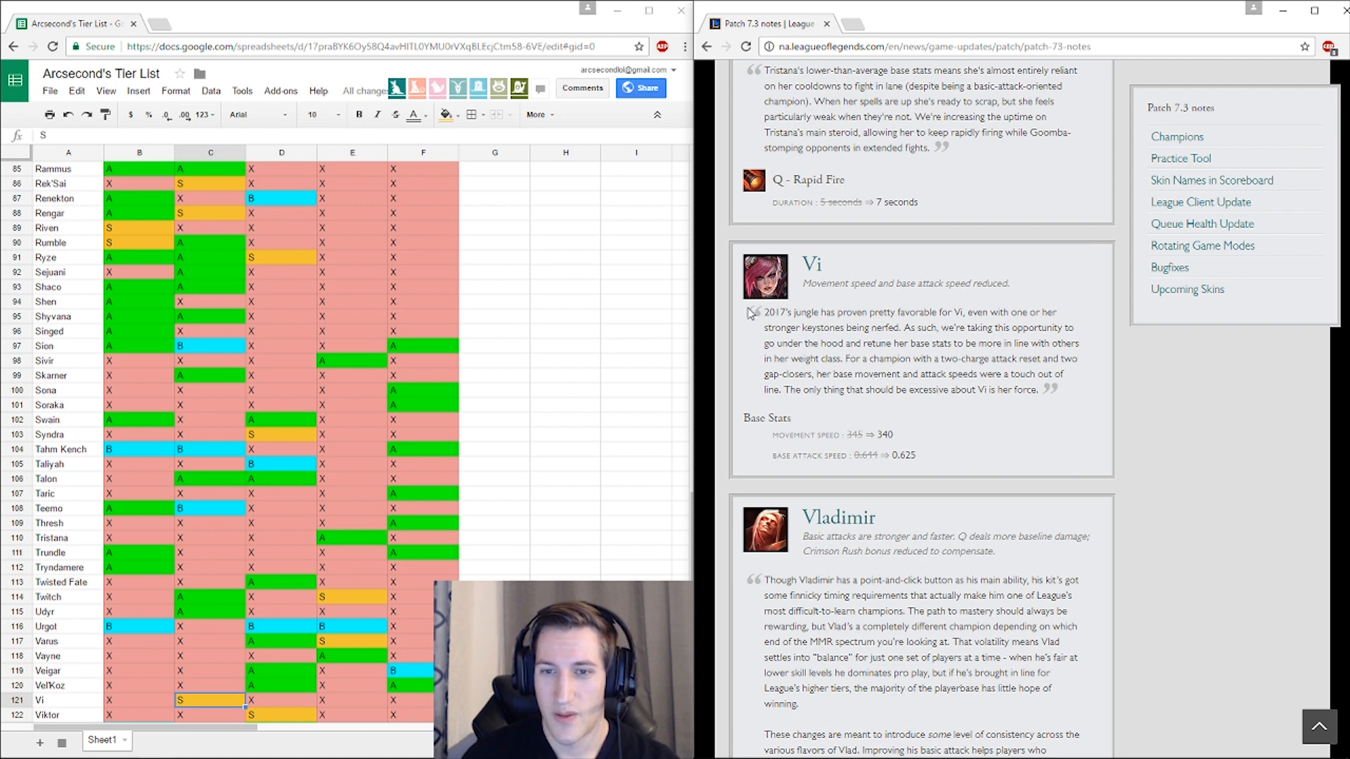
mouse_move(1009, 454)
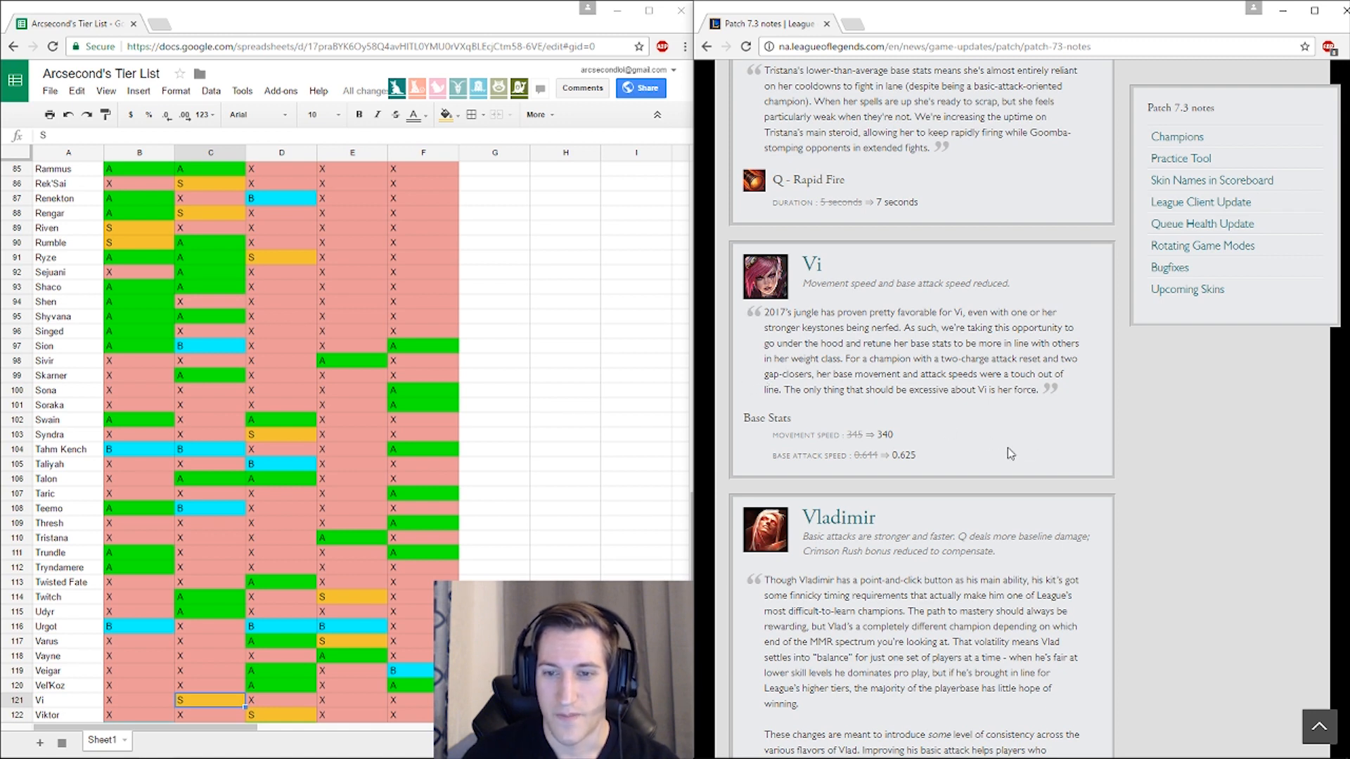
double_click(792, 435)
text(A)
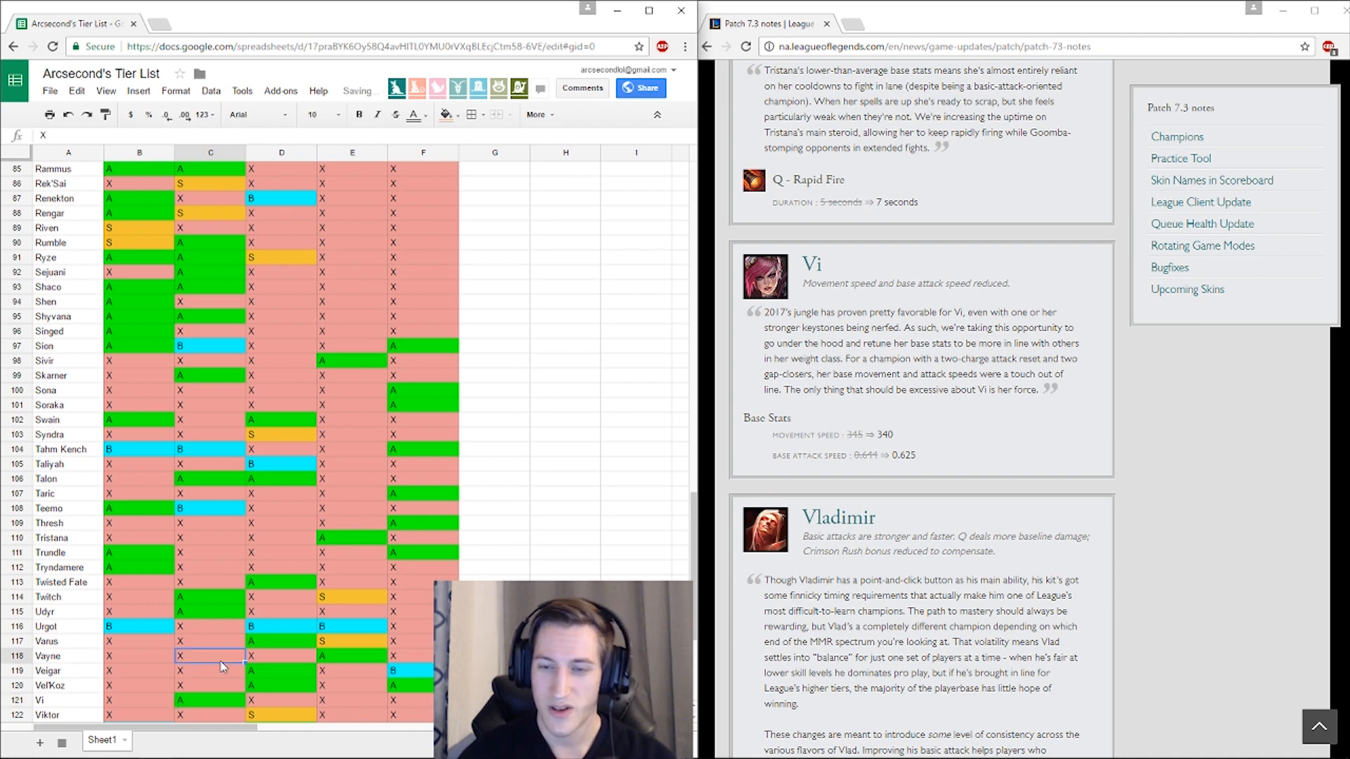
mouse_move(204, 652)
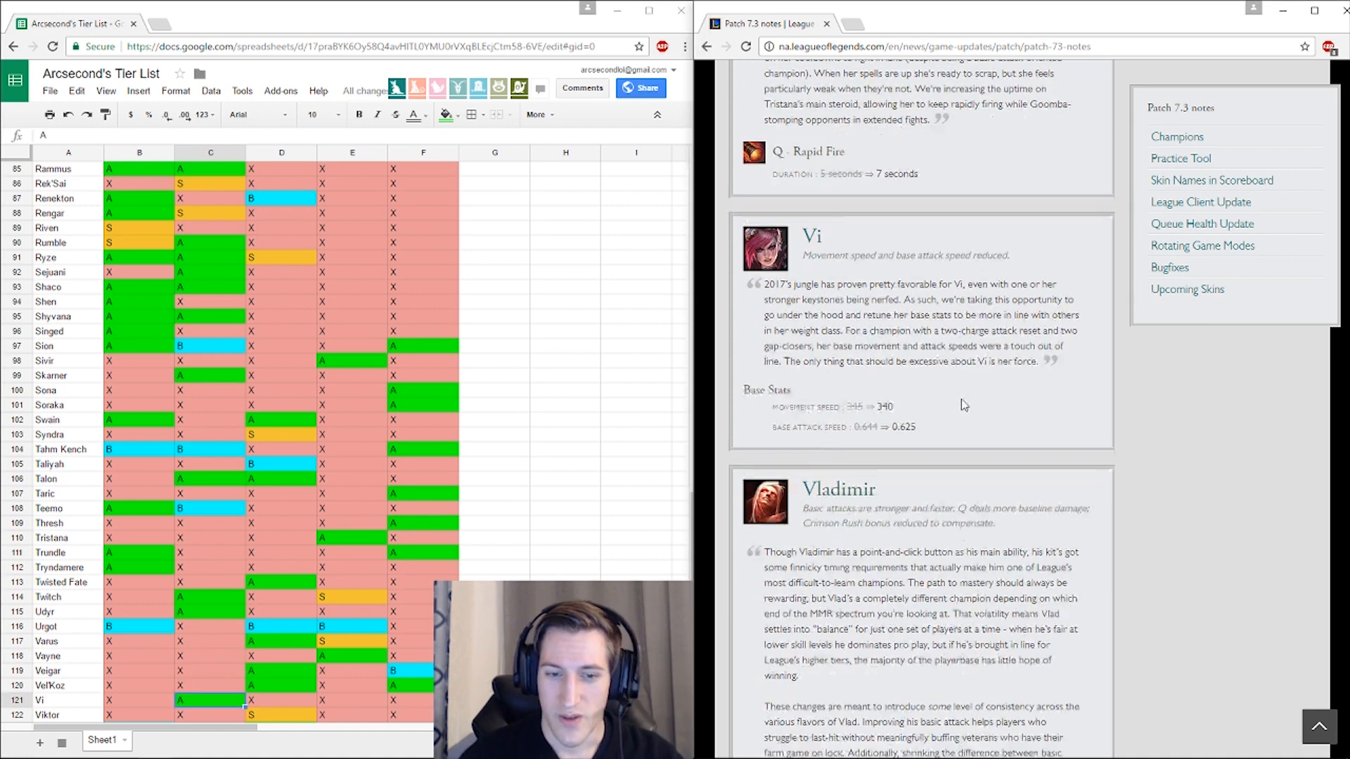
scroll(down, 3)
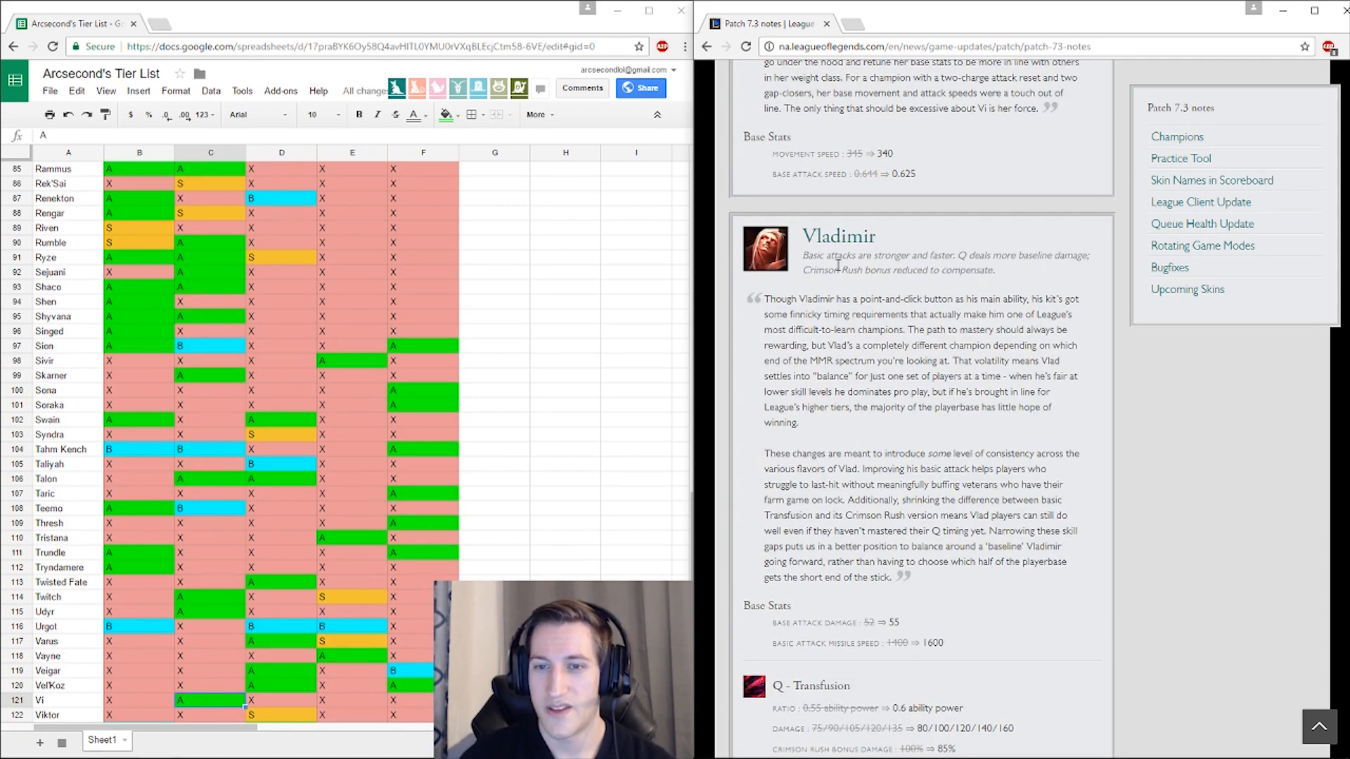
scroll(down, 3)
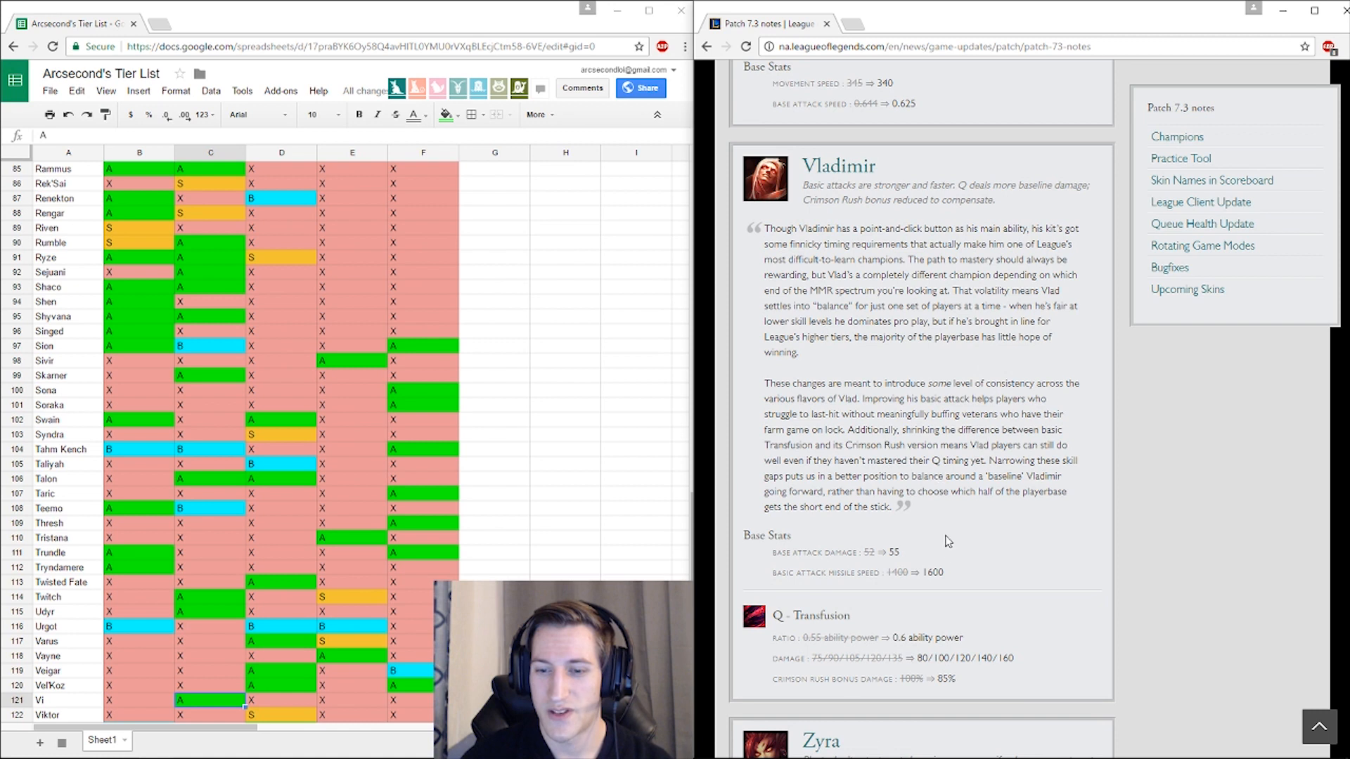
mouse_move(1031, 707)
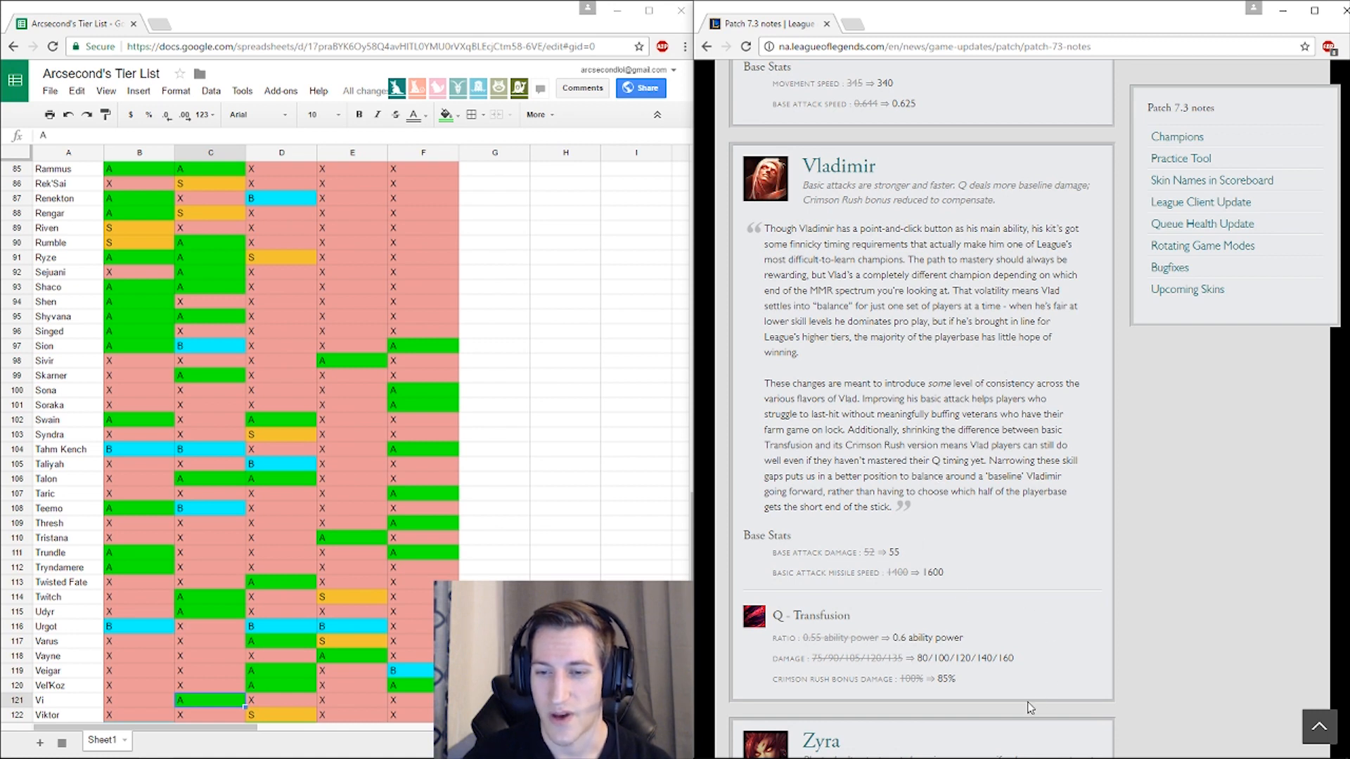
mouse_move(869, 565)
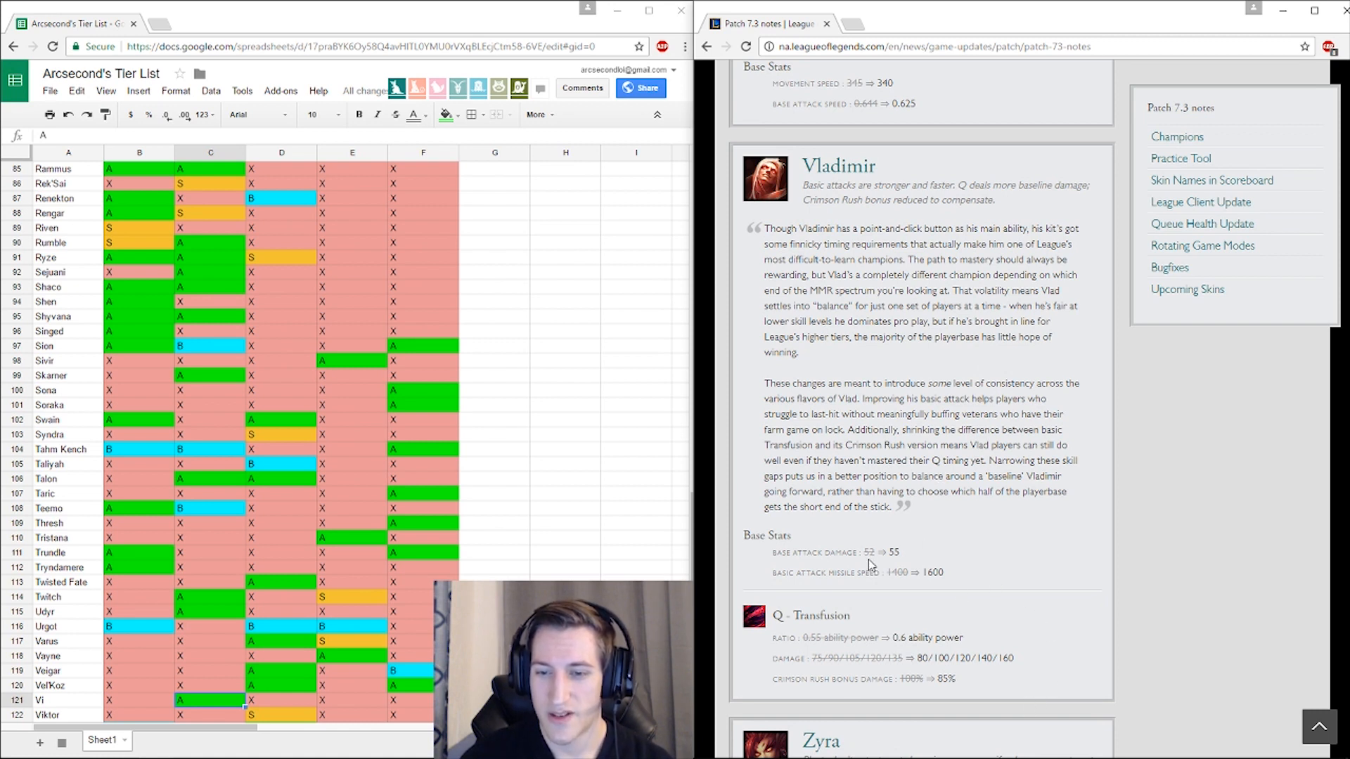
mouse_move(626, 566)
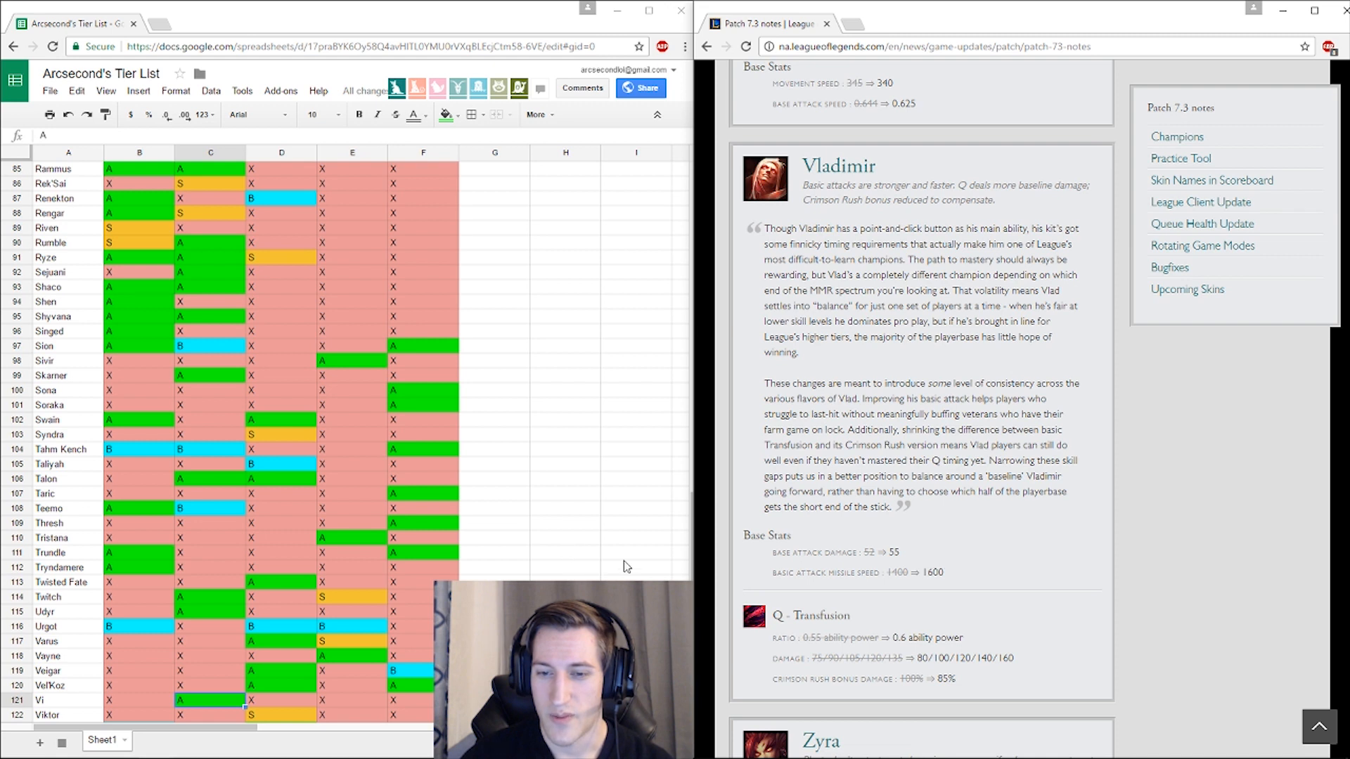
mouse_move(989, 527)
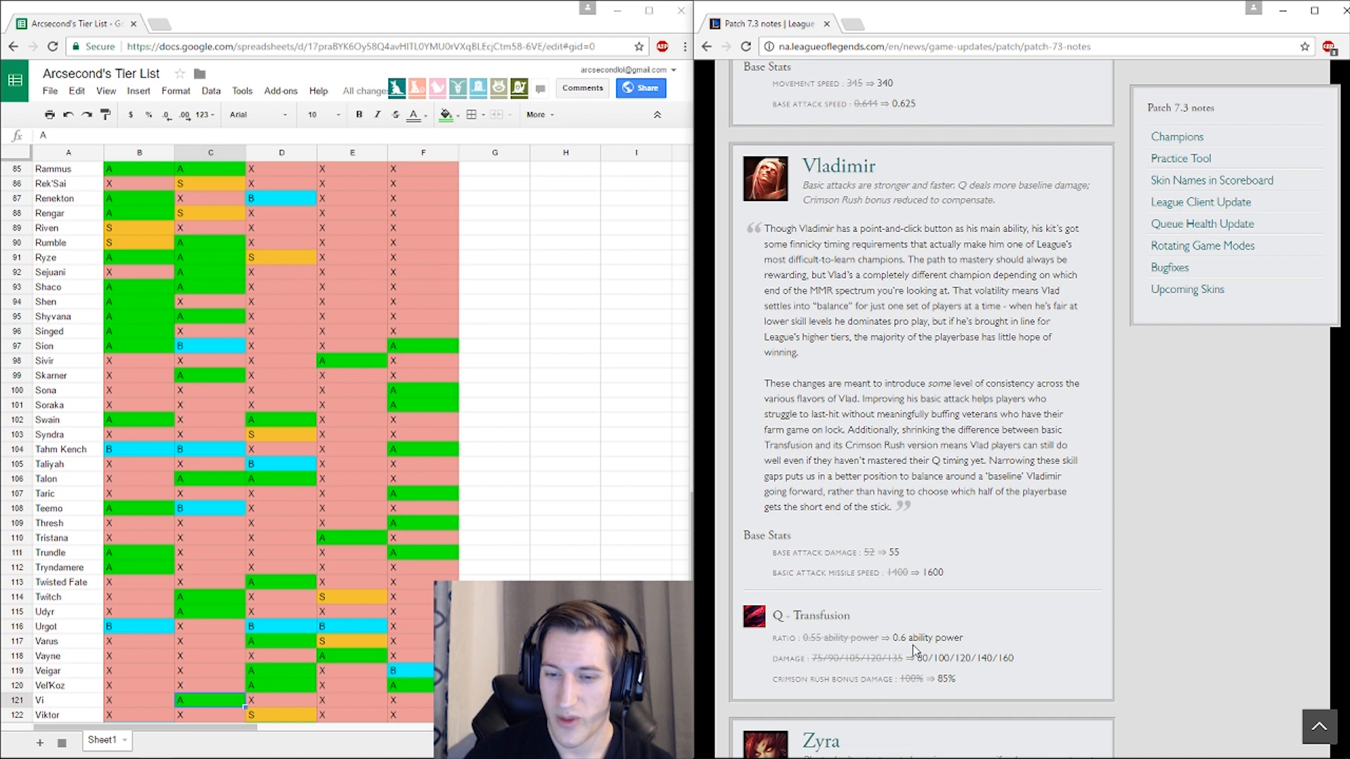
mouse_move(944, 628)
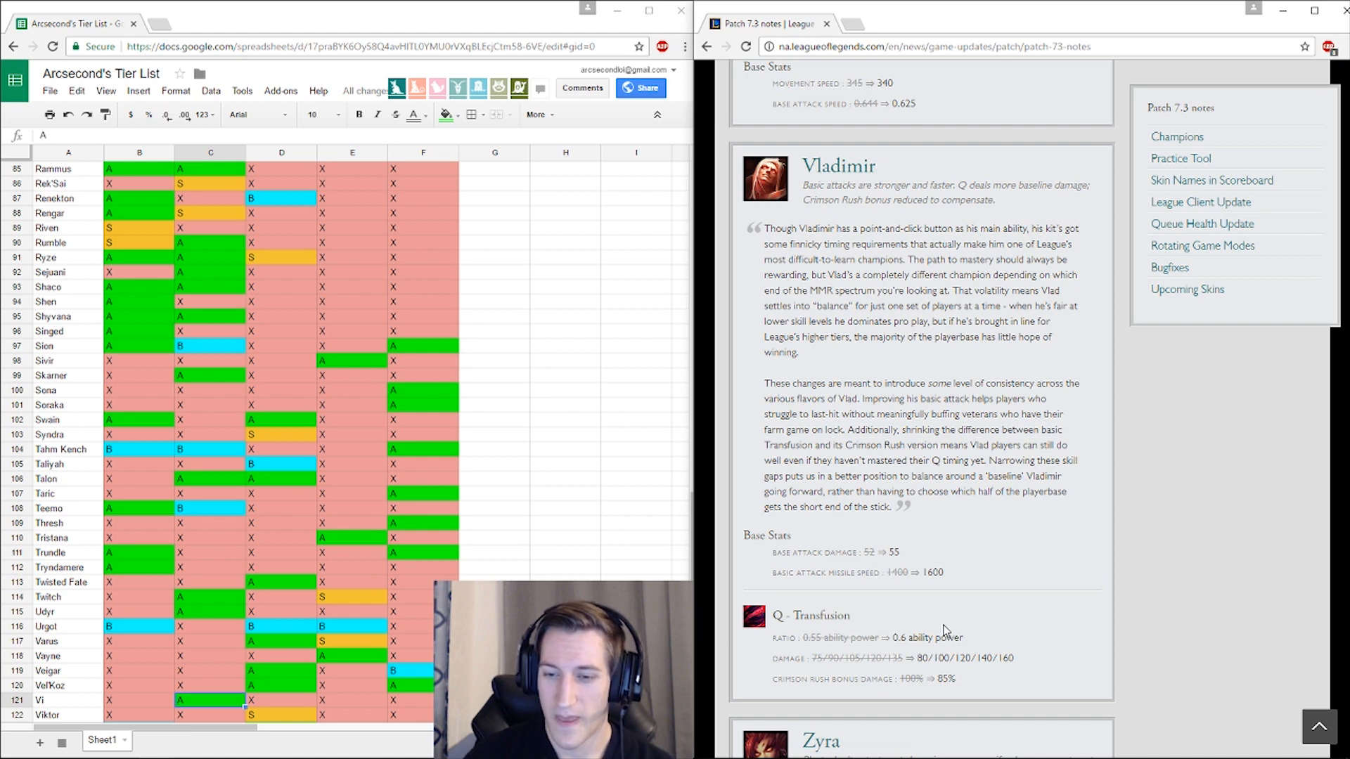
mouse_move(1014, 677)
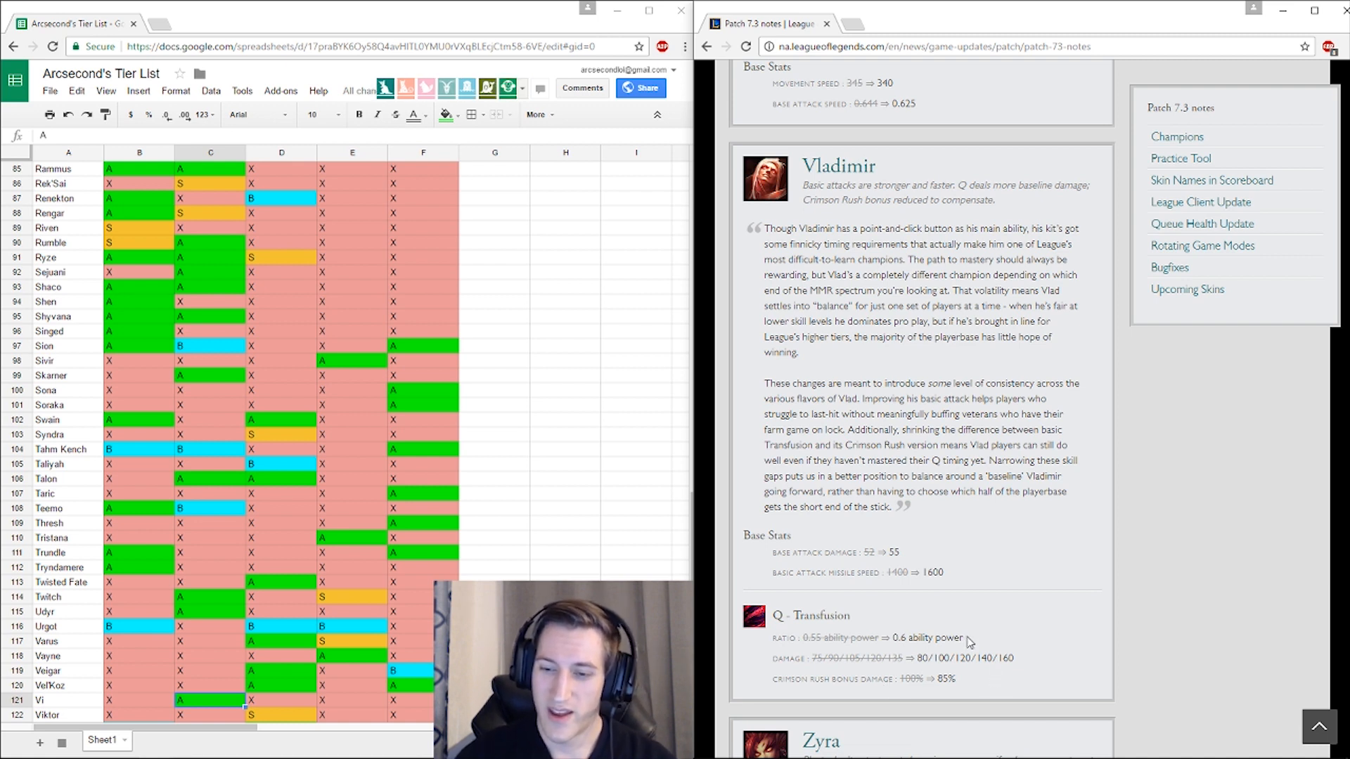
mouse_move(1015, 619)
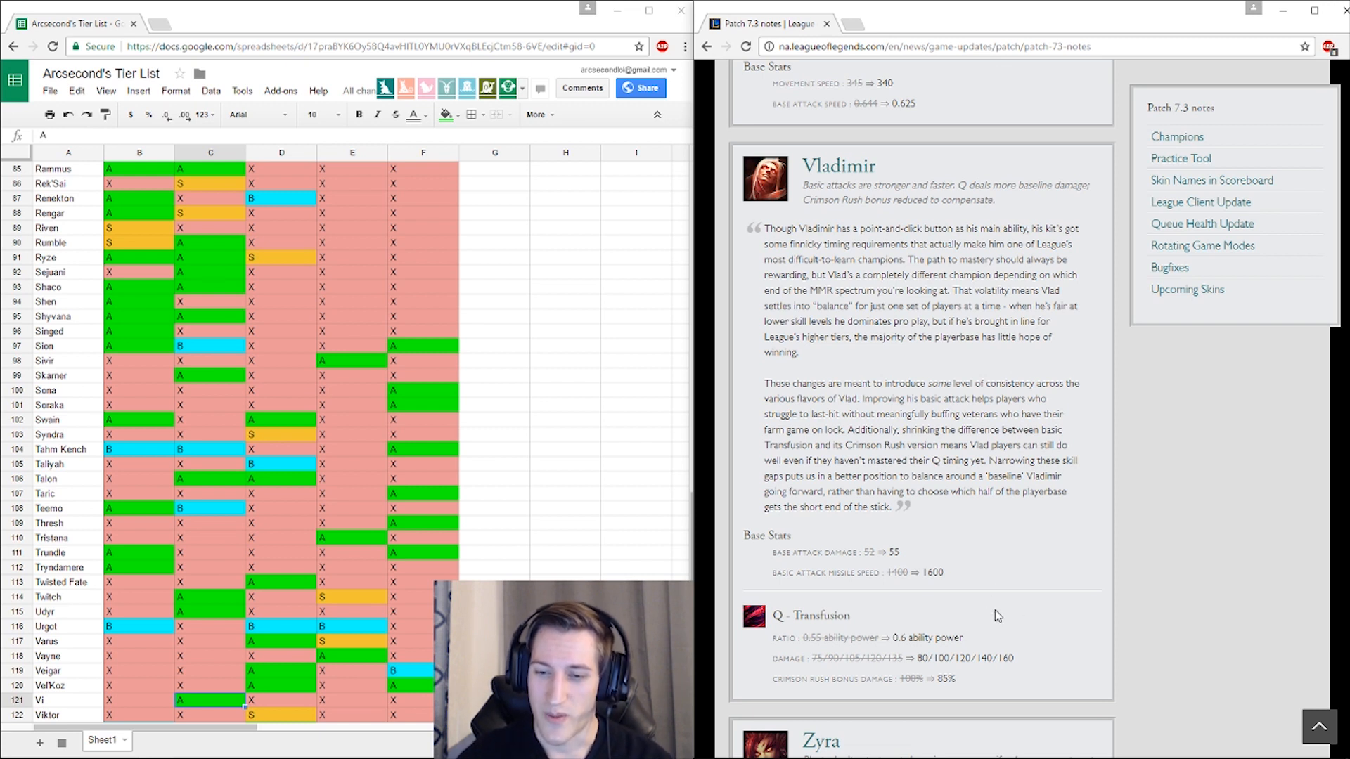
mouse_move(802, 693)
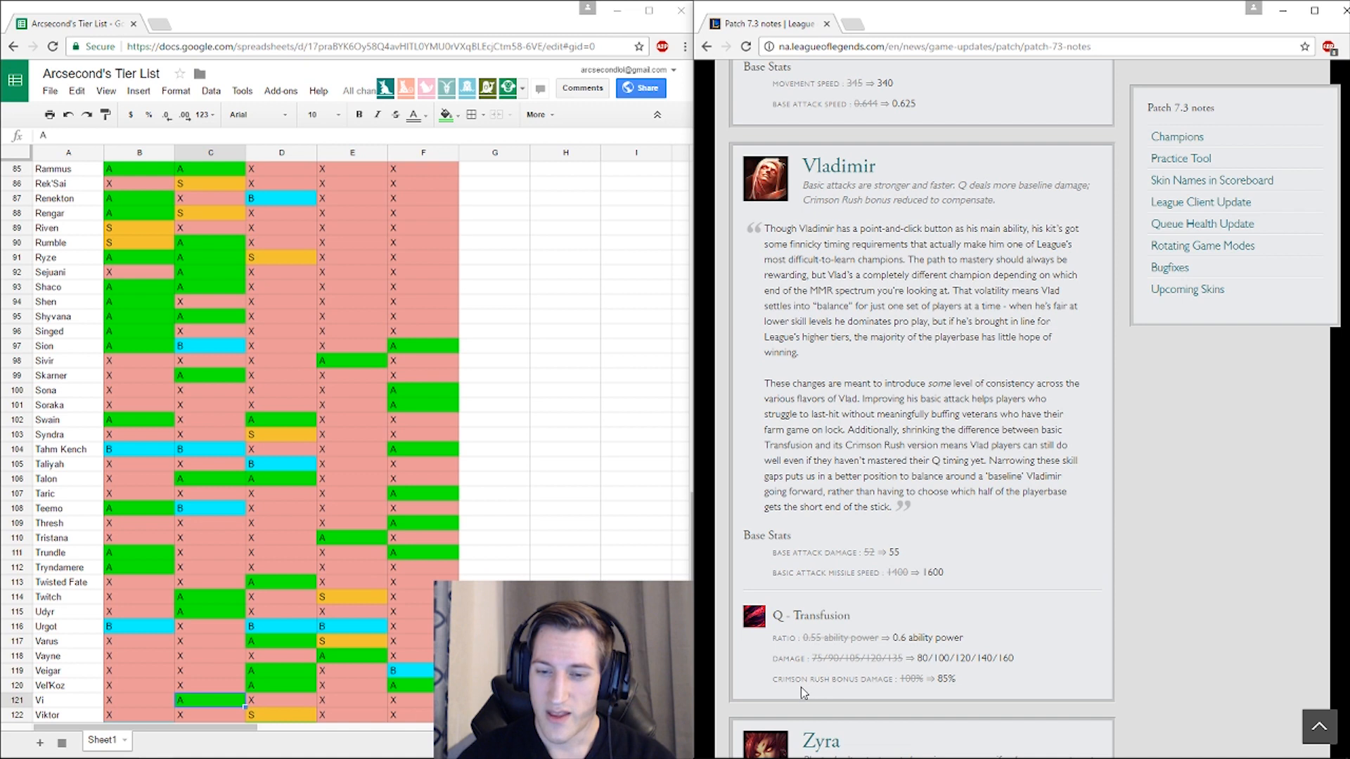
mouse_move(964, 681)
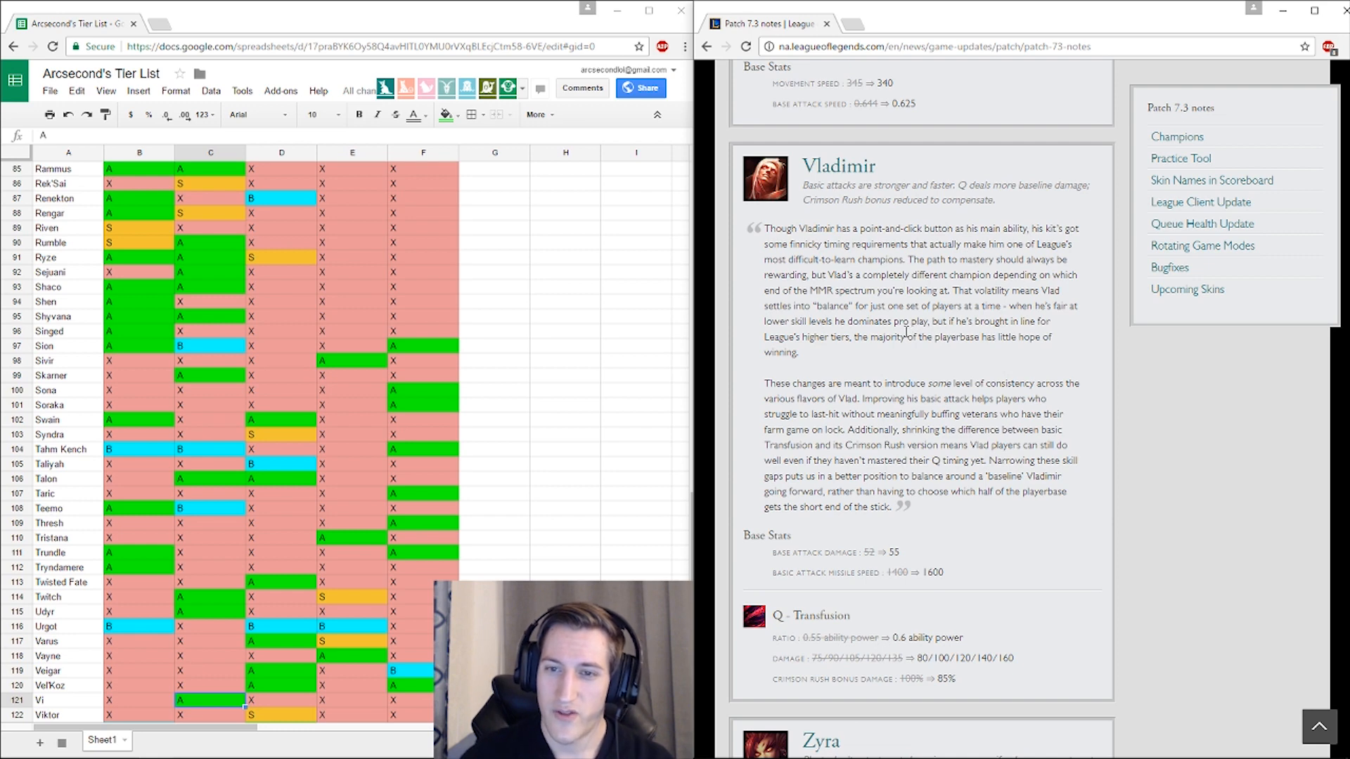
scroll(down, 3)
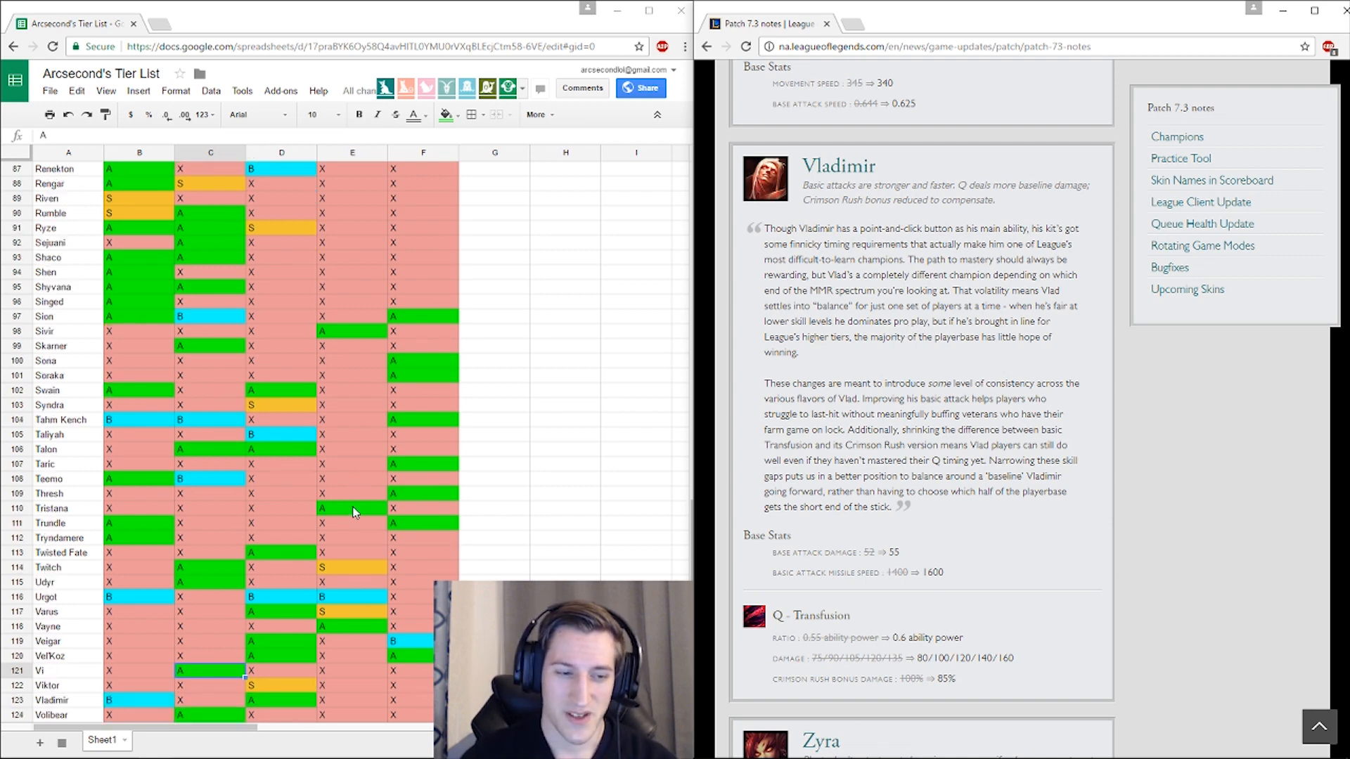
scroll(down, 3)
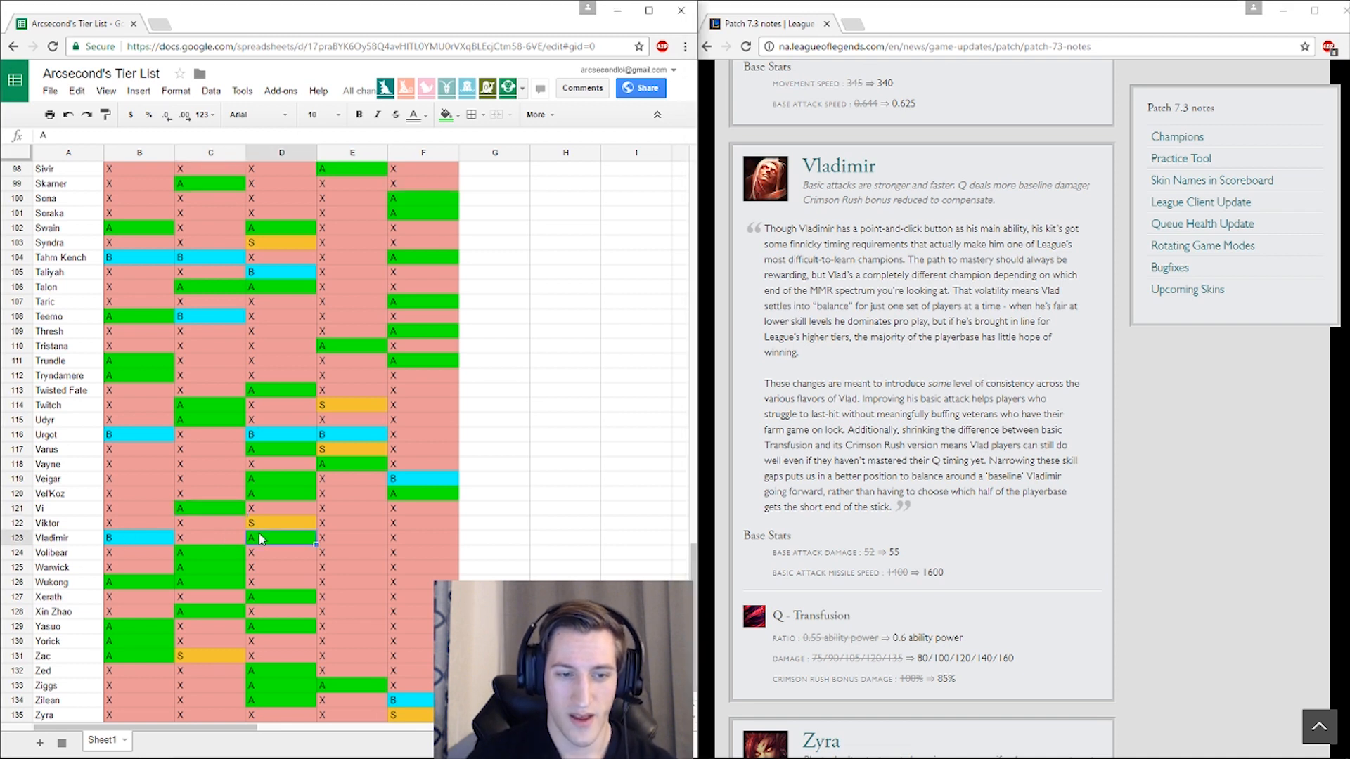
mouse_move(1055, 520)
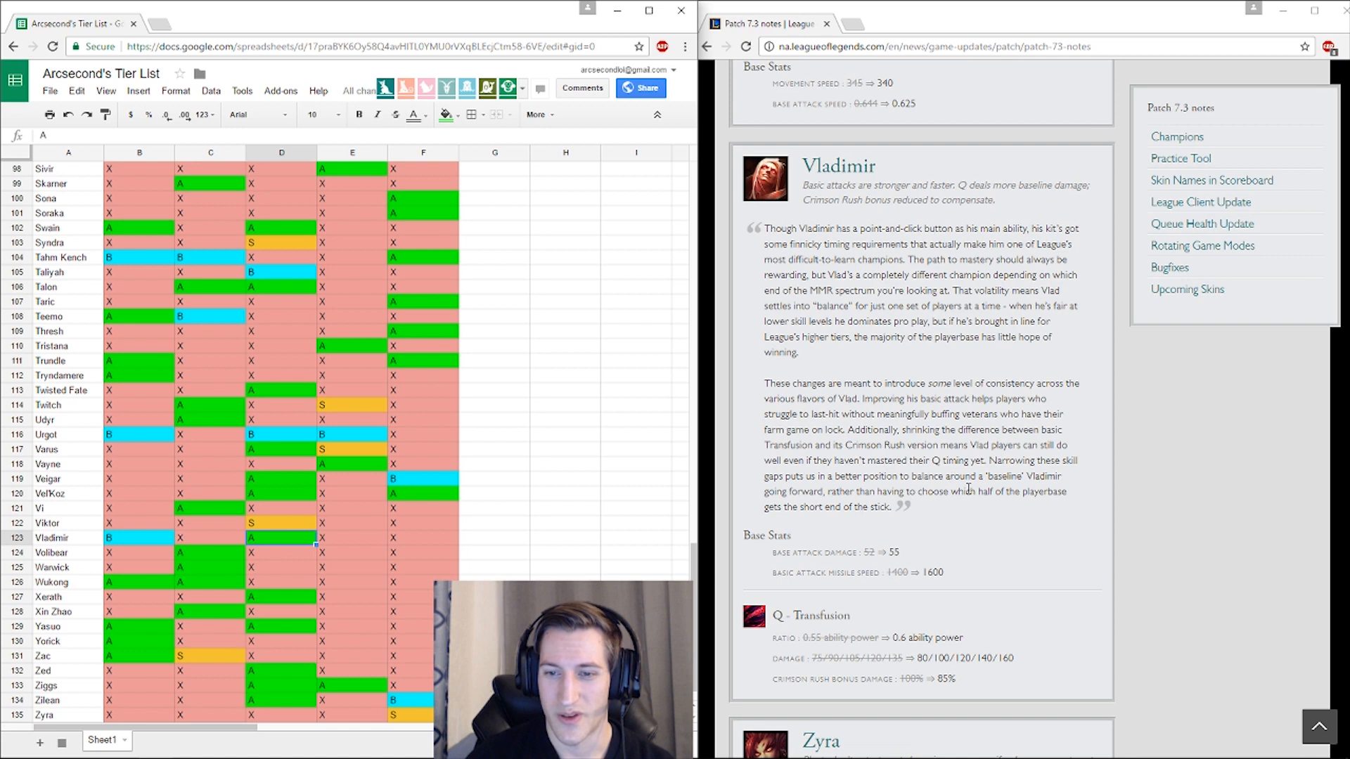
mouse_move(995, 504)
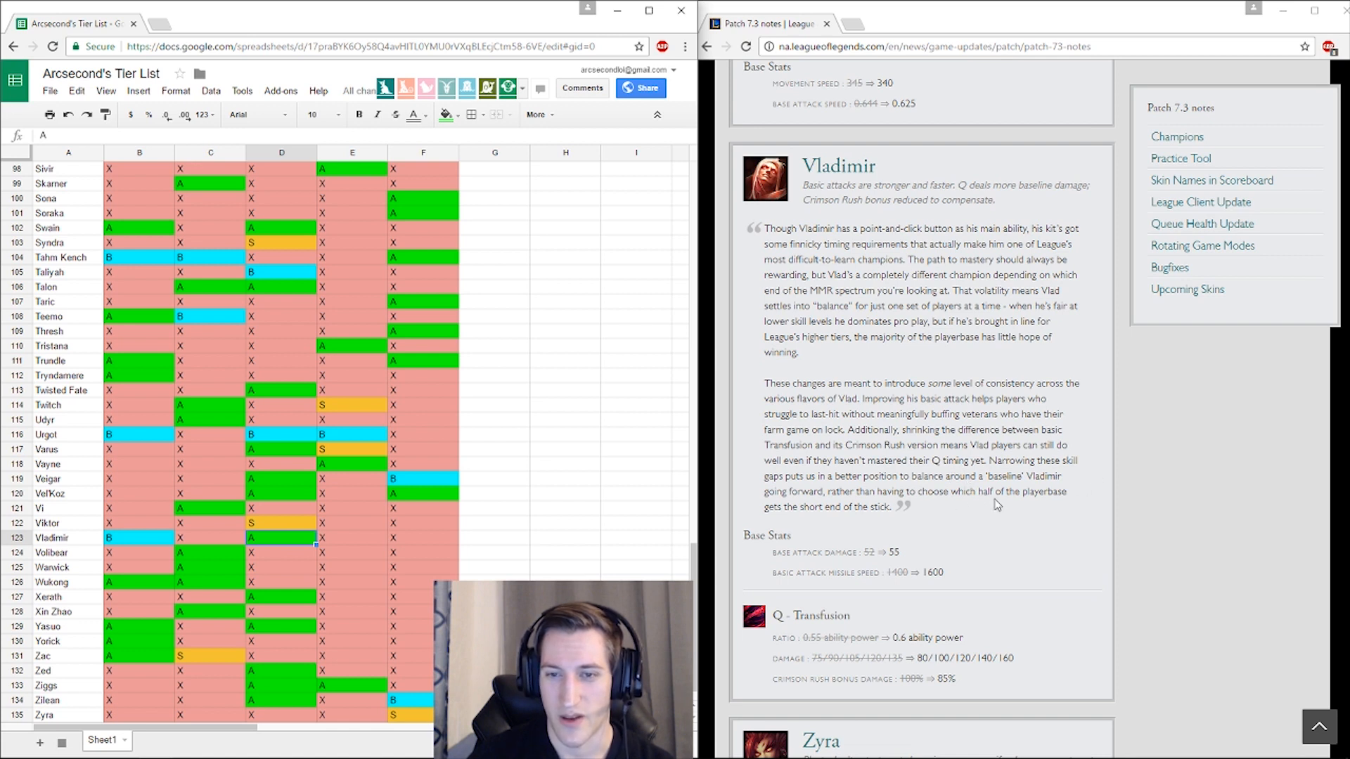
mouse_move(278, 547)
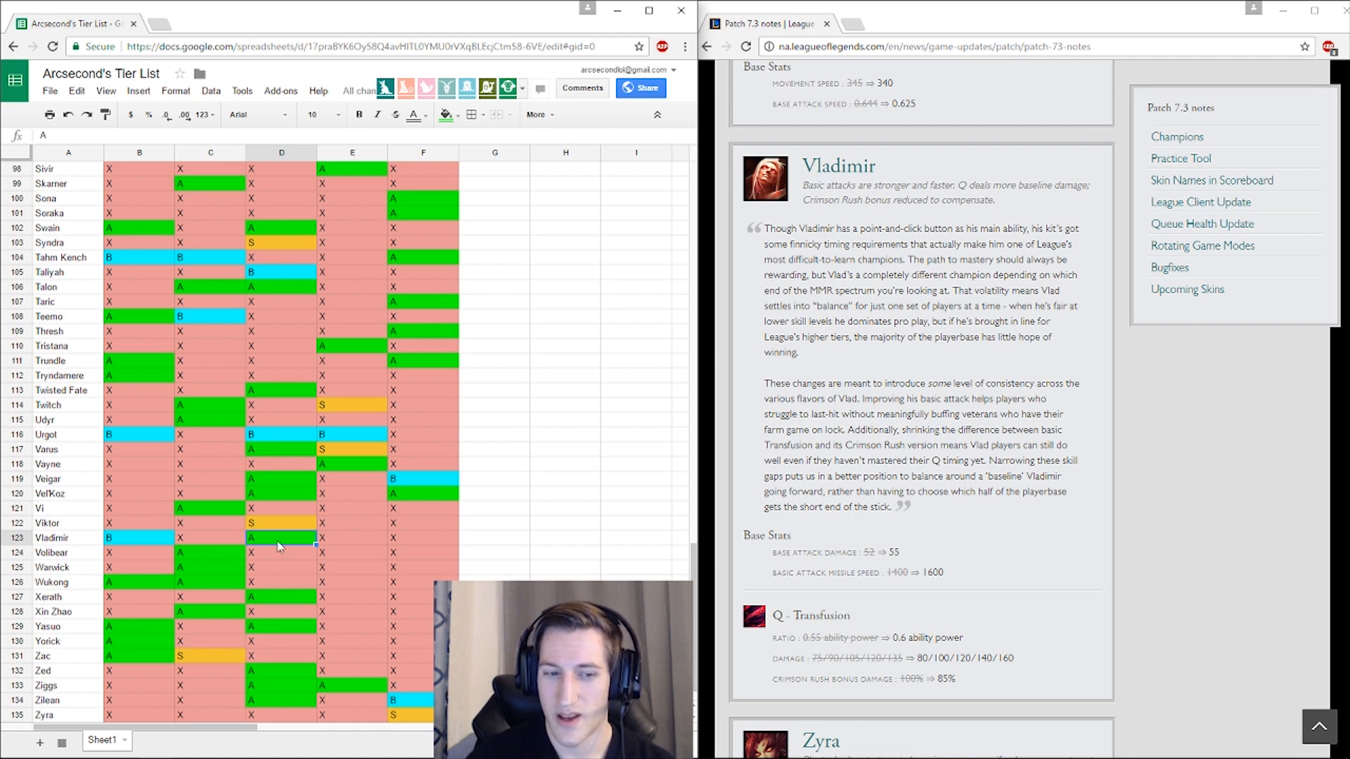
scroll(down, 3)
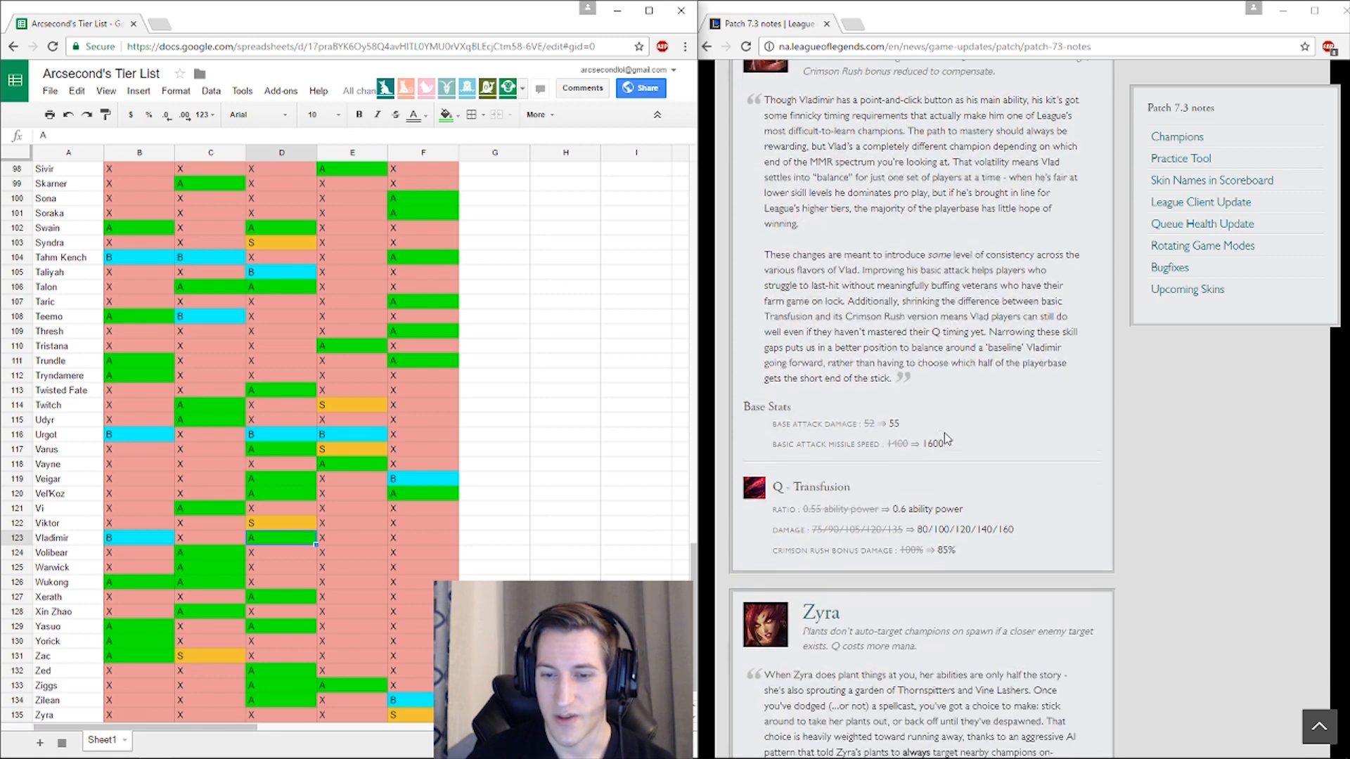
scroll(down, 3)
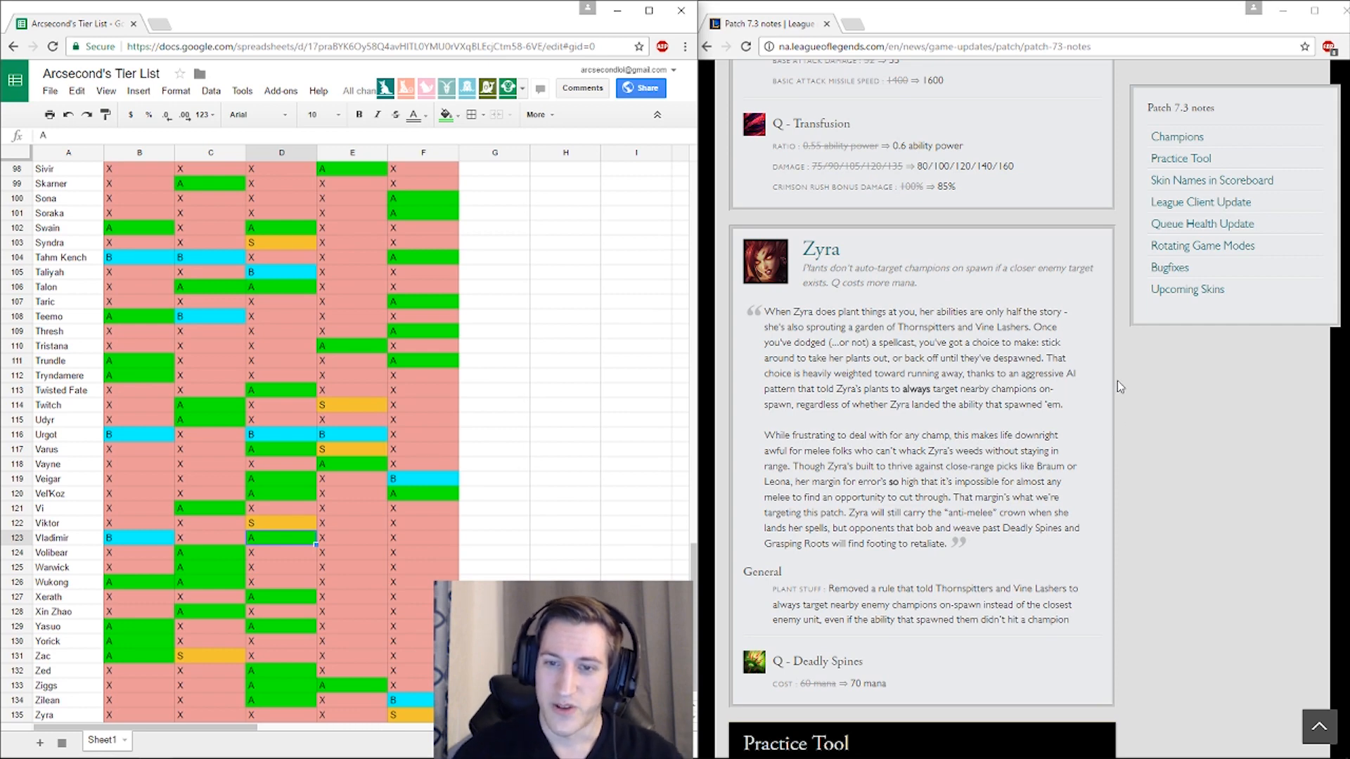
mouse_move(1076, 423)
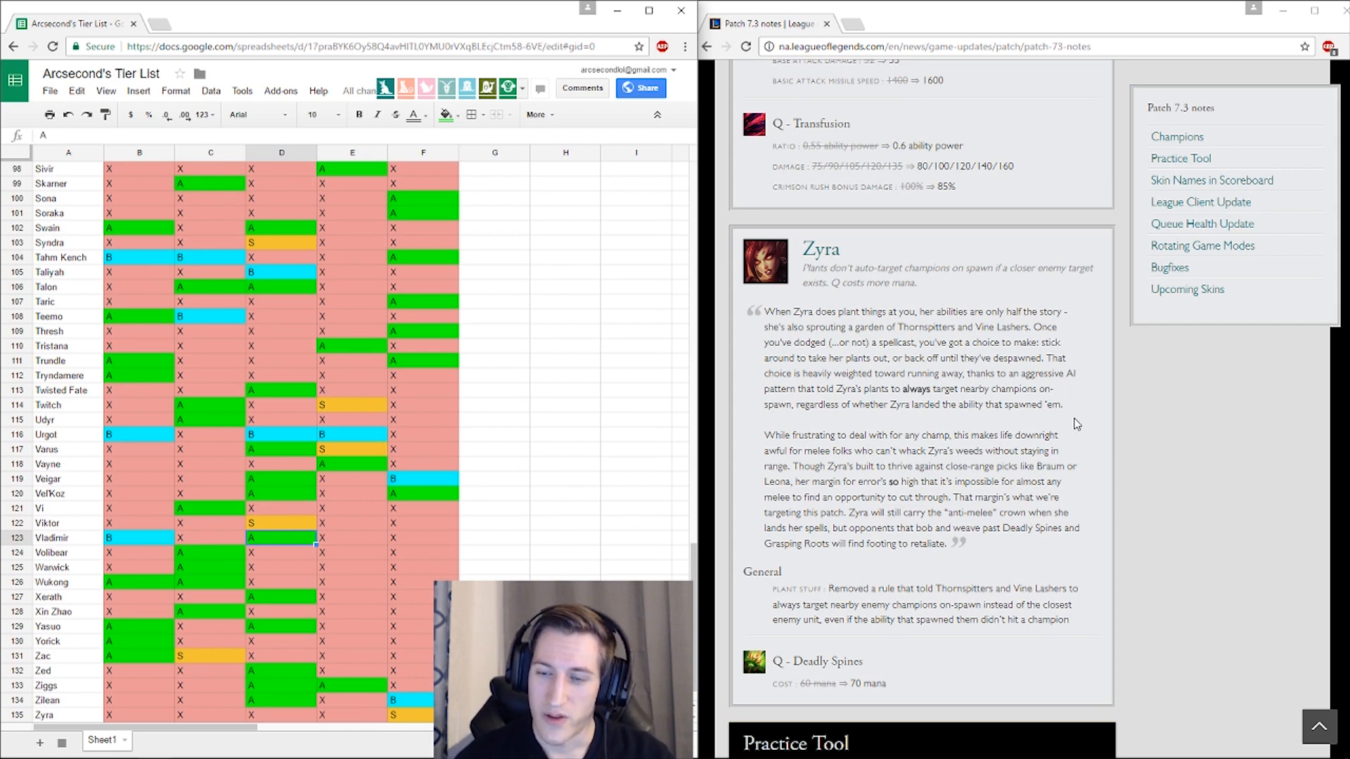
scroll(down, 3)
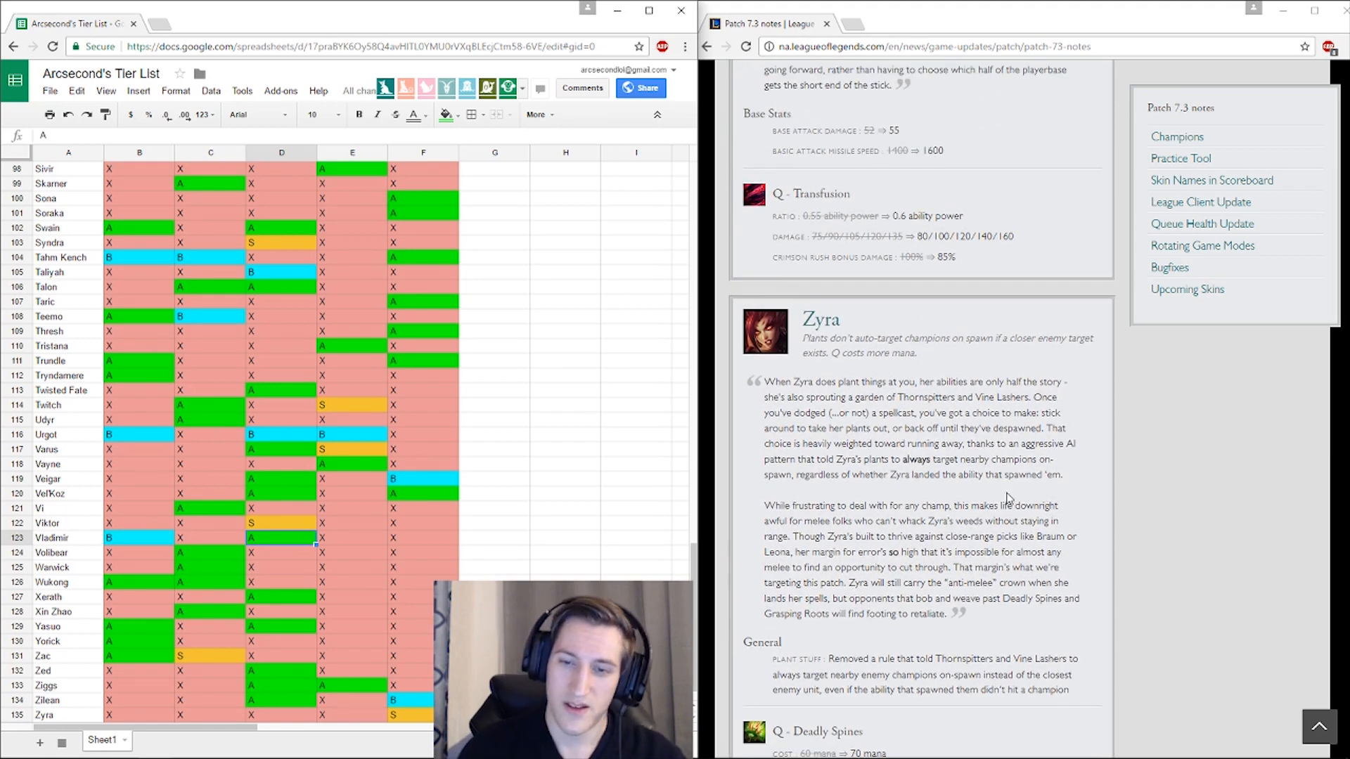
scroll(down, 3)
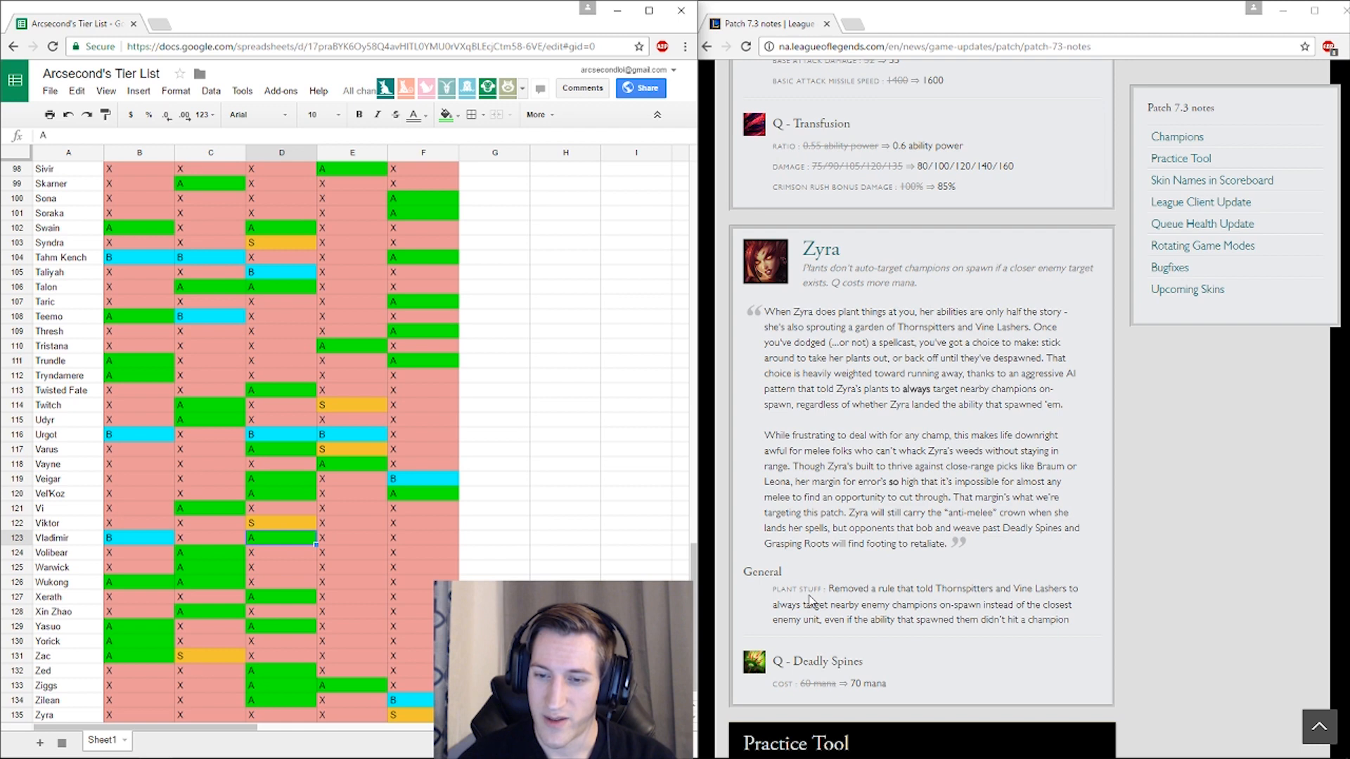
mouse_move(889, 637)
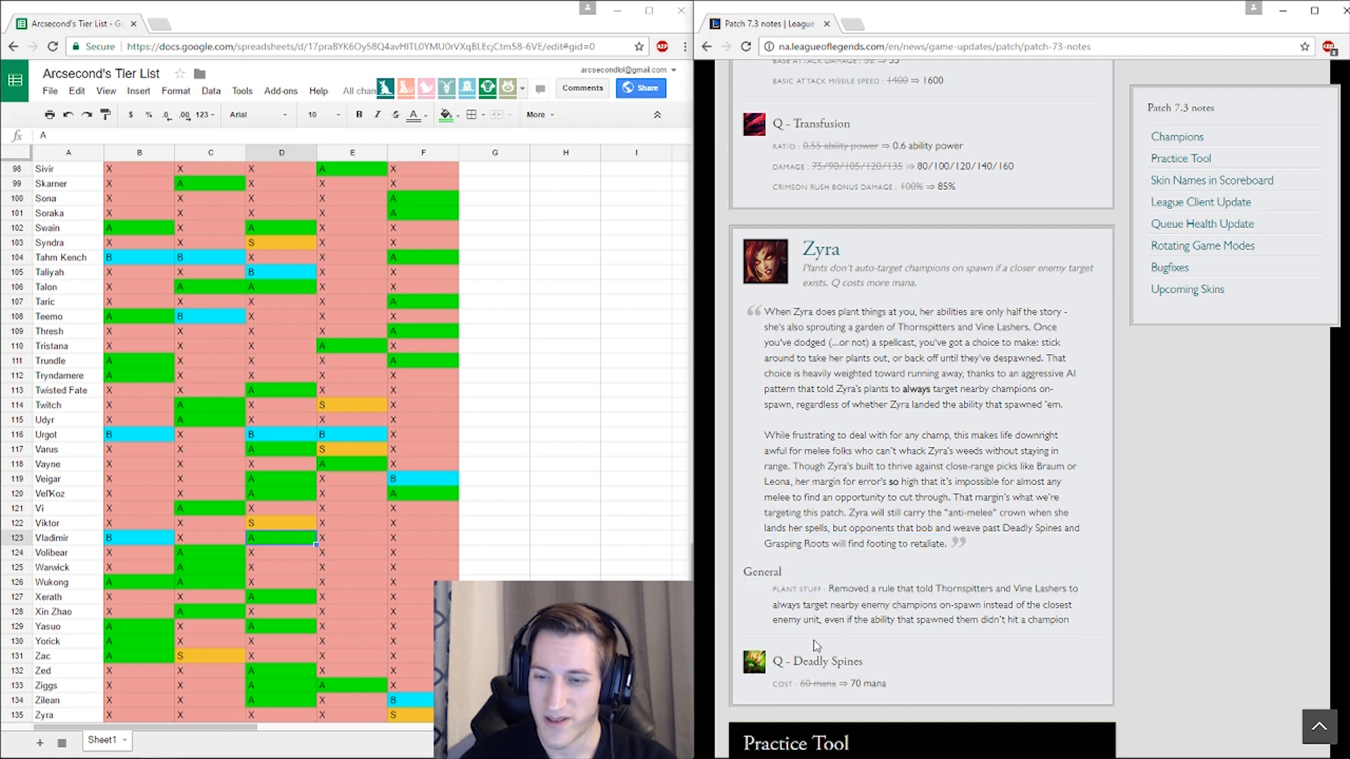
scroll(down, 3)
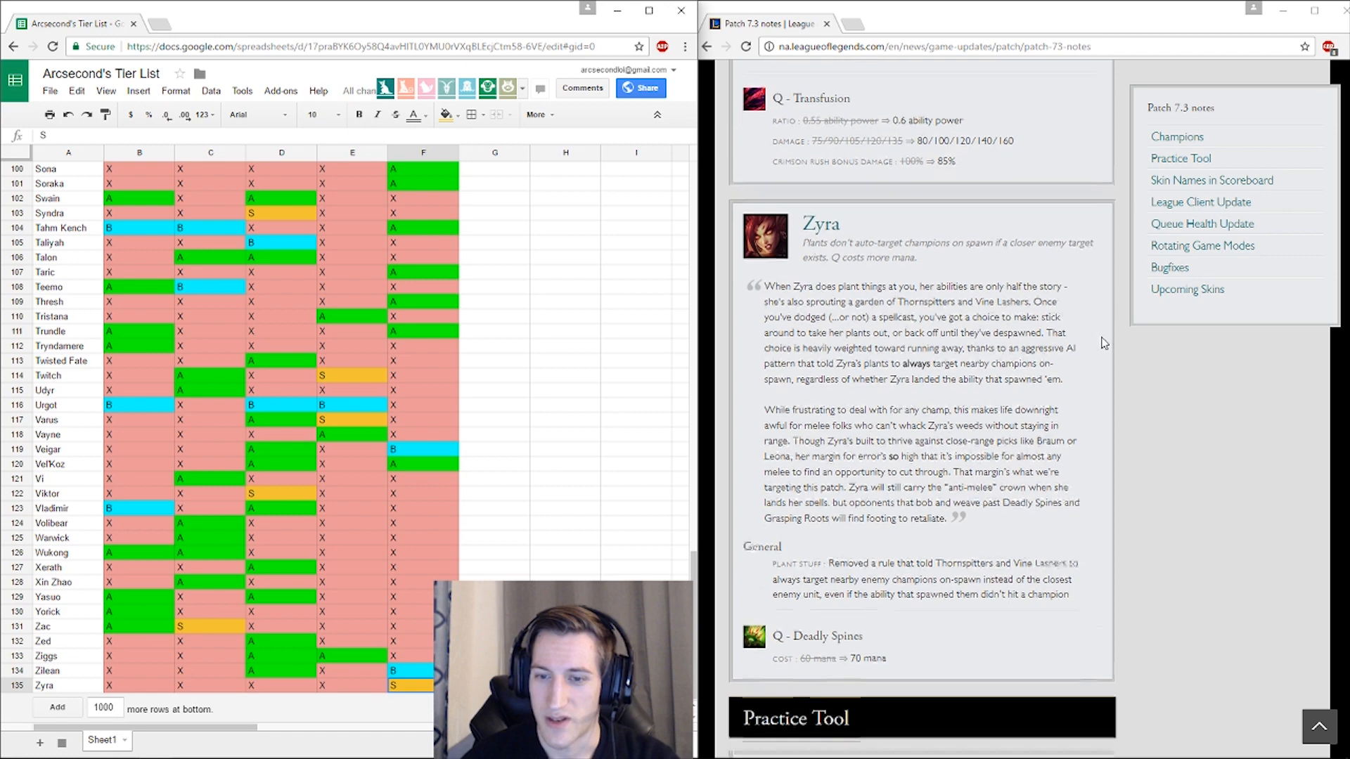
scroll(down, 3)
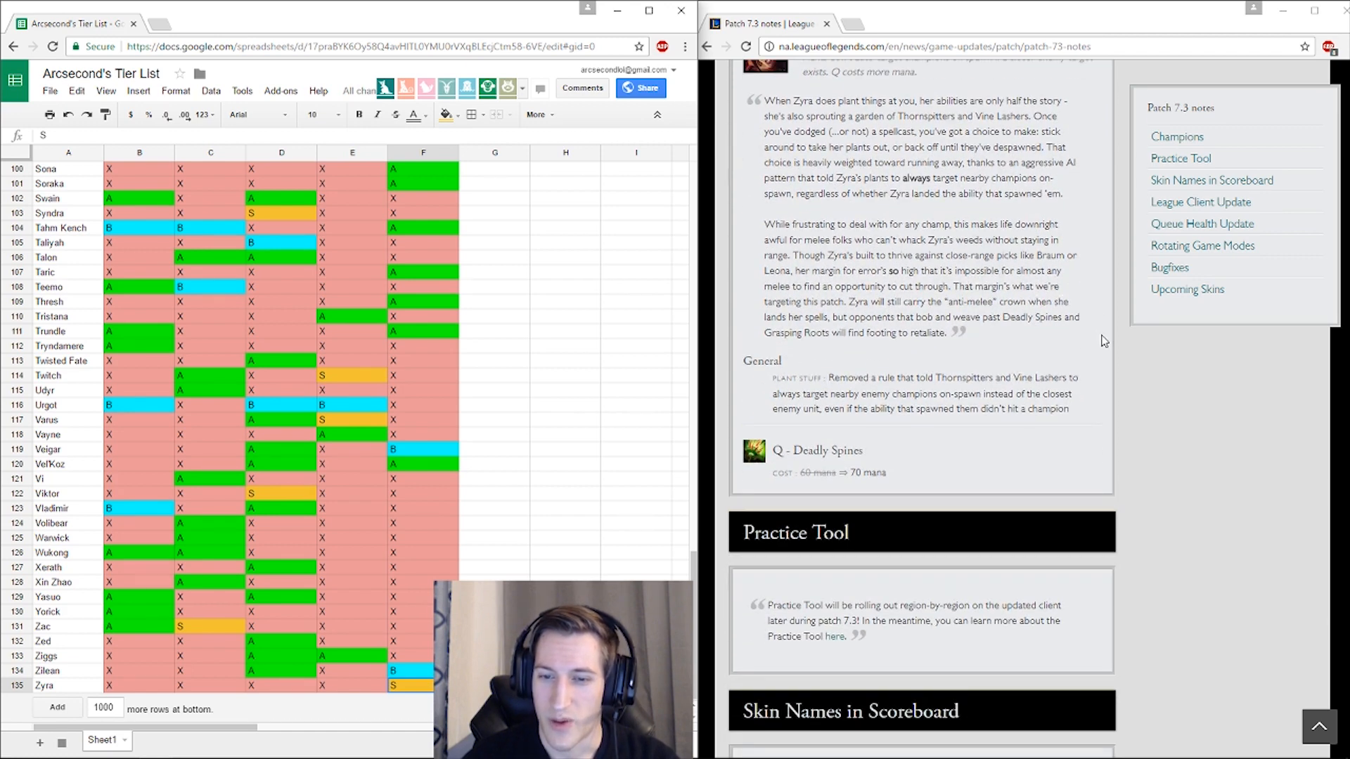
scroll(down, 3)
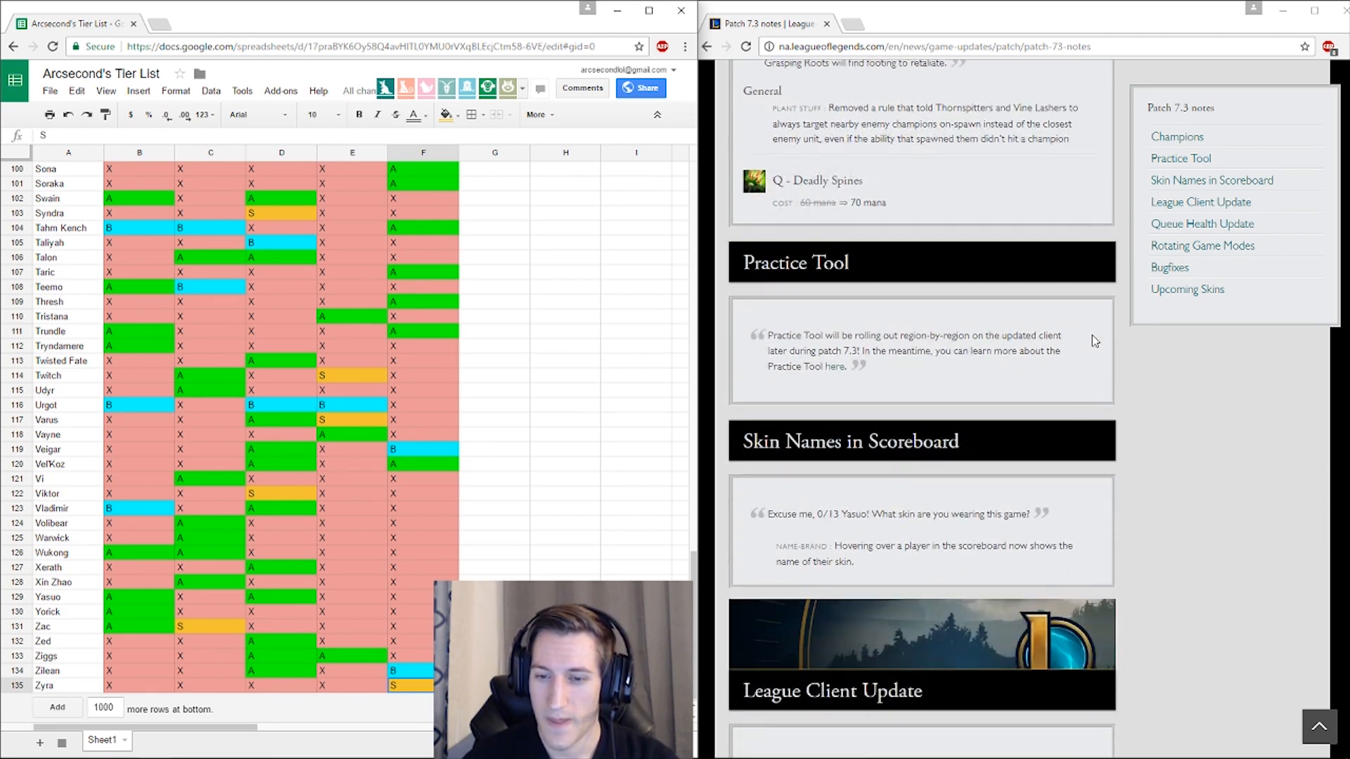
scroll(down, 3)
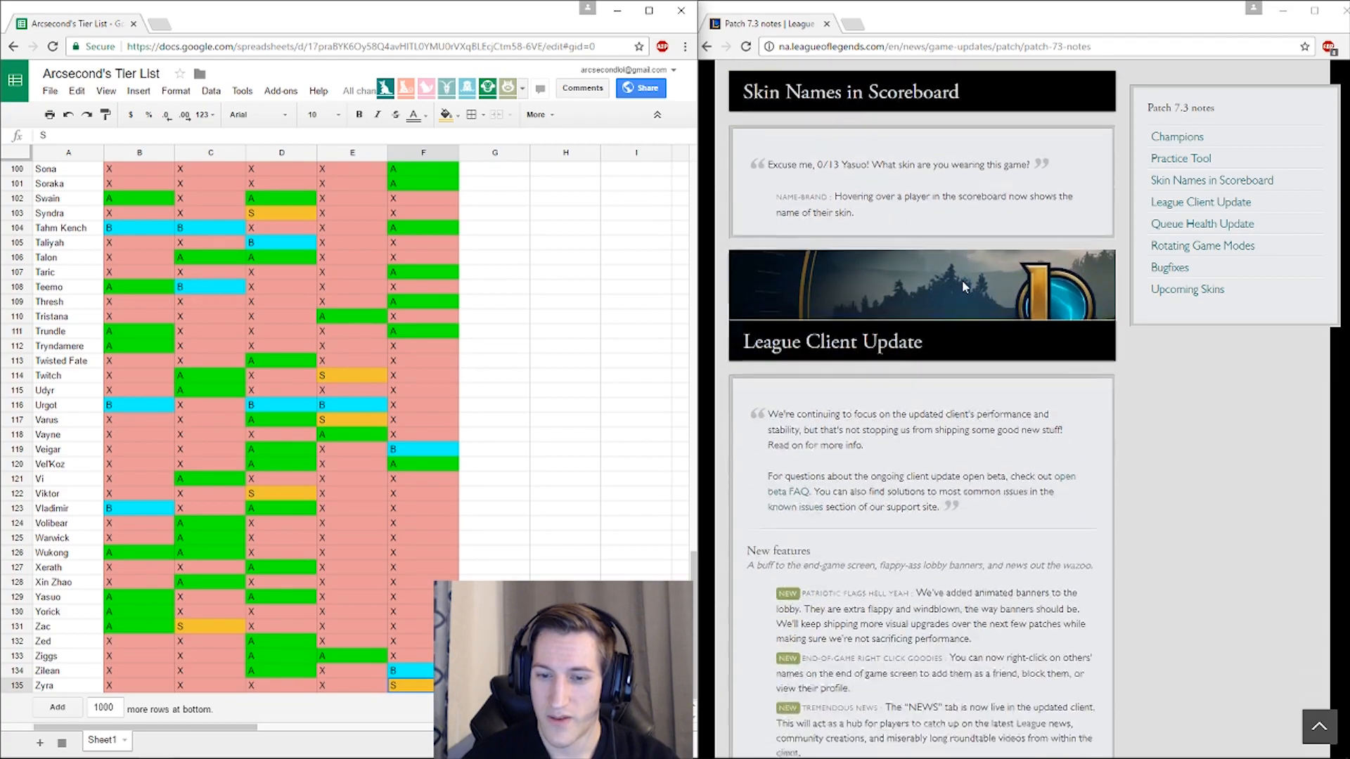
scroll(down, 3)
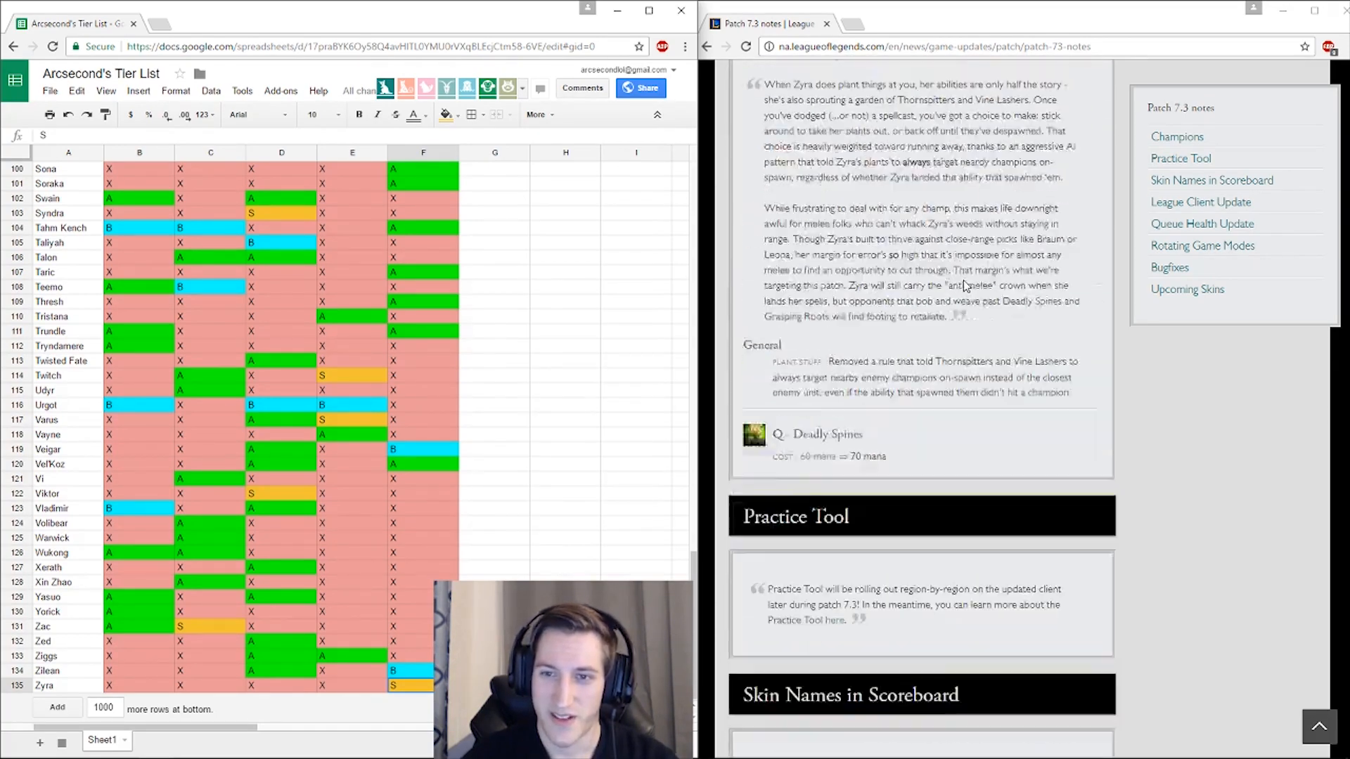
scroll(down, 3)
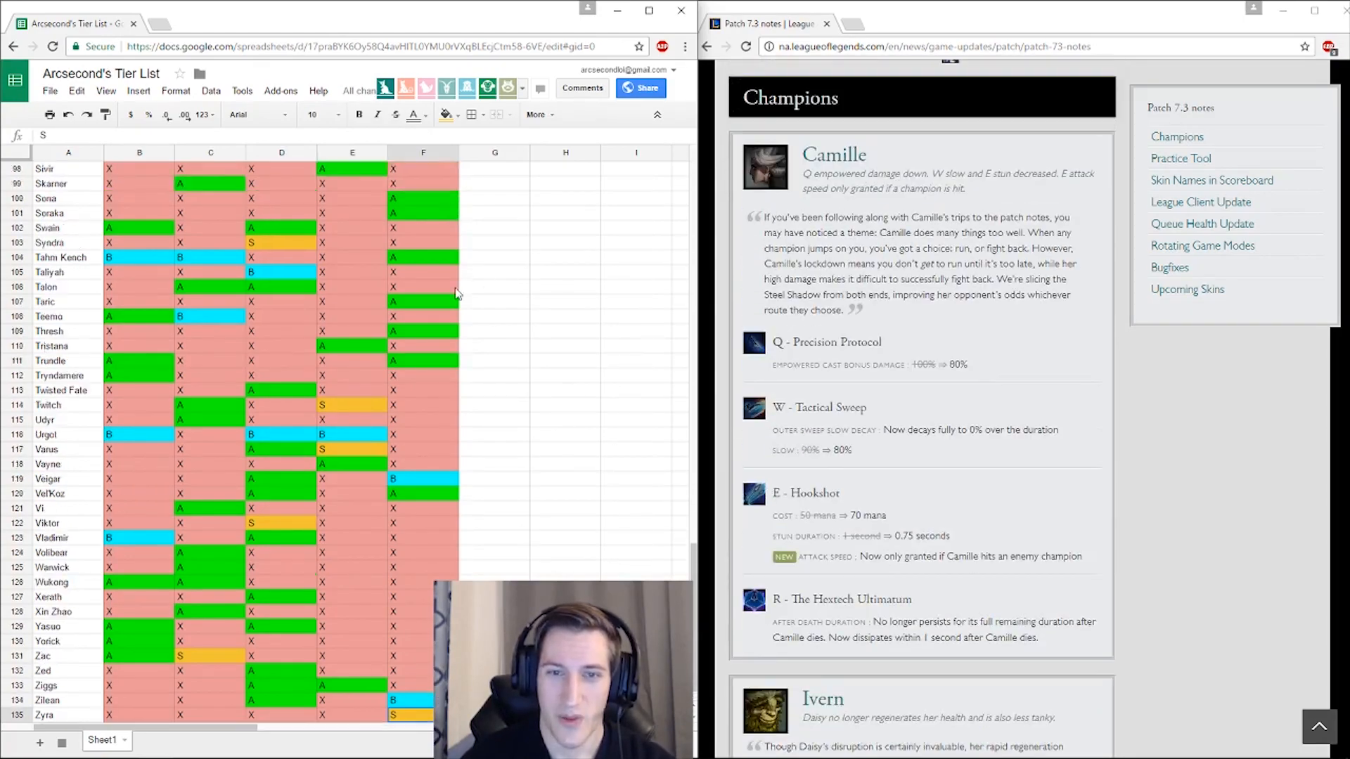
scroll(up, 3)
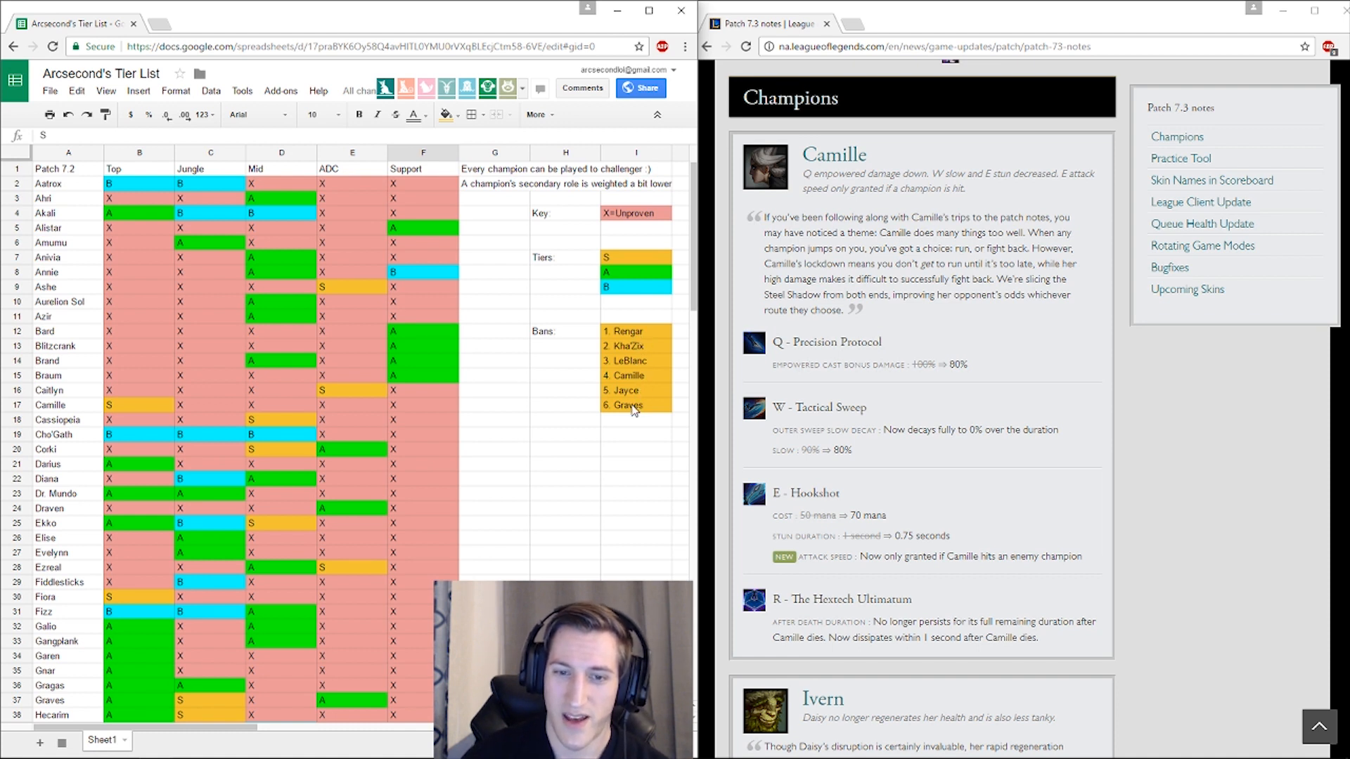
click(636, 405)
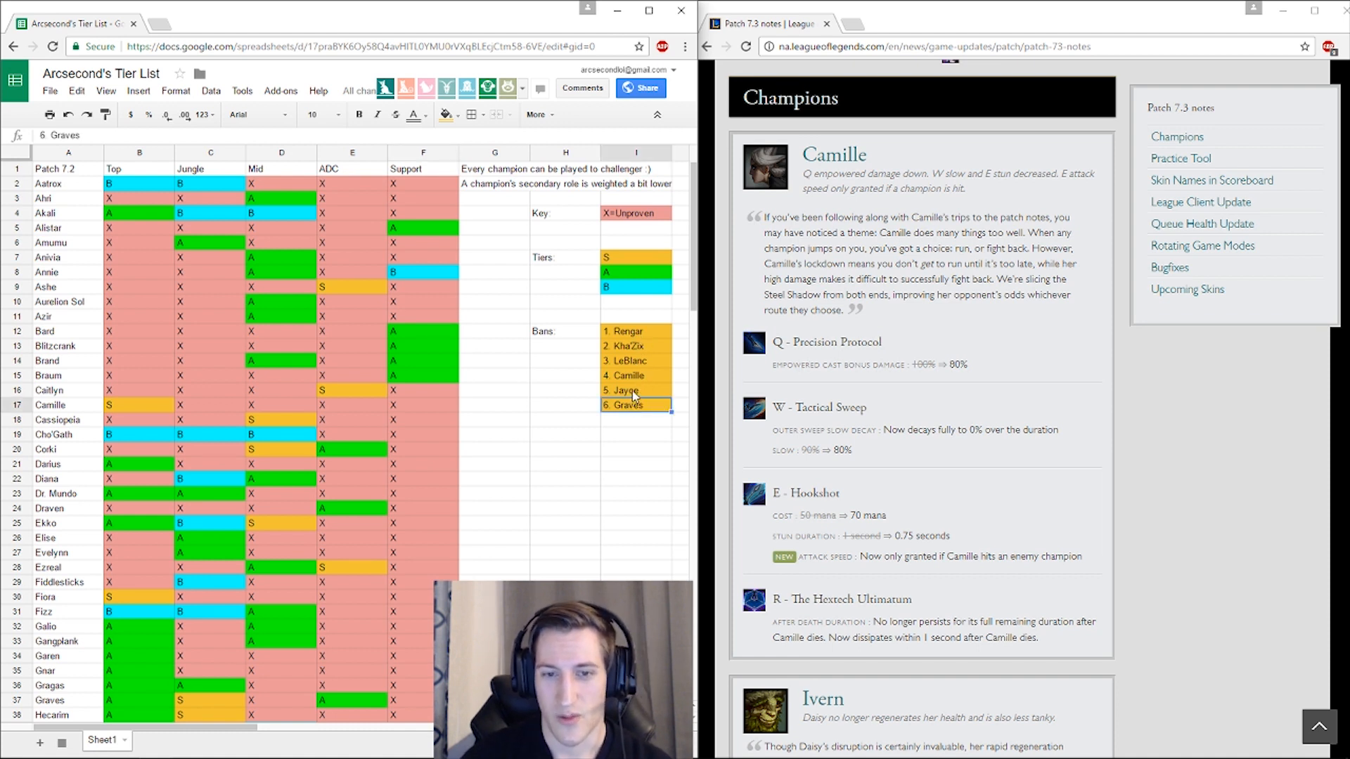
click(635, 330)
text(1. Graves)
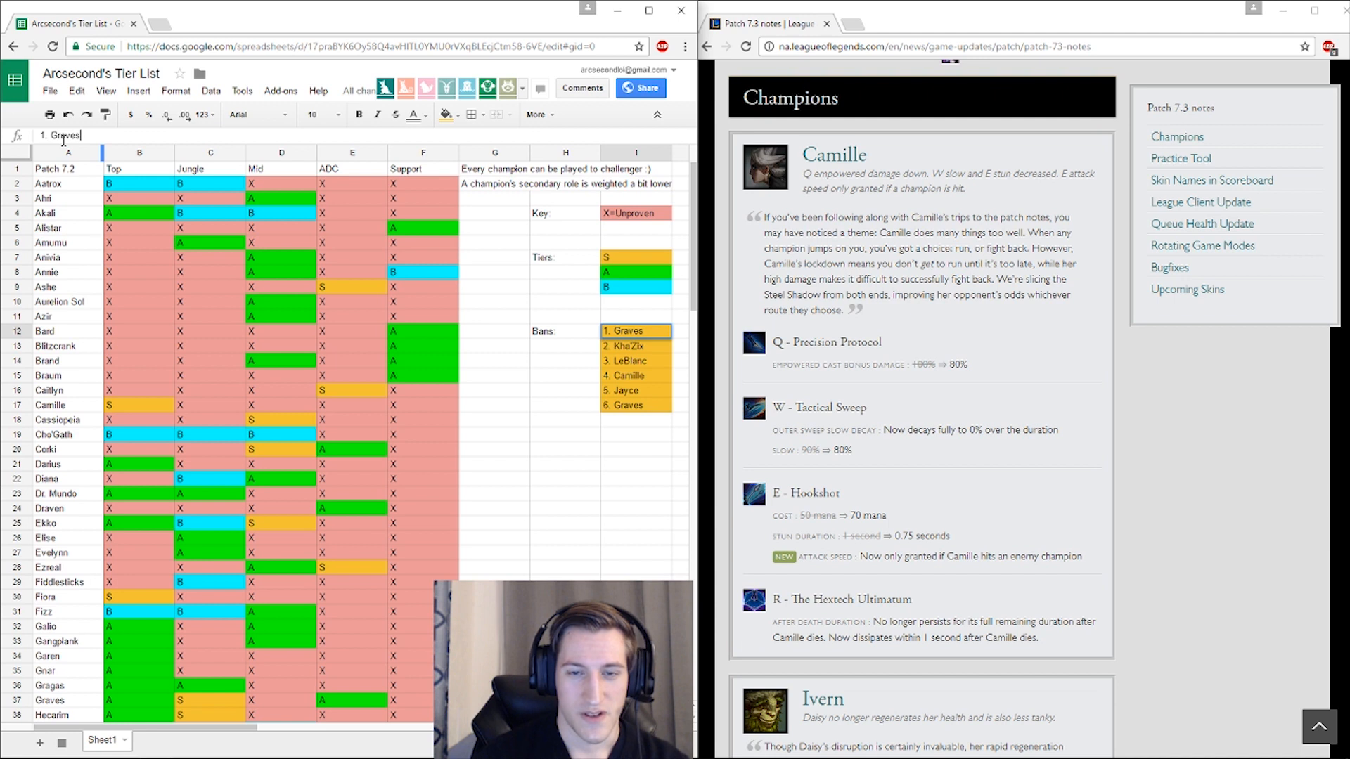
click(635, 405)
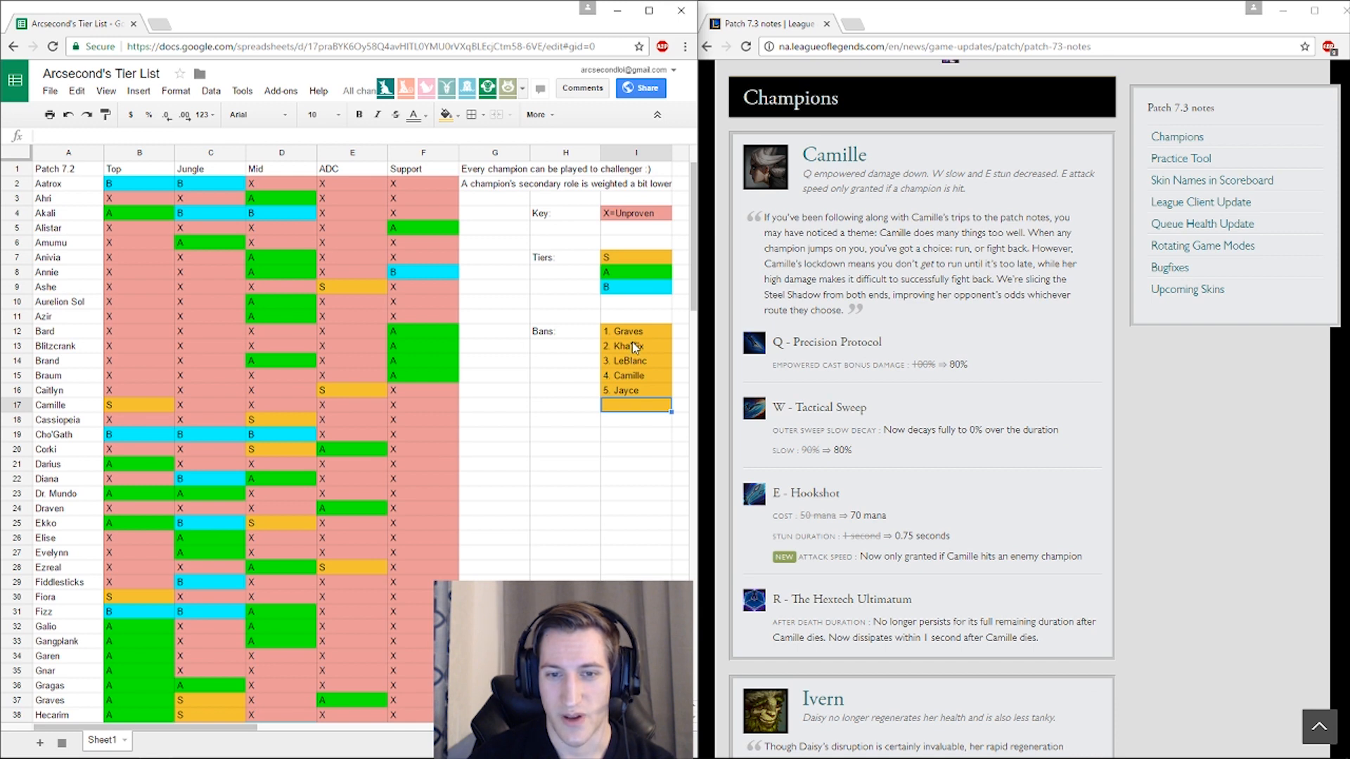
mouse_move(642, 348)
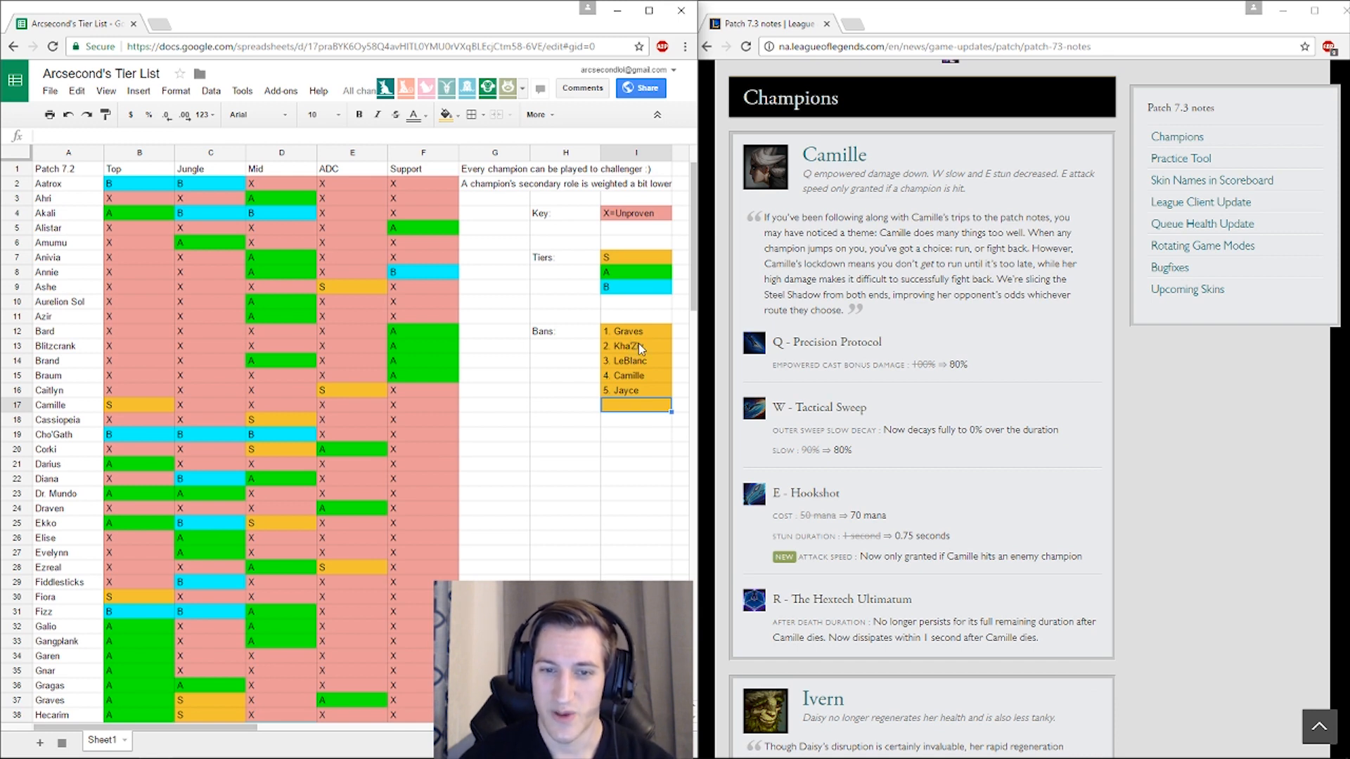
mouse_move(635, 329)
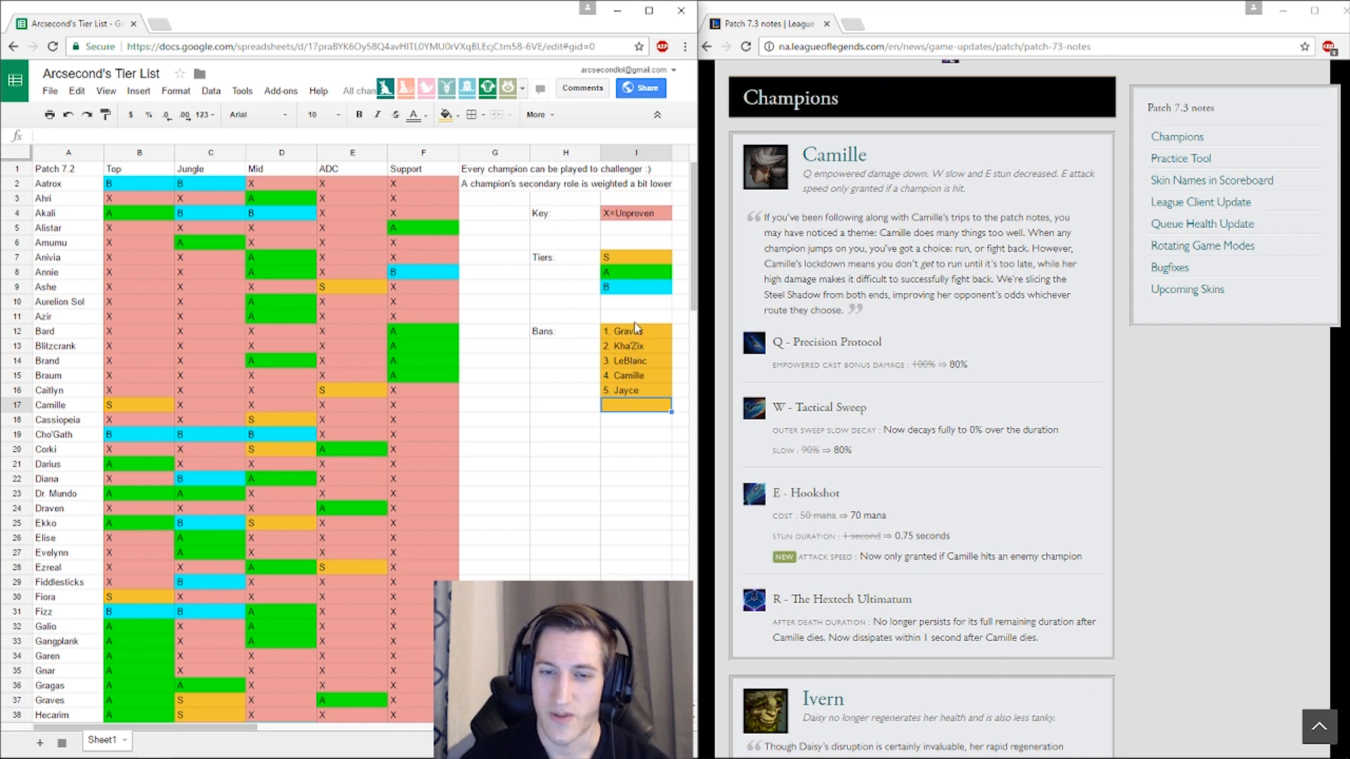
mouse_move(641, 378)
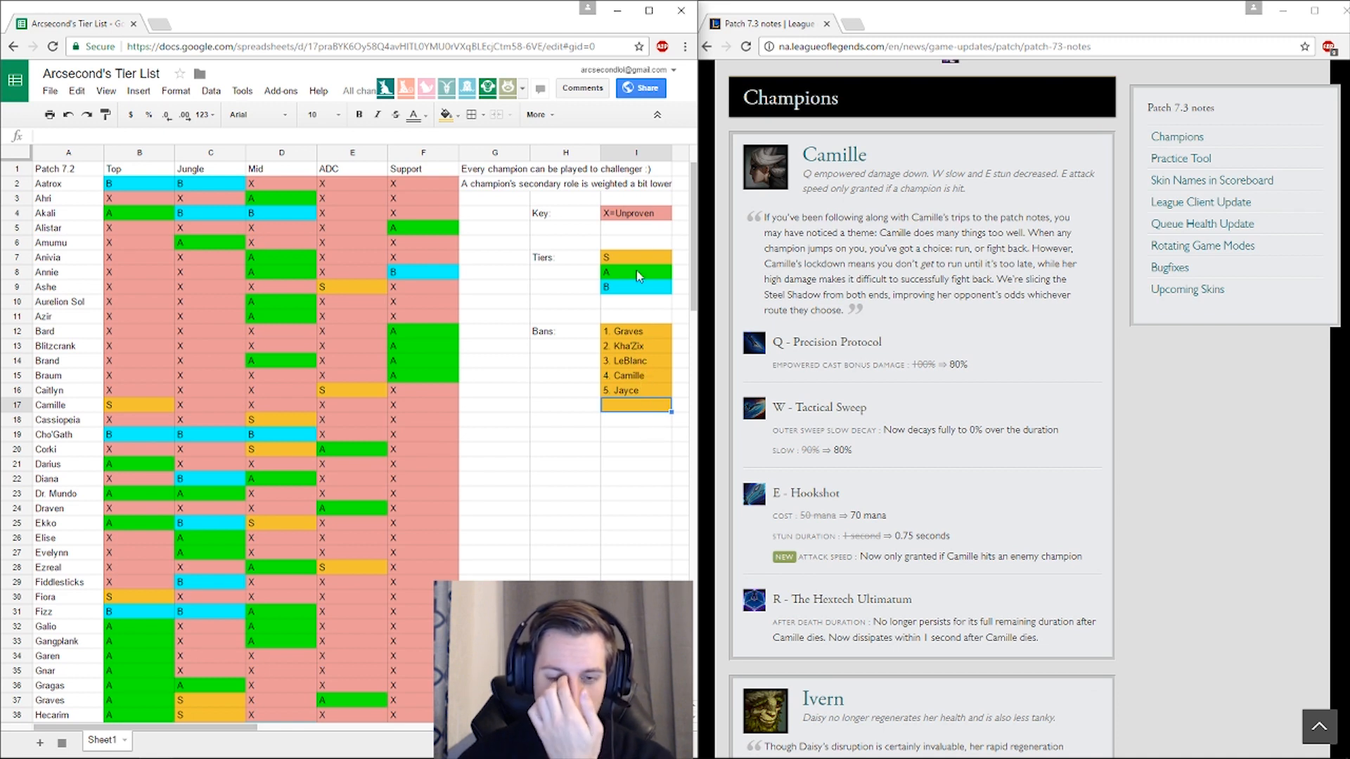
click(635, 362)
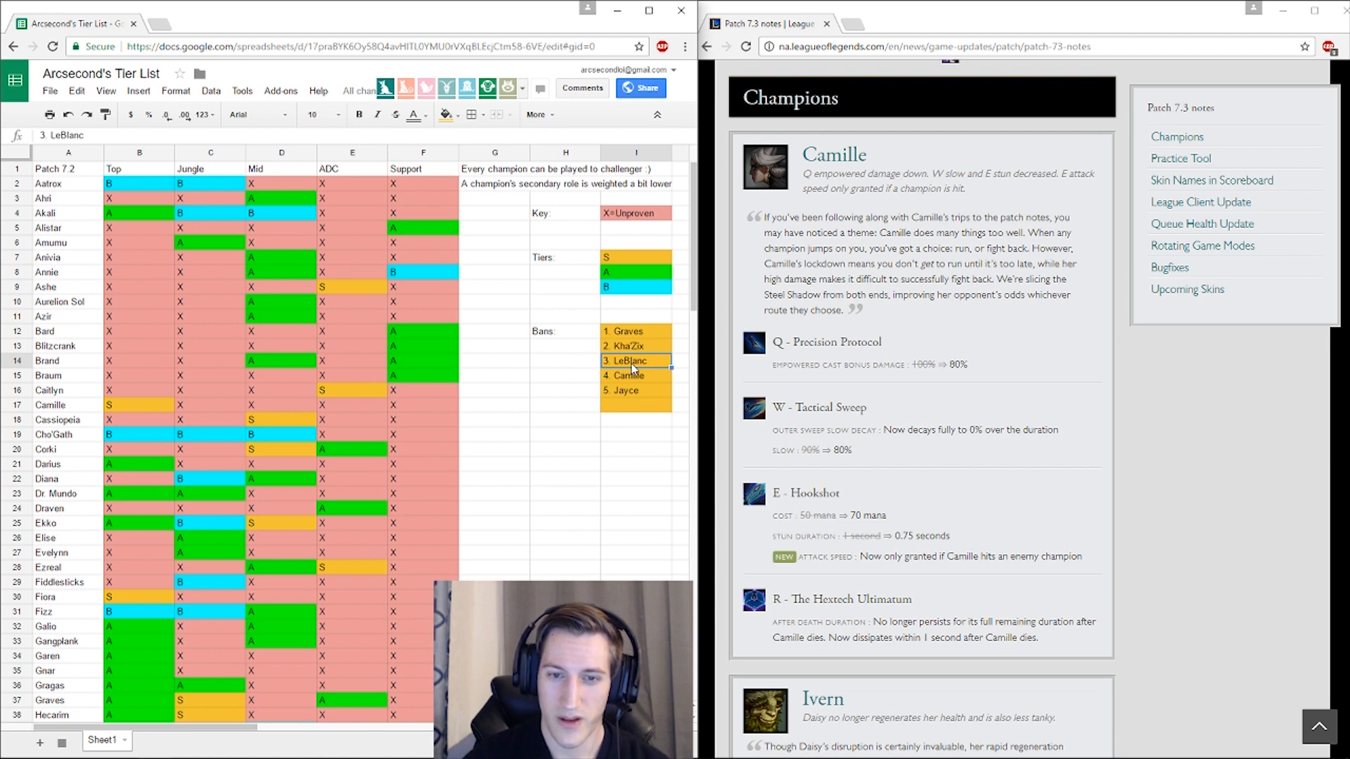
mouse_move(634, 385)
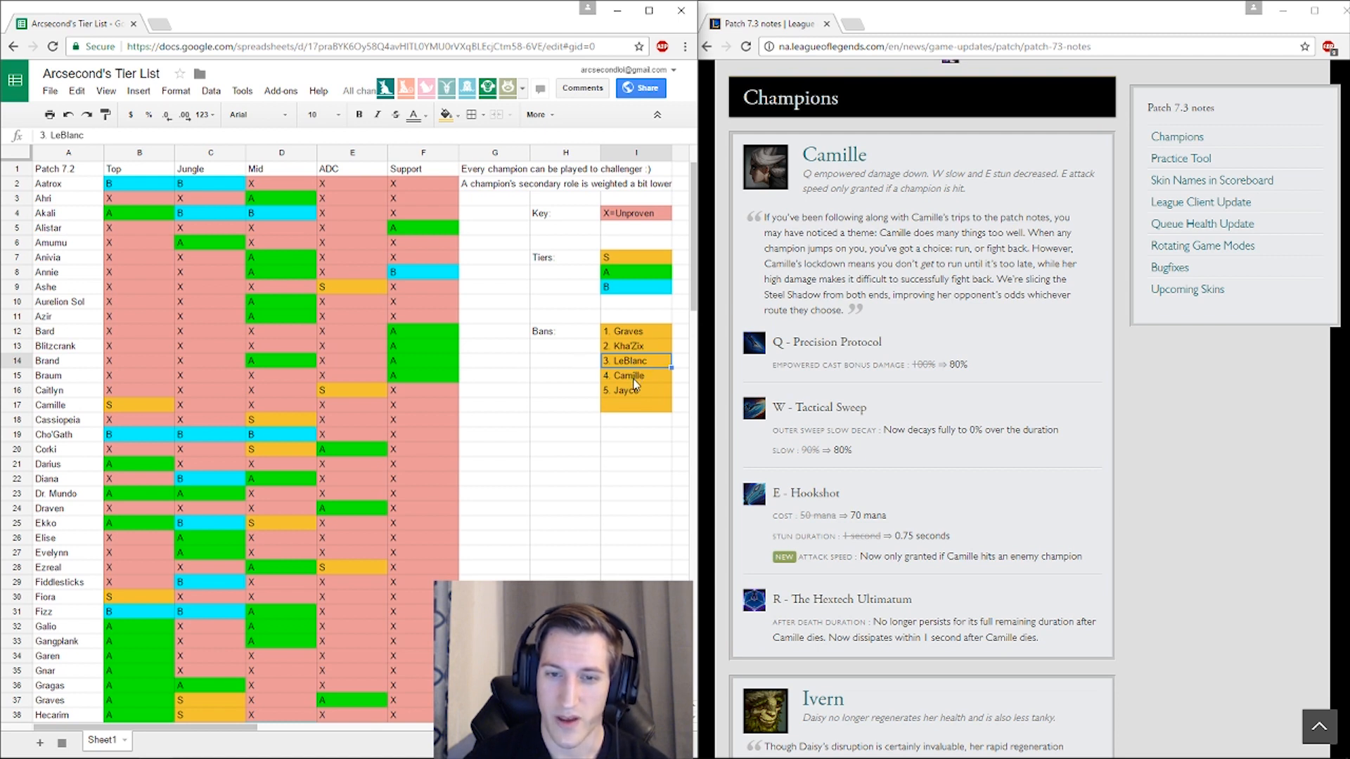
mouse_move(636, 392)
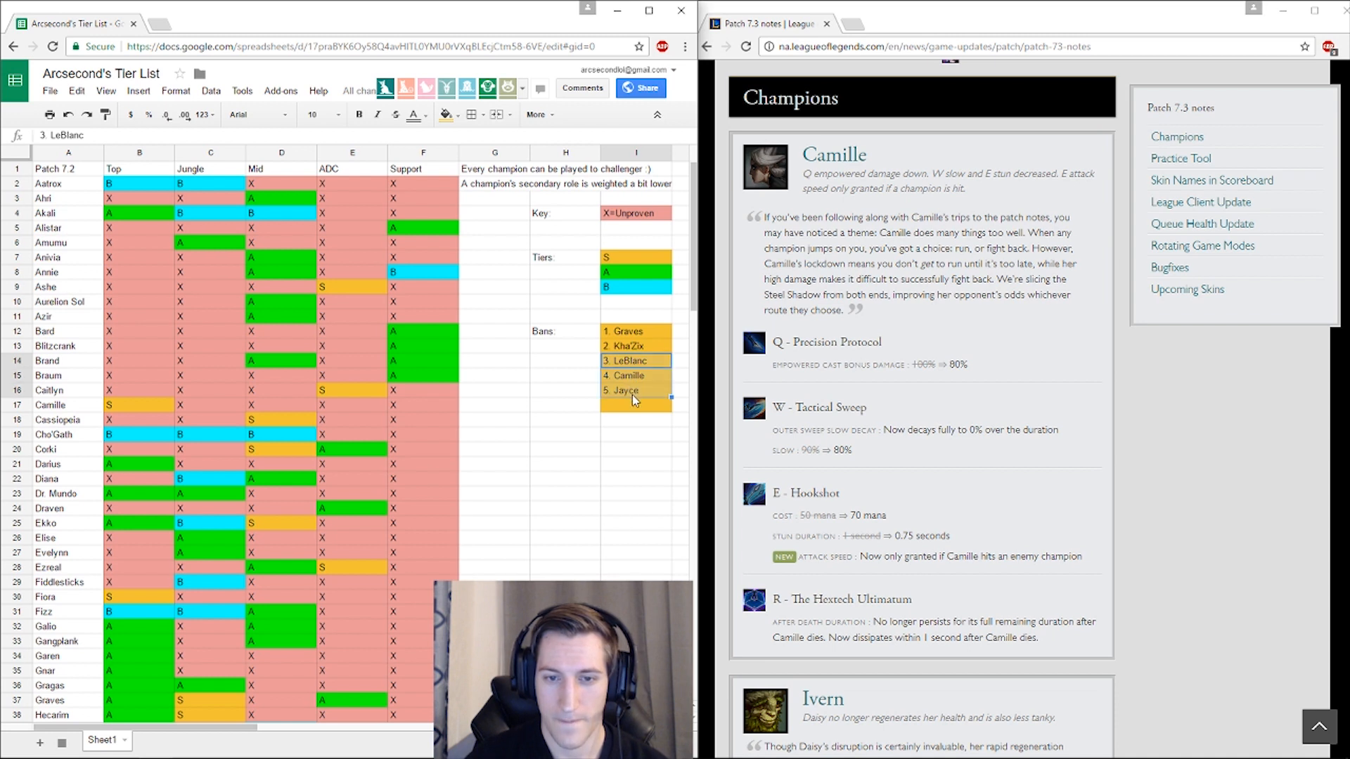
click(635, 390)
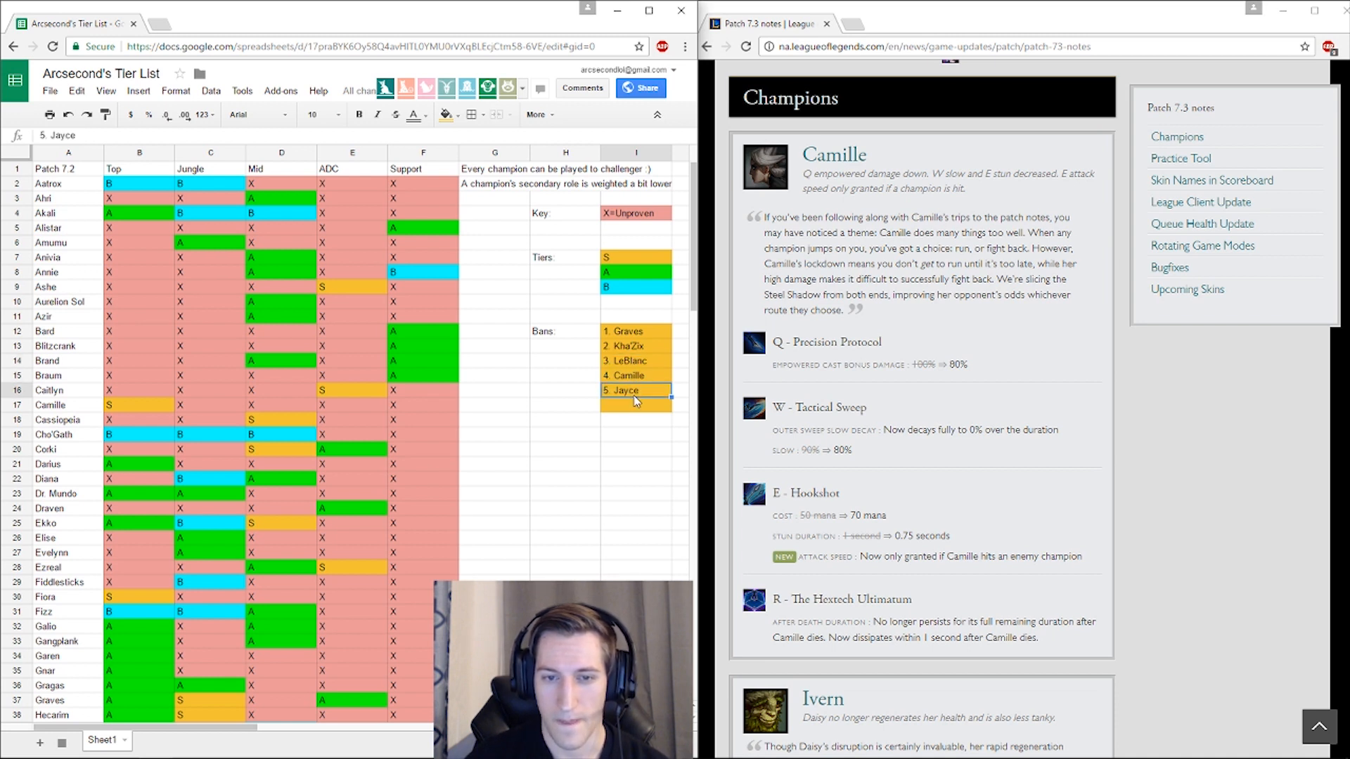
Step: Insert '3. Rengar' above LeBlanc so the bans read Graves, Kha'Zix, Rengar, LeBlanc, Camille, Jayce
click(635, 376)
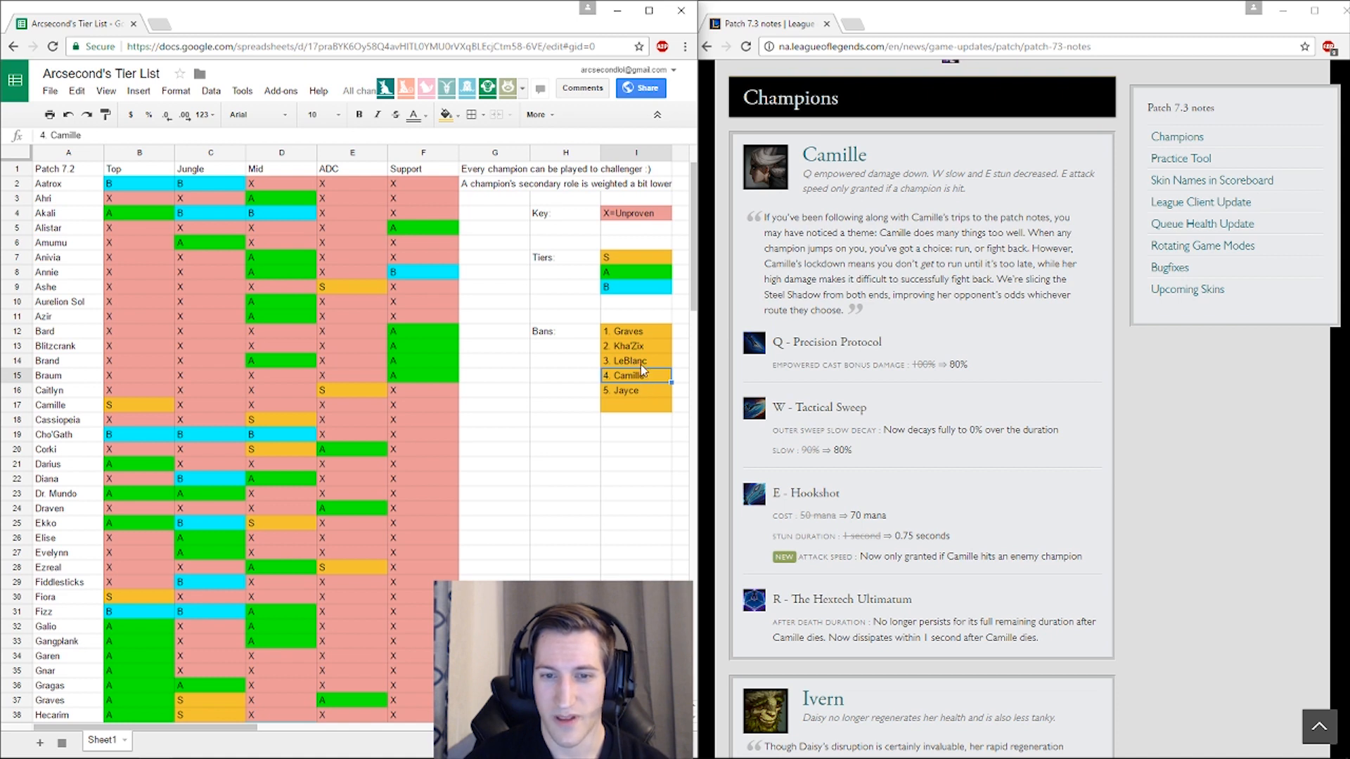
click(636, 361)
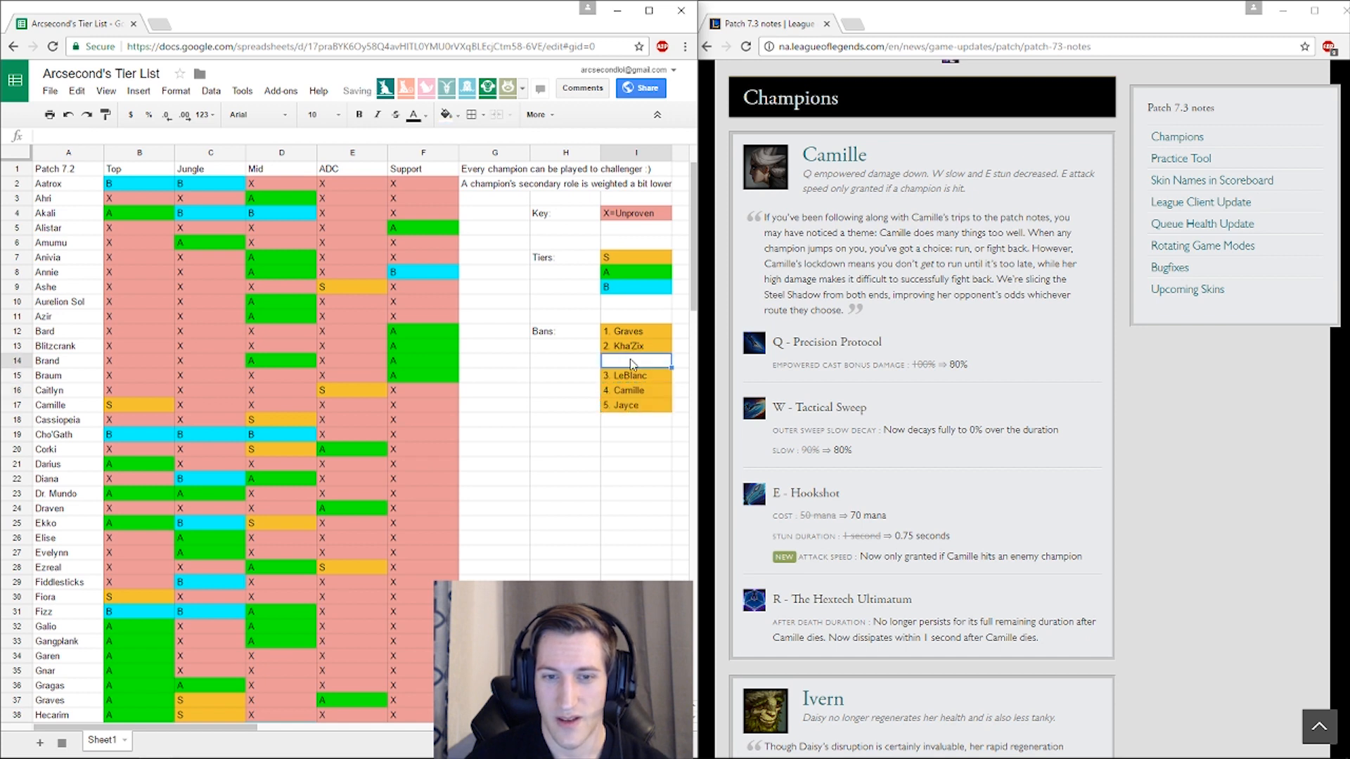
text(3. Ra)
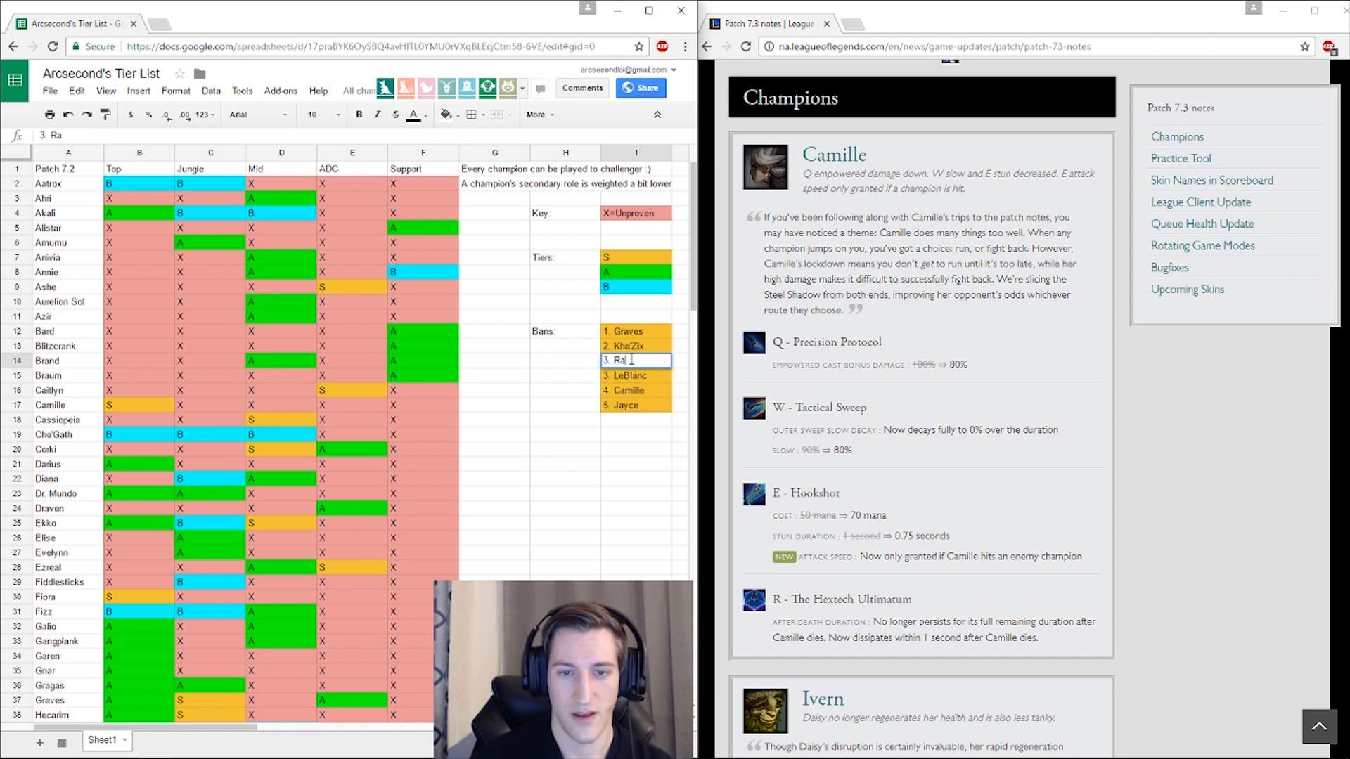
text(Rengar)
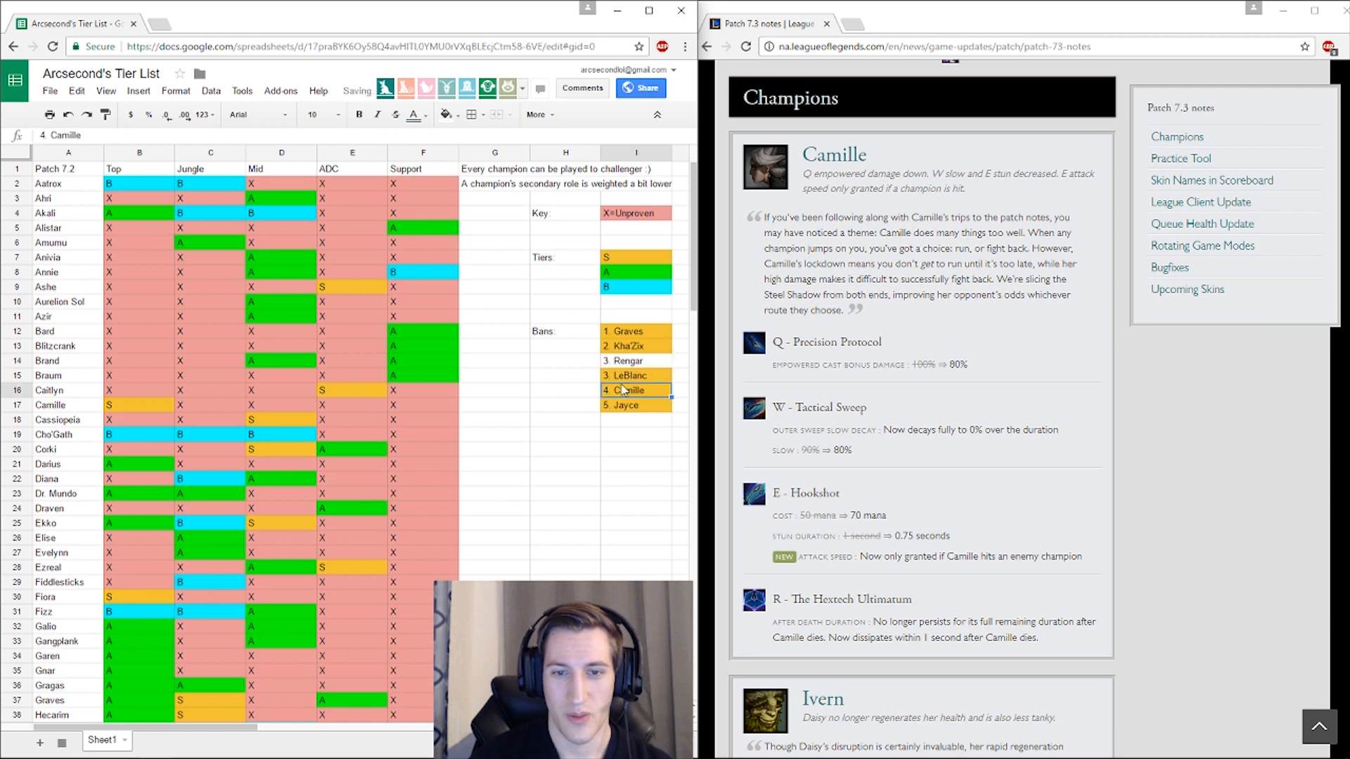
click(444, 114)
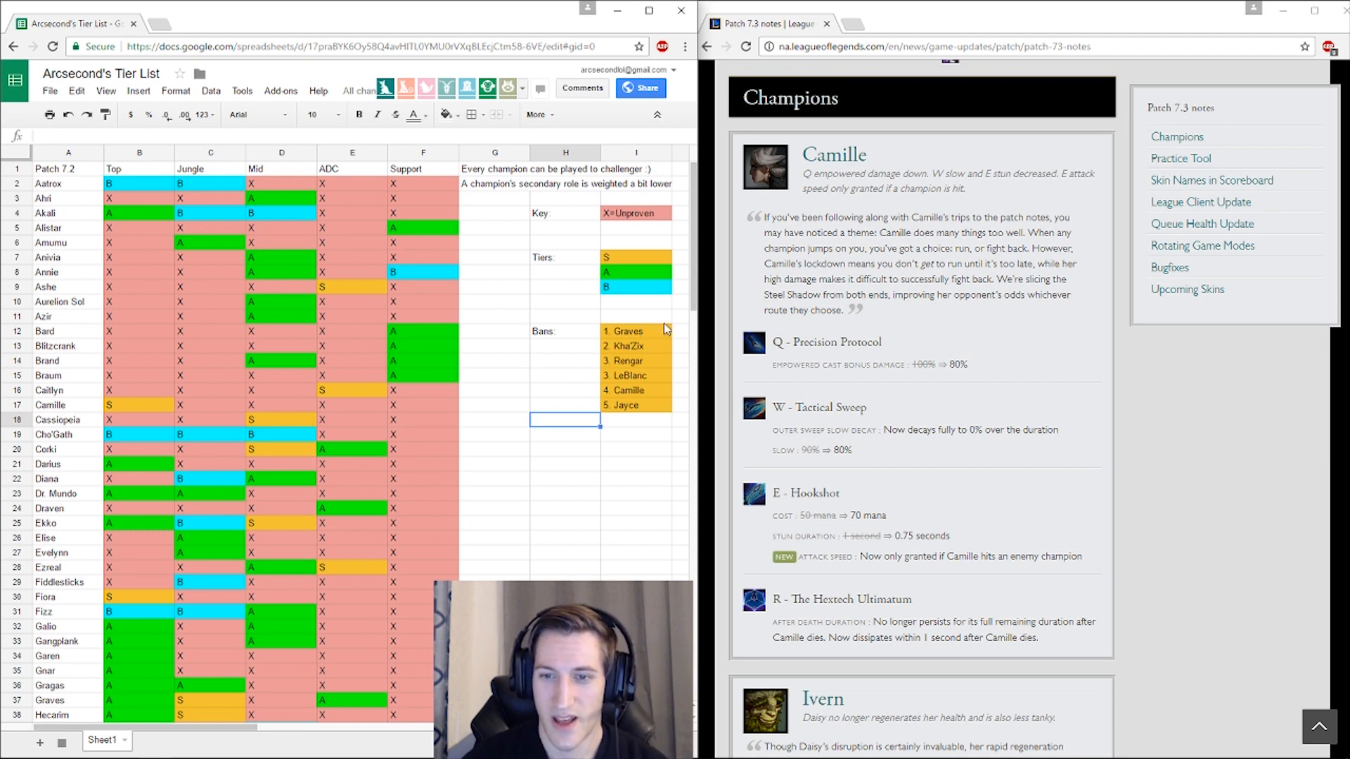
Step: Review the Graves, Kha'Zix, LeBlanc and Jayce ban entries for numbering
click(636, 405)
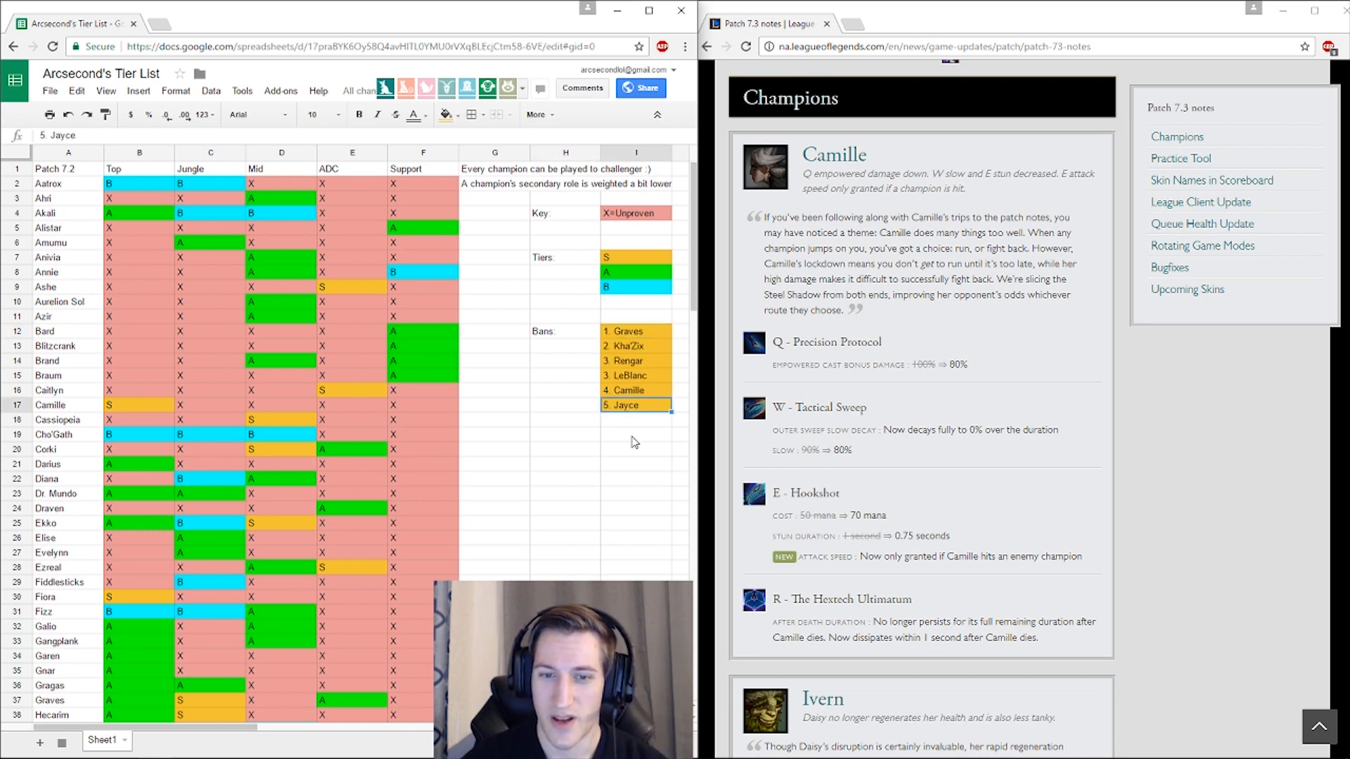
click(636, 346)
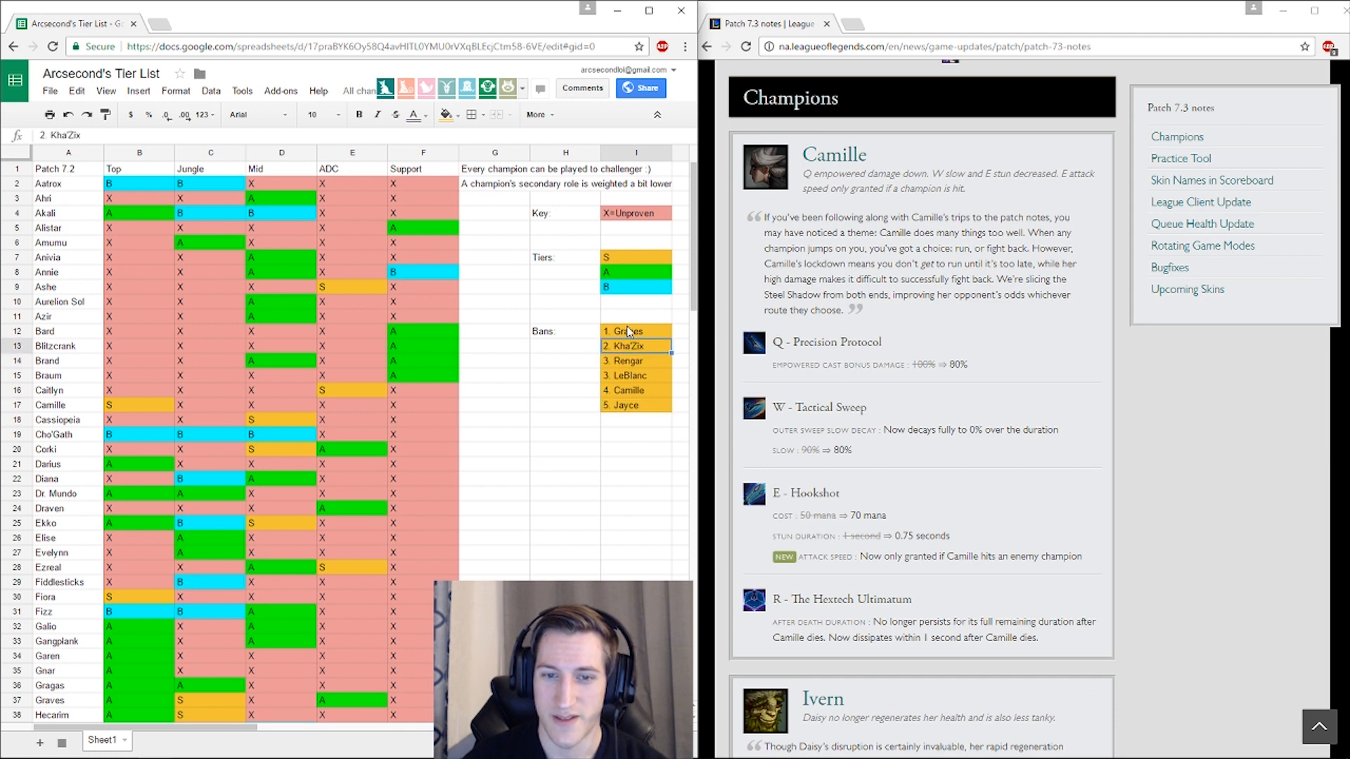
click(624, 332)
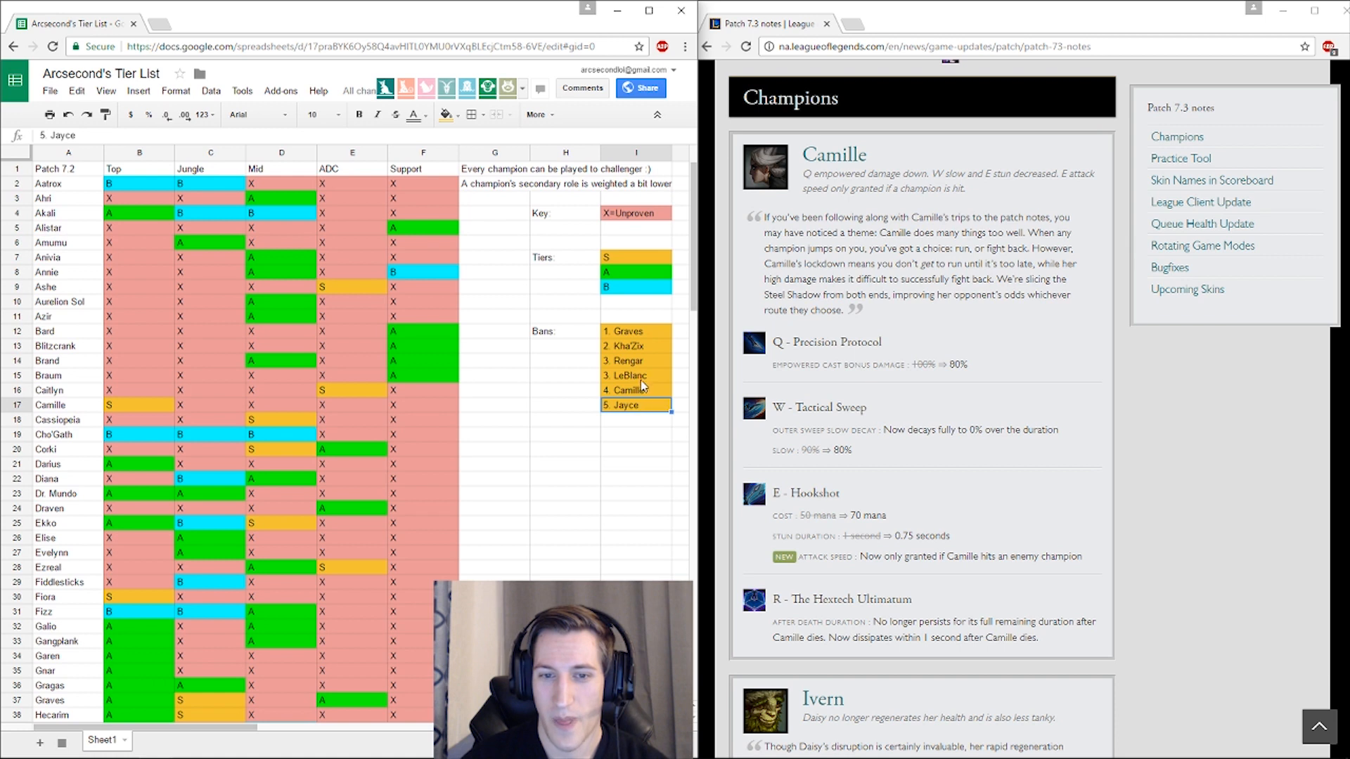
click(637, 346)
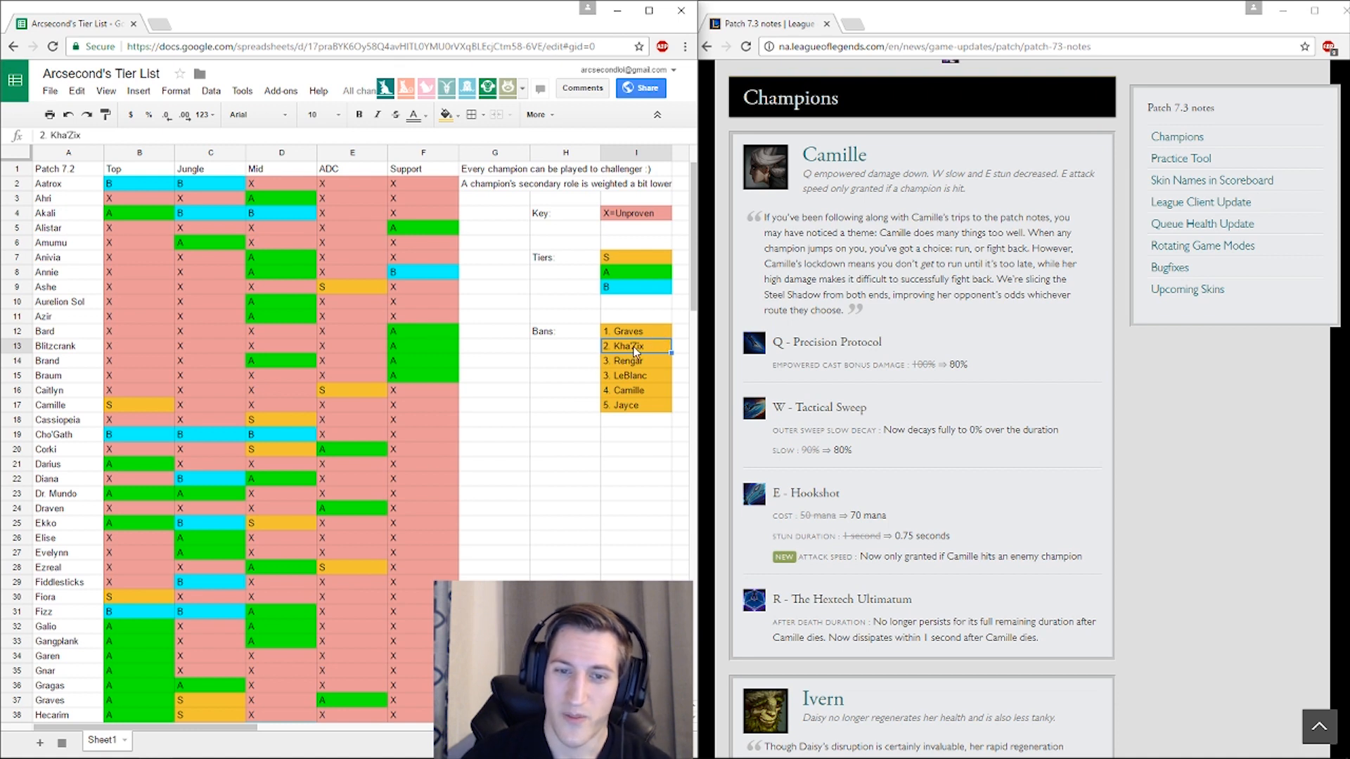
click(636, 376)
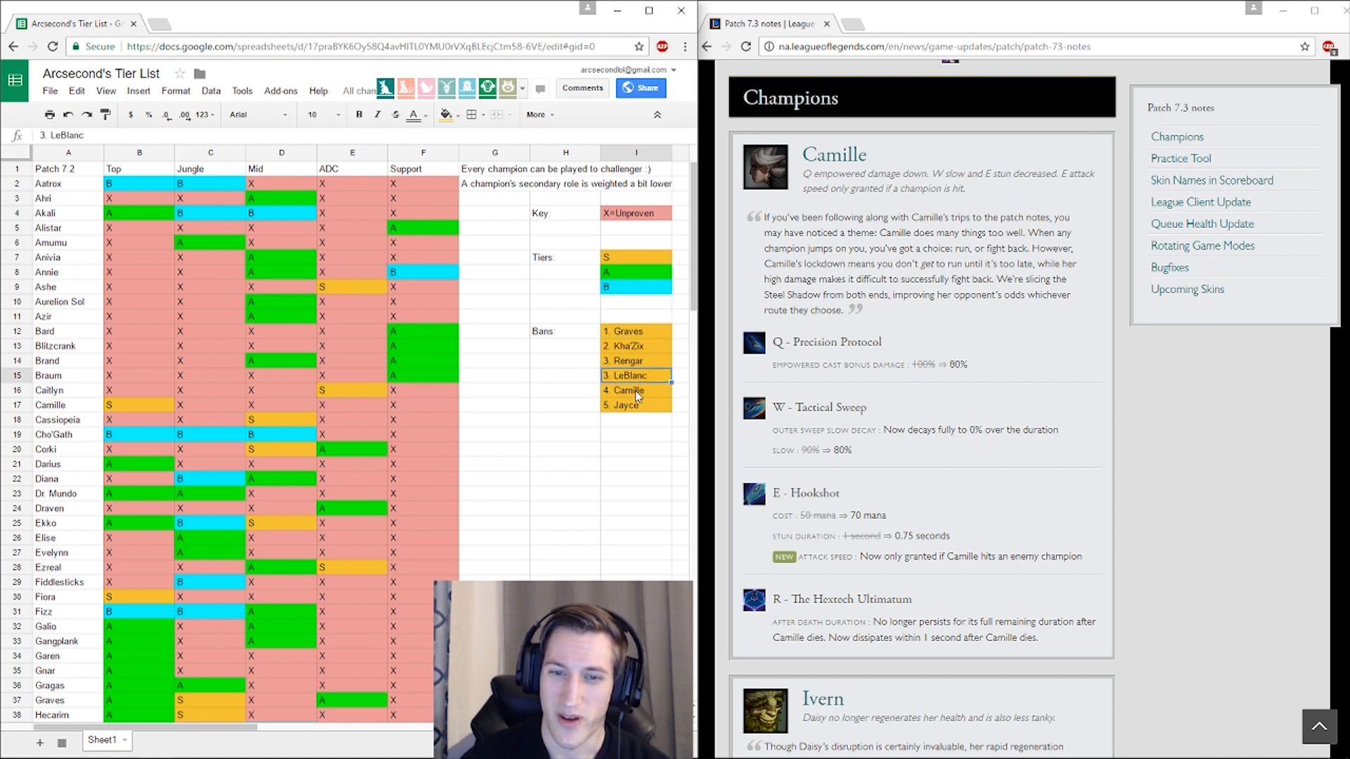
mouse_move(614, 345)
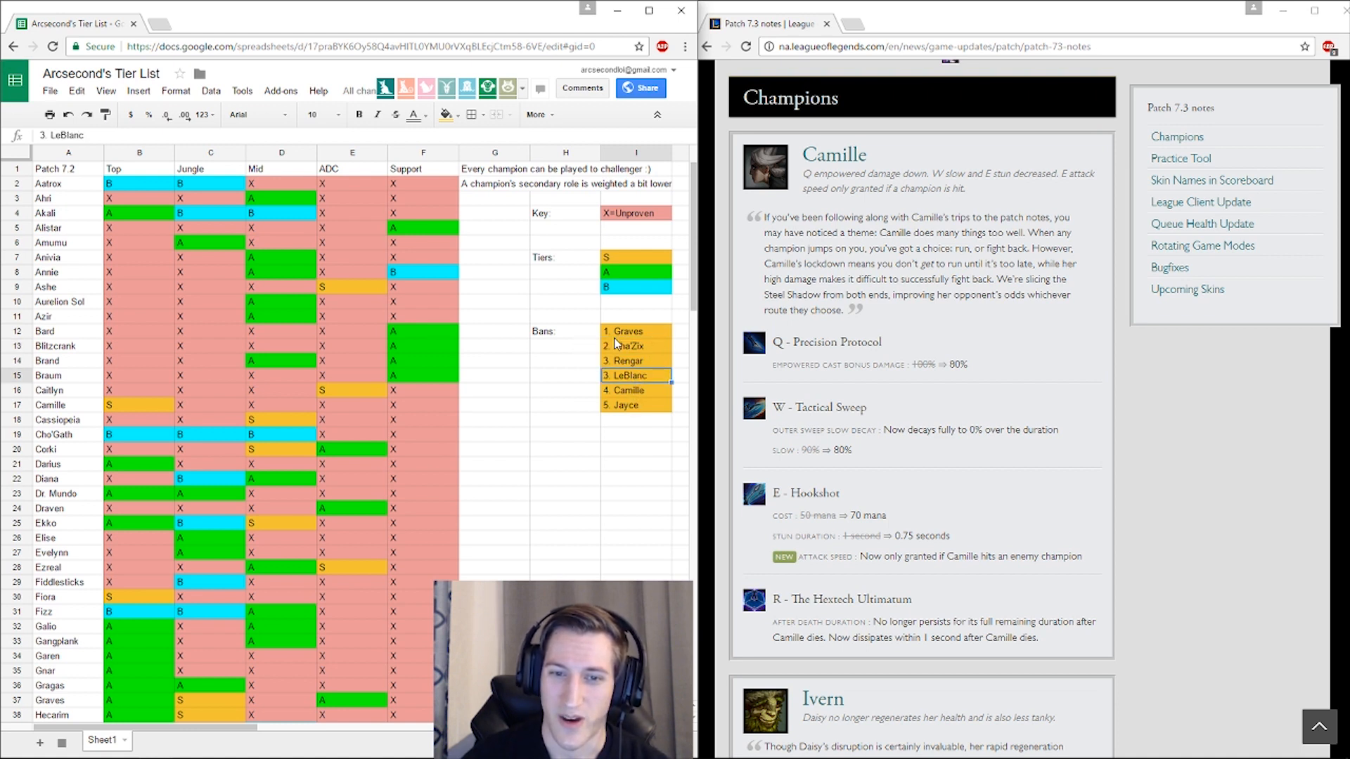
Step: Renumber the entries so LeBlanc is 4, Camille 5 and Jayce 6
click(635, 331)
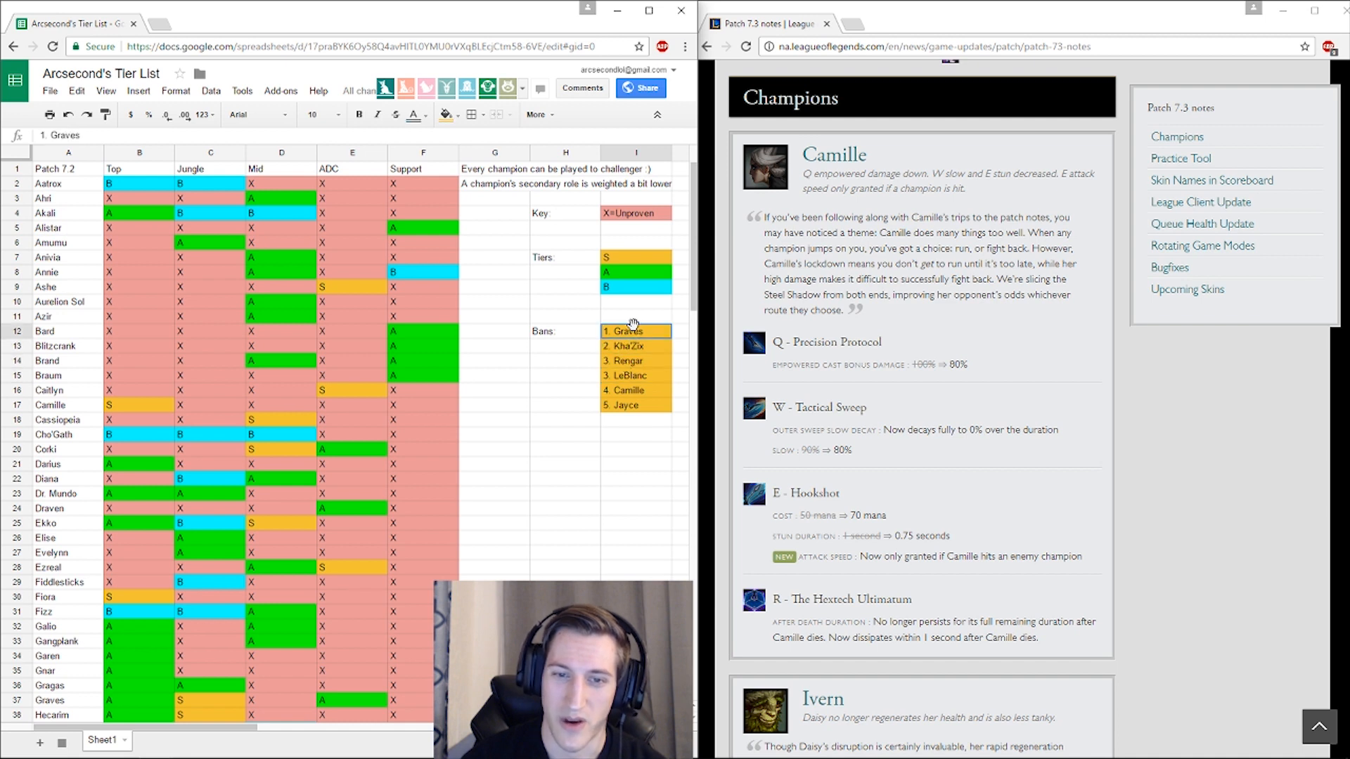
mouse_move(629, 411)
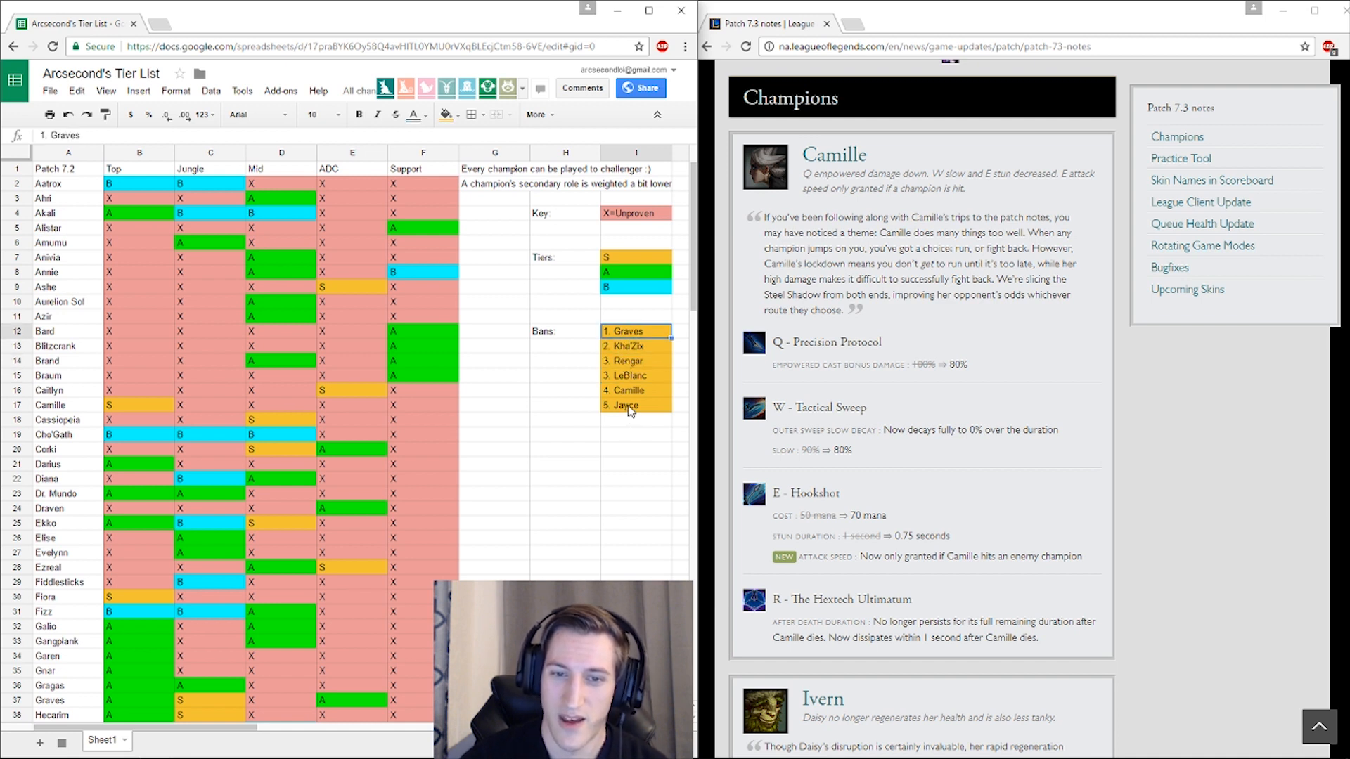
click(635, 405)
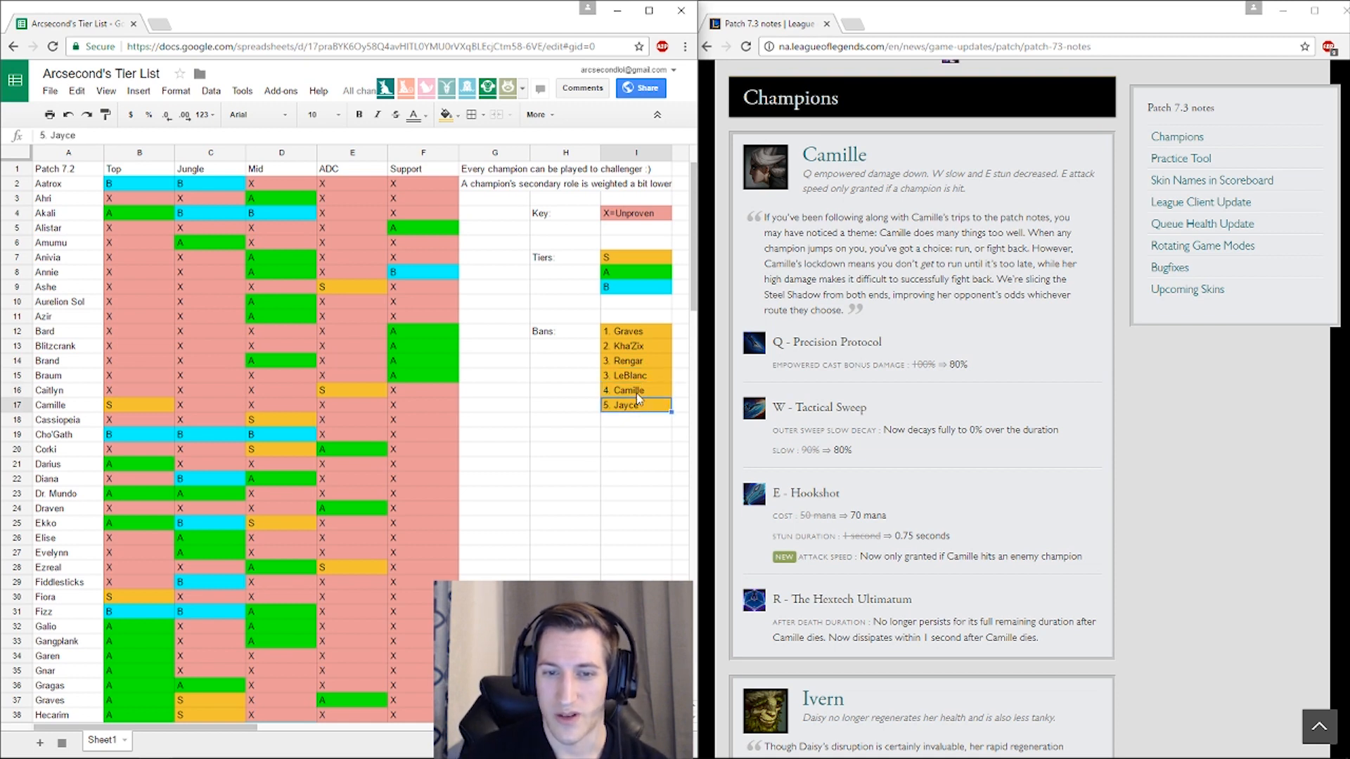
click(628, 362)
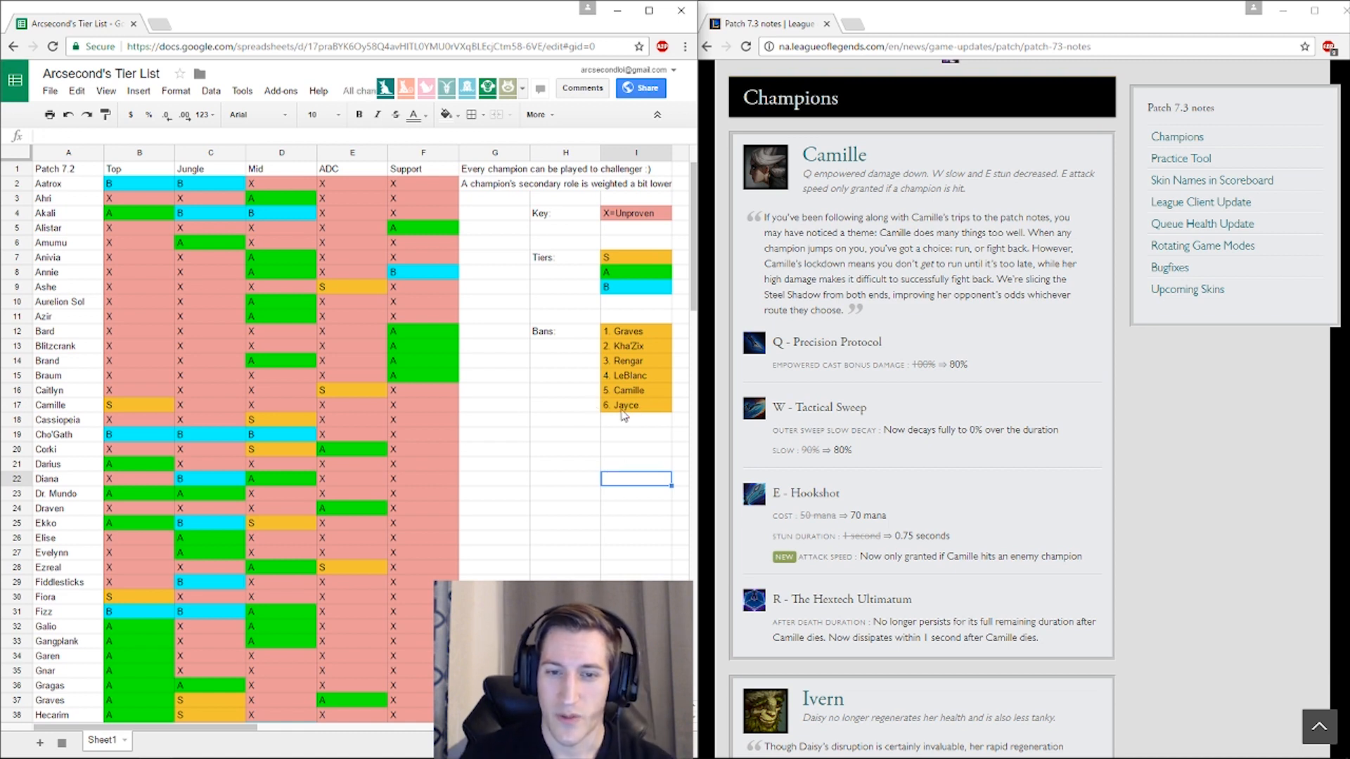
click(636, 390)
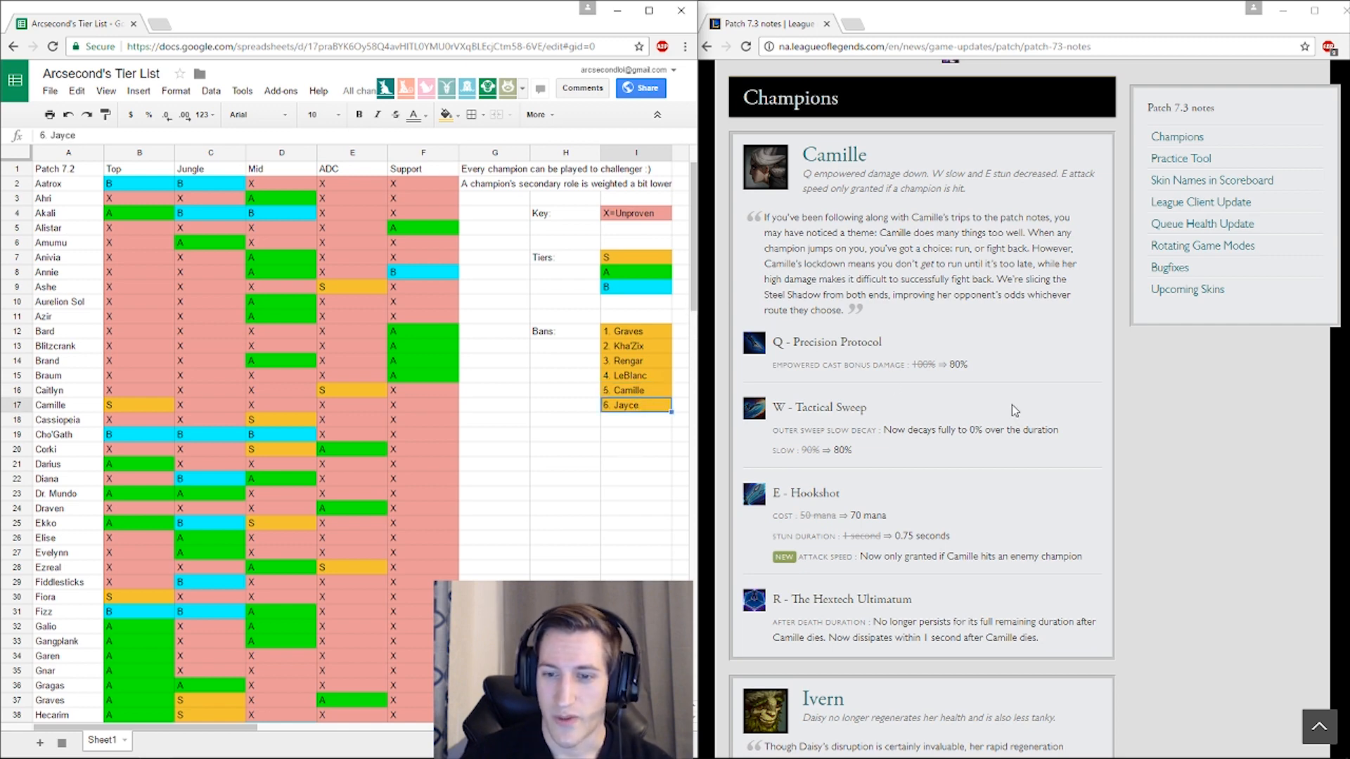
Step: Scroll the patch 7.3 notes down to the Upcoming Blood Moon Skins section
scroll(down, 3)
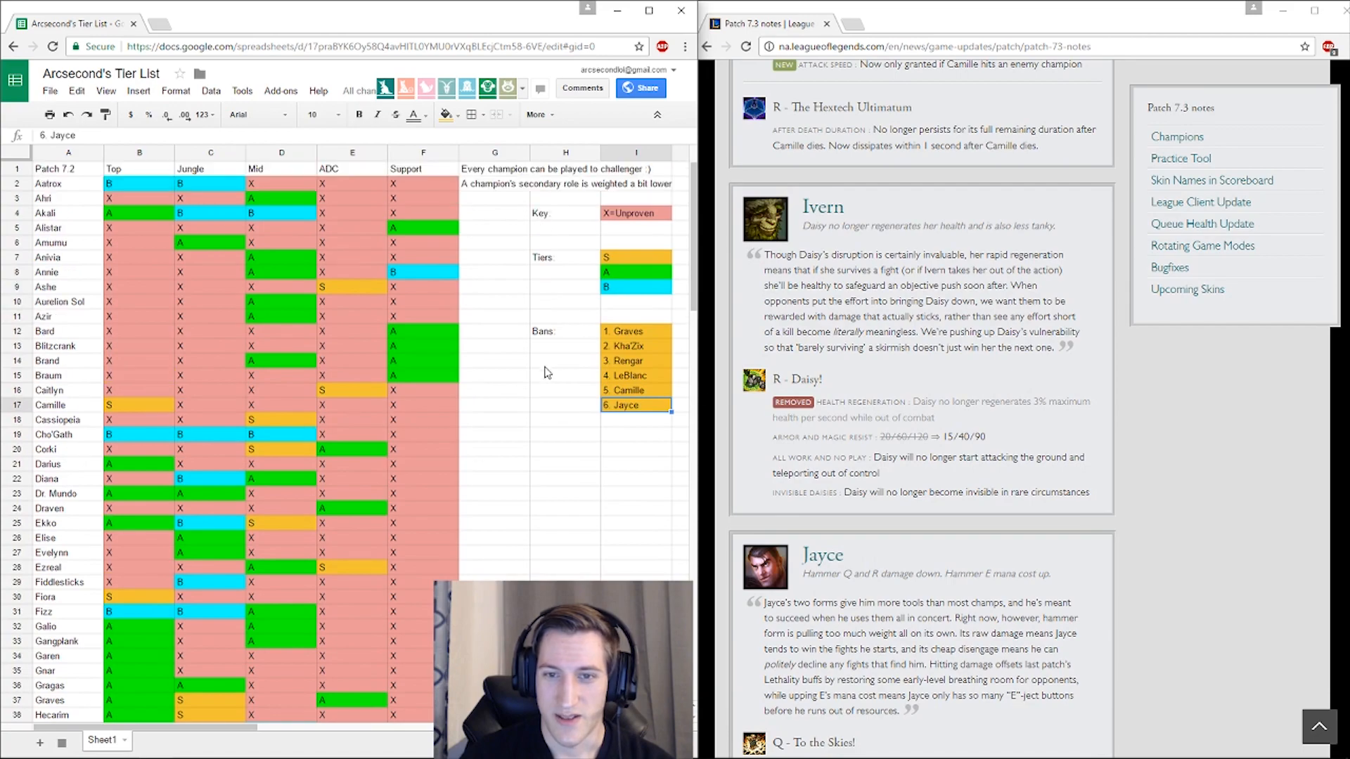
scroll(down, 3)
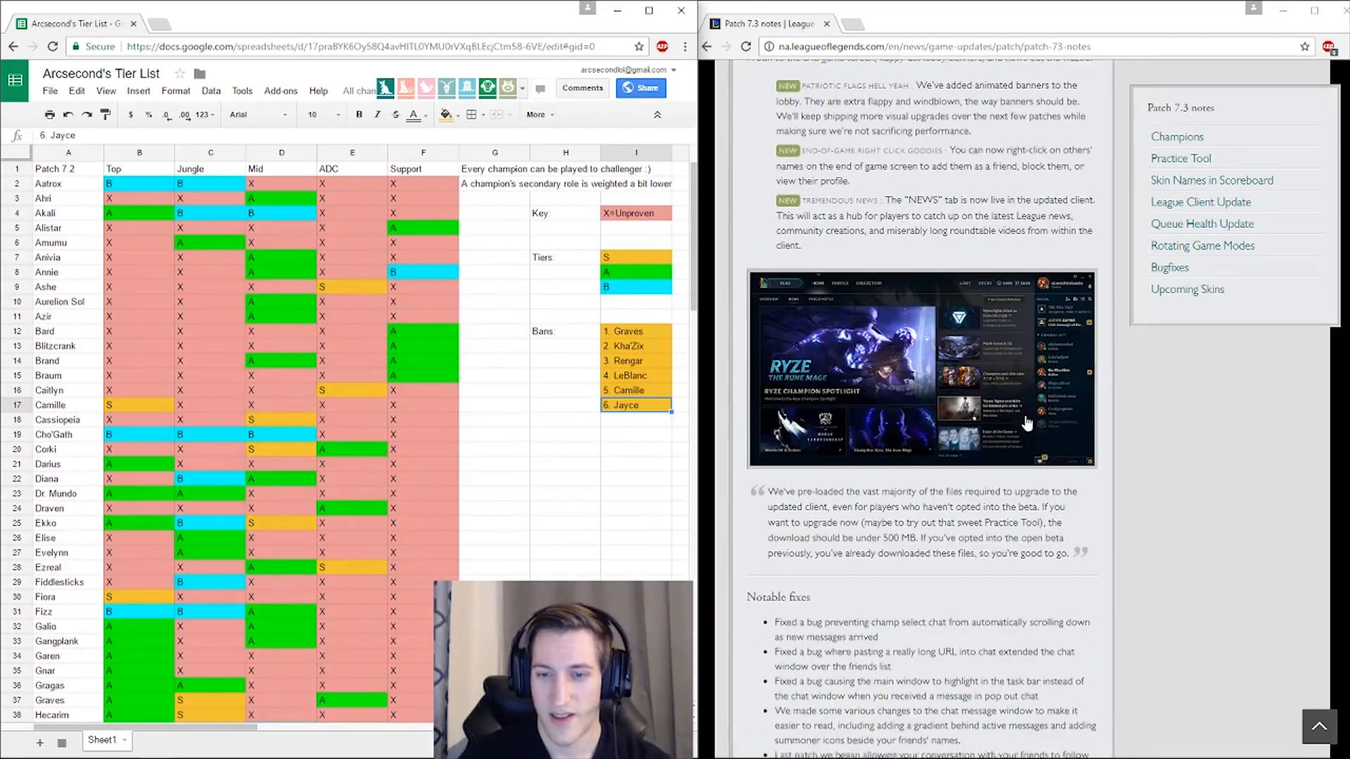
scroll(down, 3)
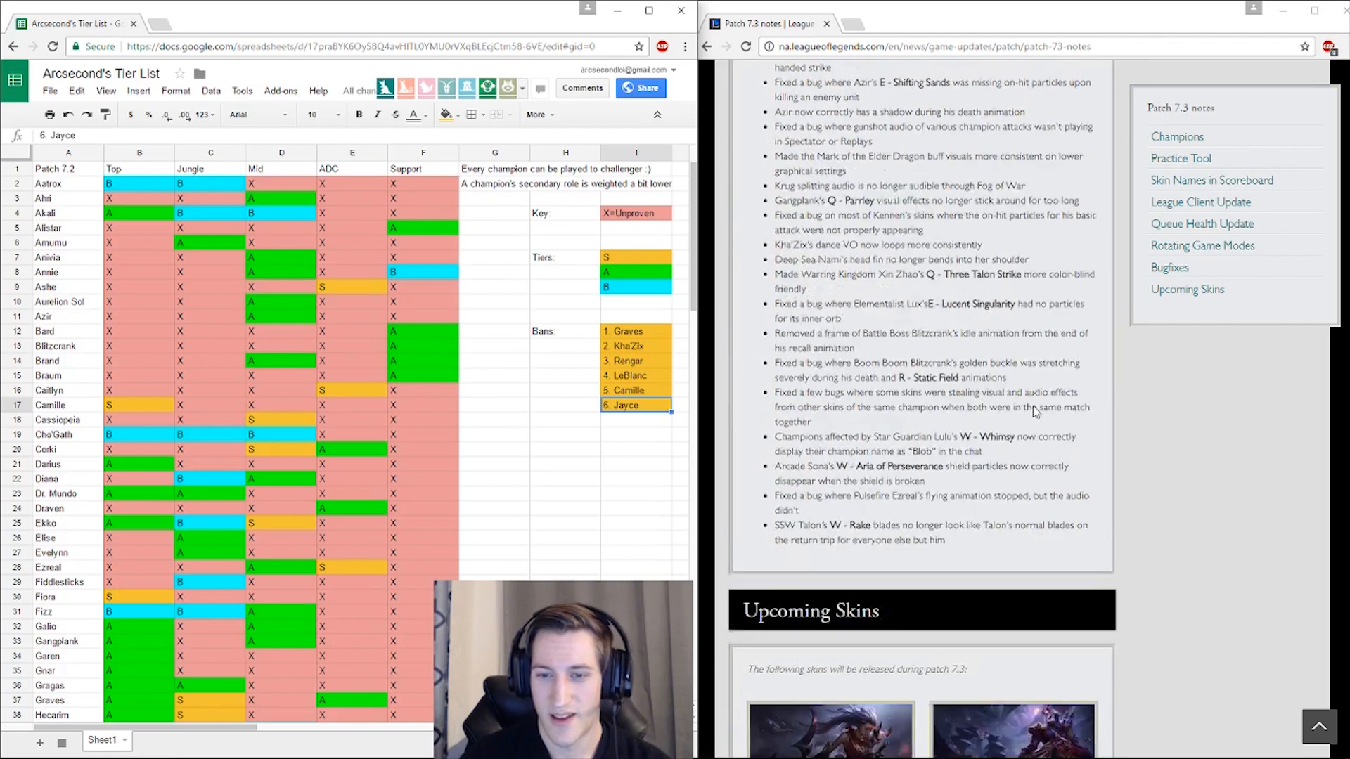
scroll(down, 3)
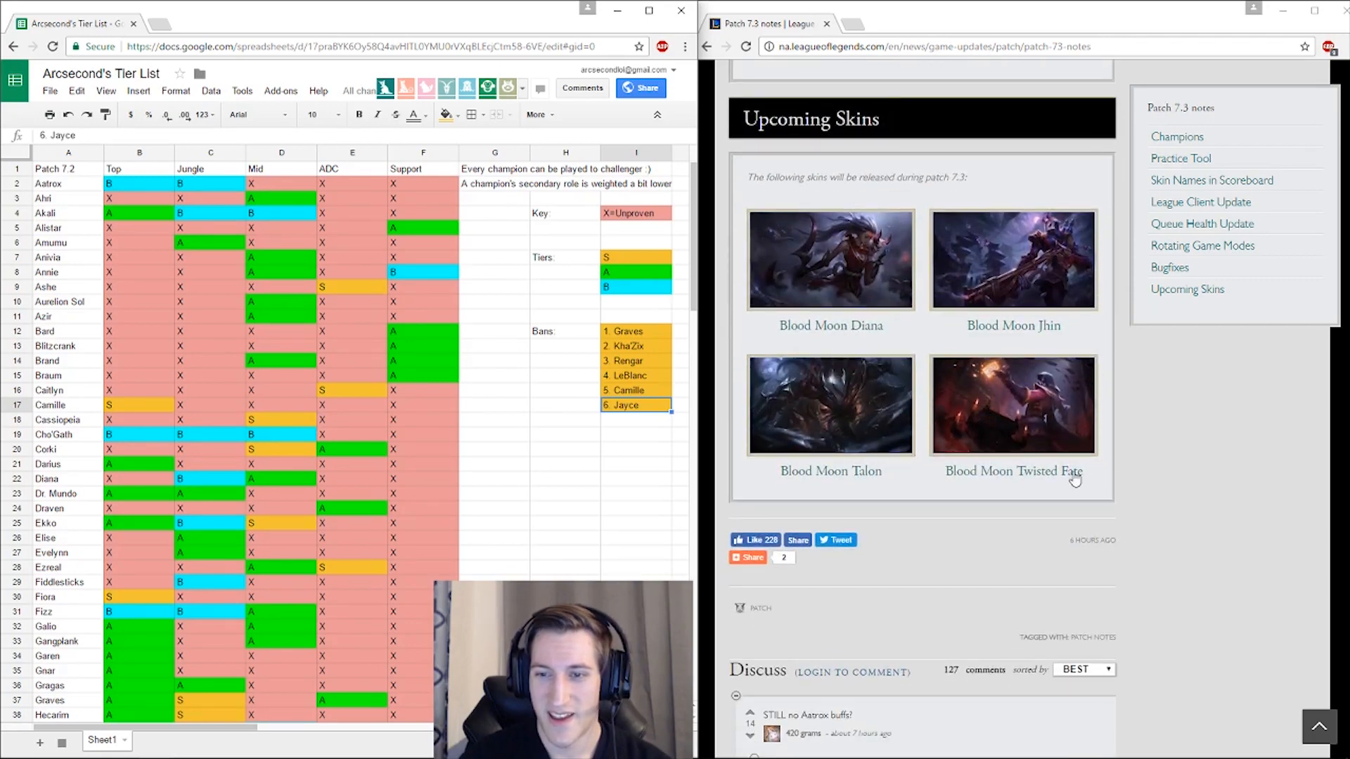
mouse_move(741, 508)
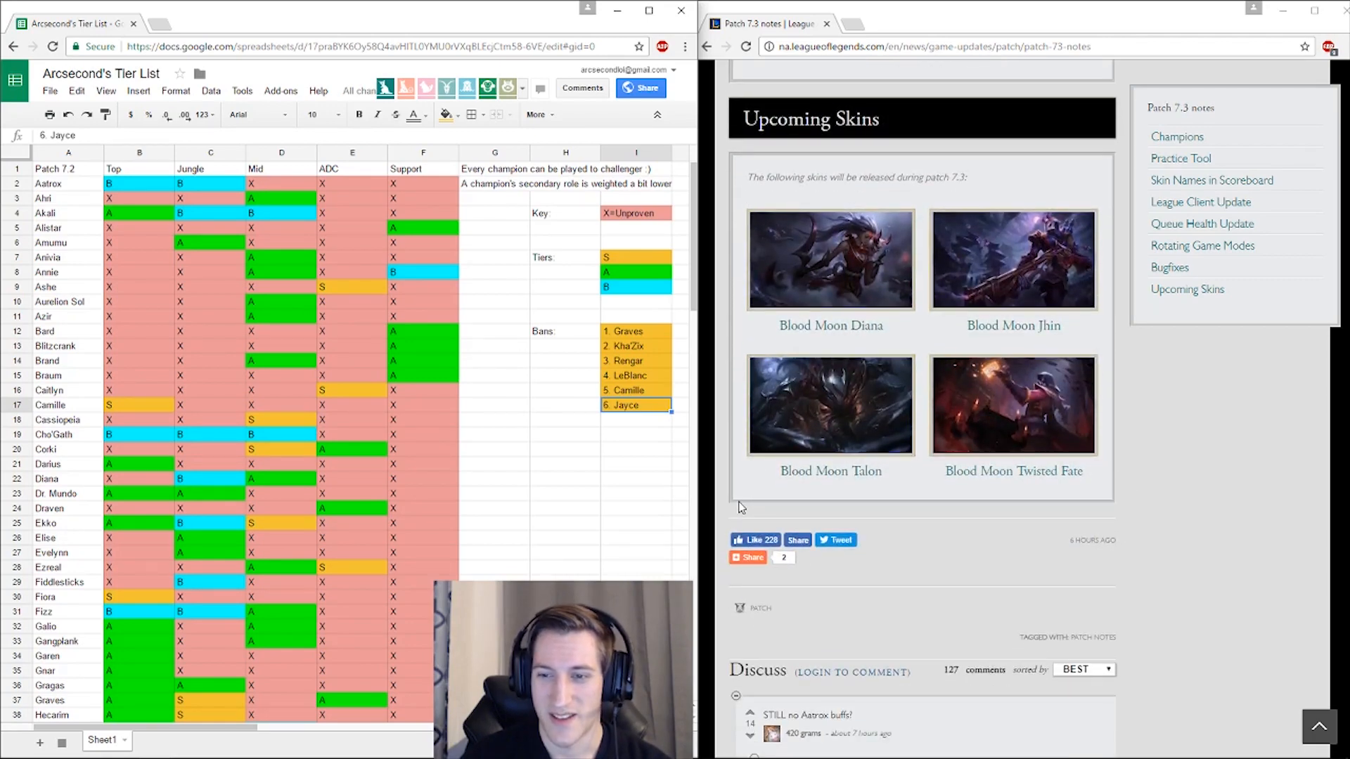